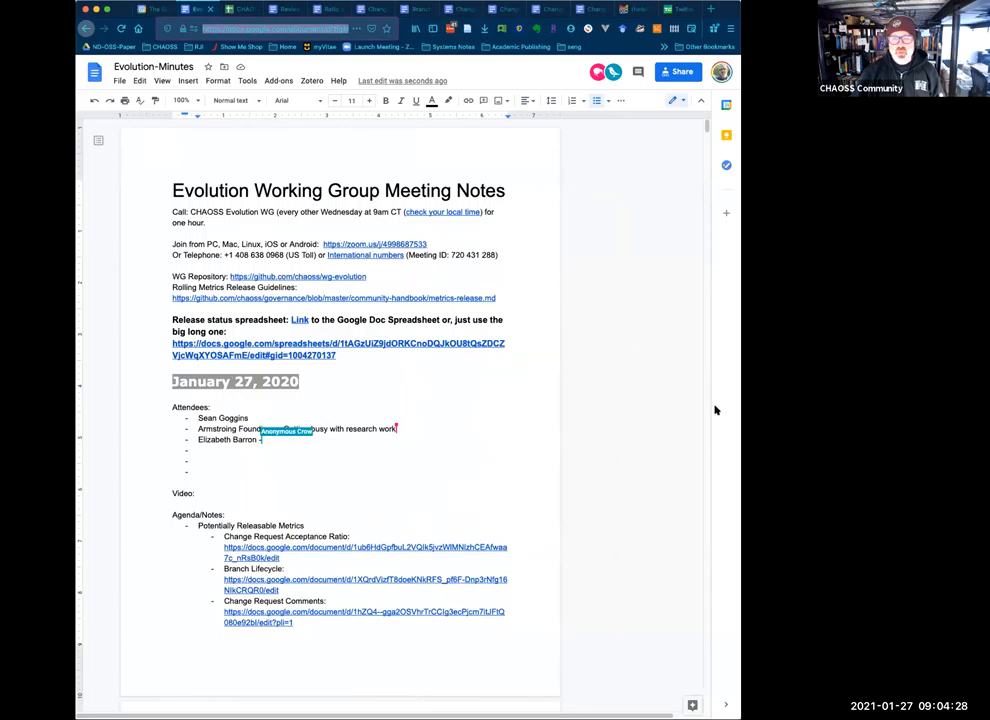
- Add the note "- it's fr" in the meeting minutes before leaving for the metric doc
text(- it's fr)
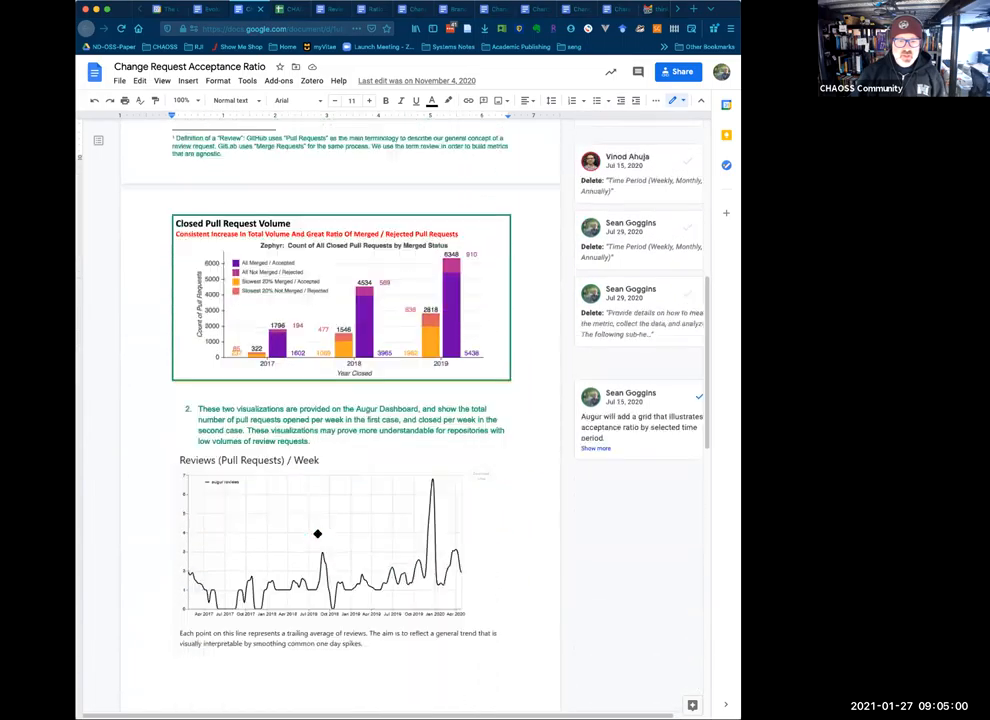
scroll(down, 3)
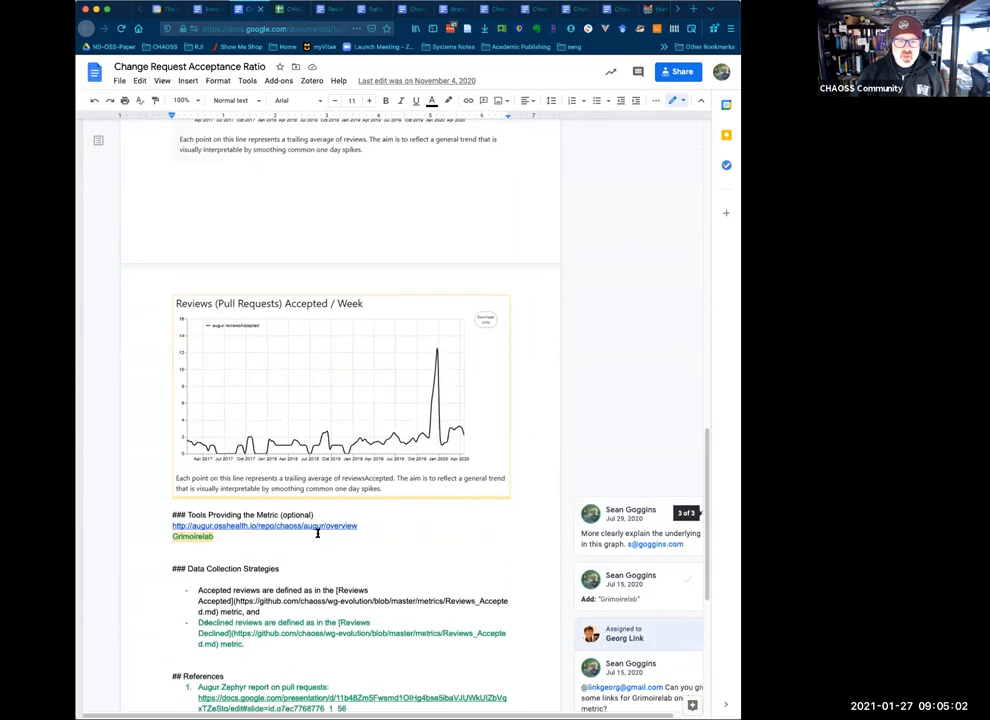
scroll(down, 3)
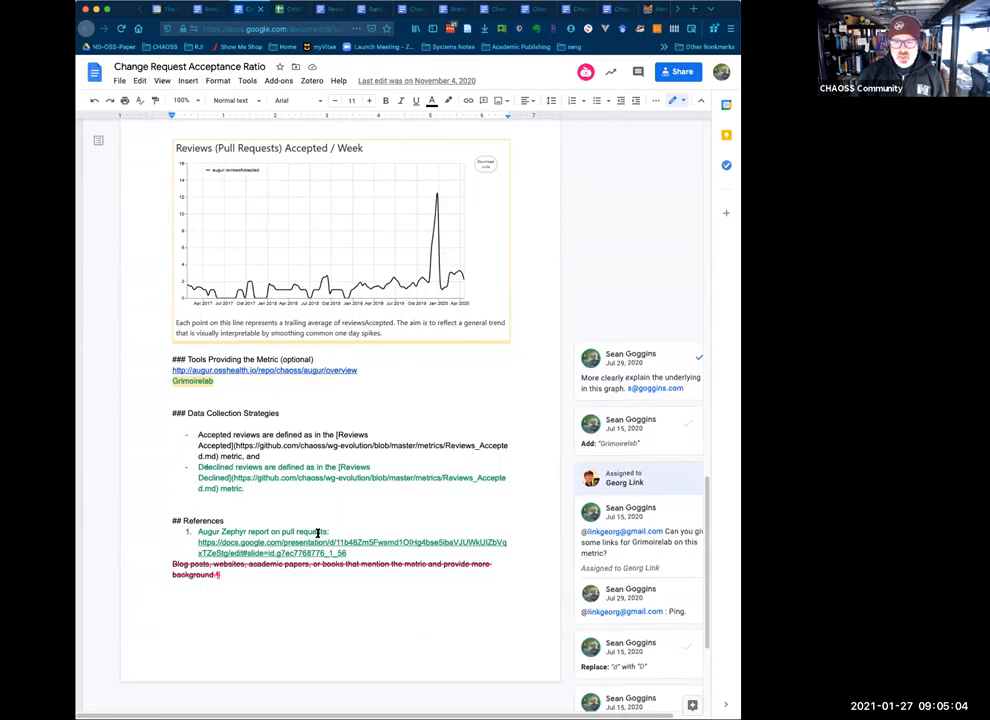
scroll(down, 3)
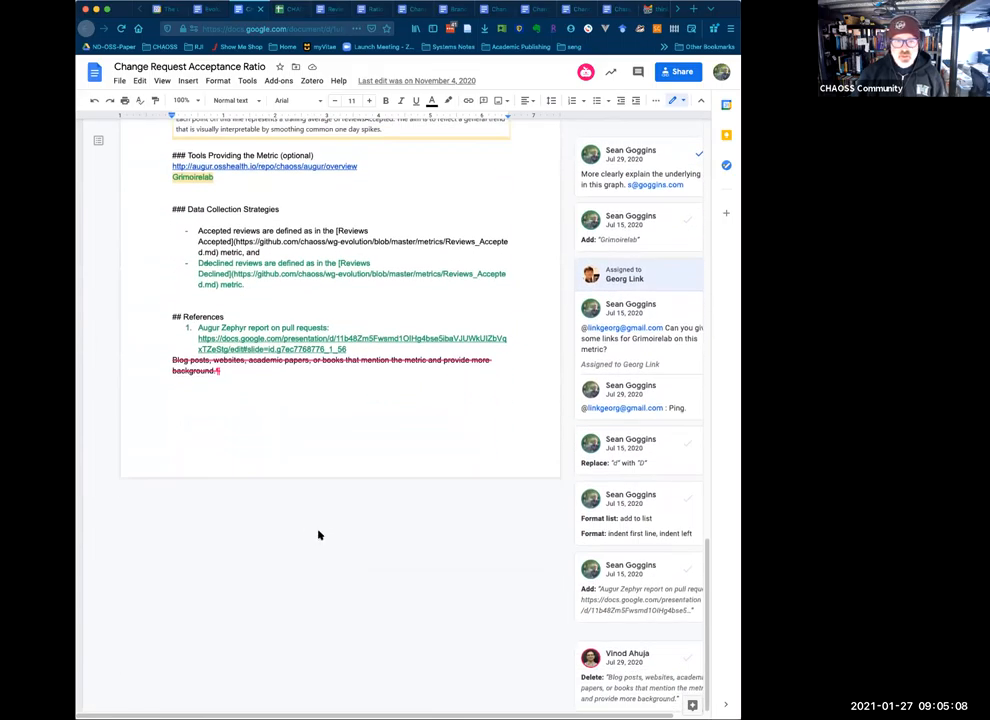
scroll(up, 3)
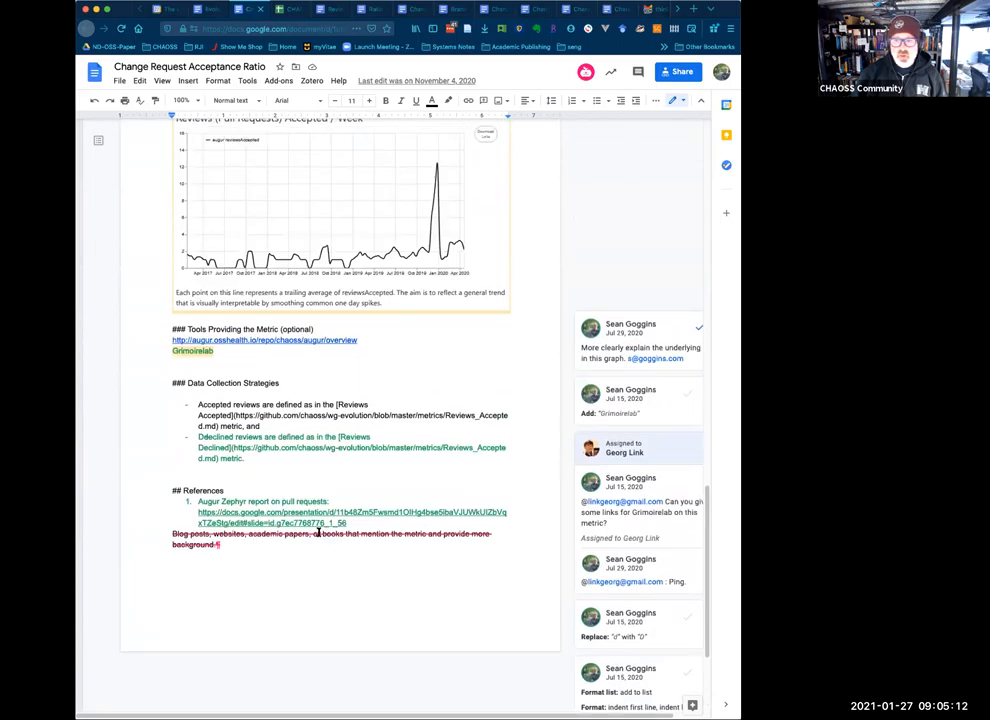
scroll(up, 3)
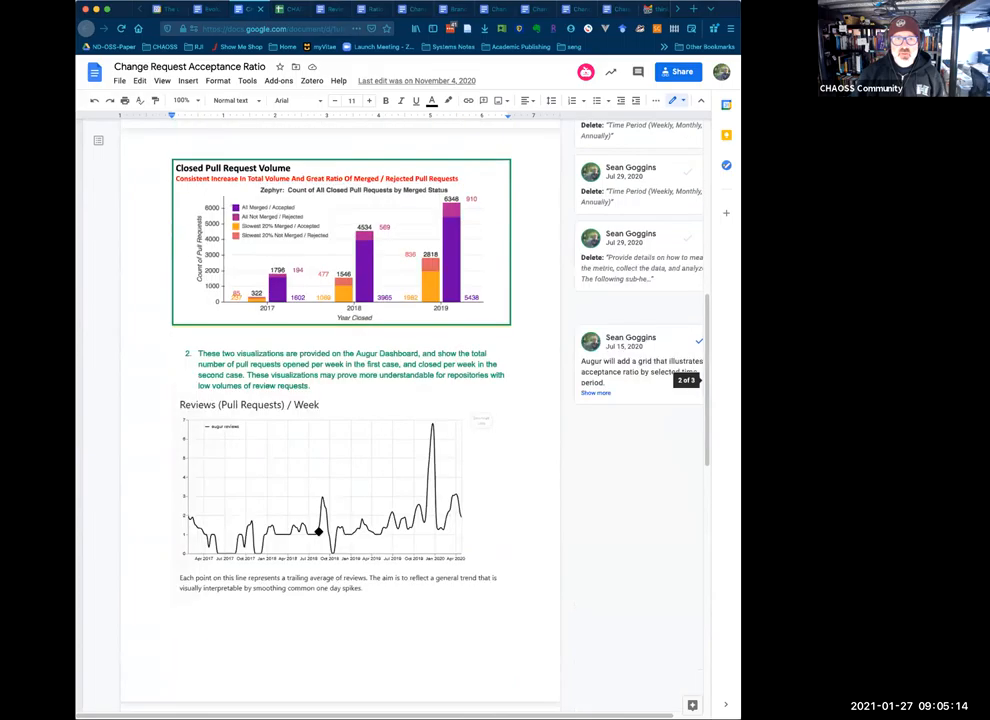
scroll(up, 3)
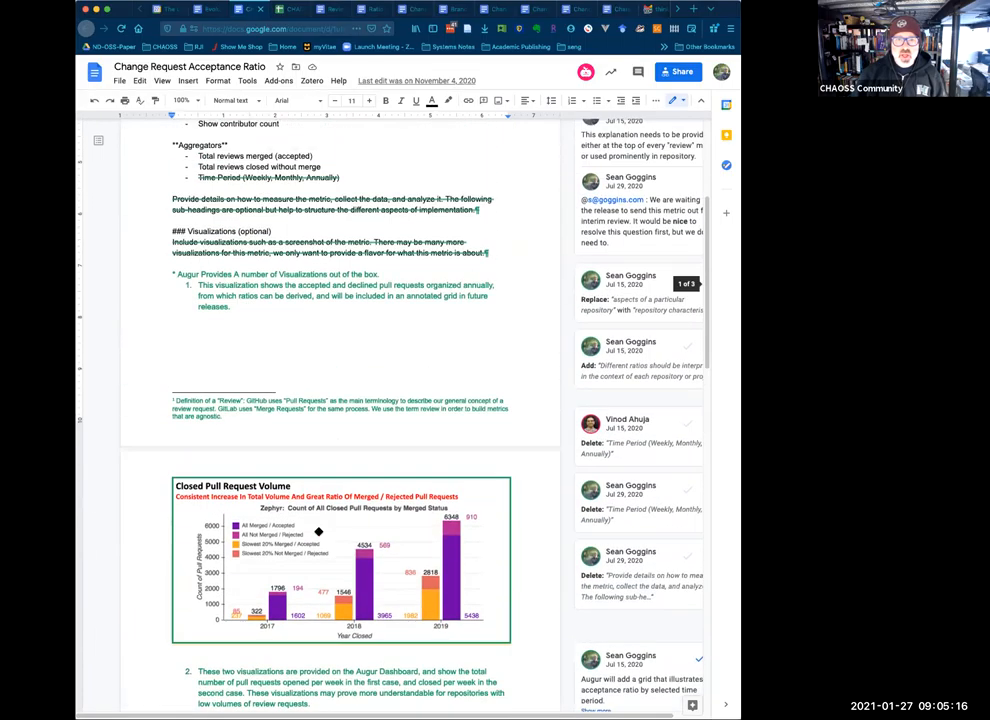
scroll(up, 3)
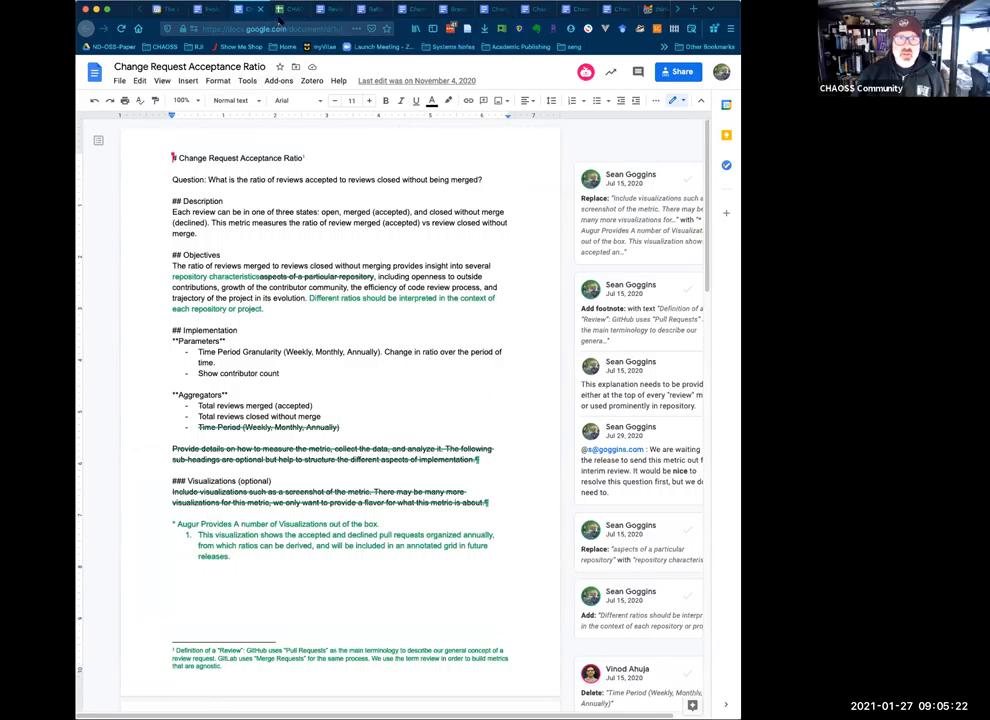
- Select "reviews" in the opening question and switch to Suggesting mode to replace it with "change requests"
click(270, 28)
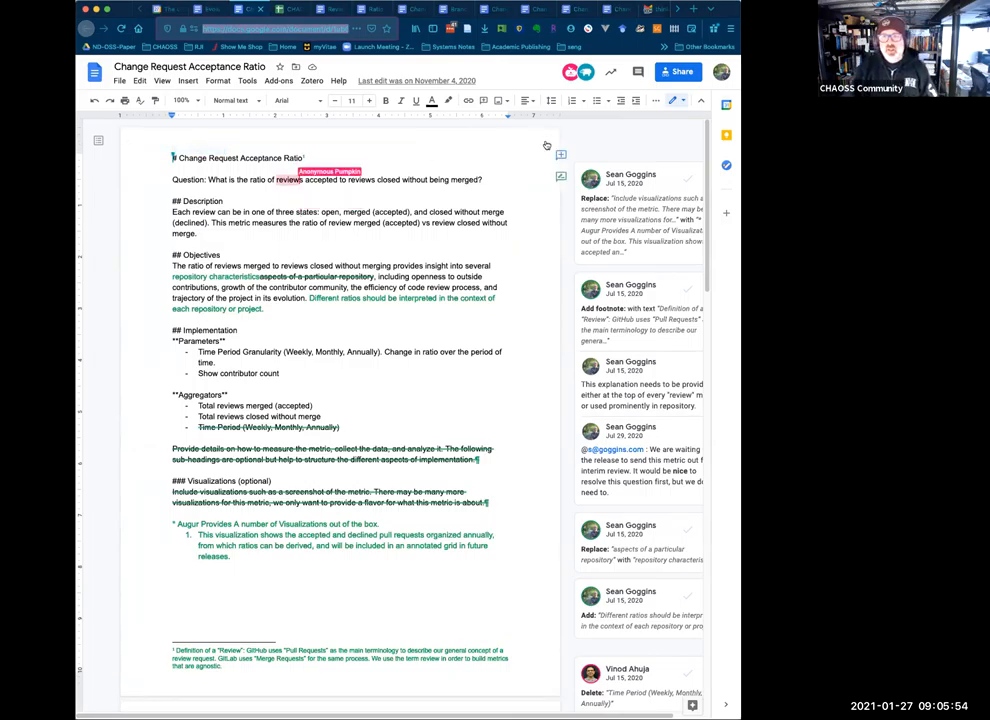
click(674, 100)
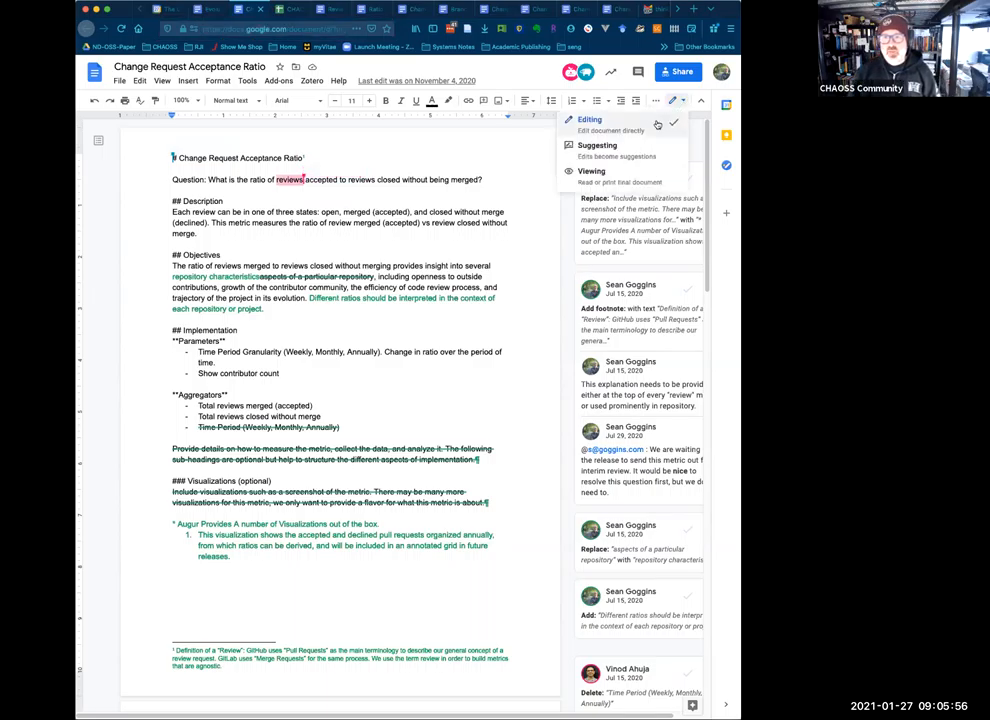
click(596, 144)
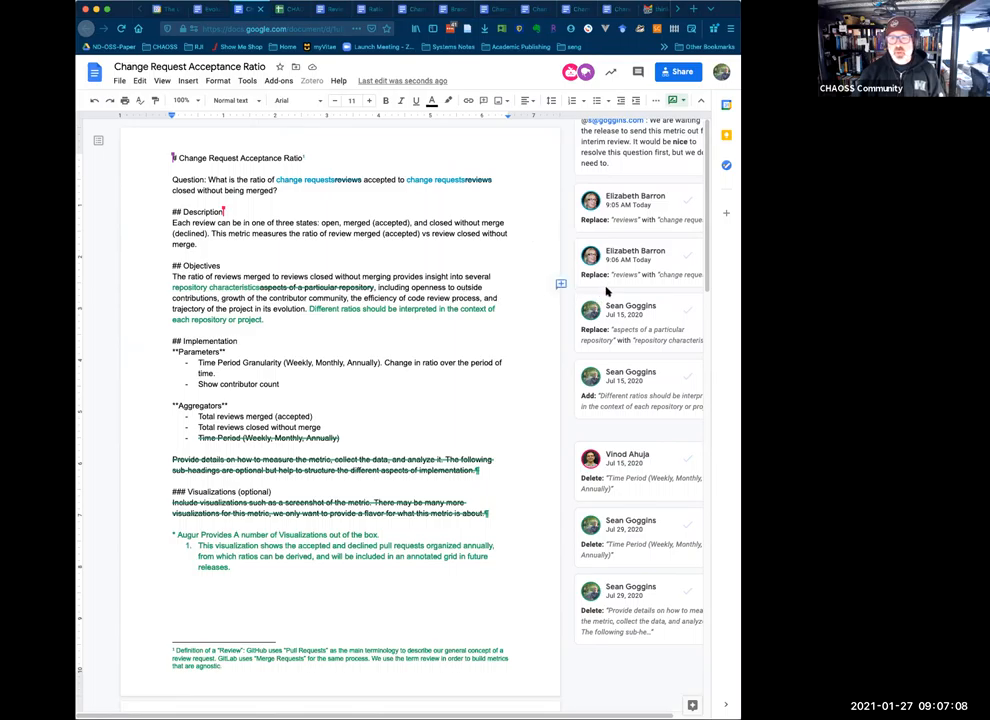
mouse_move(688, 310)
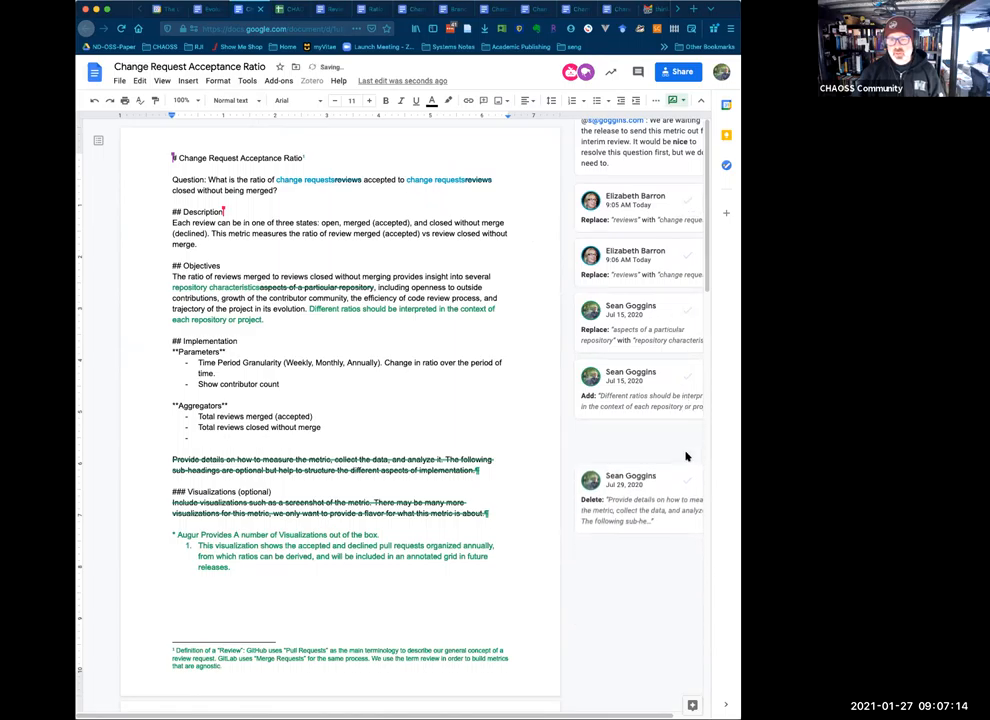
- Scroll through the document to the Aggregators section and back to review the Time Period deletion
scroll(down, 3)
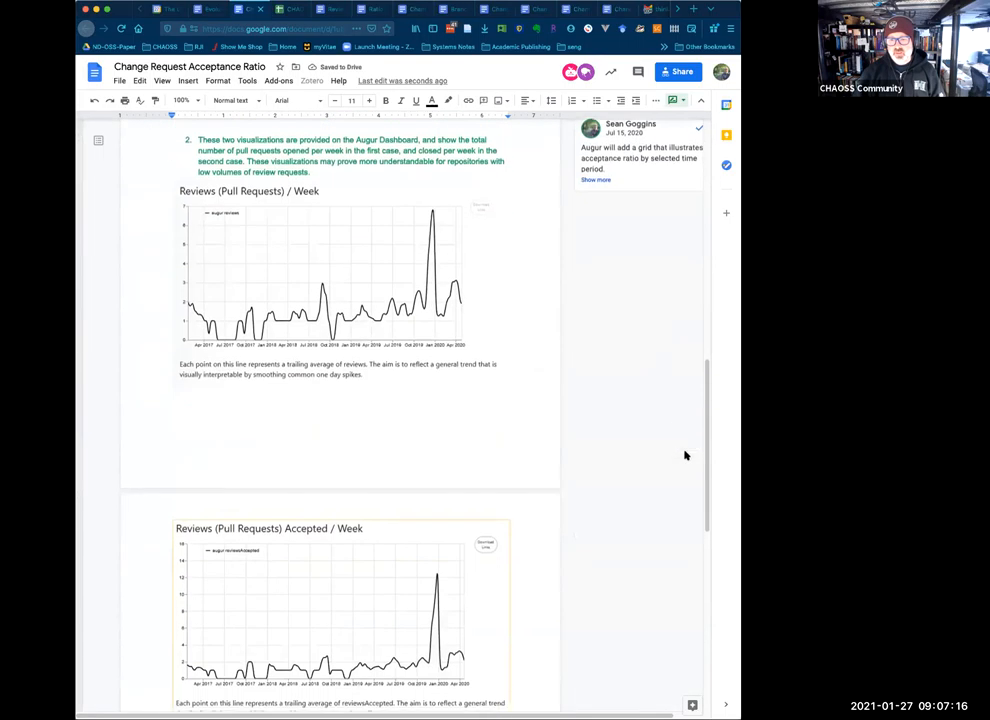
scroll(down, 3)
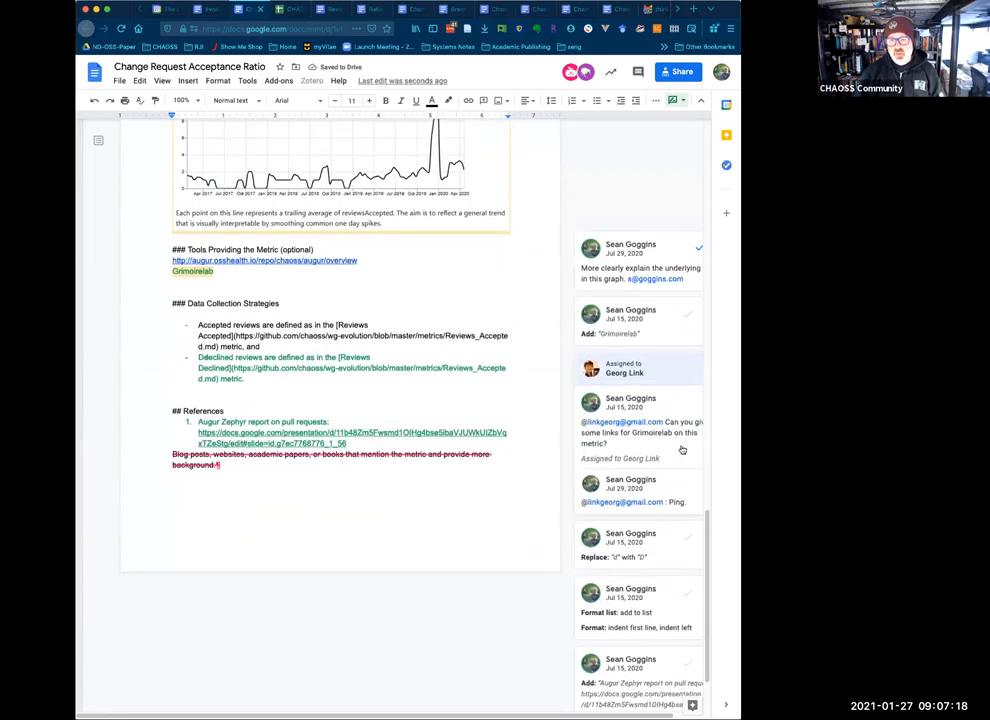
scroll(down, 3)
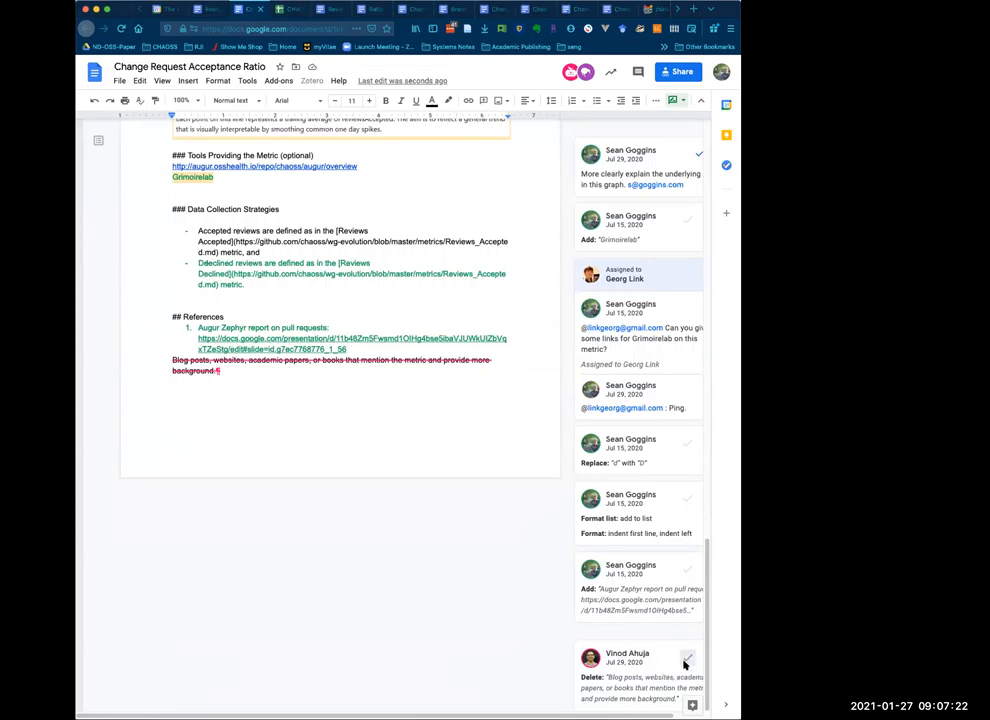
scroll(up, 3)
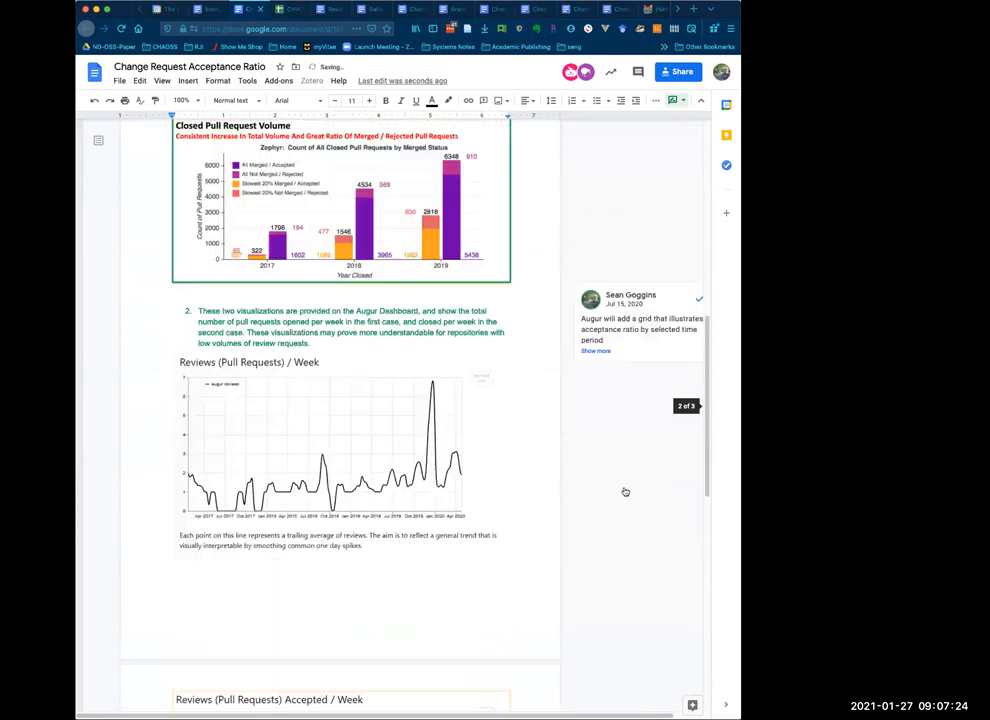
scroll(up, 3)
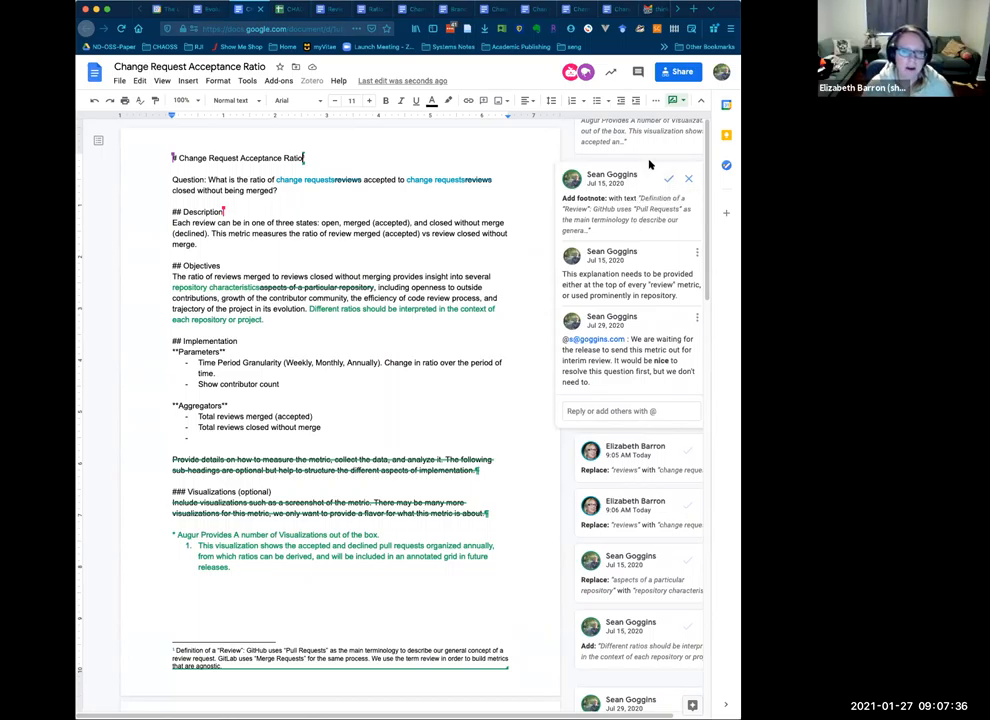
- Accept the "change requests" replacement suggestion in the opening question
scroll(down, 3)
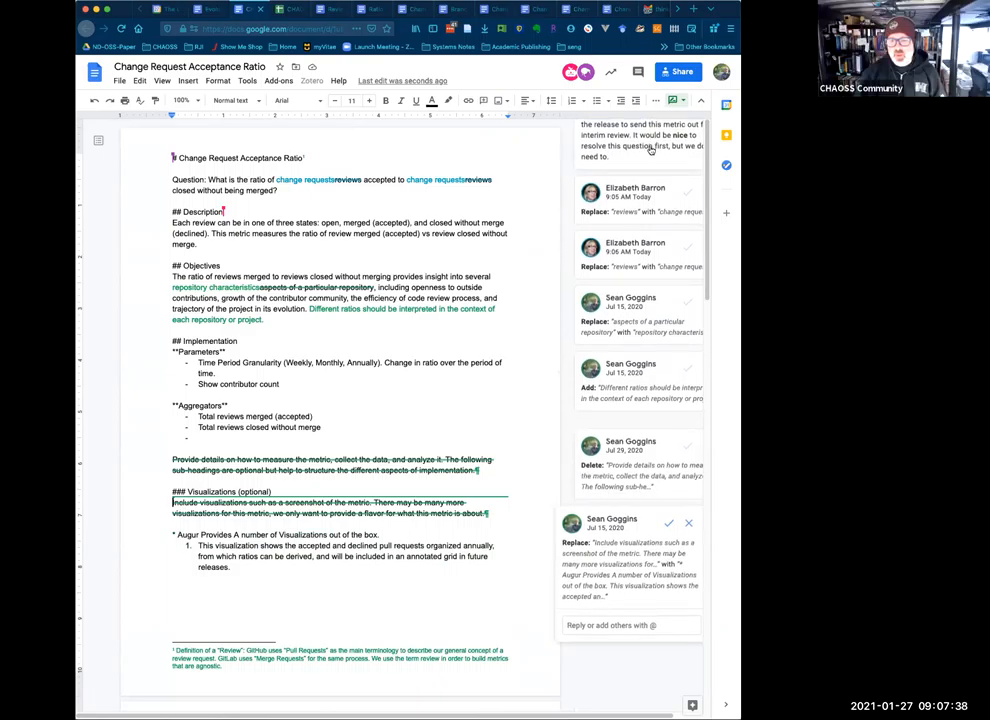
mouse_move(476, 192)
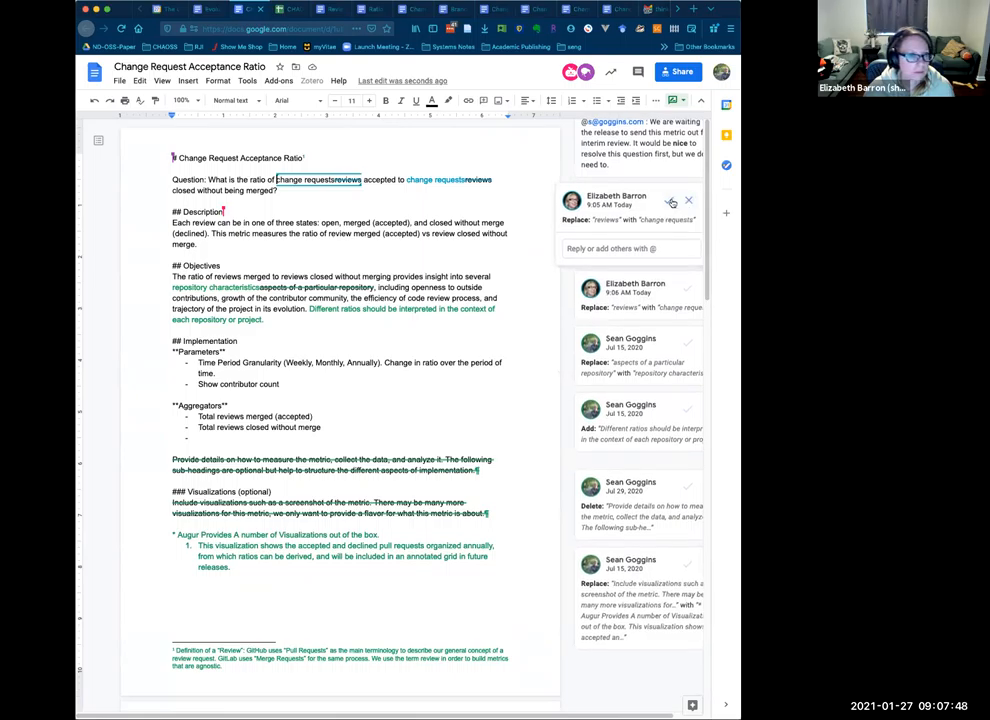
click(672, 202)
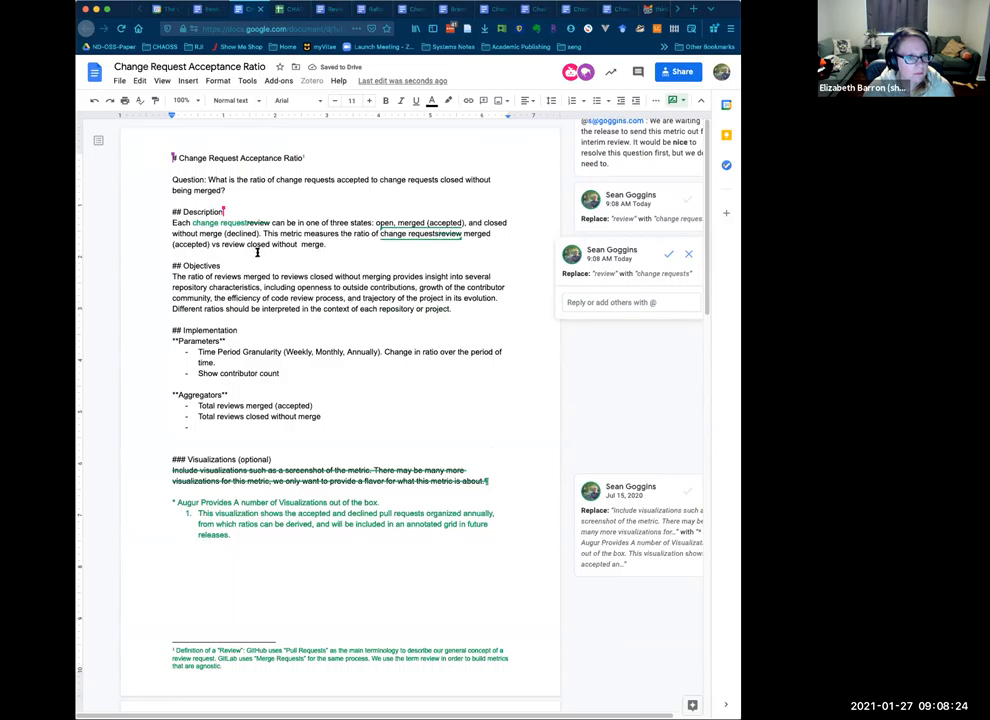
- Suggest "being merged" at the Description's end and "when measured over time," in Objectives
click(668, 252)
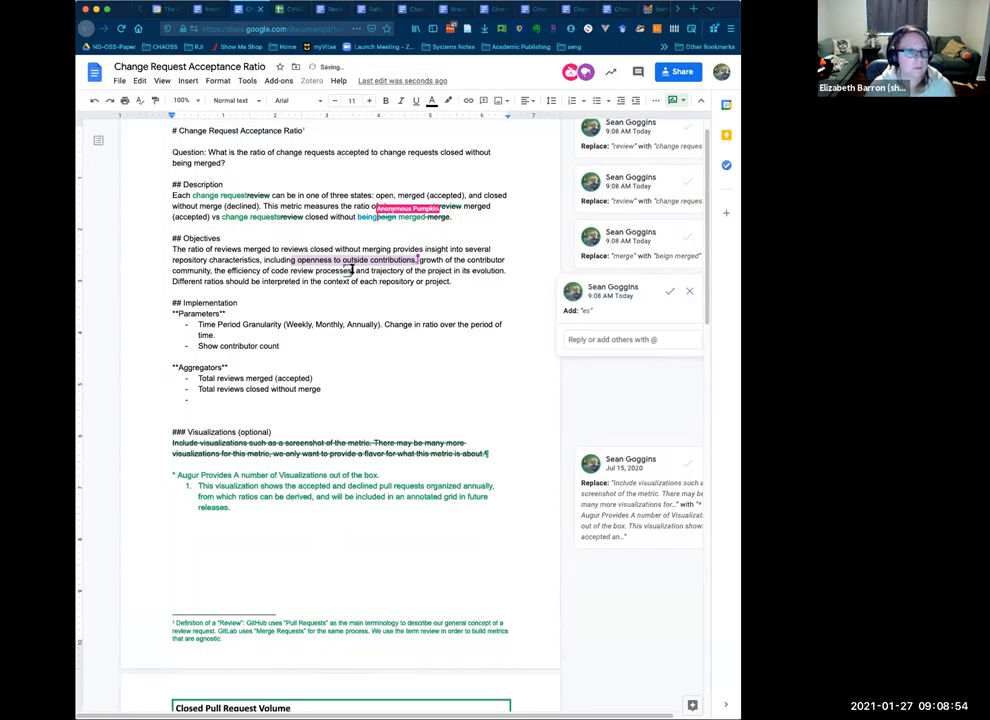
click(668, 292)
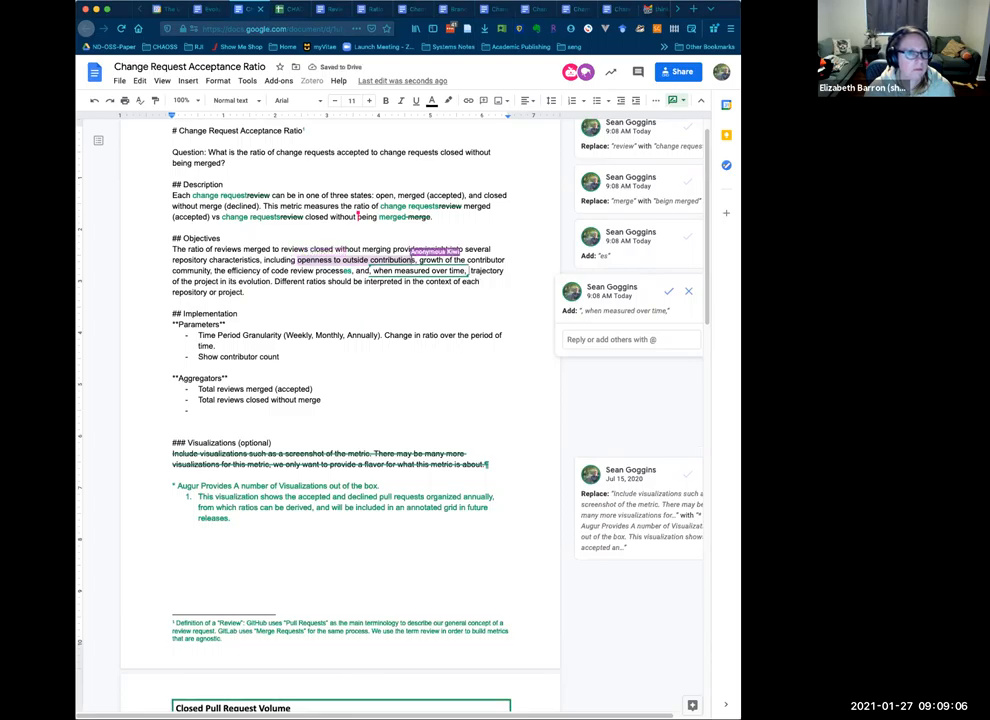
- Enter small wording corrections into the Objectives paragraph as suggestions
click(668, 292)
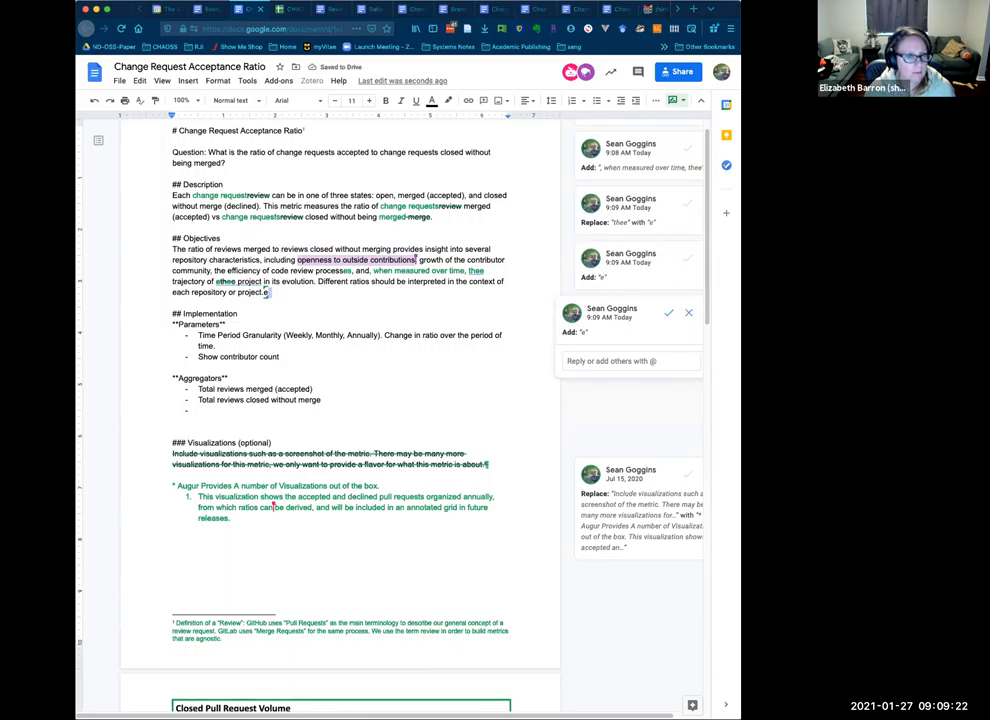
click(668, 312)
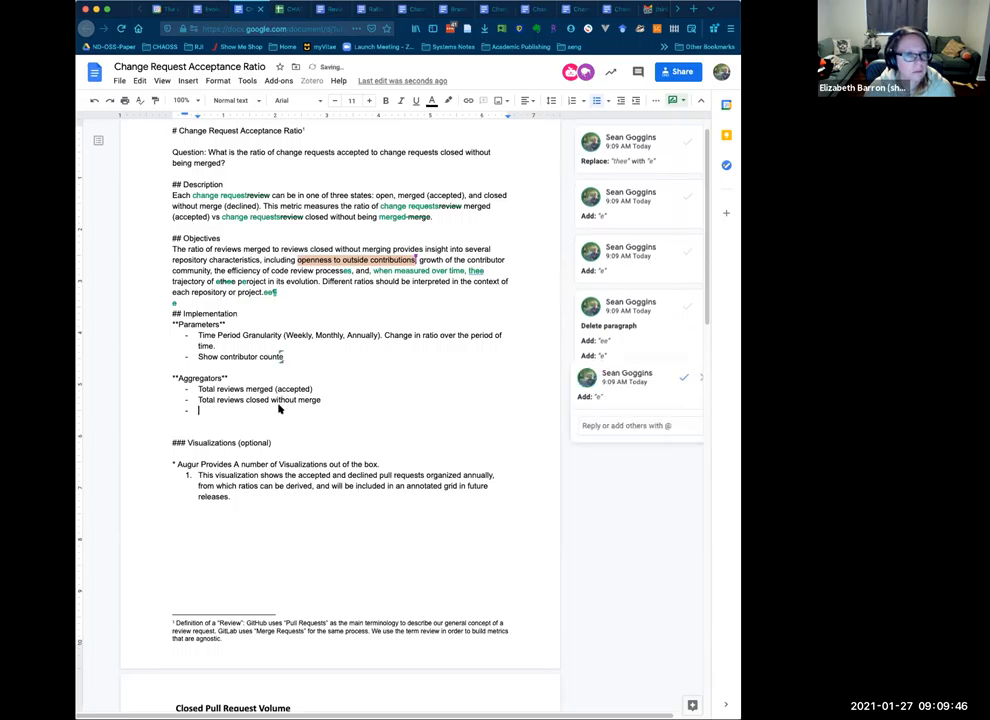
- Suggest a third Aggregators bullet "Total reviews in an open state" and accept the paragraph deletion
text(Total reviews in an open state)
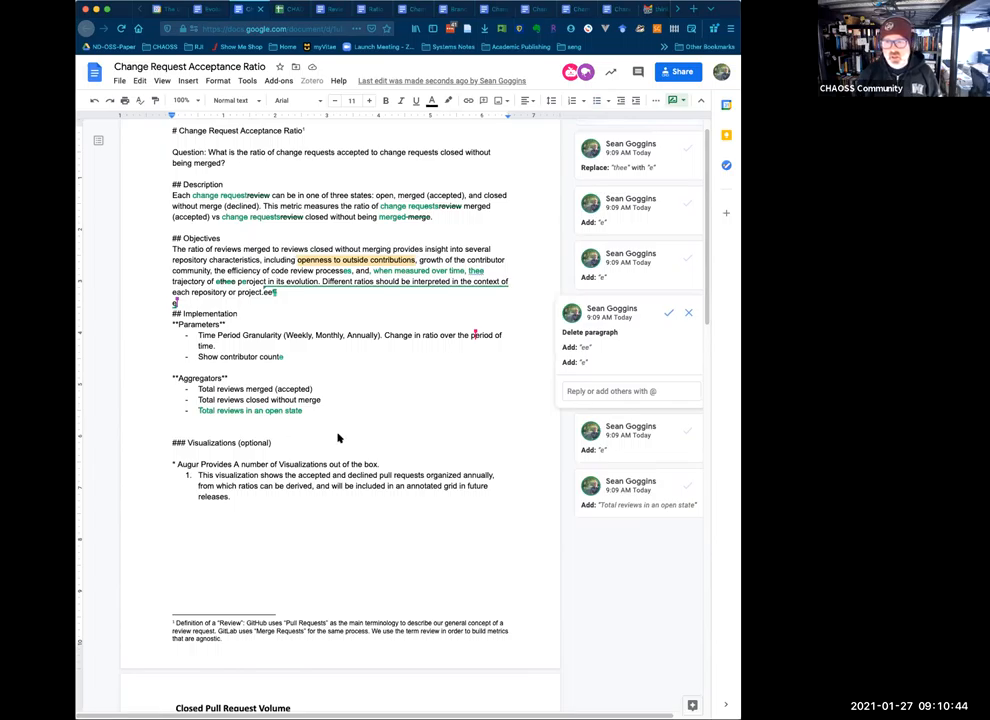
click(668, 312)
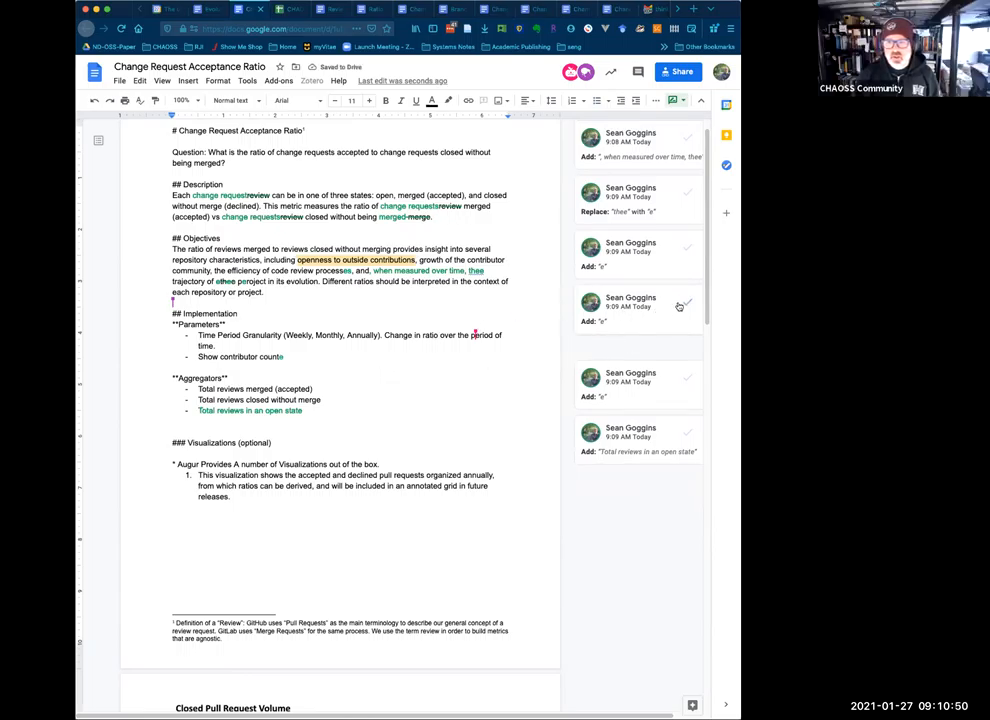
click(688, 302)
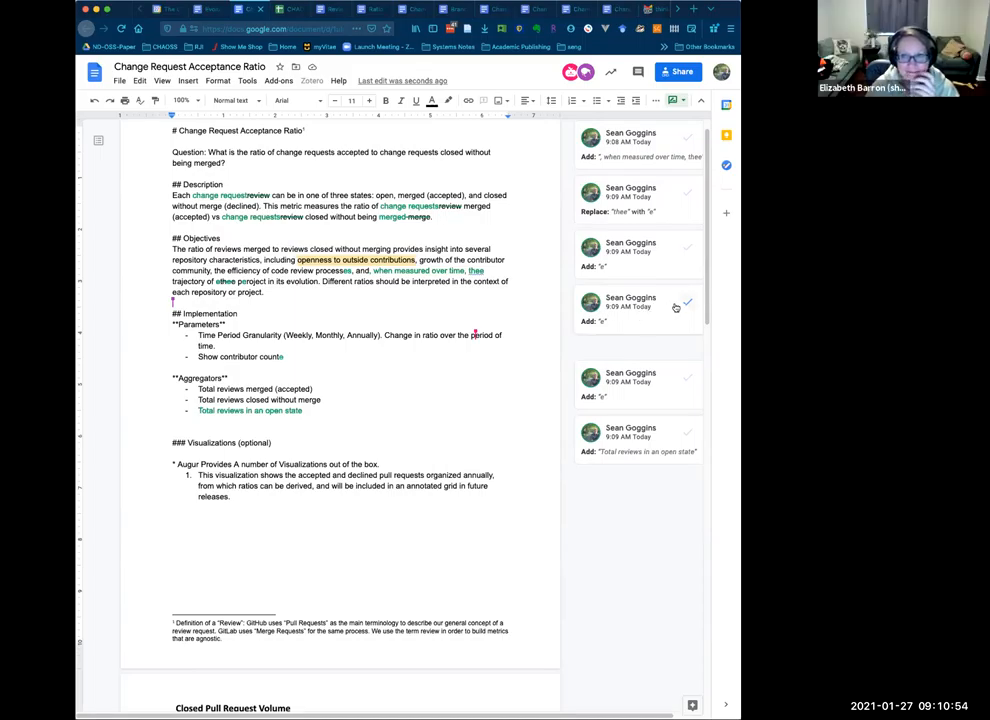
- Suggest changing "the" to "a" and correcting the misspelled "project" in Objectives
click(636, 304)
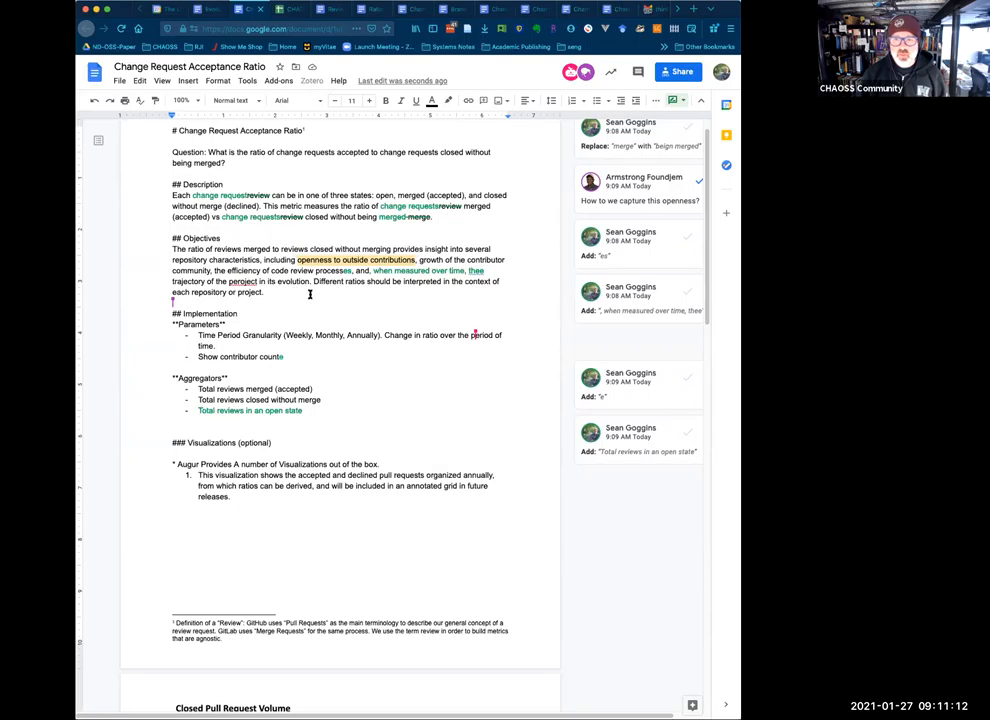
mouse_move(568, 282)
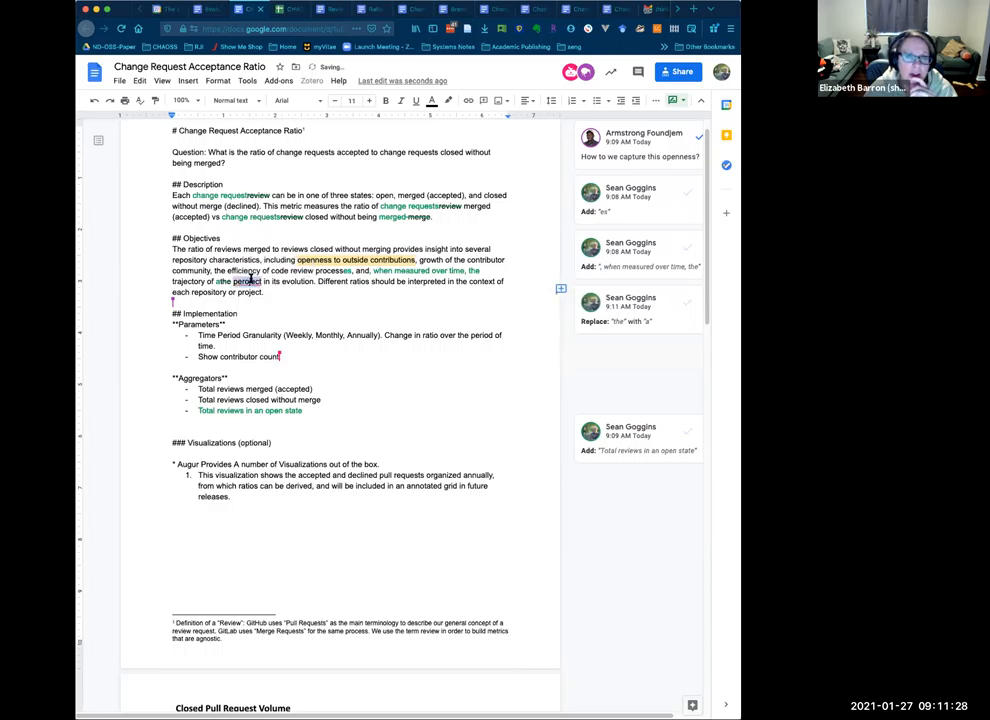
click(630, 310)
text(project)
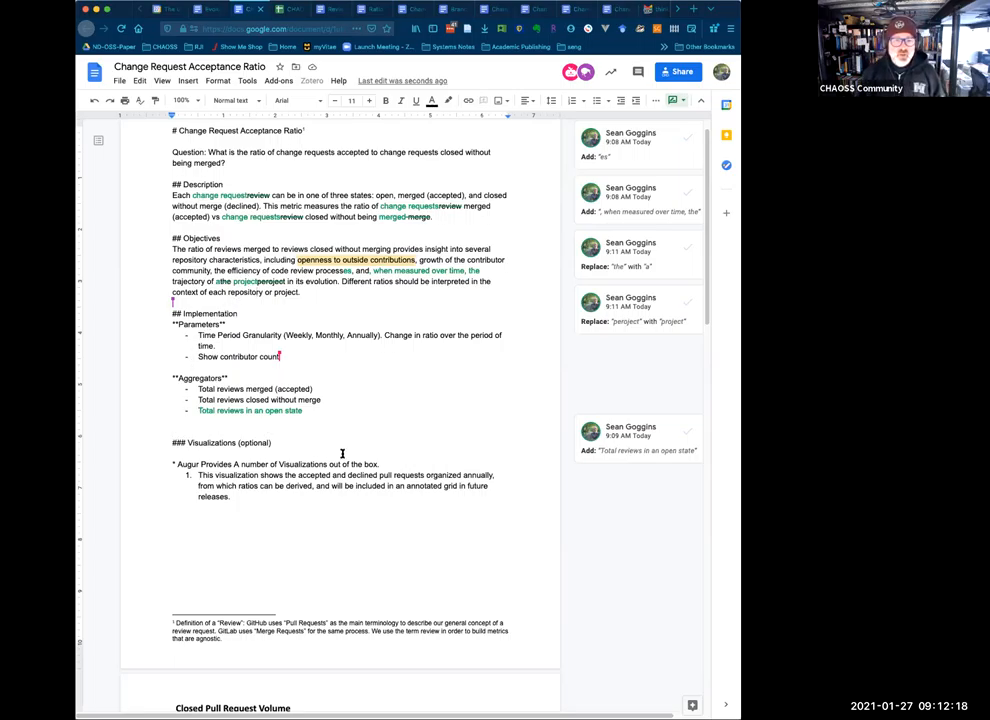
scroll(up, 3)
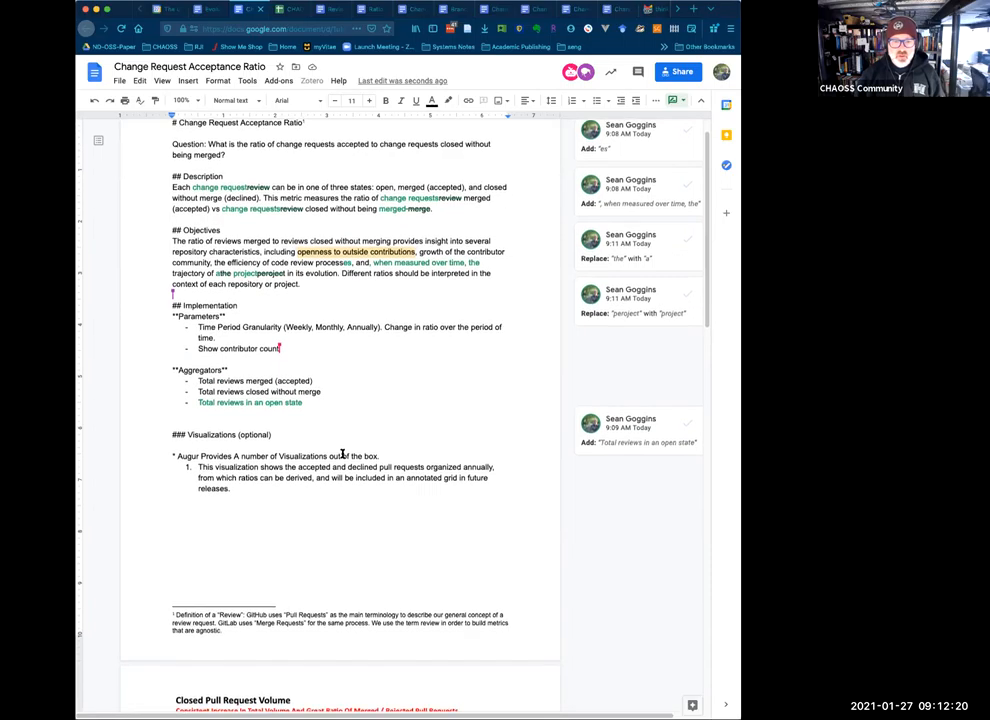
scroll(down, 3)
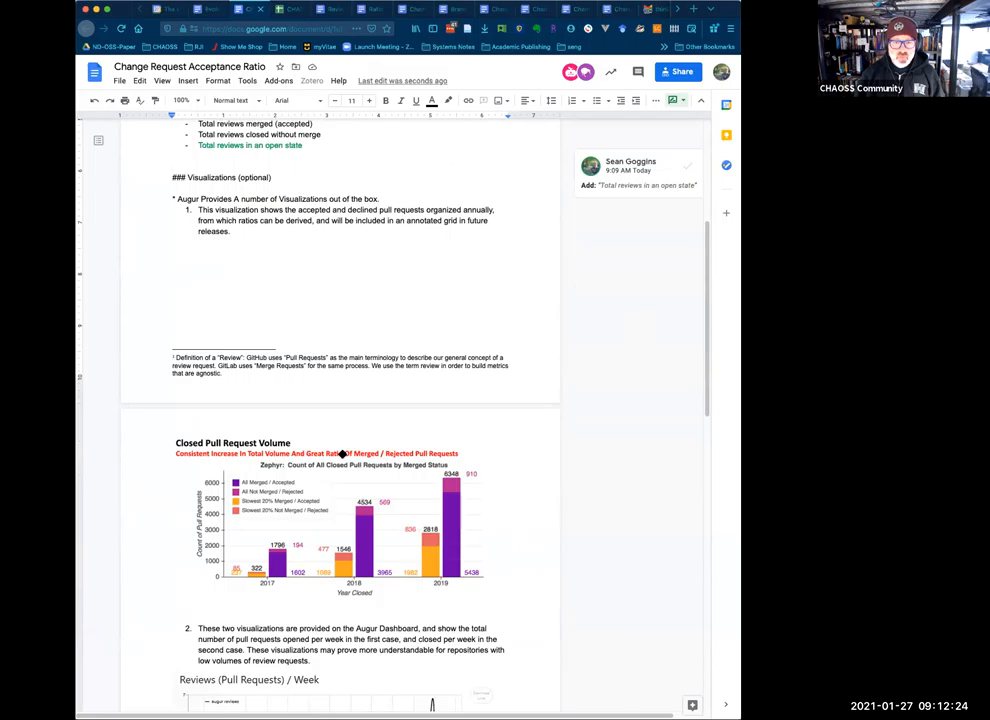
scroll(down, 3)
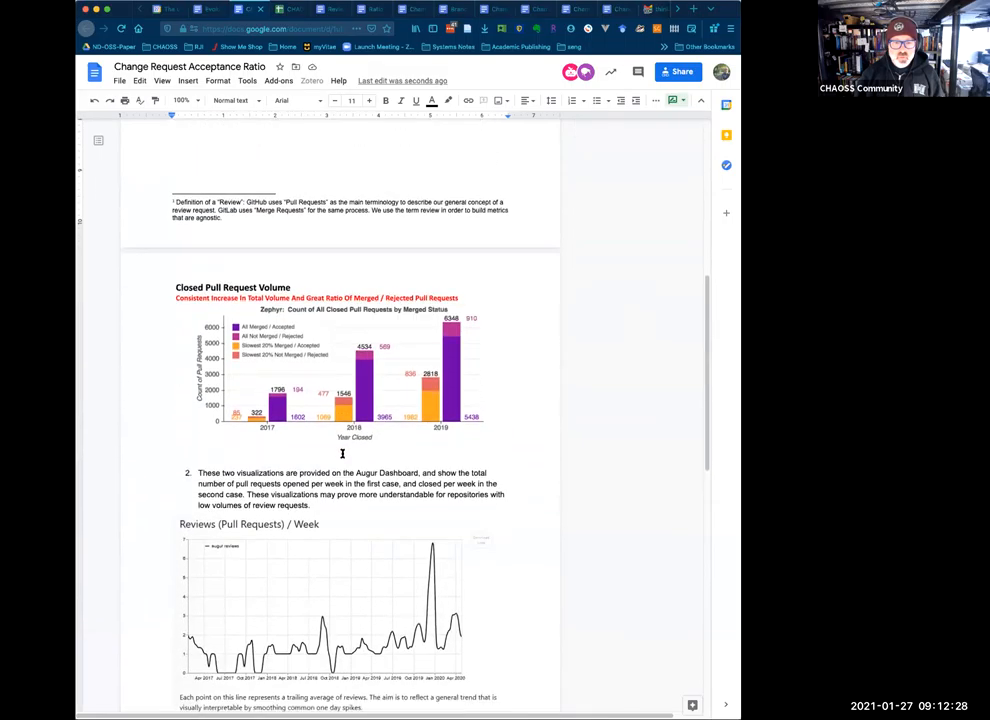
scroll(down, 3)
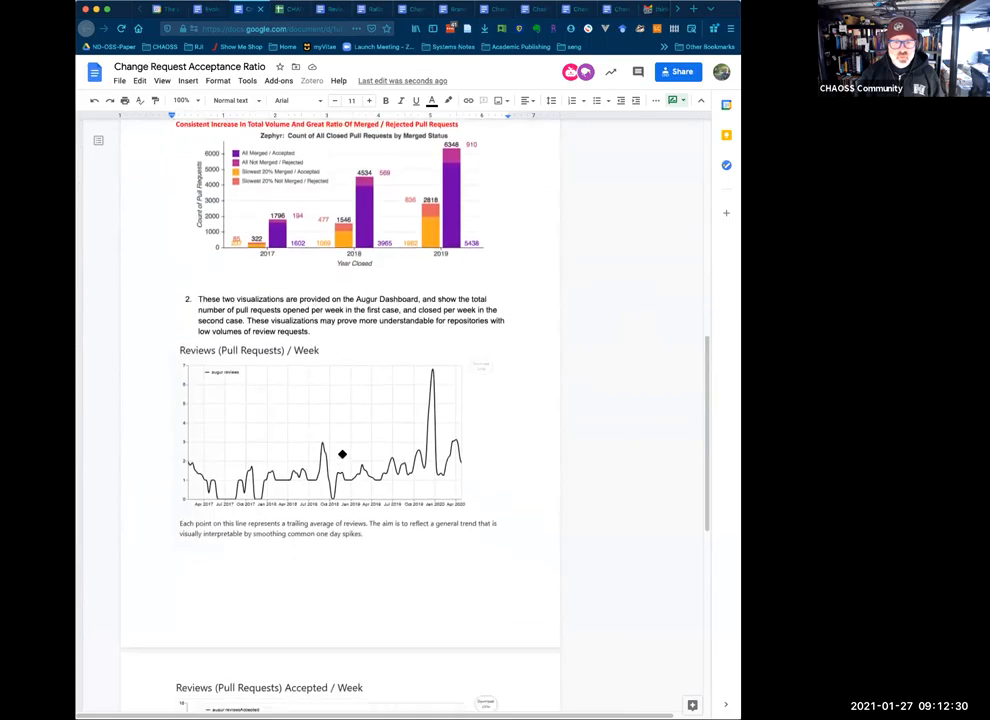
scroll(down, 3)
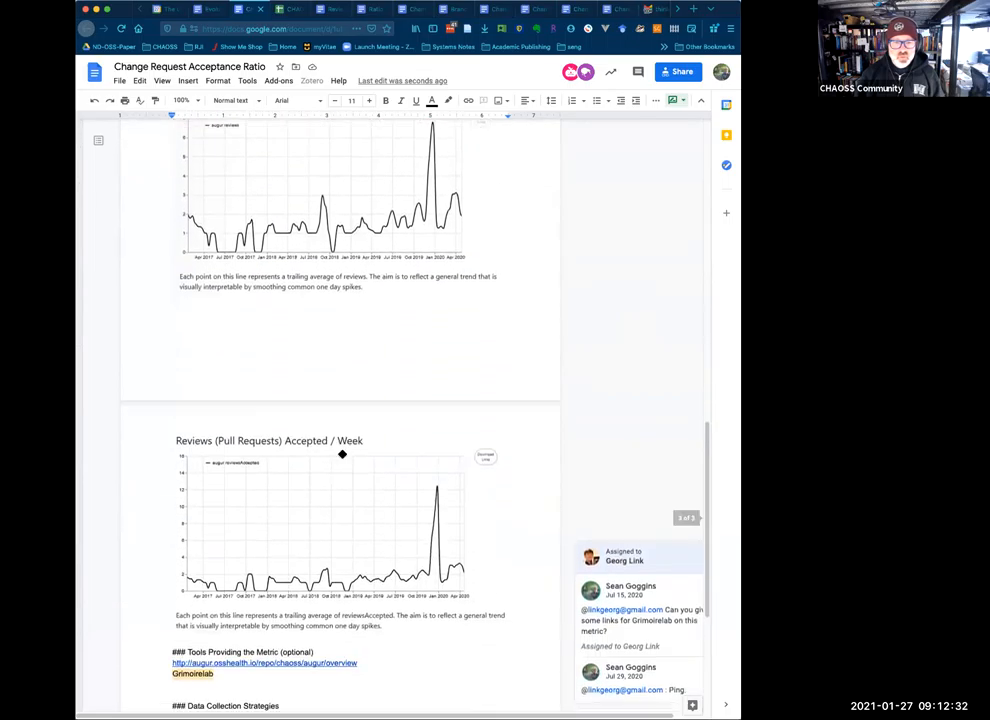
scroll(down, 3)
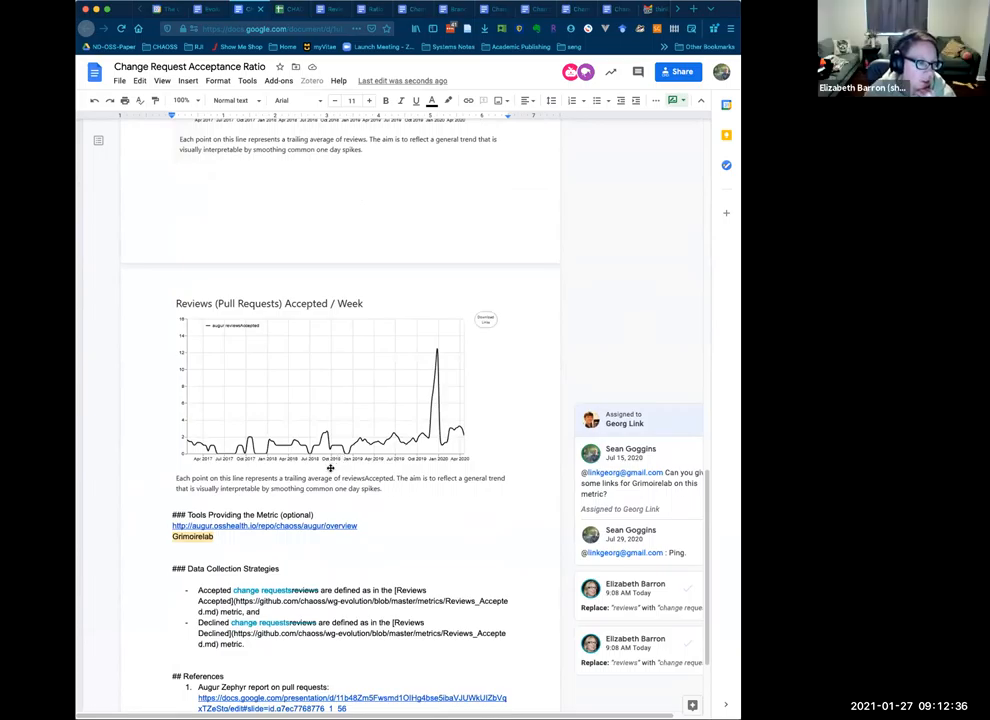
scroll(up, 3)
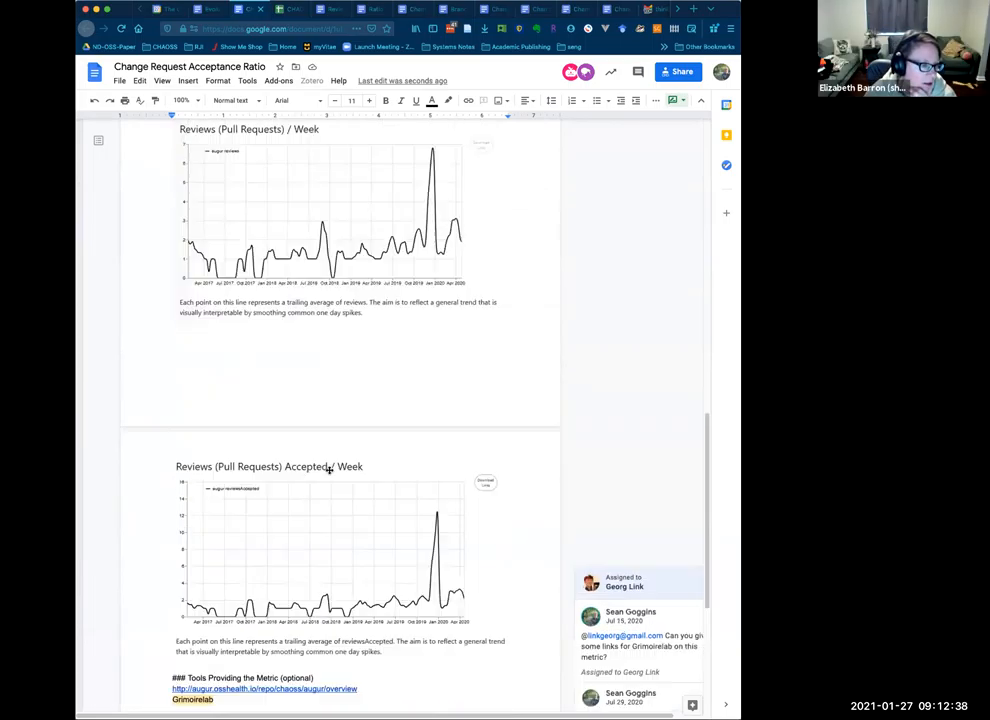
scroll(up, 3)
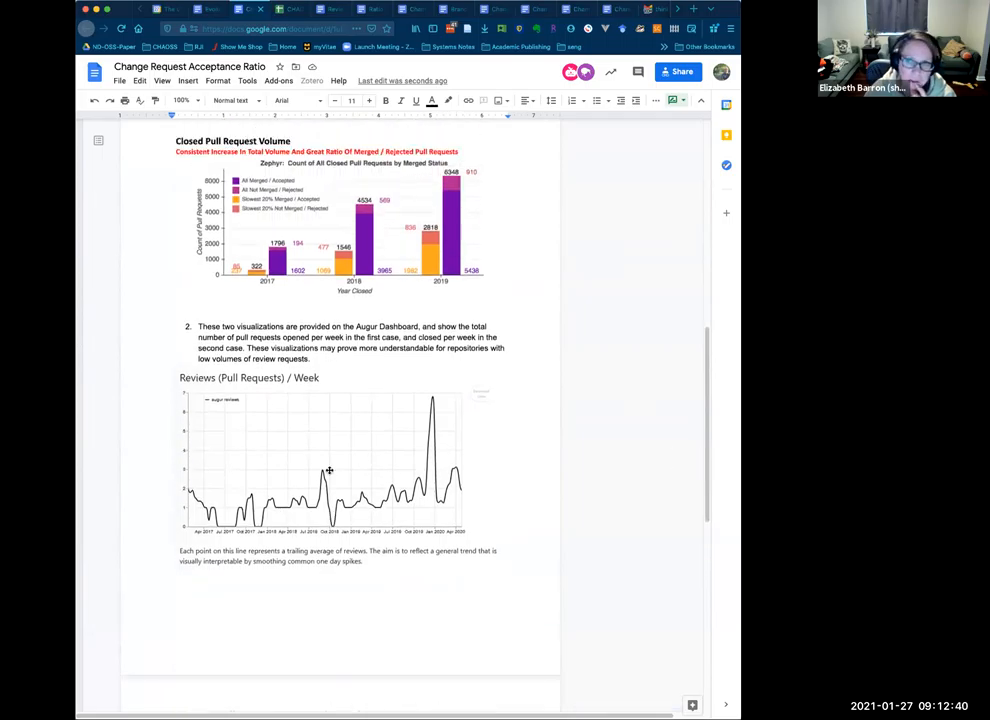
scroll(up, 3)
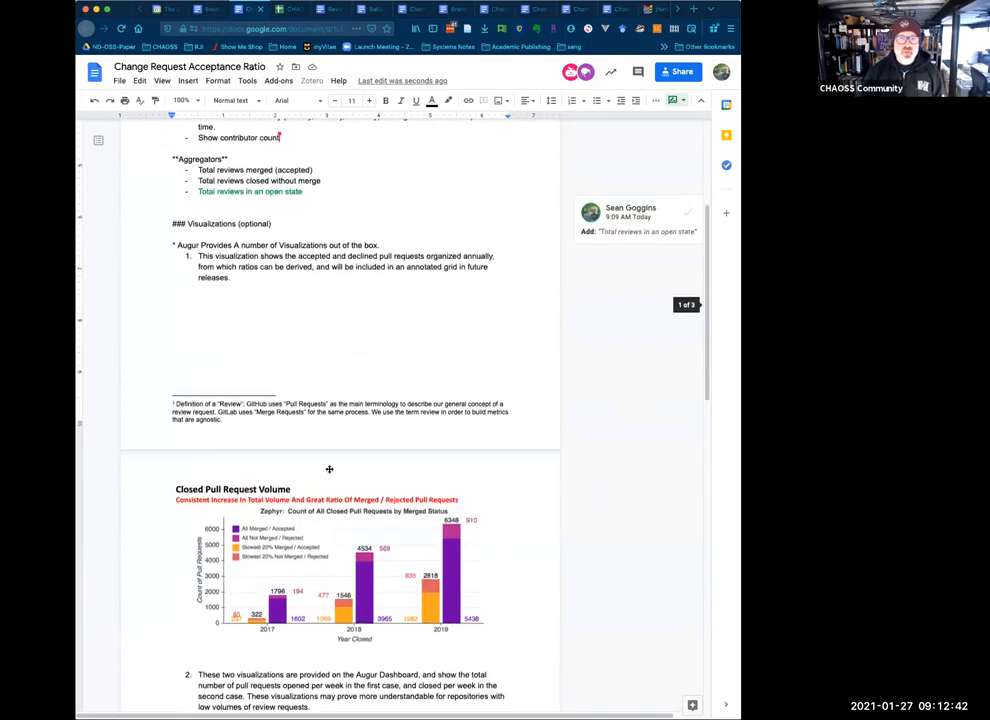
scroll(up, 3)
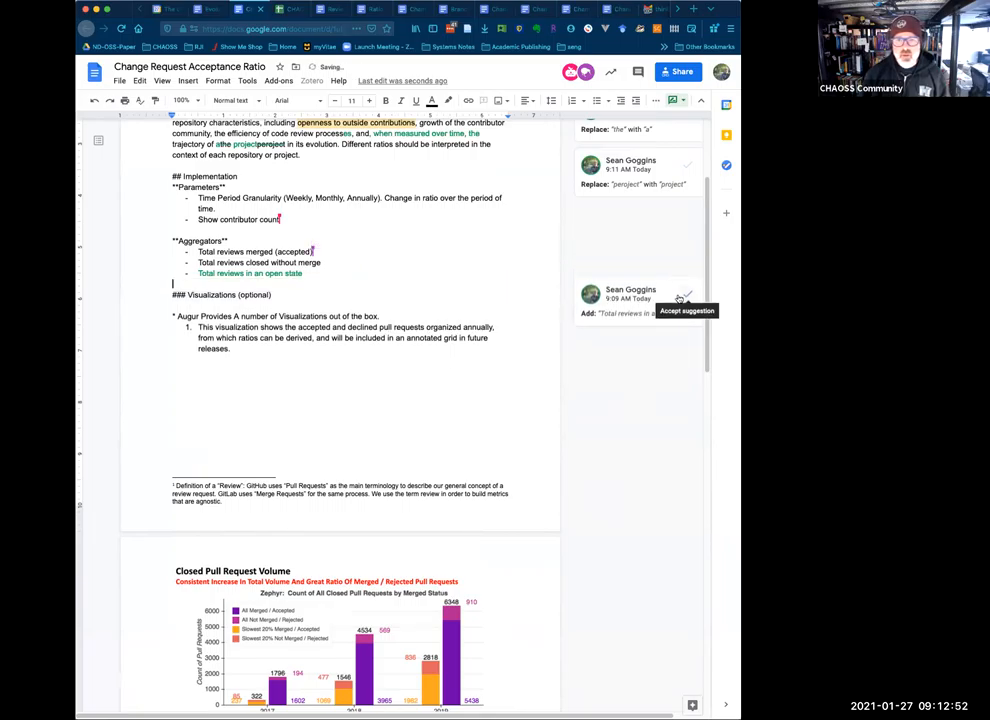
- Accept the "Total reviews in an open state" bullet and the corrected "project" spelling
click(682, 312)
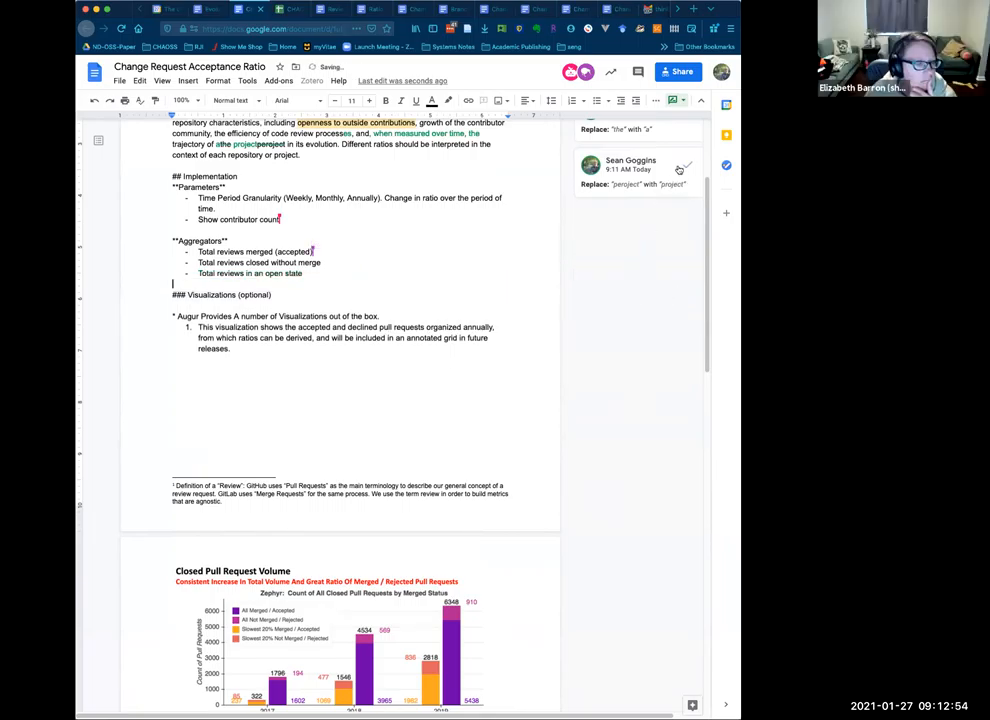
click(684, 166)
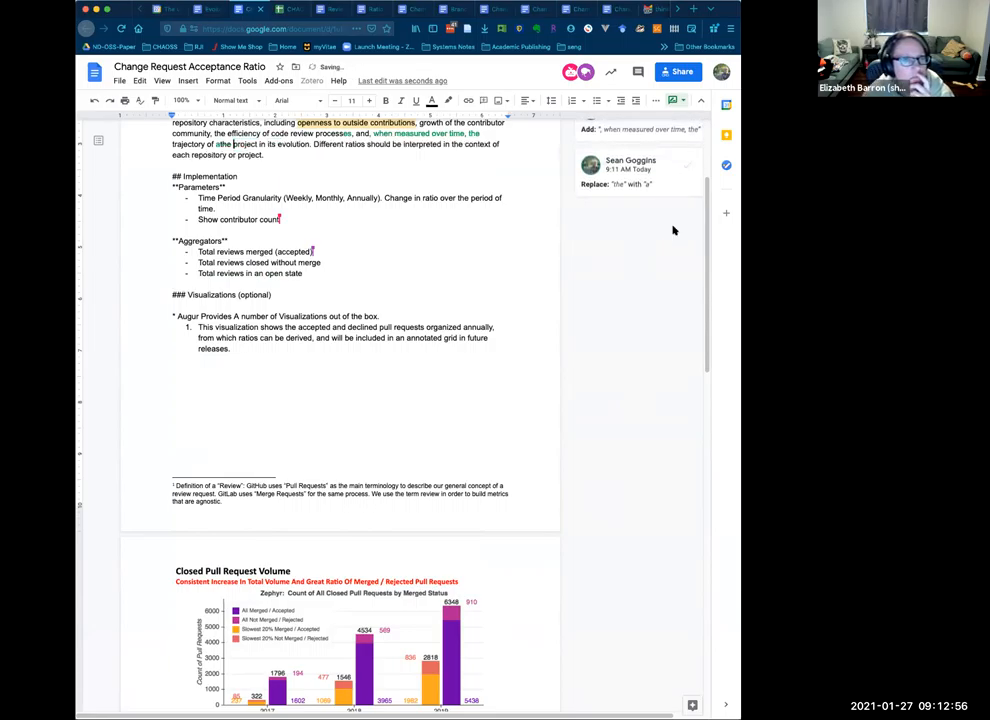
scroll(up, 3)
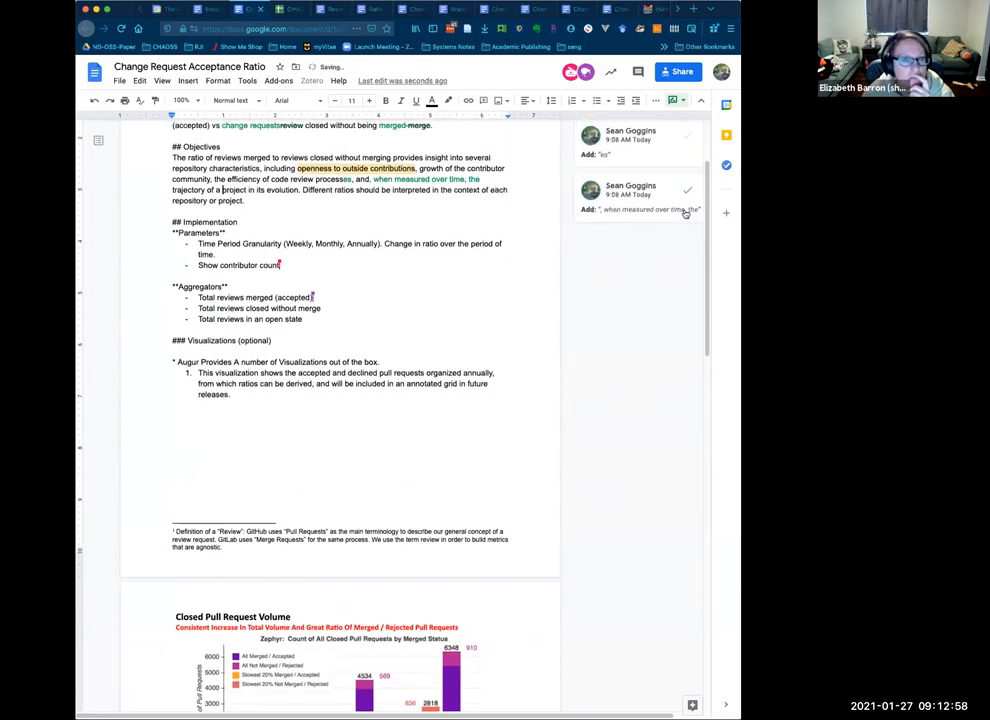
mouse_move(688, 198)
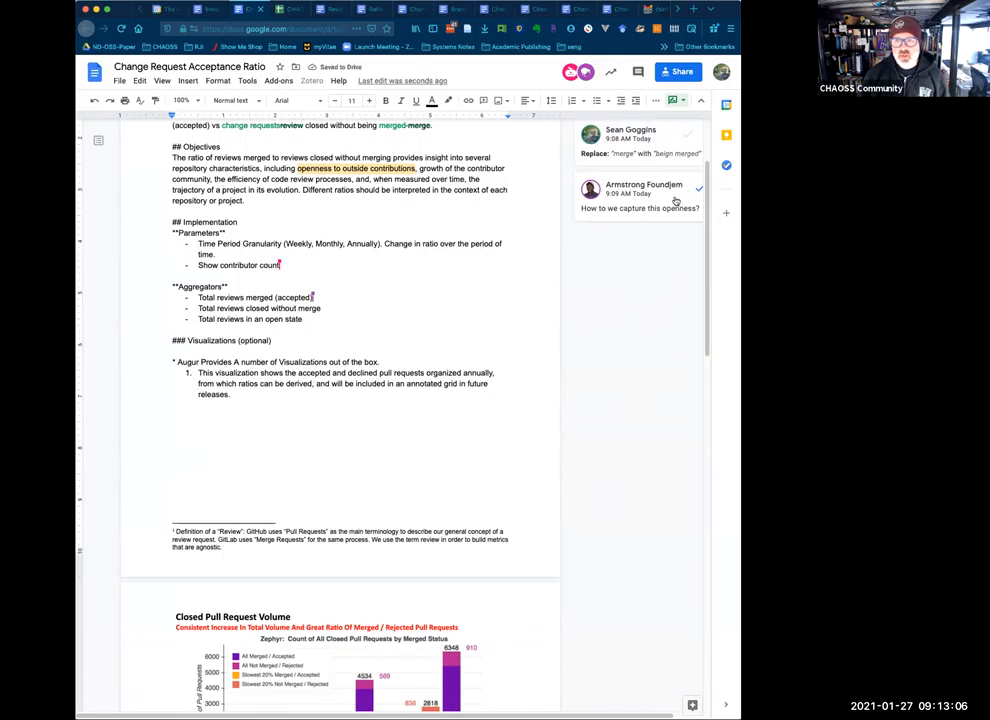
- Suggest "change requests" over both "reviews" in the Objectives opening sentence
click(640, 196)
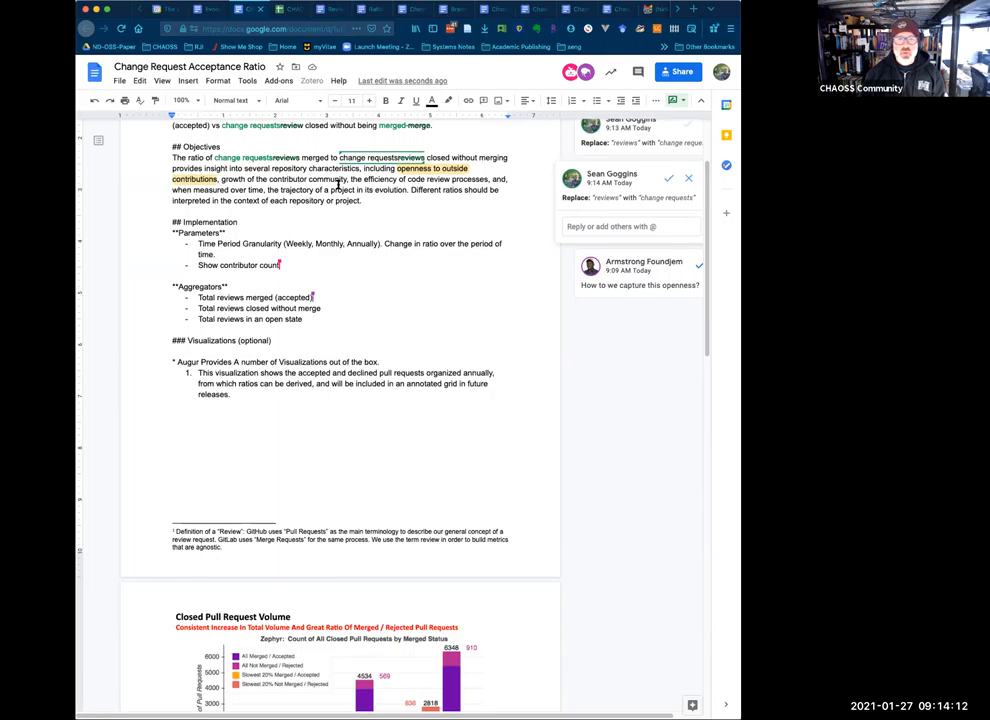
mouse_move(330, 272)
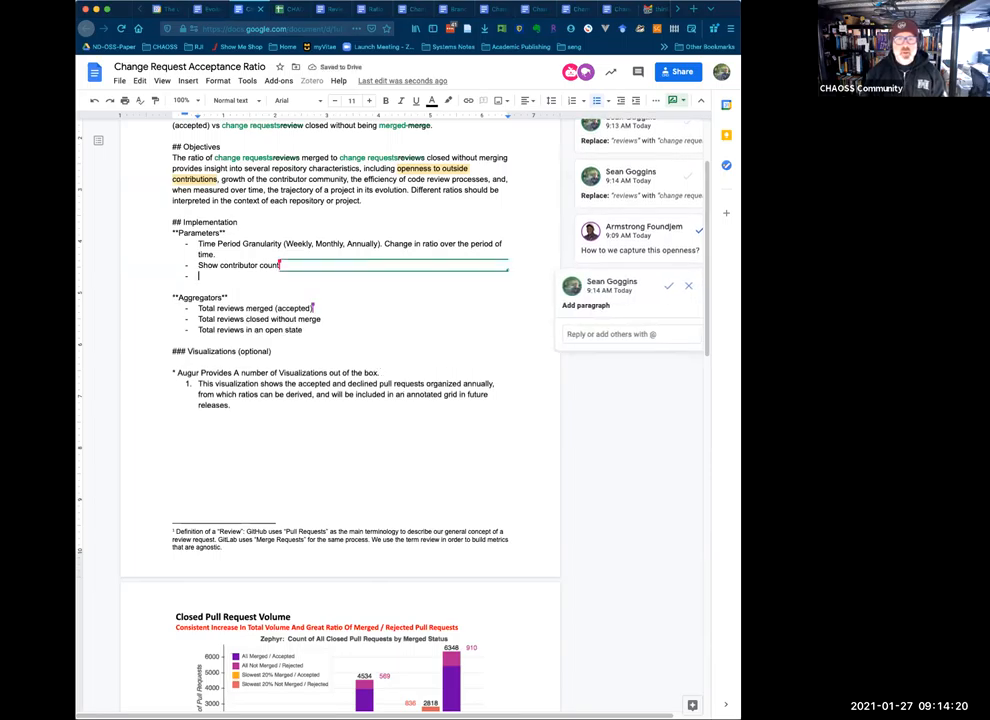
- Write the bullet 'Origin of change request: branch or fork'
text(Origin)
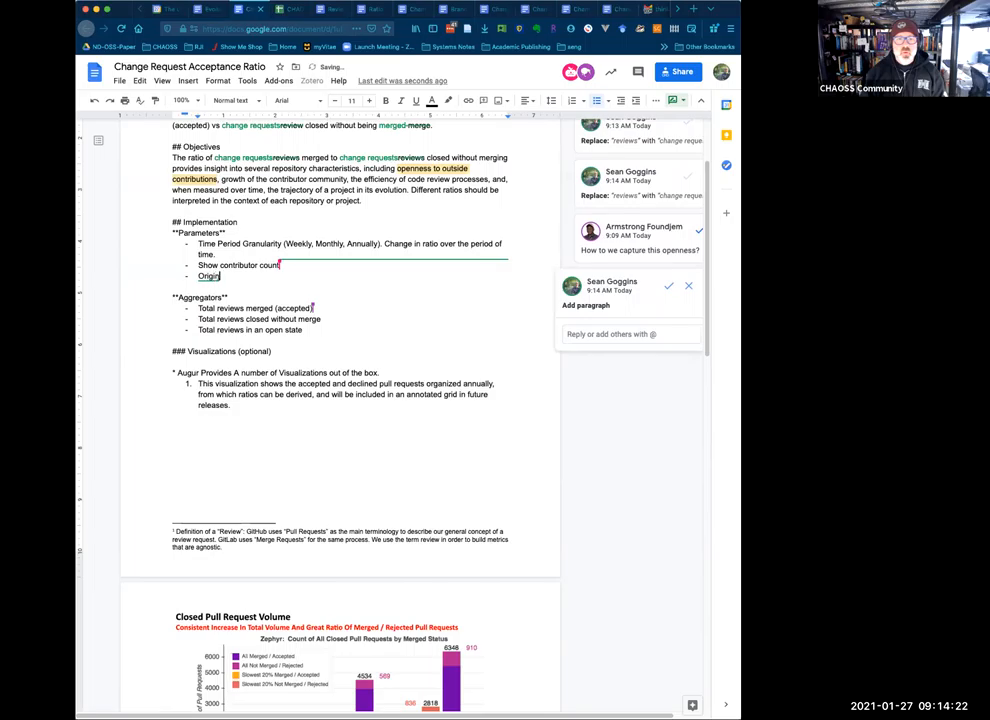
text(of)
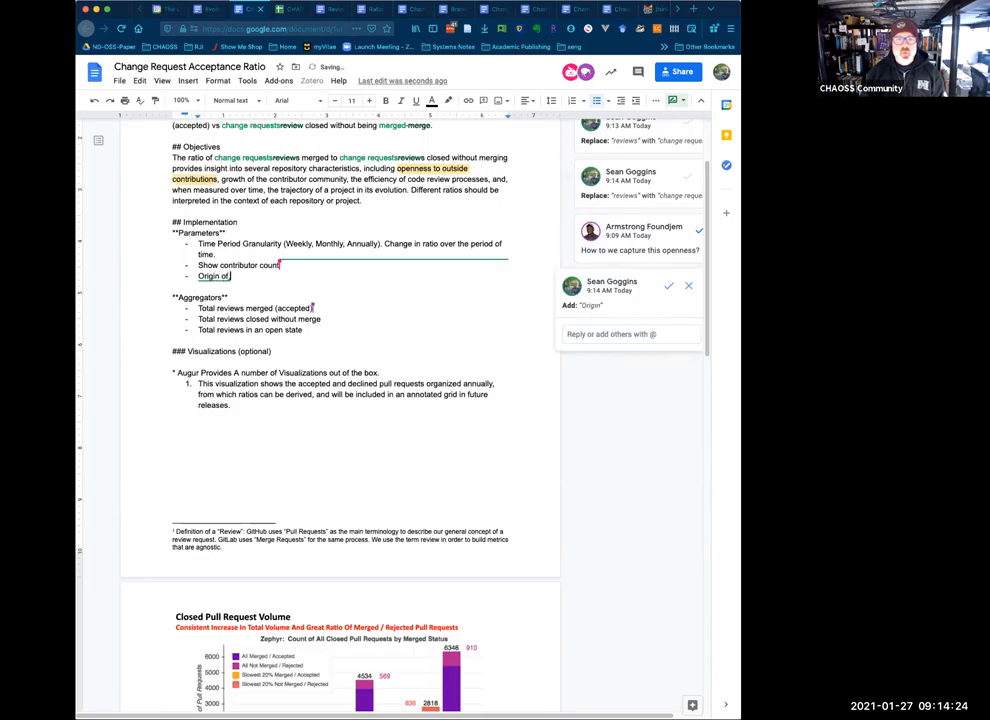
text(of change request)
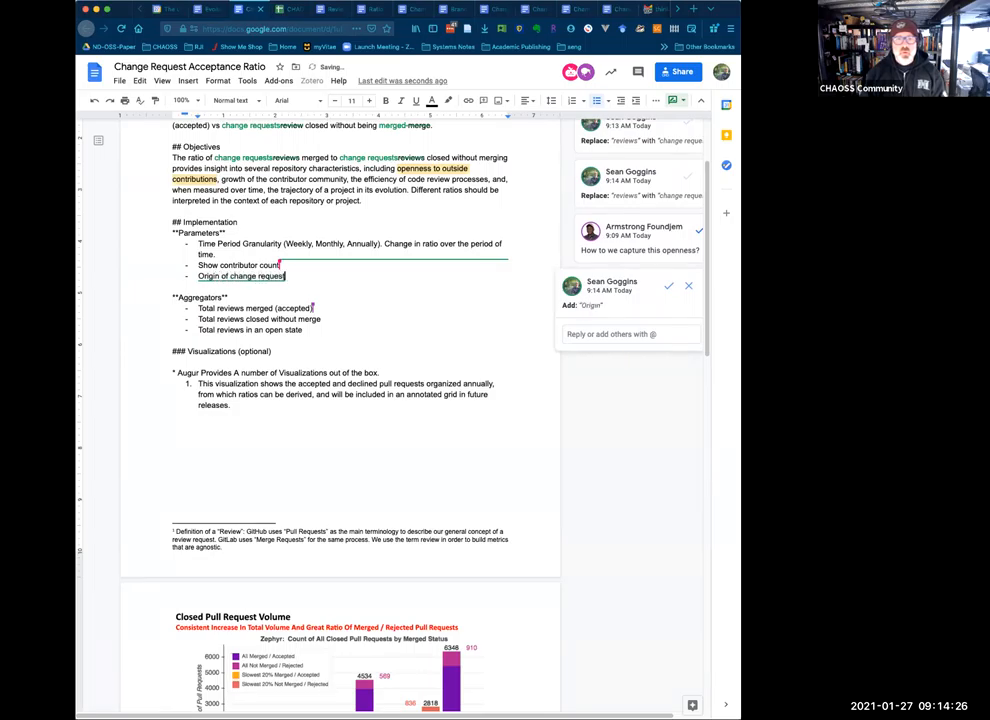
text(: bq)
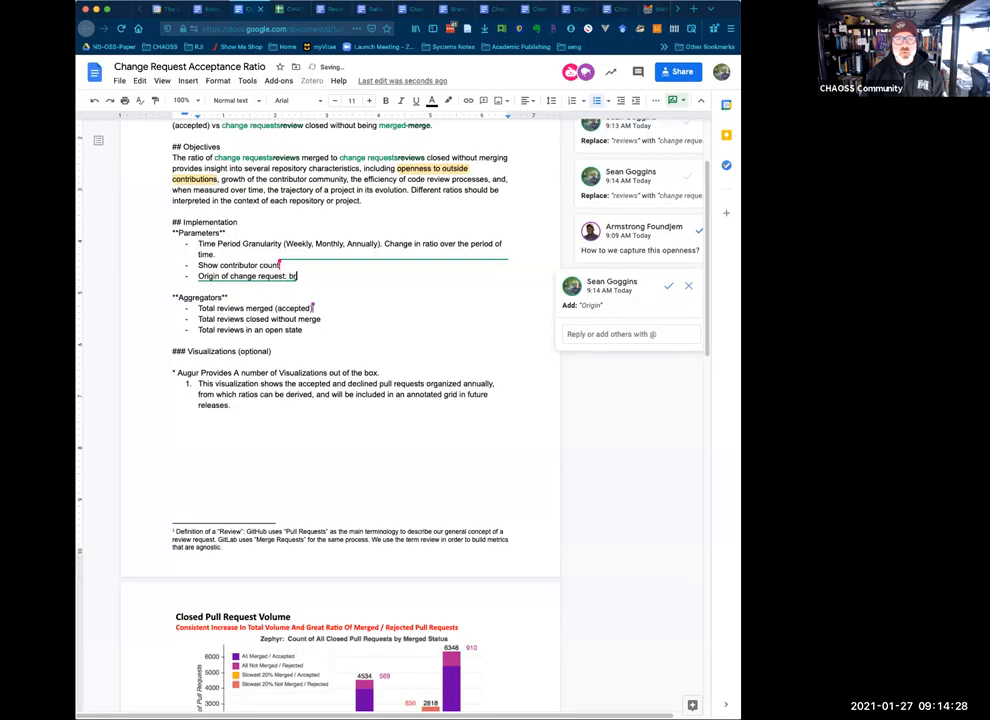
text(ranch or fork?)
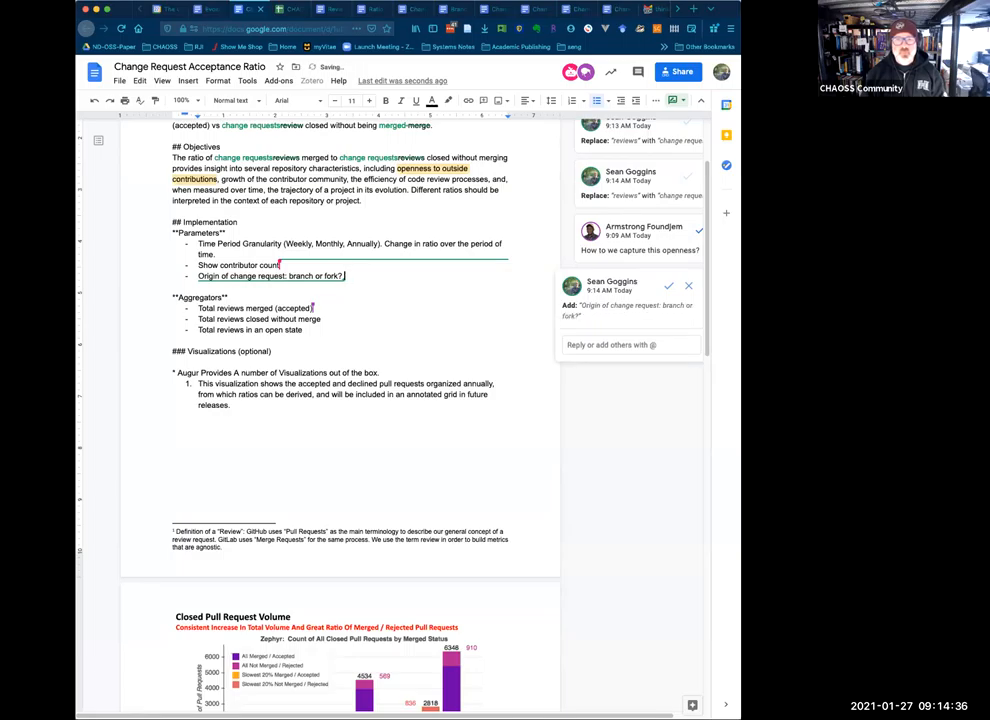
- Add that change requests from repository forks are from outside contributors
text(Change request)
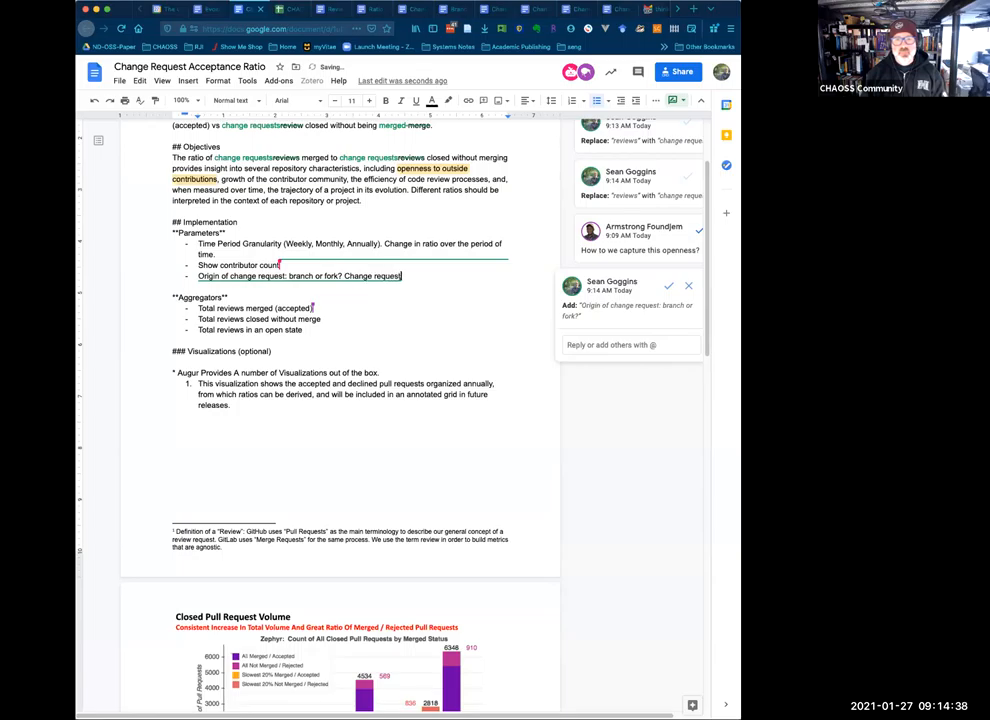
text(from repositor)
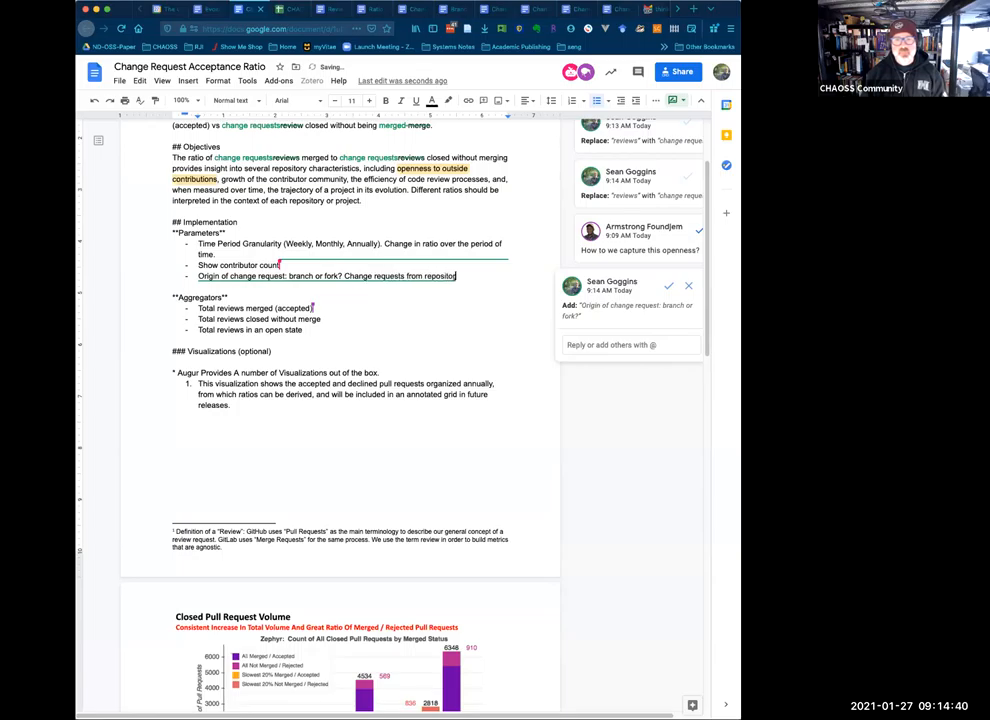
text(forks are most commonly,)
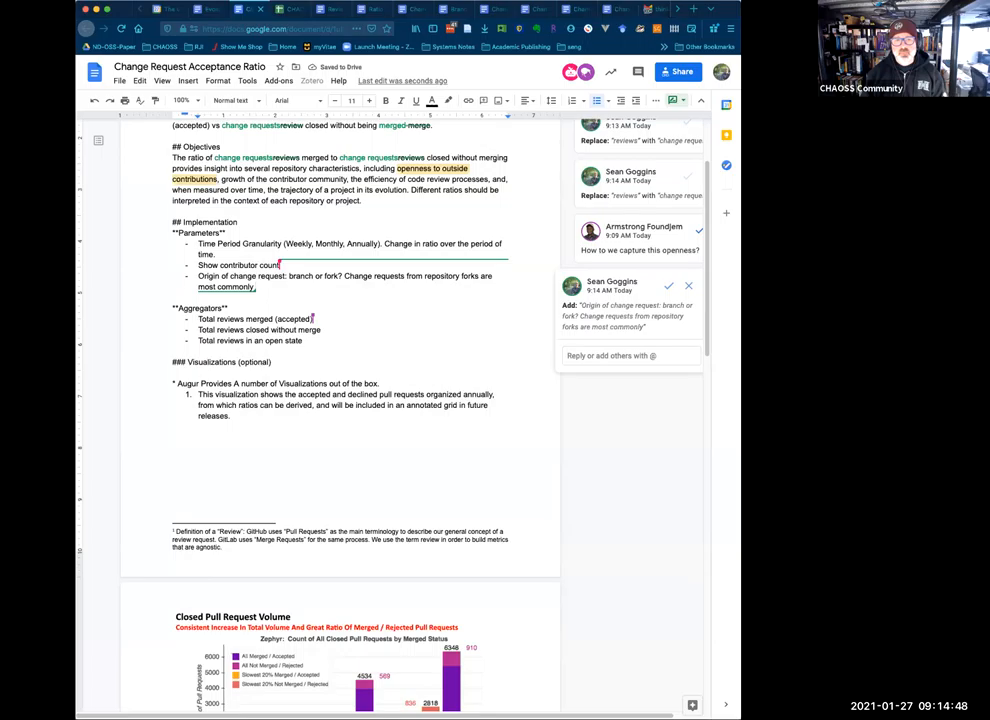
text(from outs)
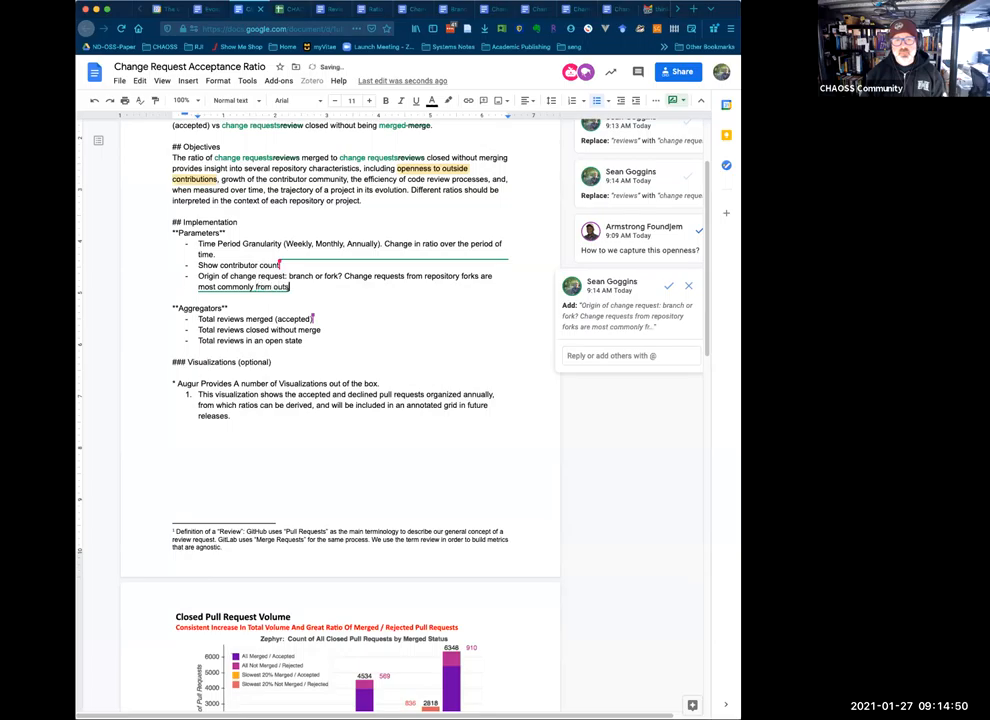
text(idecontributors, while)
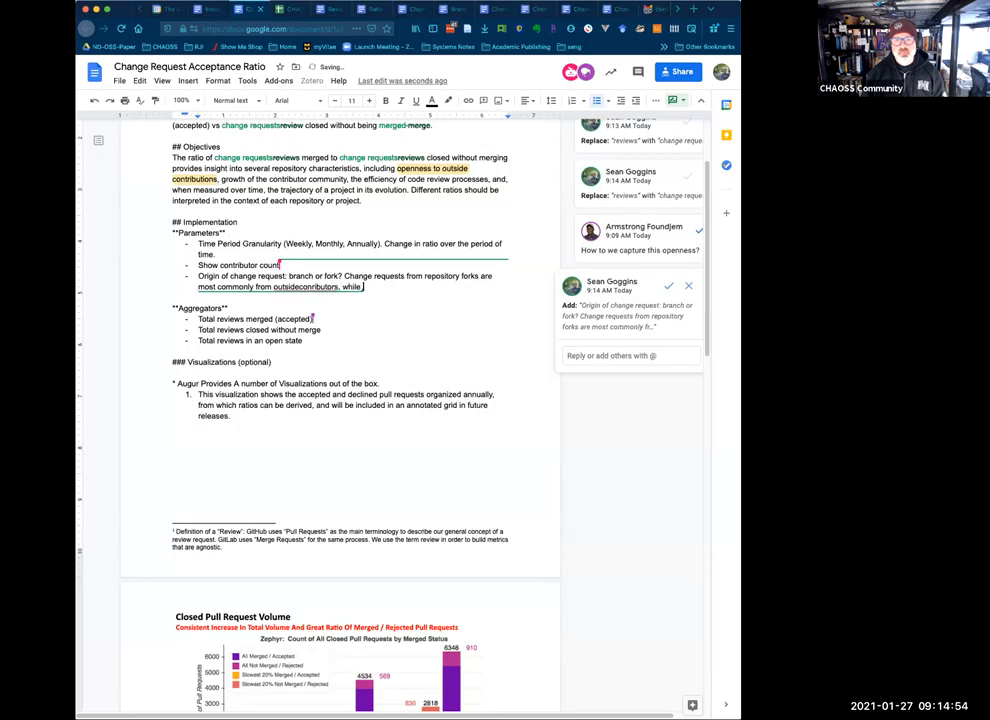
- Add that branch originated change requests come from people with repository commit rights
text(branch)
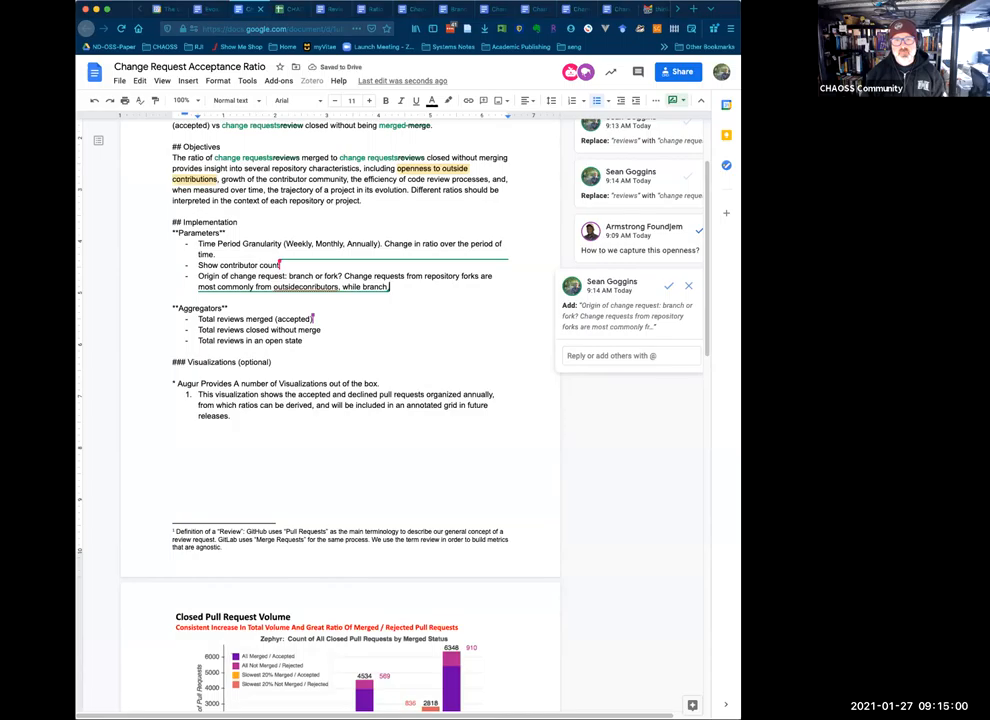
text(originated change)
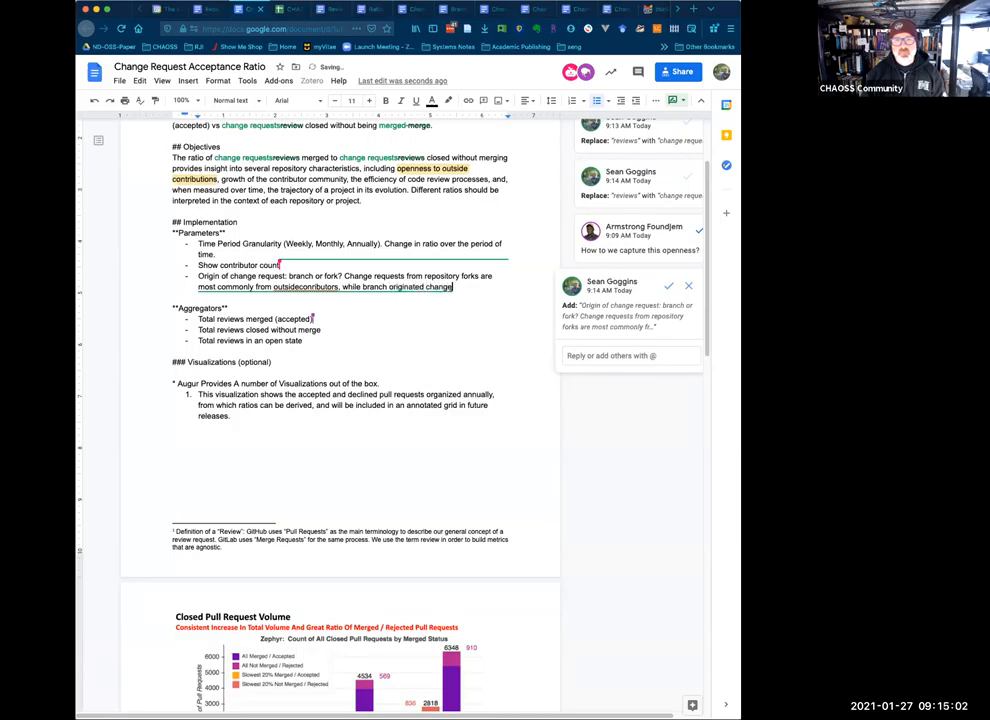
text(requests come from)
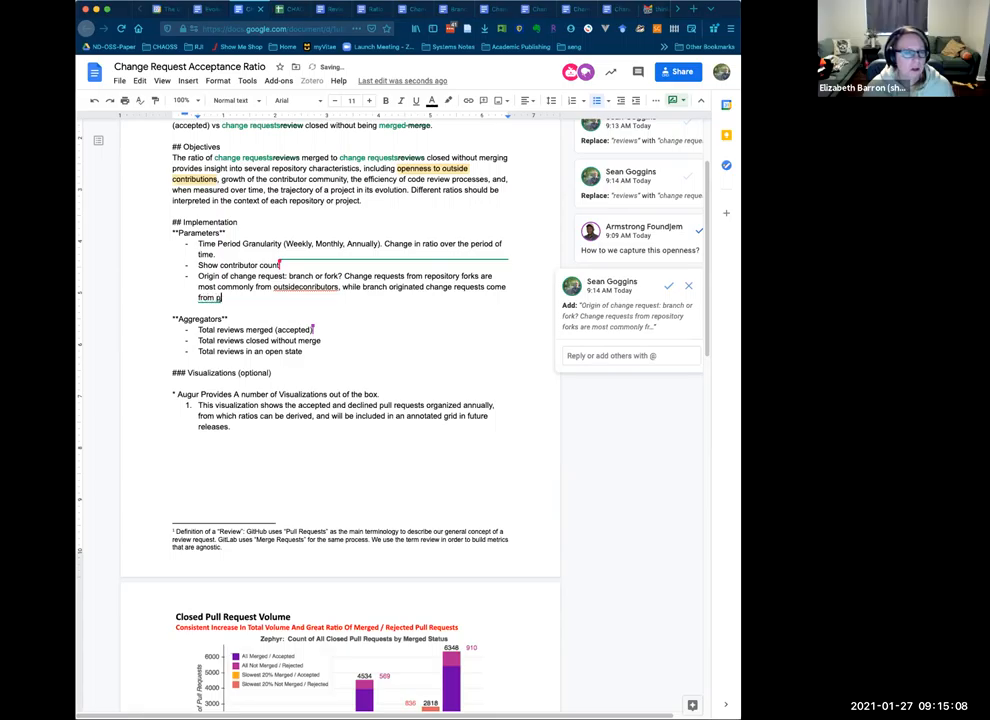
text(people with erpsi)
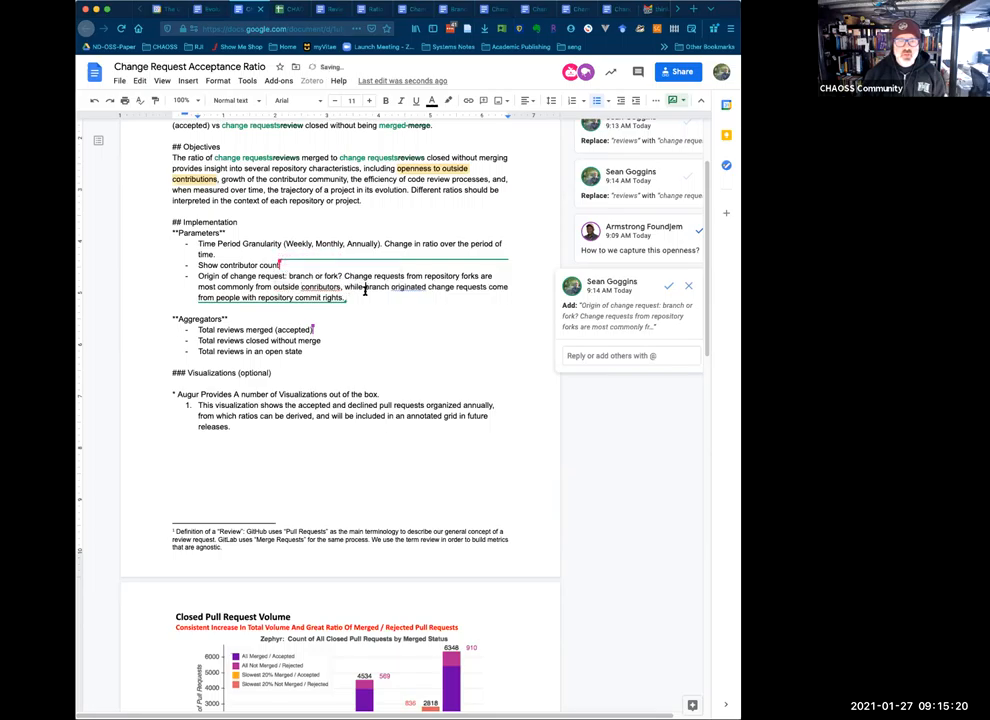
- Review the suggestion cards for the origin text and the word contributors
click(668, 284)
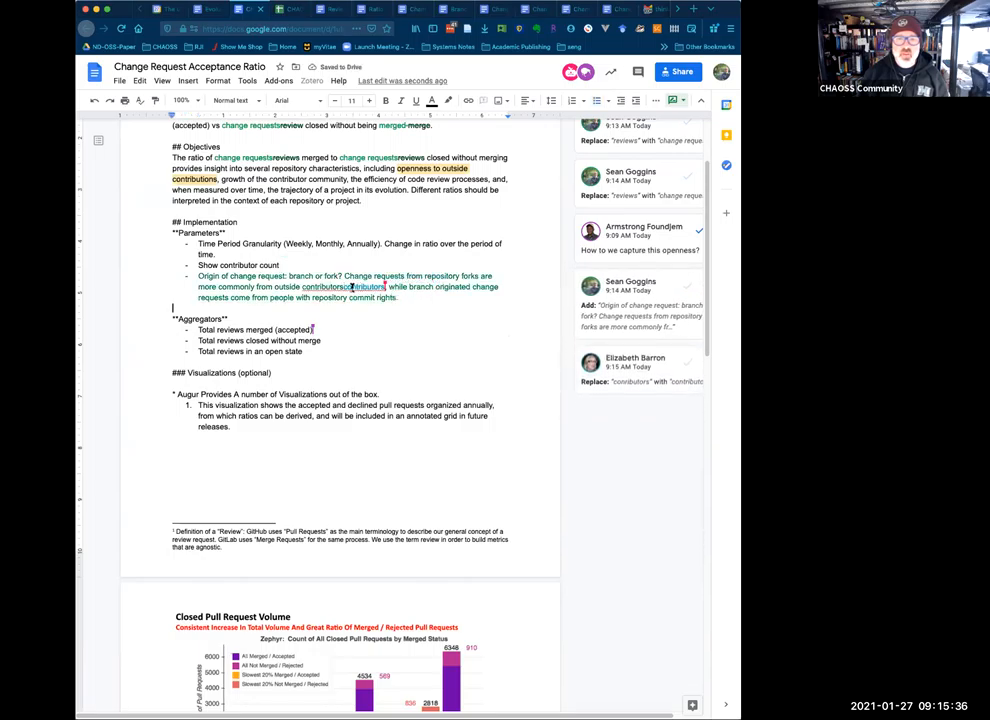
click(636, 310)
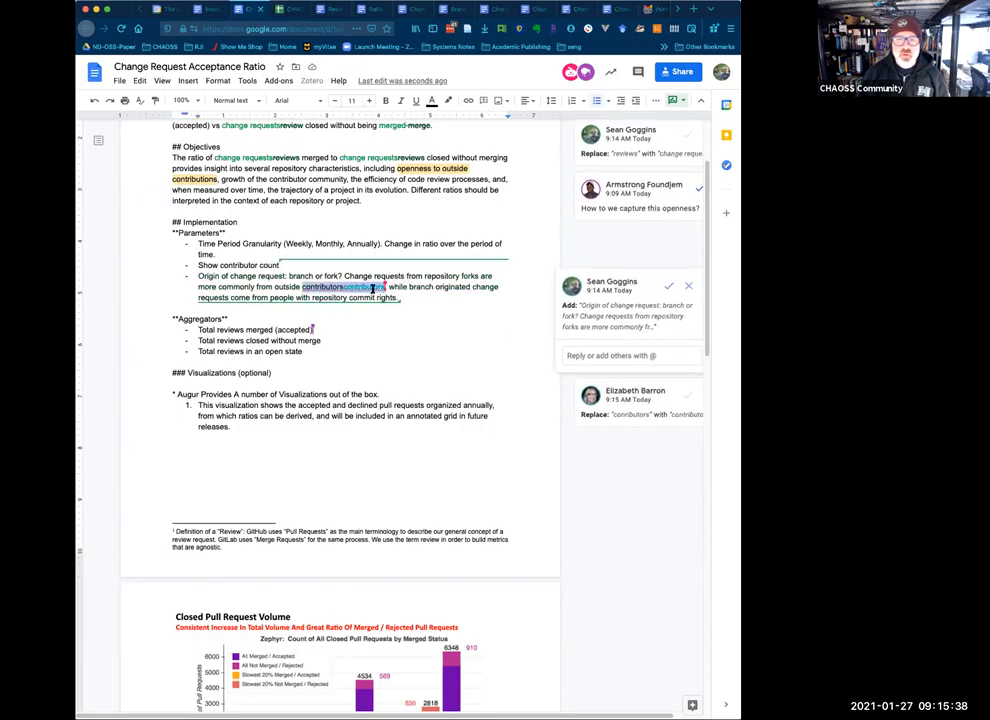
click(668, 286)
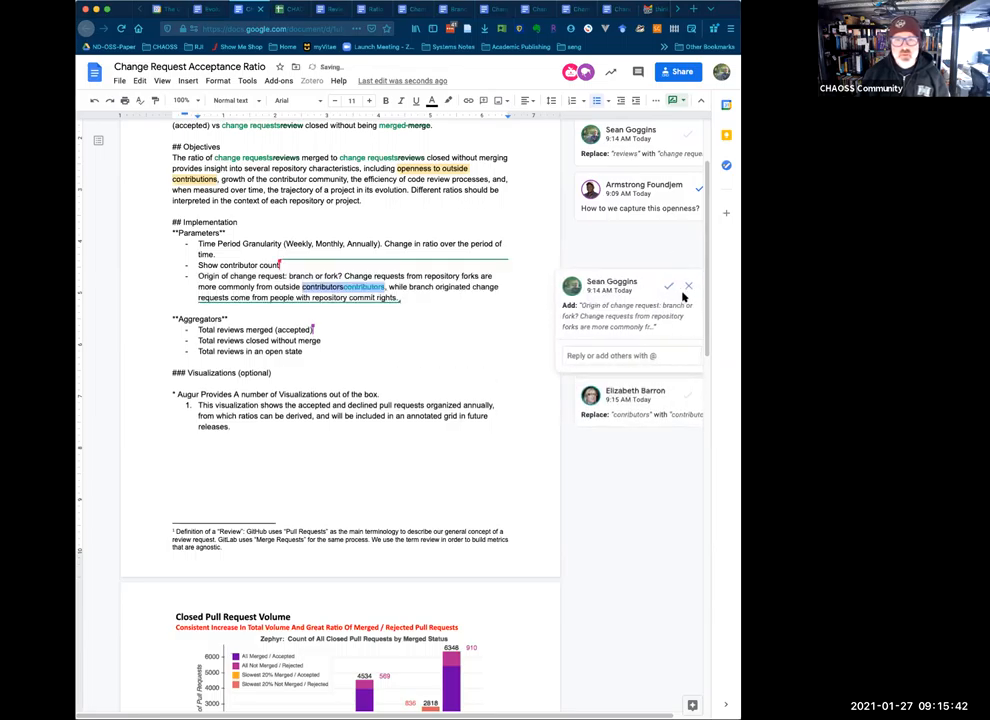
click(668, 286)
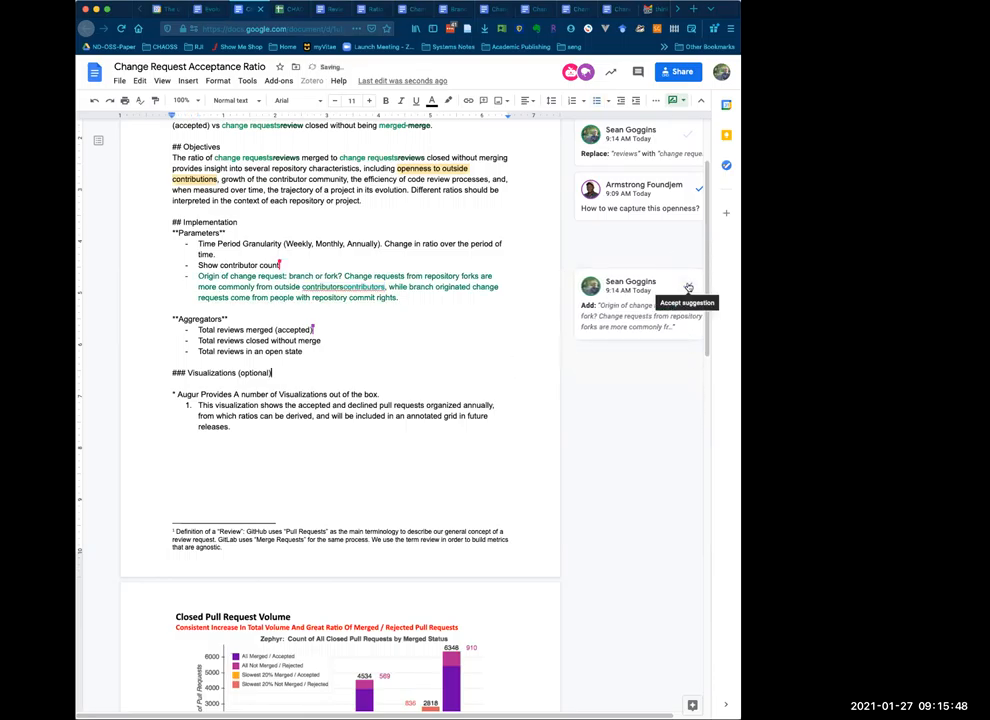
- Accept the origin bullet text and the contributors-to-contributions change
click(688, 302)
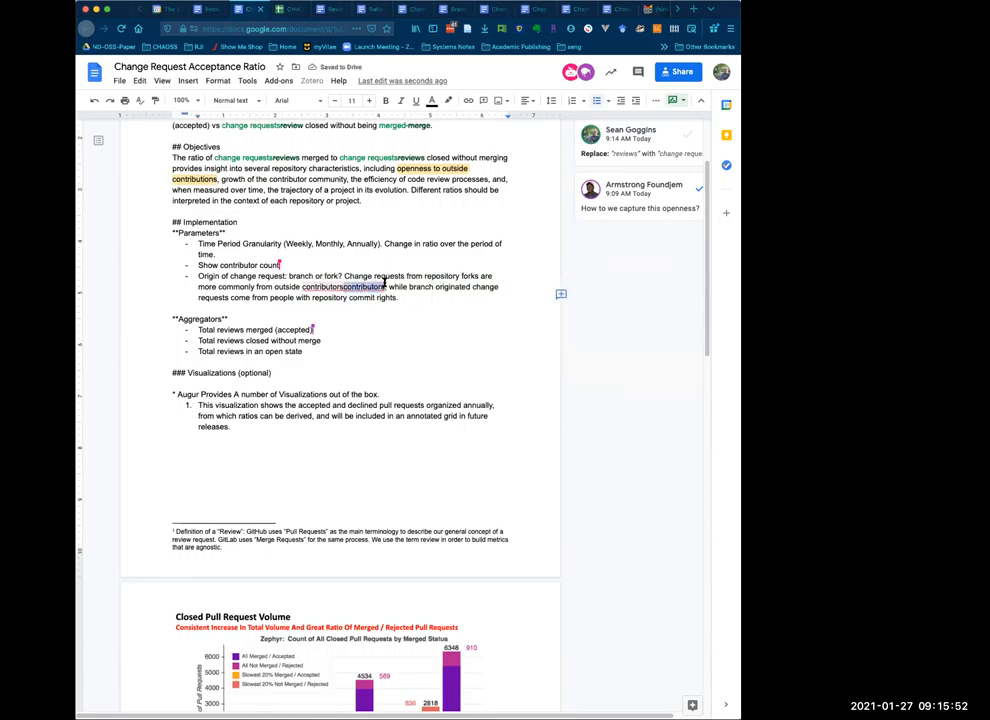
click(362, 288)
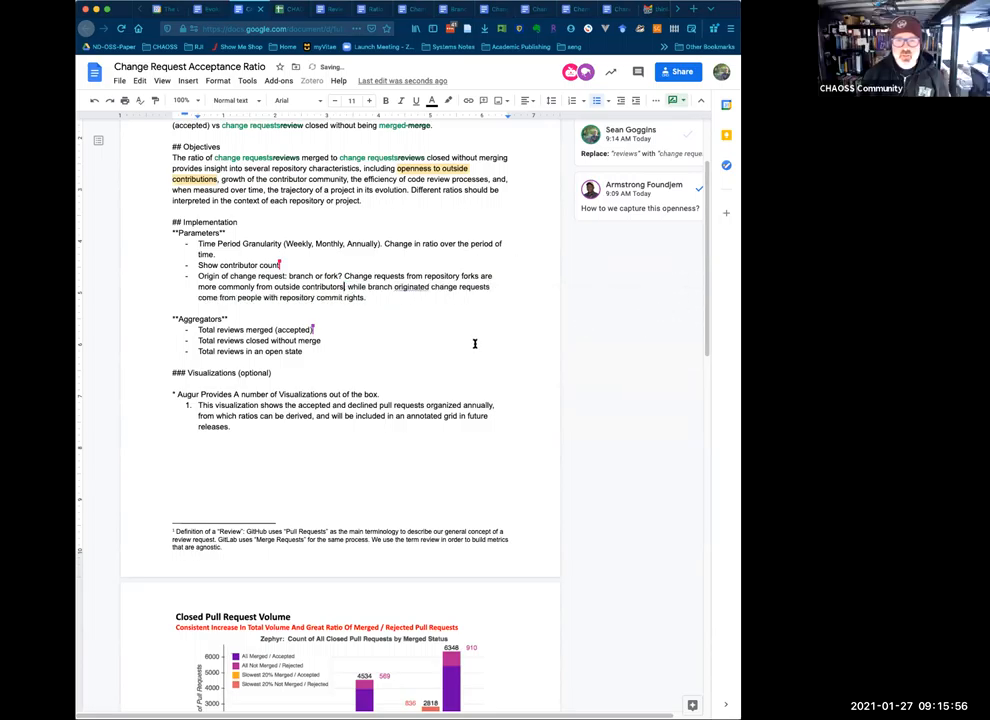
- Dismiss the spelling menu on originated, edit it to originating, and accept the change
right_click(410, 288)
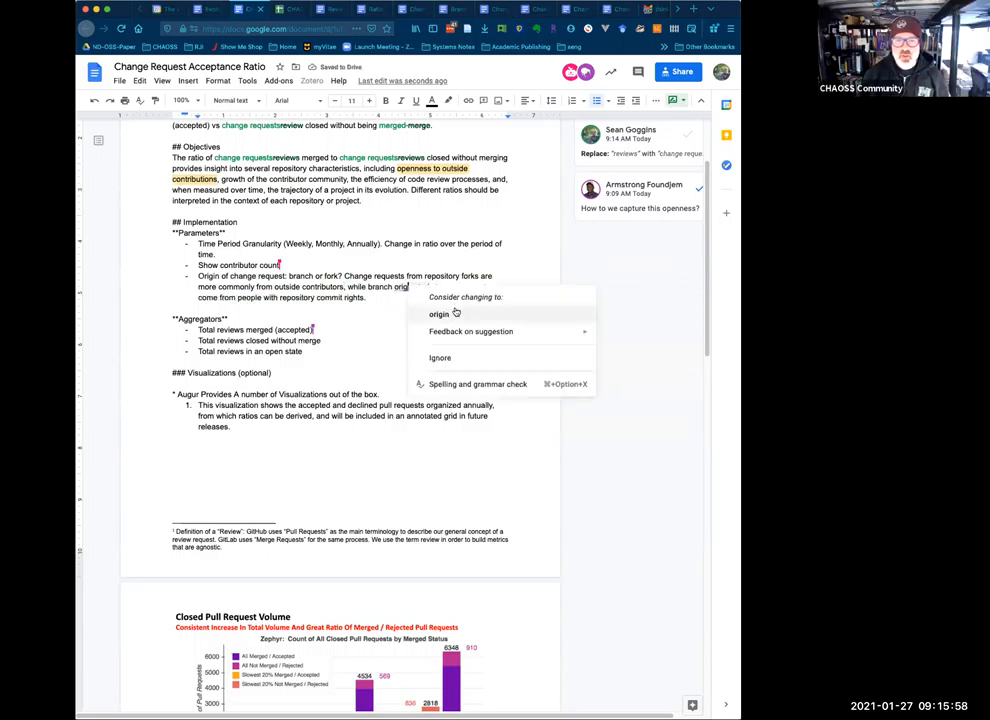
click(440, 314)
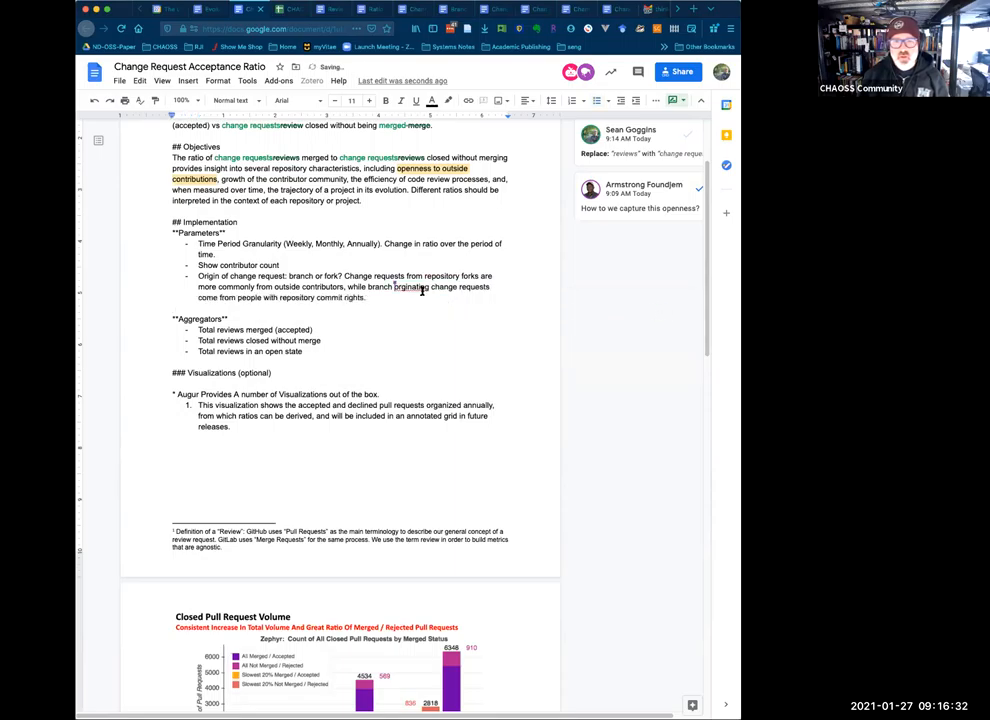
click(414, 288)
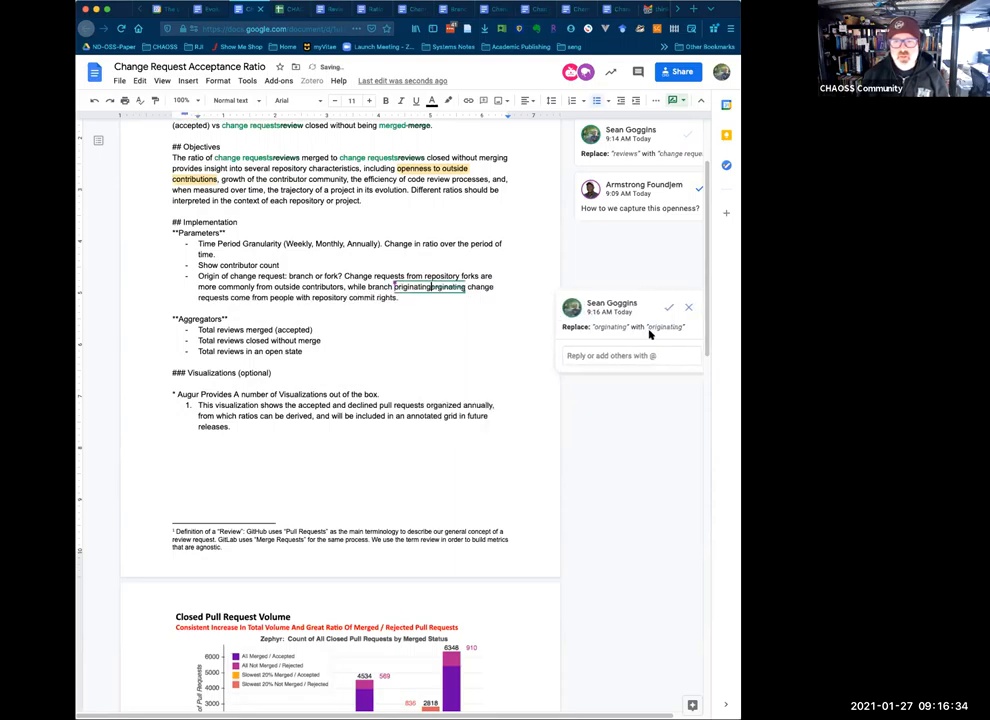
click(668, 308)
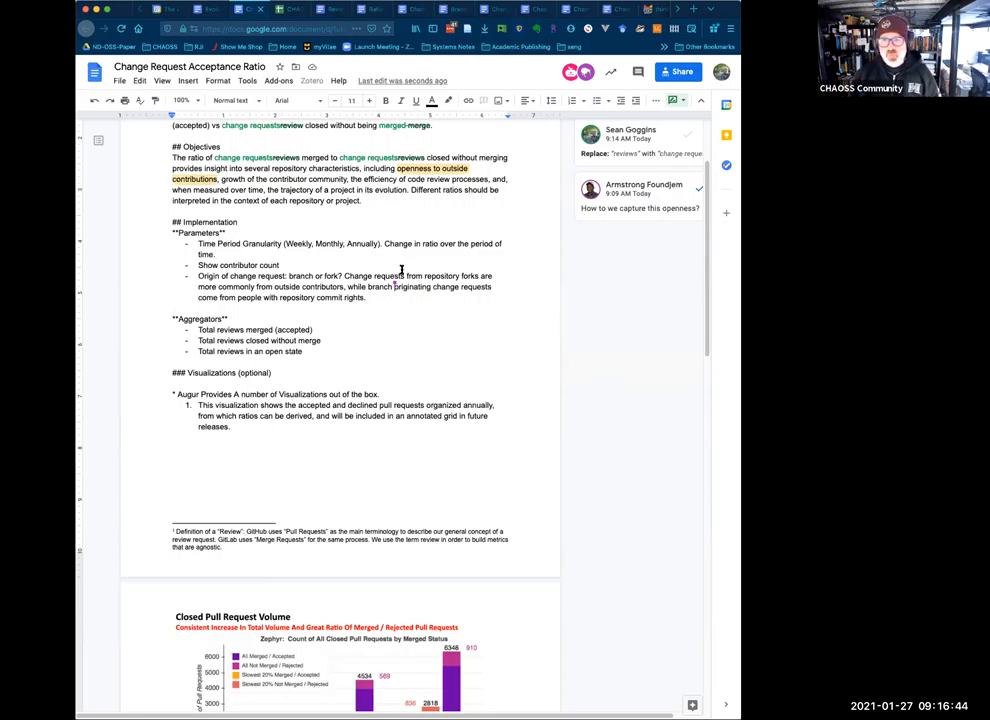
mouse_move(620, 218)
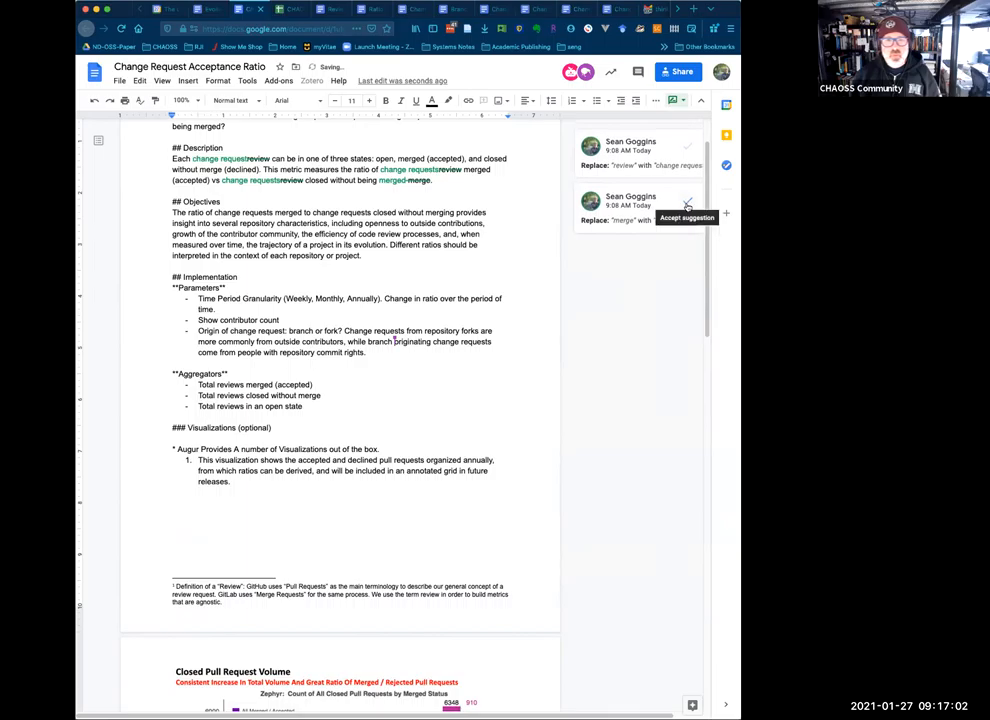
- Accept the remaining 'change requests' wording suggestion in Description and Objectives
click(688, 204)
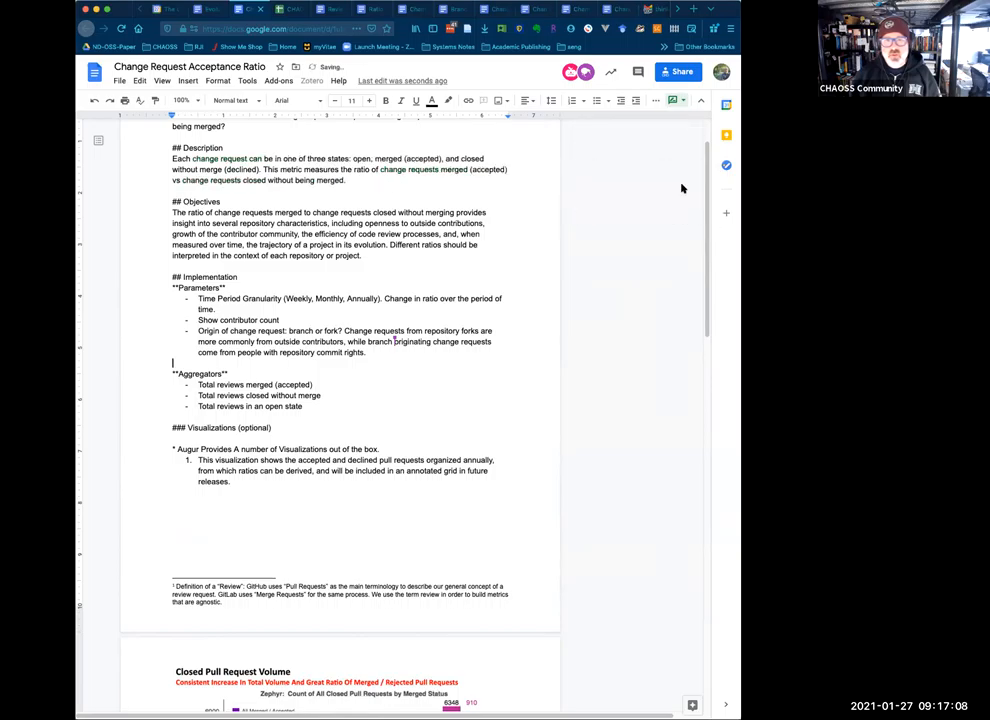
- Edit the visualization description sentence and select the Closed Pull Request Volume chart
scroll(down, 3)
text(change)
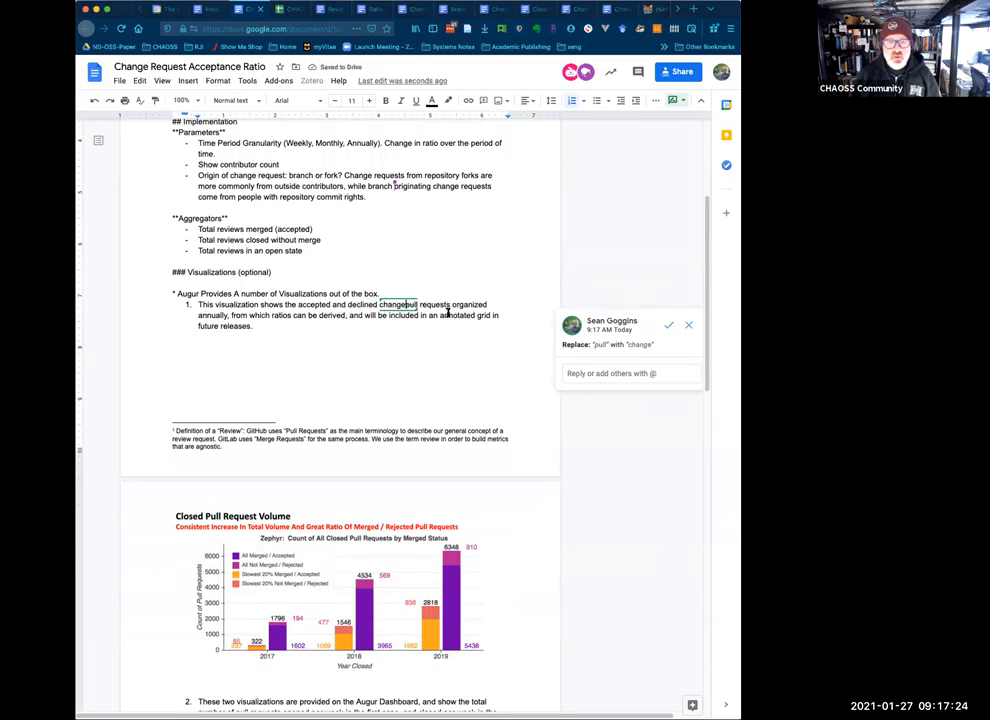
click(668, 324)
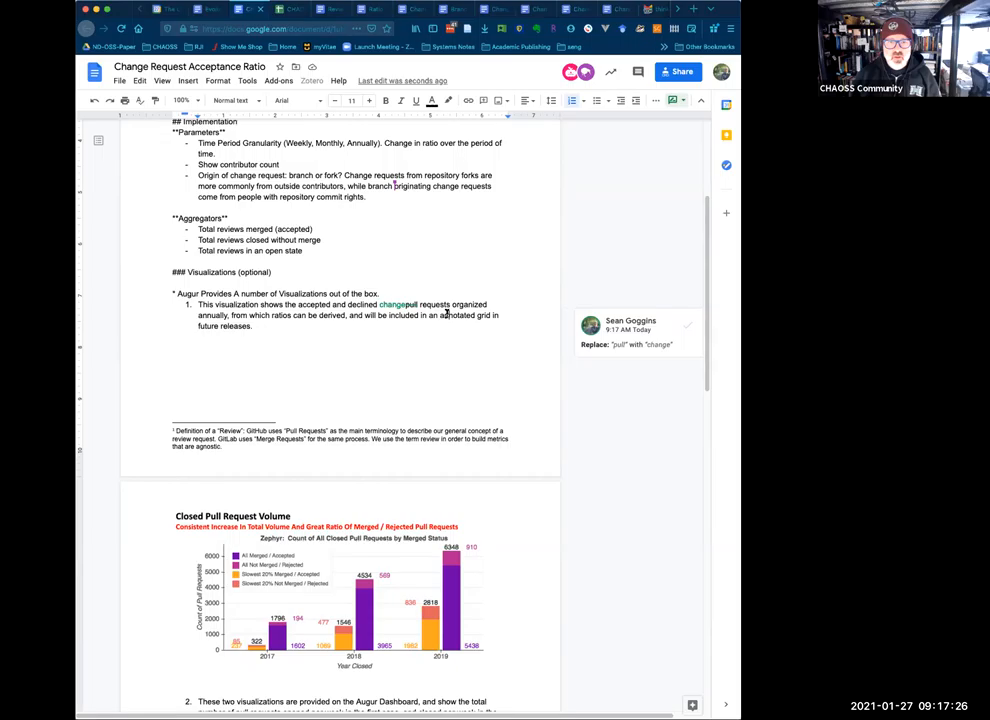
mouse_move(410, 320)
text(.)
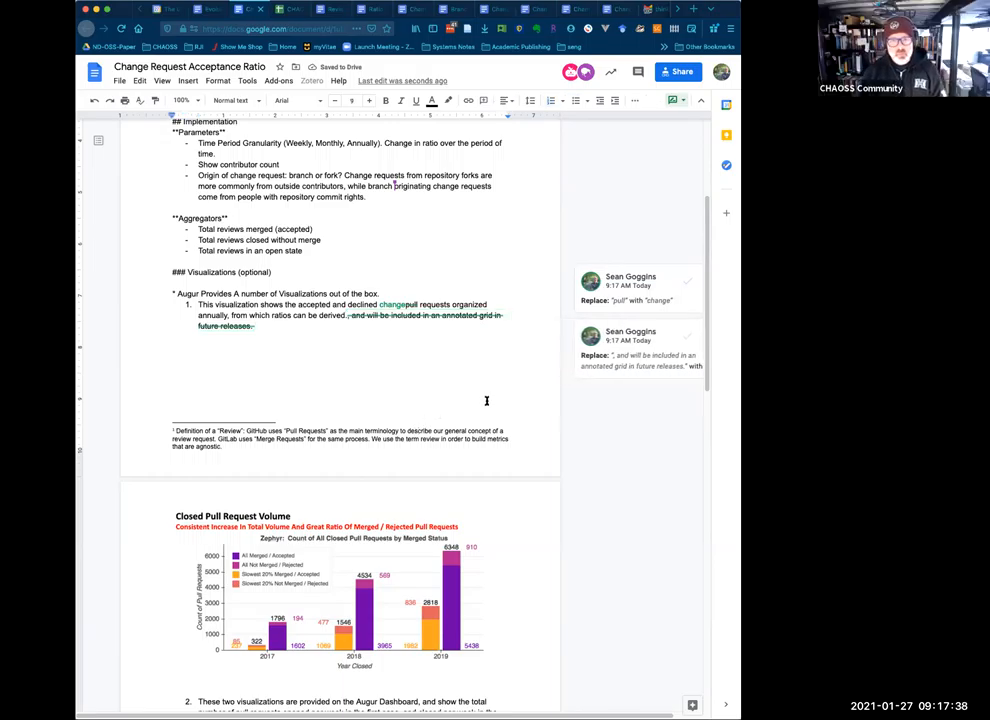
scroll(down, 3)
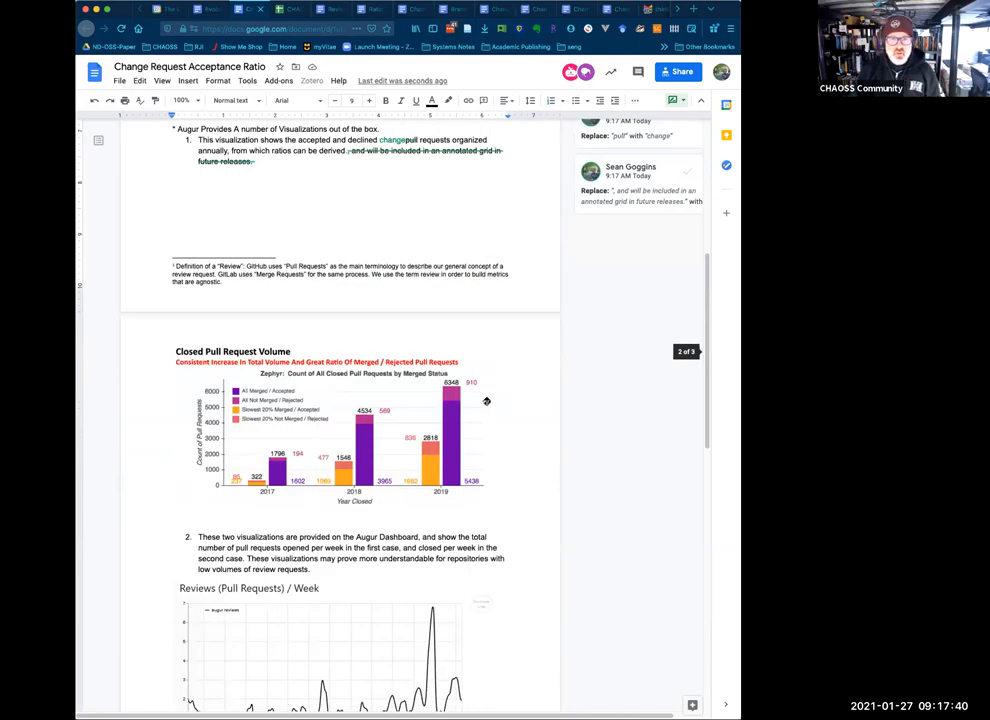
click(340, 430)
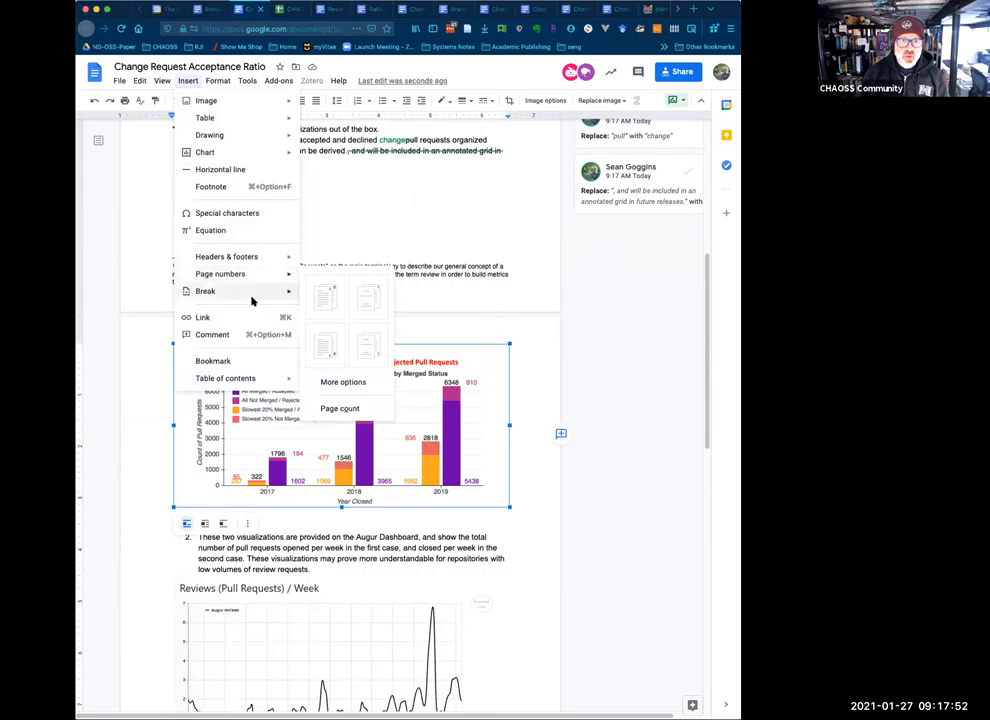
mouse_move(252, 304)
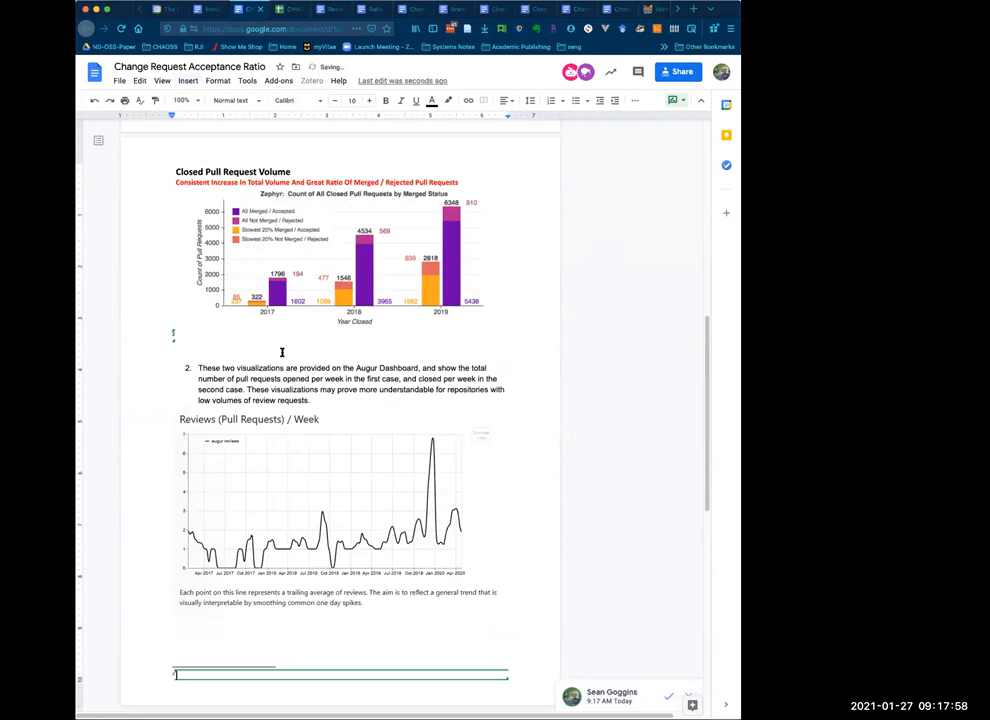
- Enter the GitHub https URL as a new line below the Reviews per Week chart
text(https://github.com/chaoss/augur-community-reports)
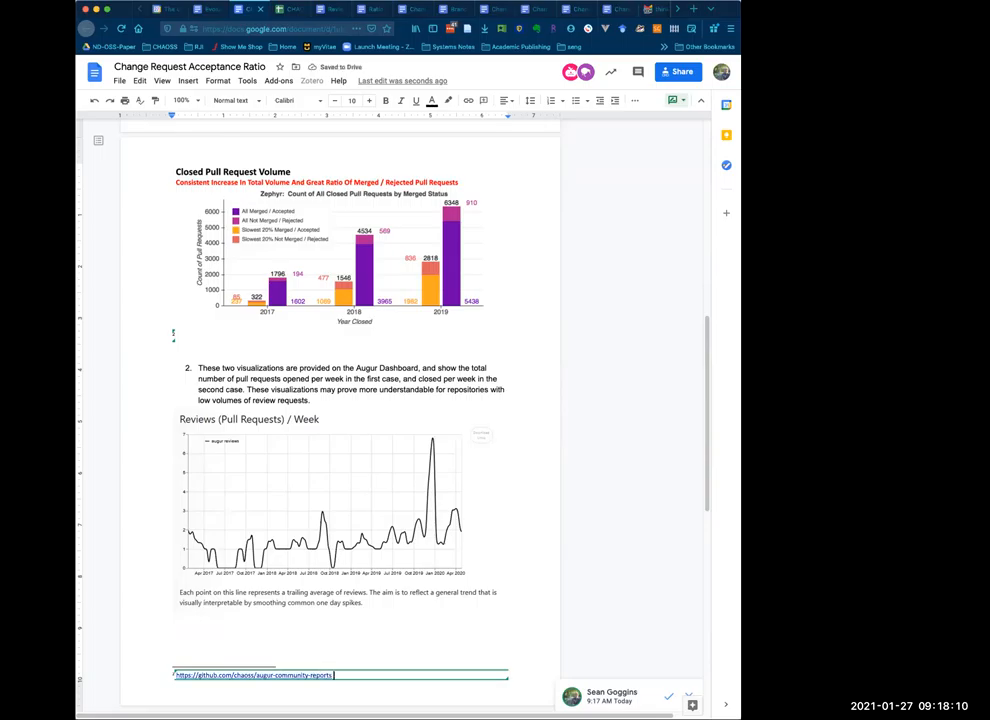
click(340, 500)
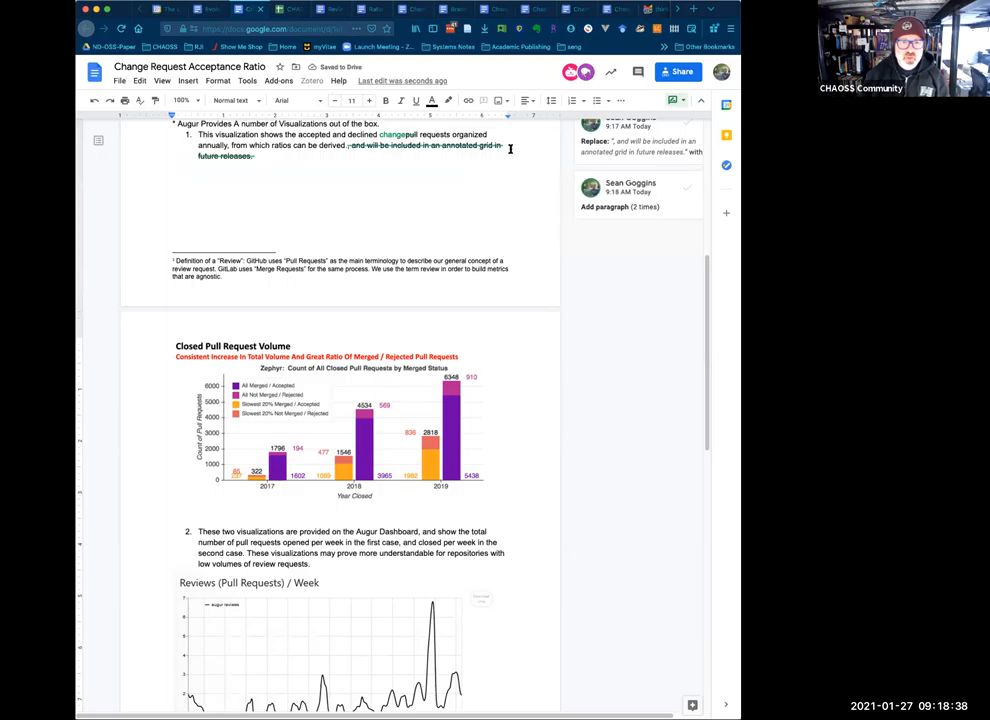
- Insert an 'Example Visualizations' caption line just above the Closed Pull Request Volume chart
click(340, 420)
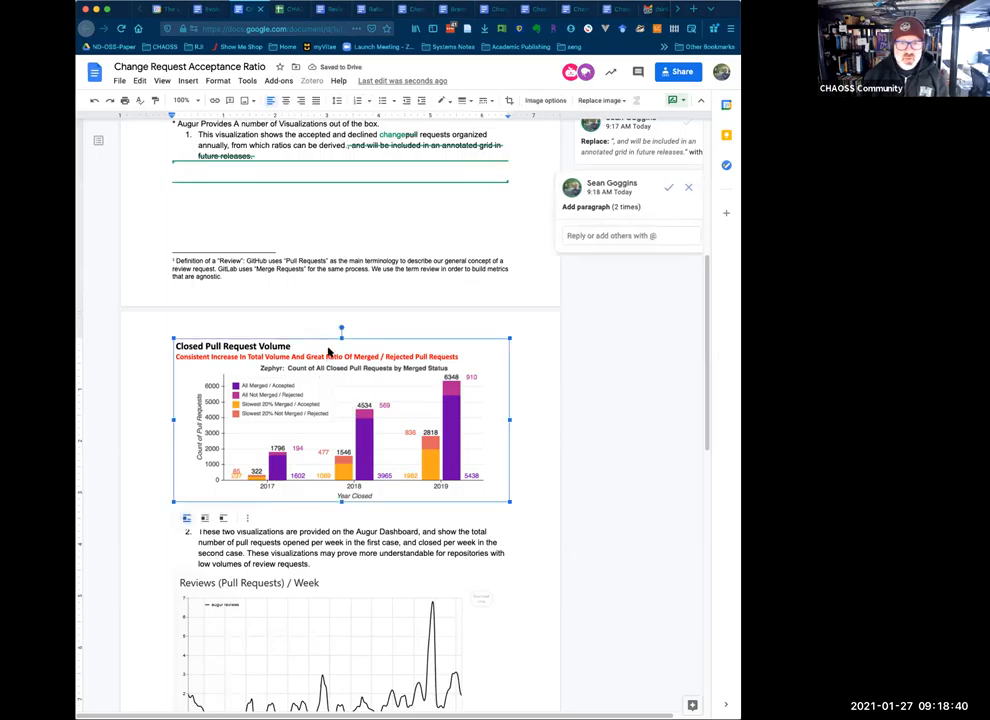
mouse_move(196, 360)
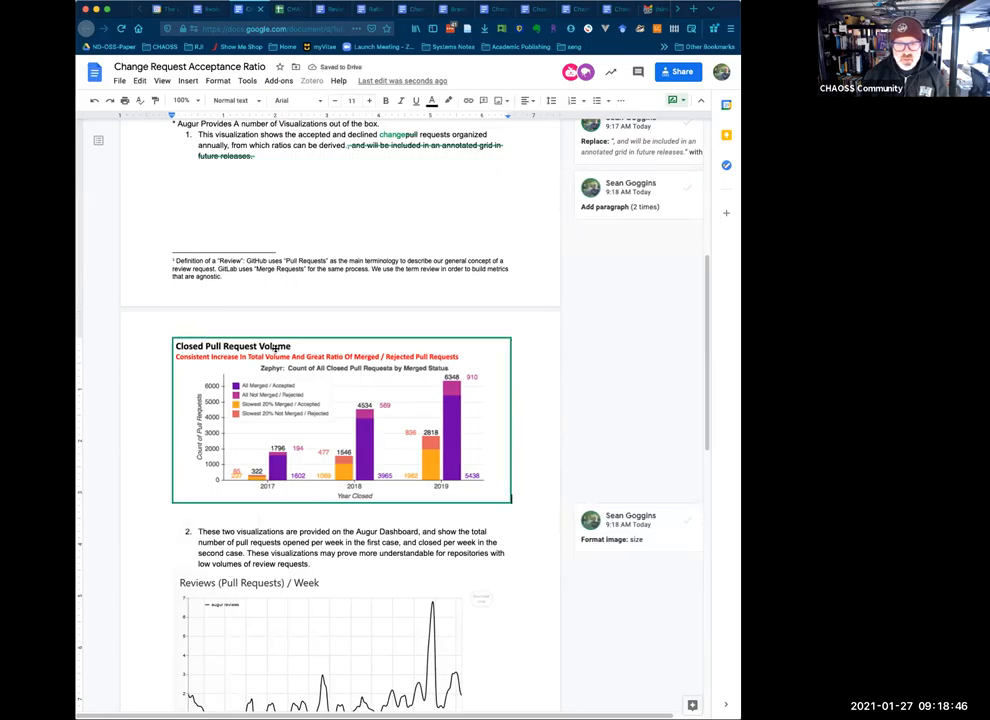
click(342, 420)
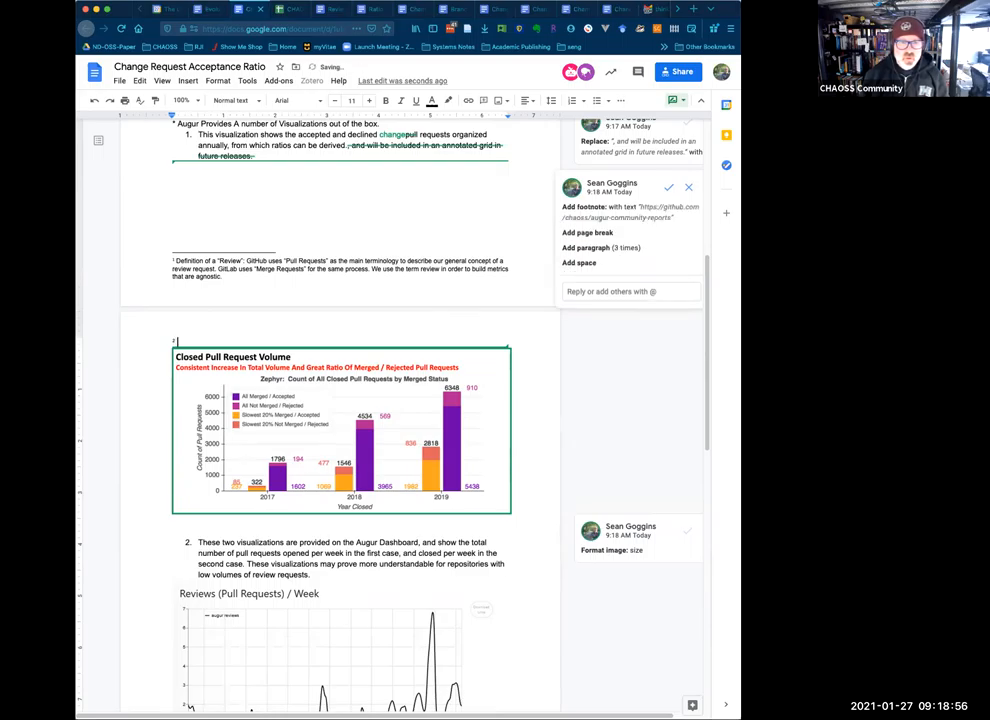
text(Example)
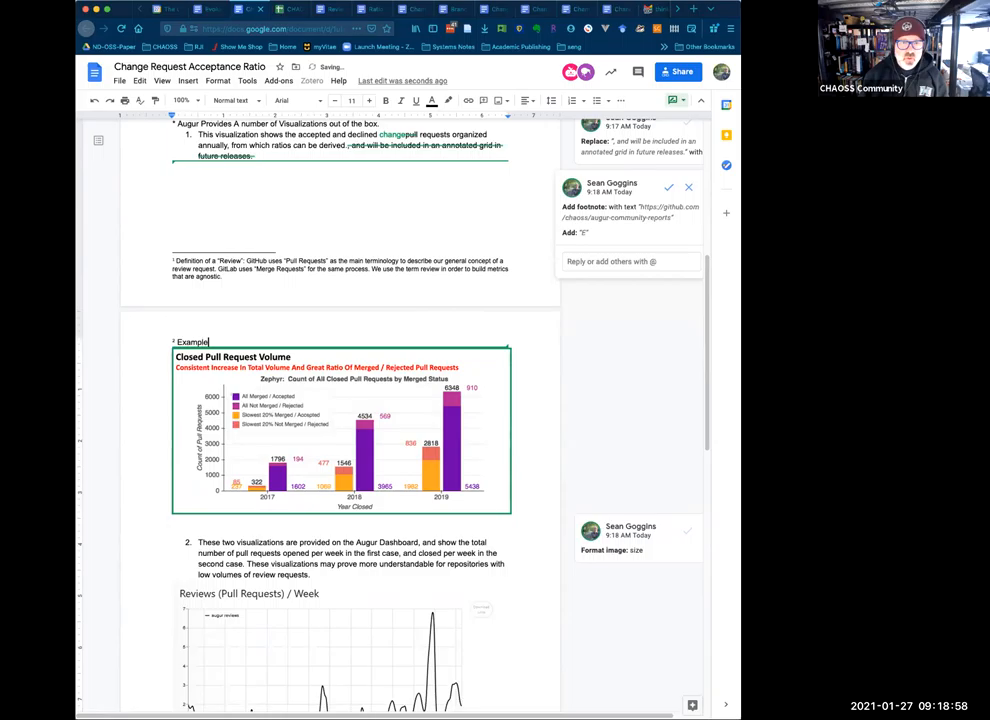
text(Vis)
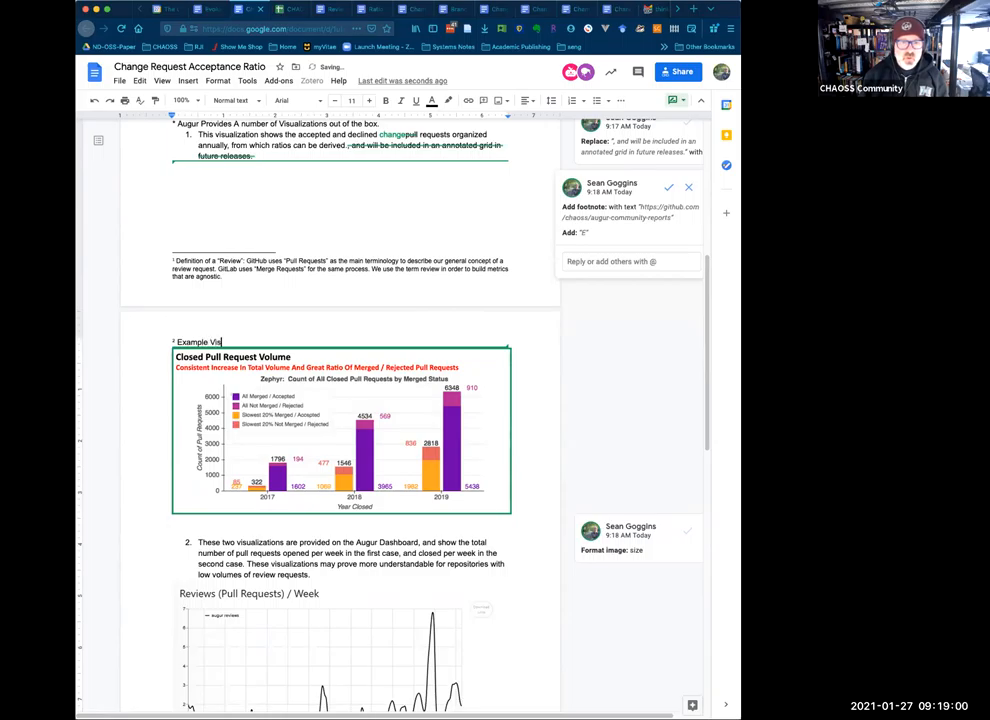
text(ual)
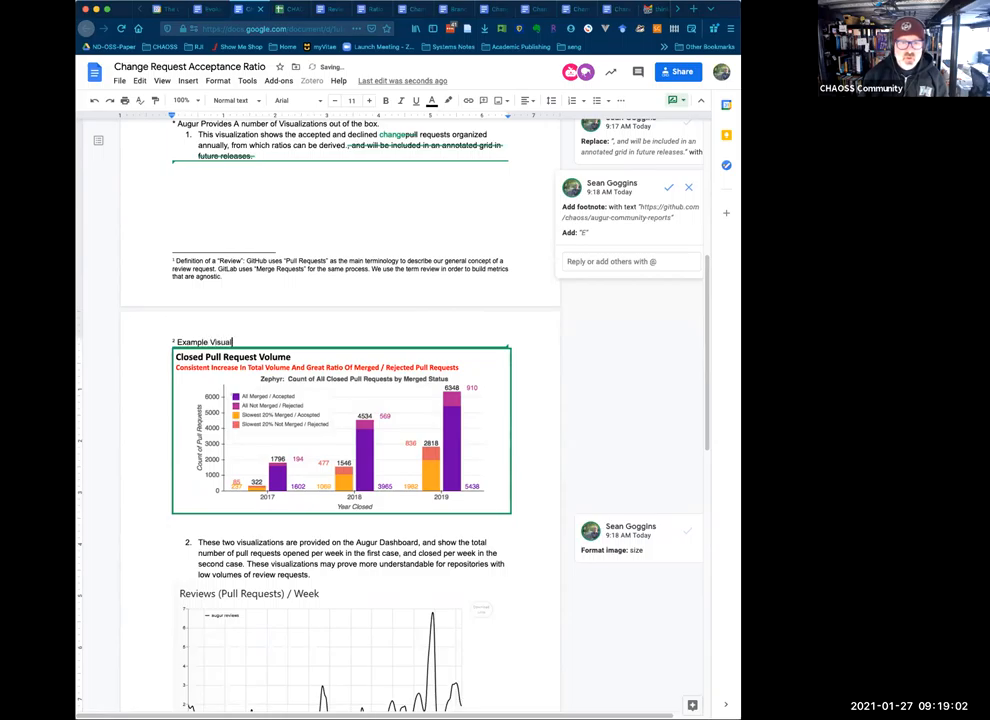
text(ization)
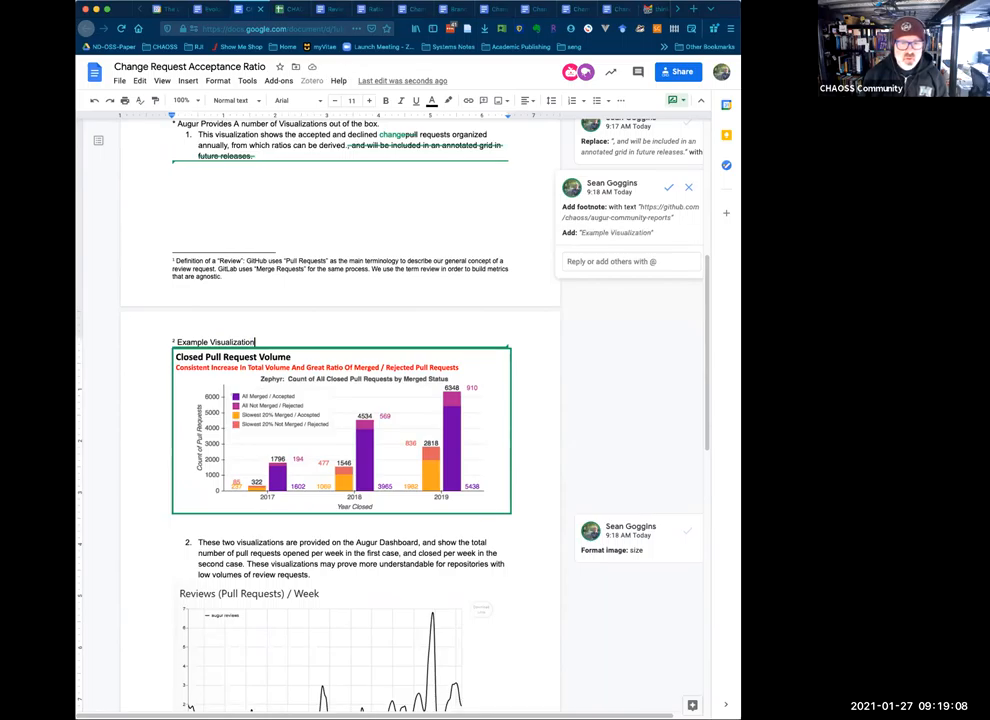
text(s)
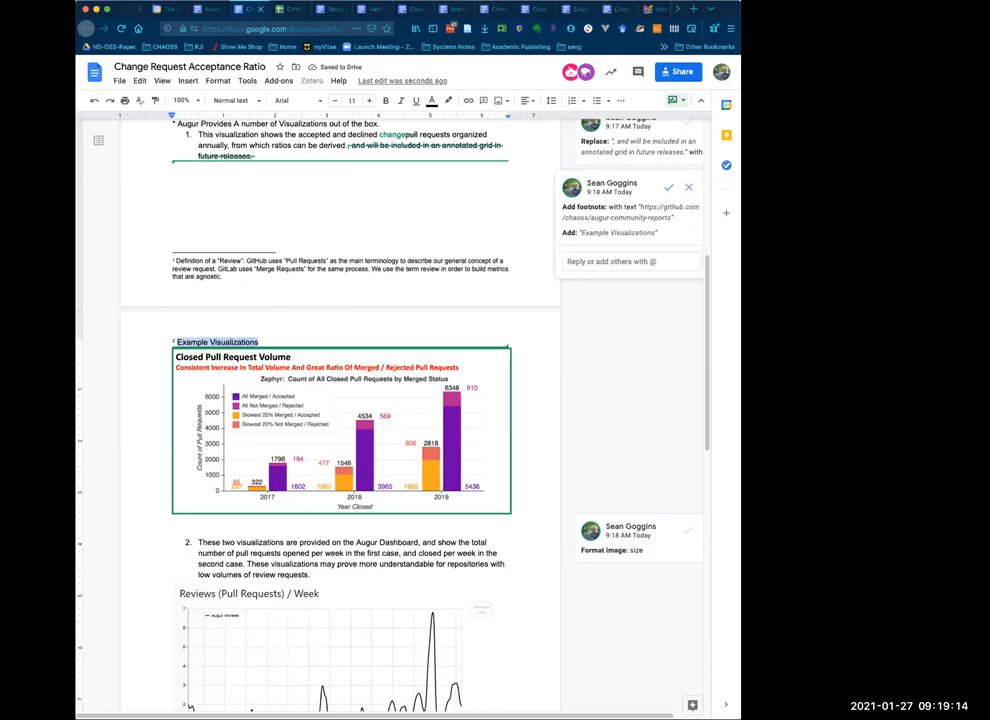
- Replace the caption with 'Figure One:' in suggesting mode
scroll(up, 3)
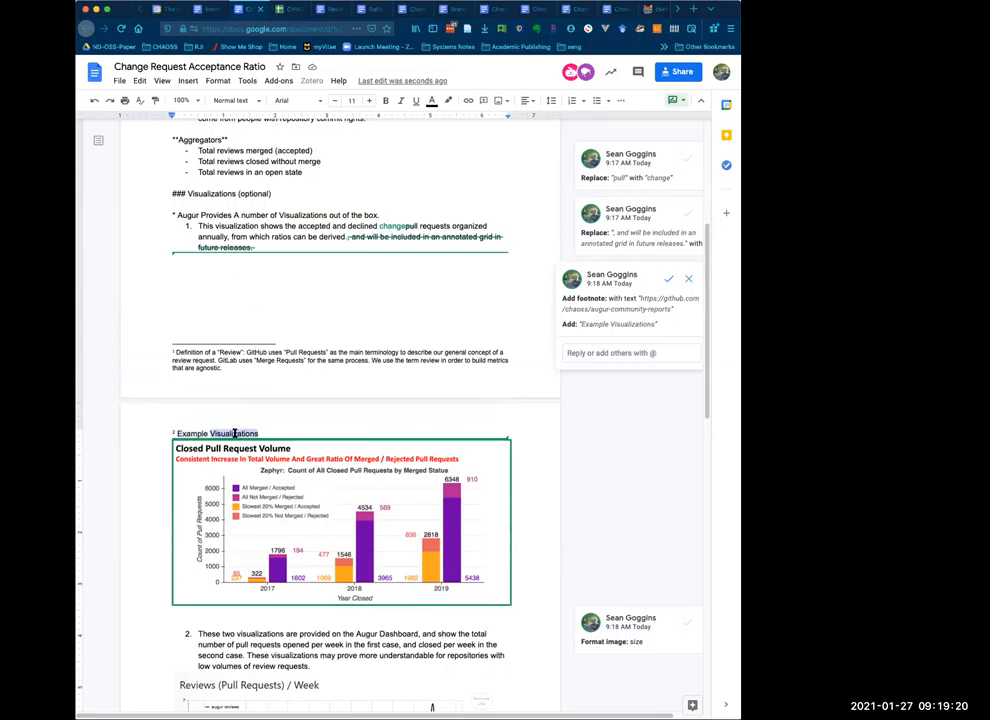
text(Figu)
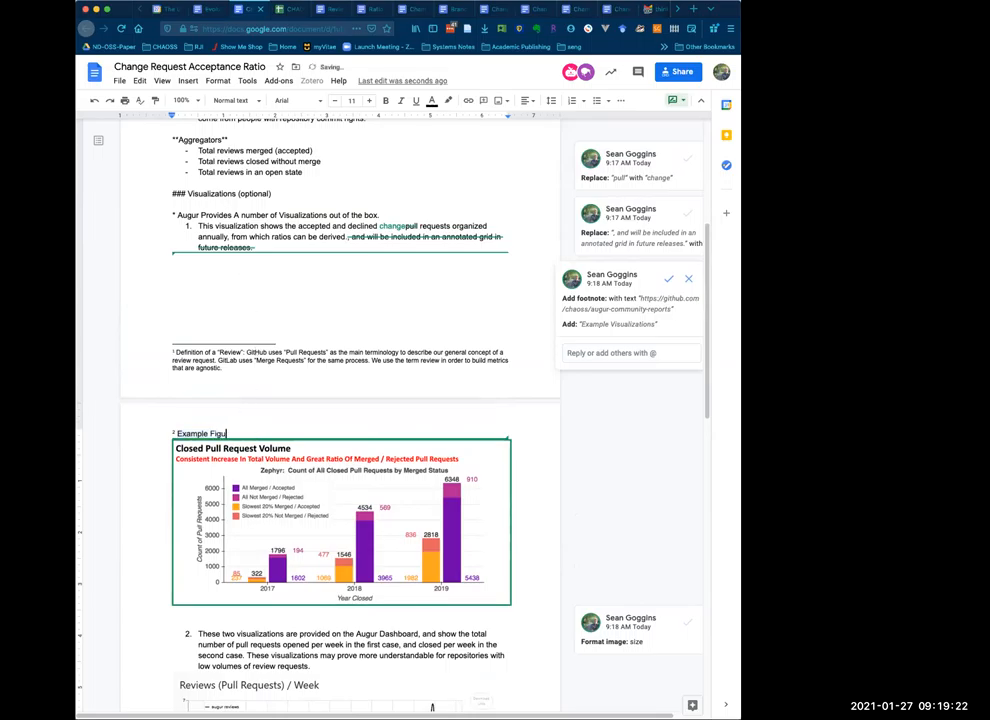
text(re One:)
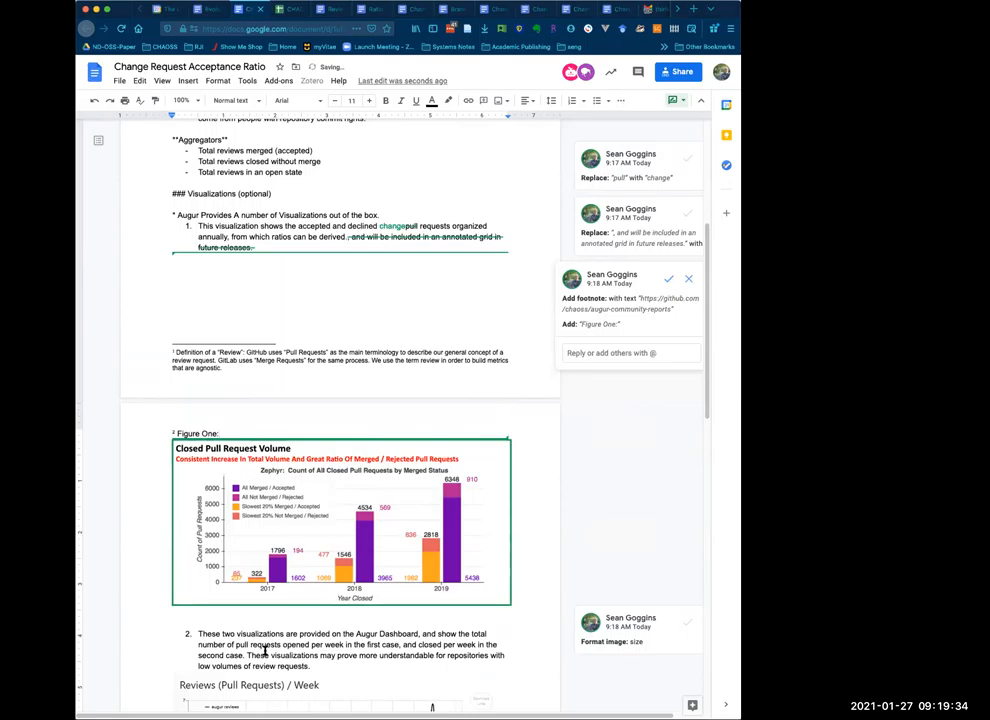
scroll(down, 3)
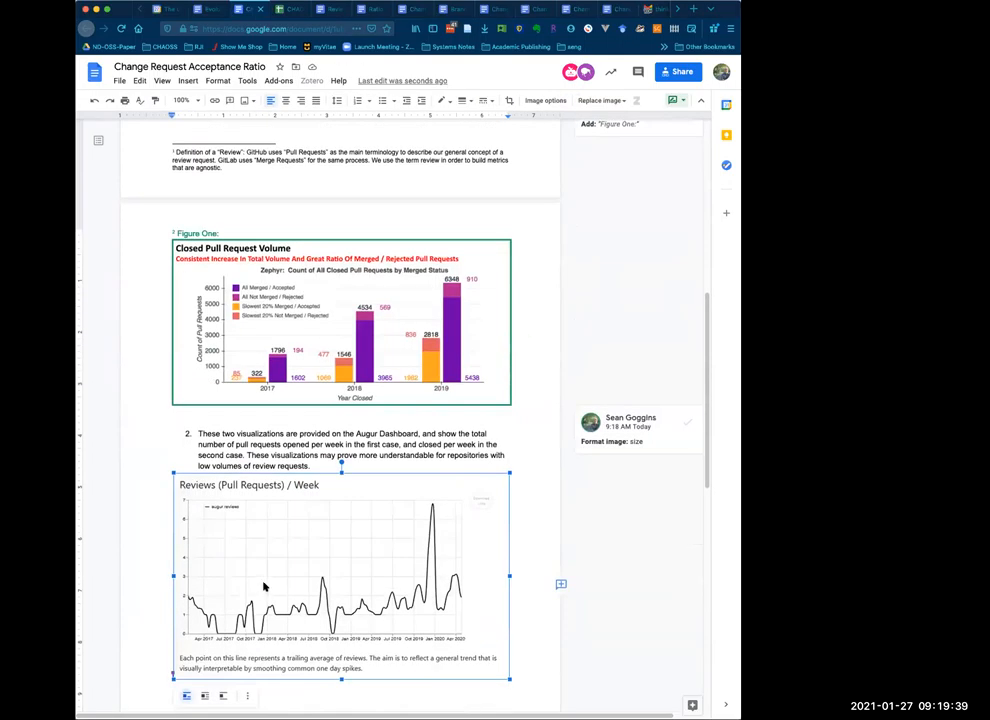
right_click(264, 588)
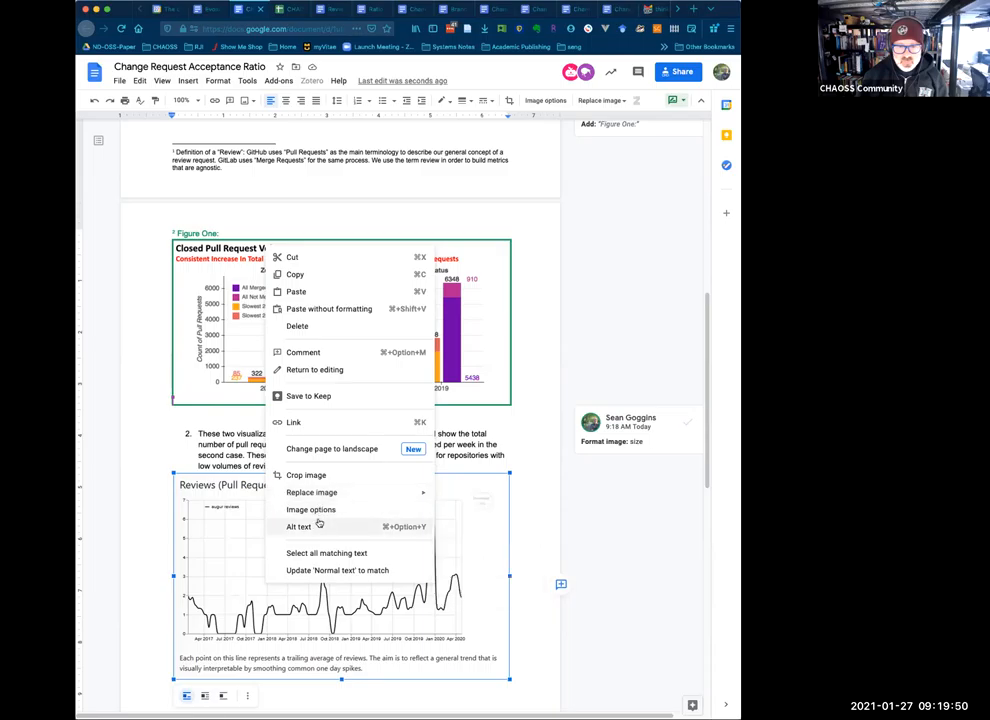
click(312, 510)
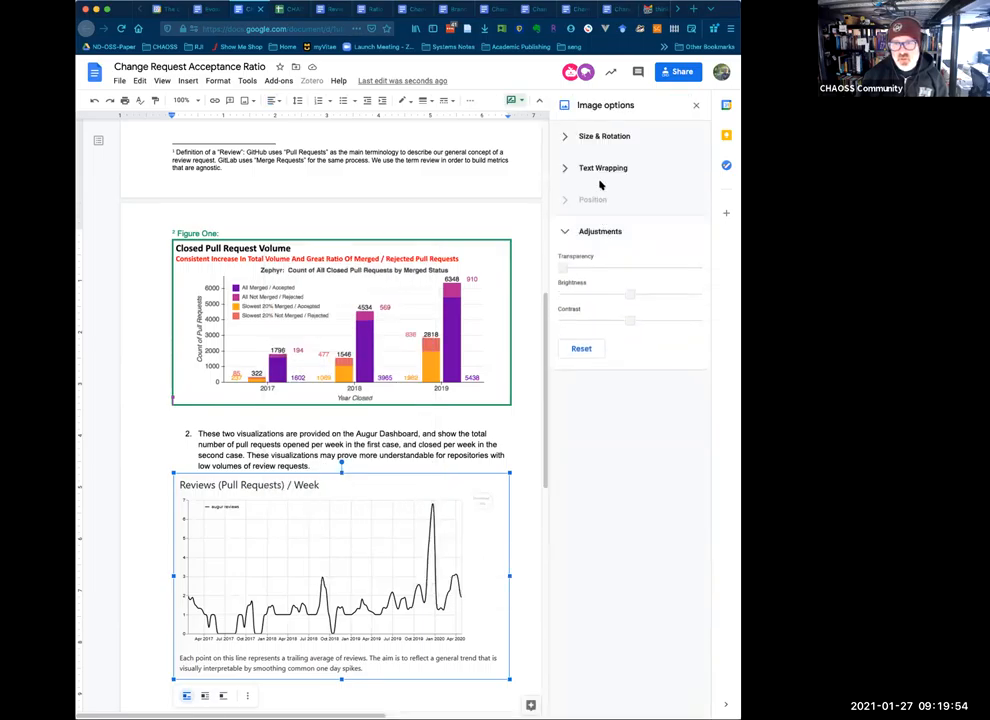
click(604, 136)
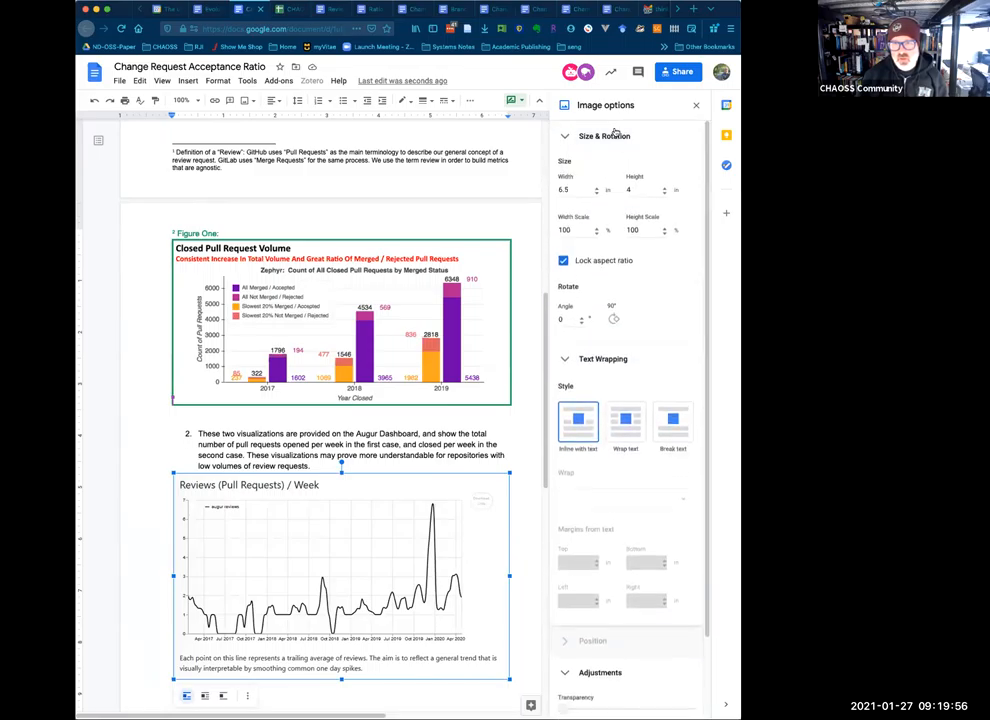
scroll(down, 3)
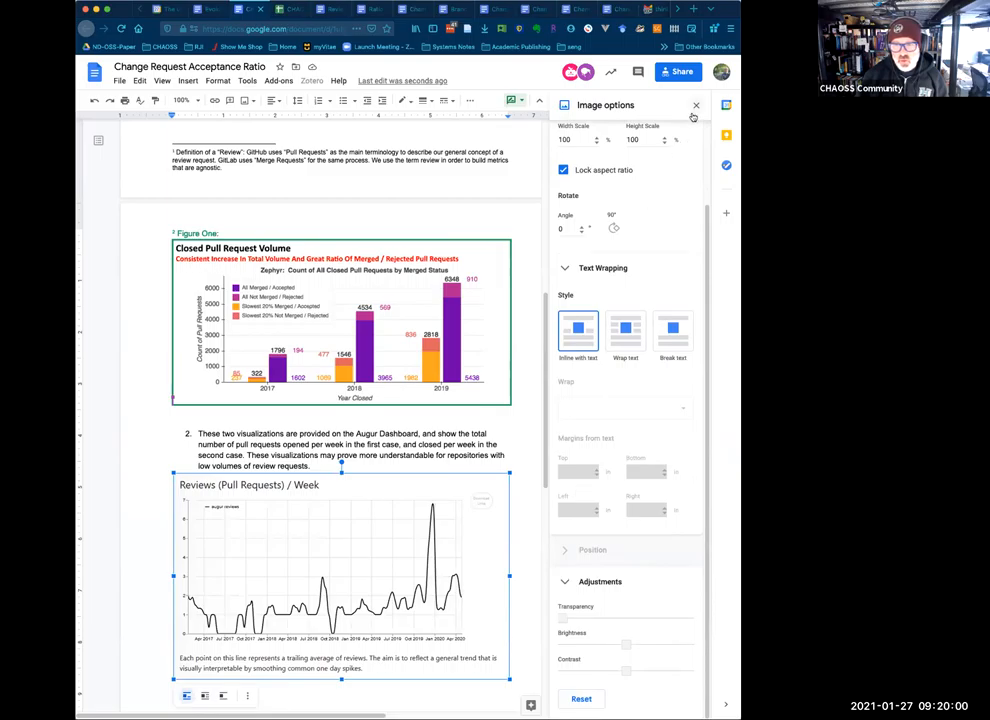
click(696, 104)
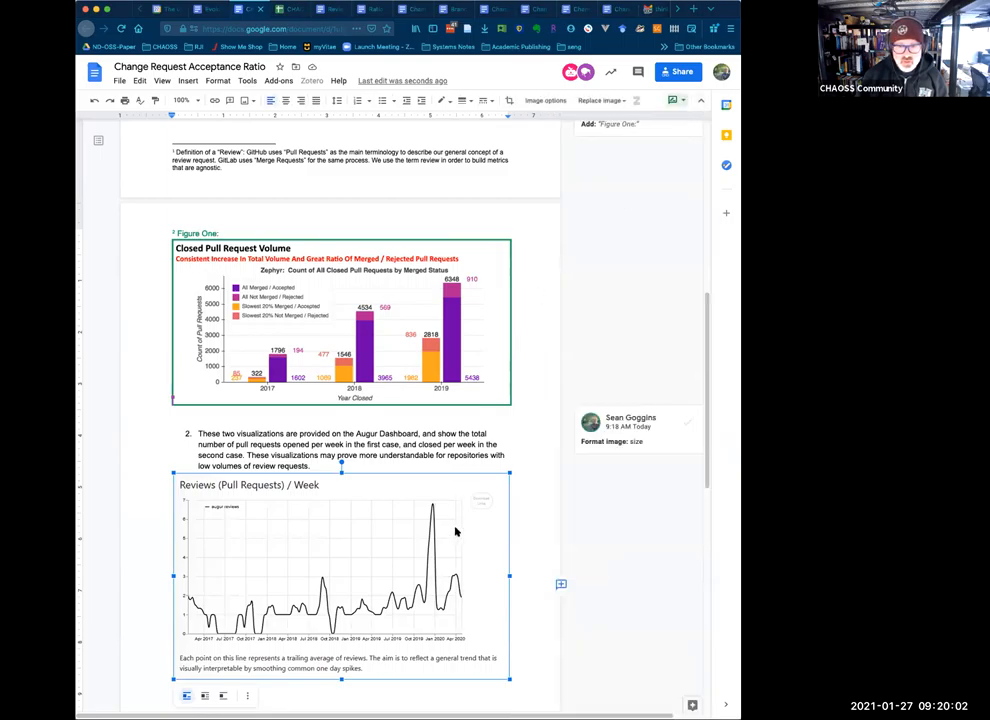
scroll(down, 3)
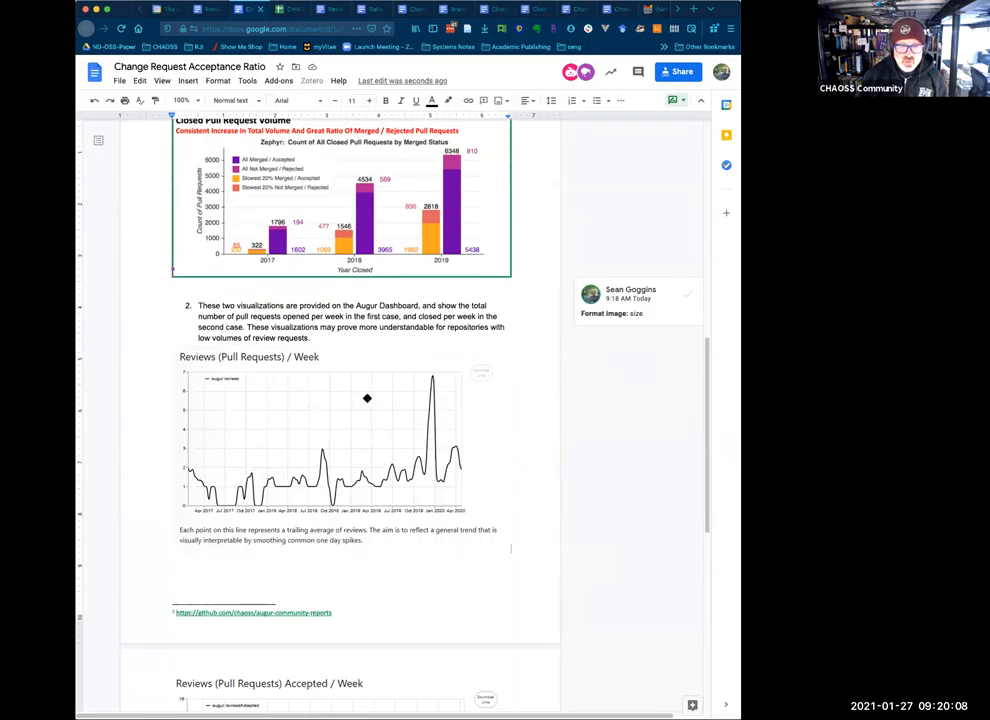
scroll(up, 3)
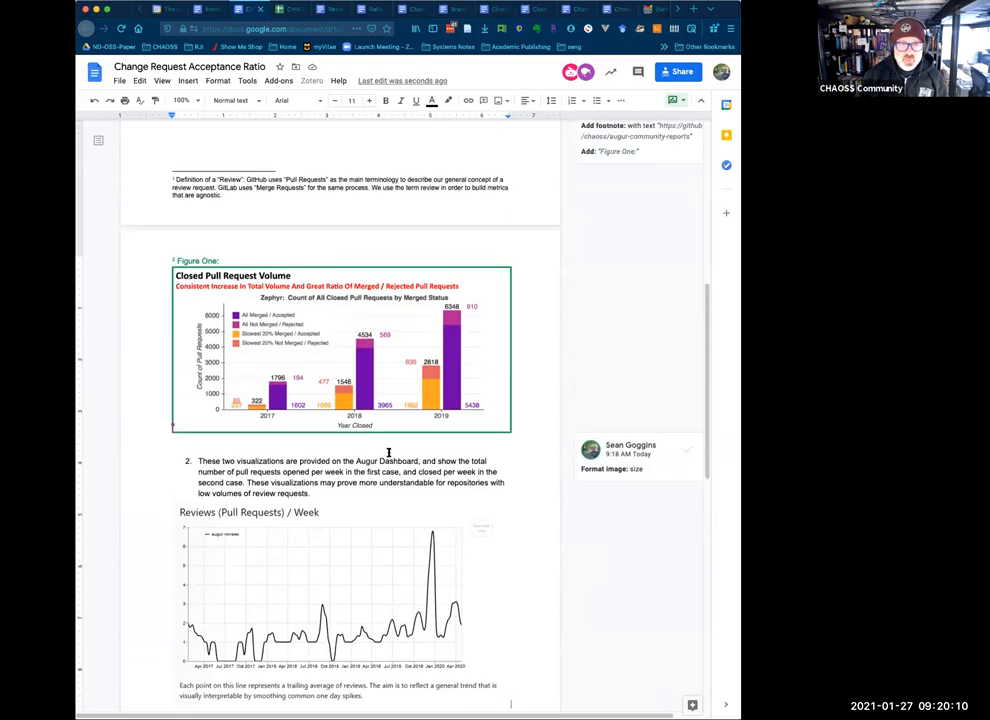
- Unlist the 'These two visualizations' paragraph and reject the accidental chart deletion suggestion
scroll(up, 3)
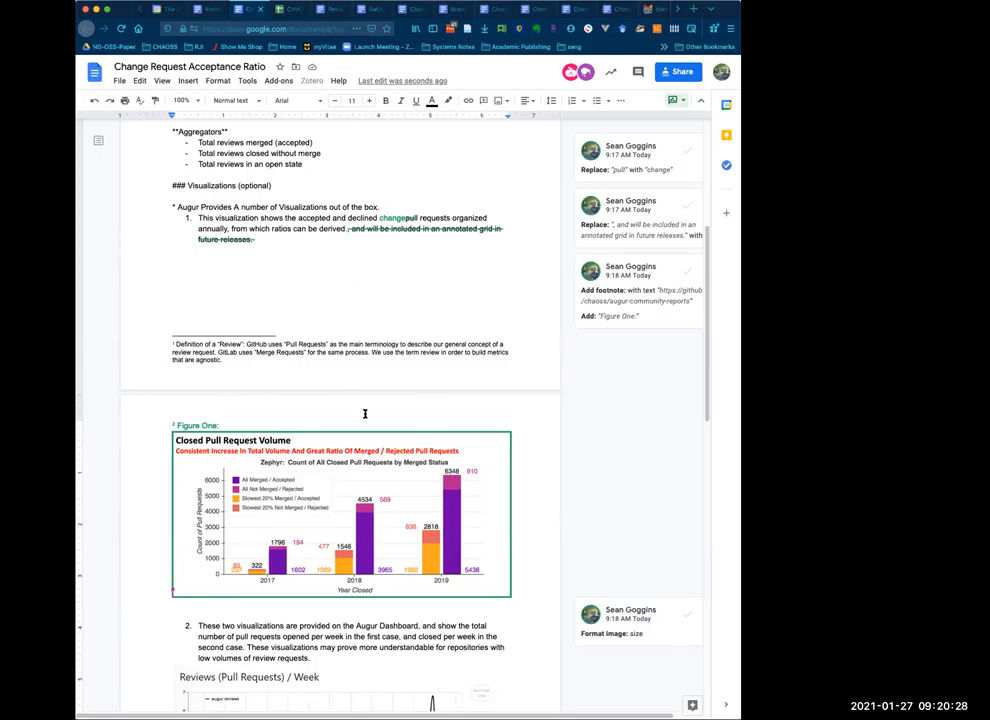
scroll(down, 3)
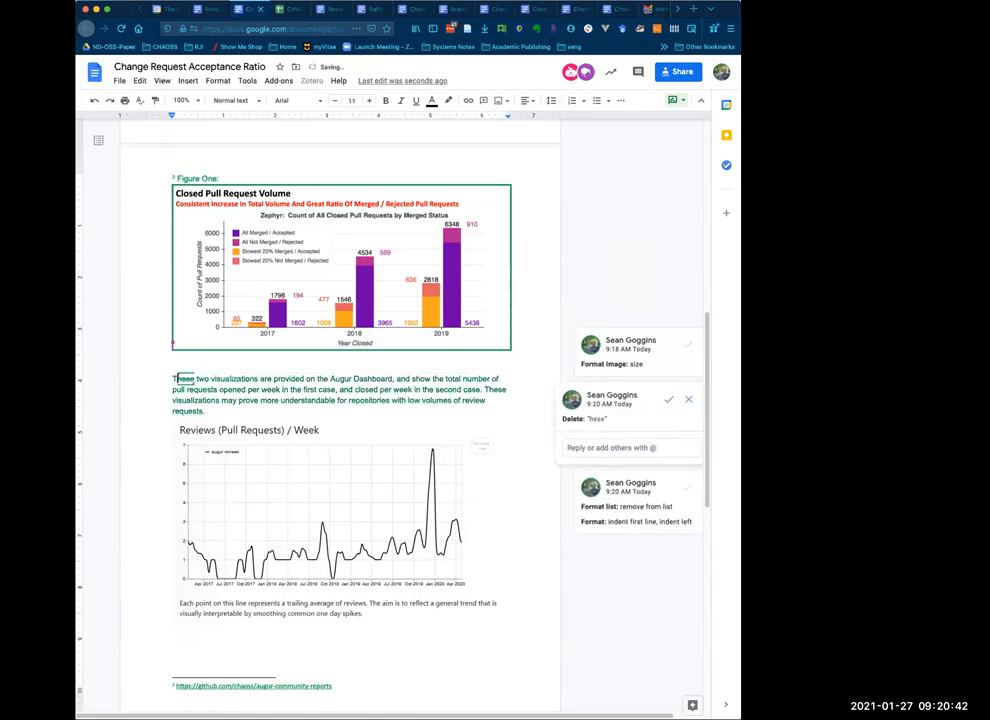
scroll(up, 3)
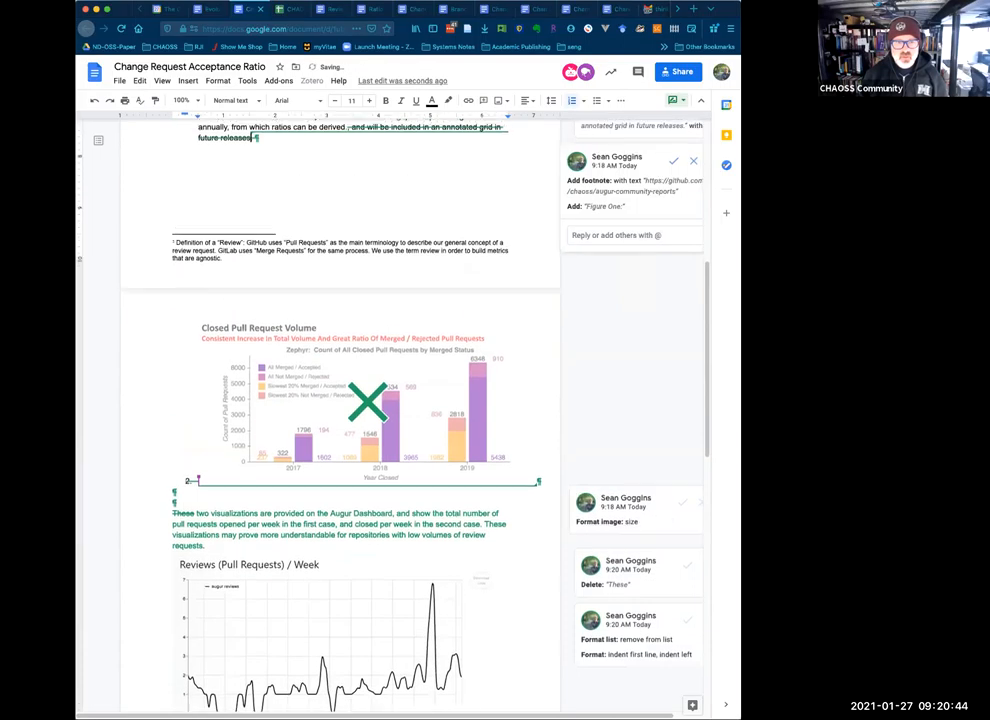
scroll(up, 3)
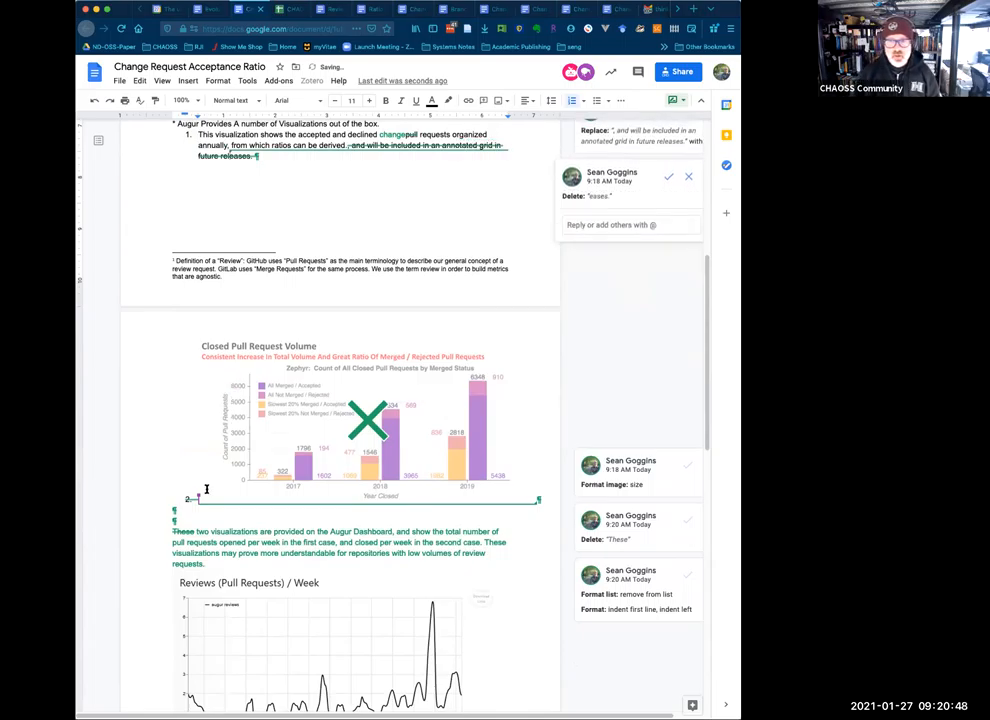
mouse_move(398, 386)
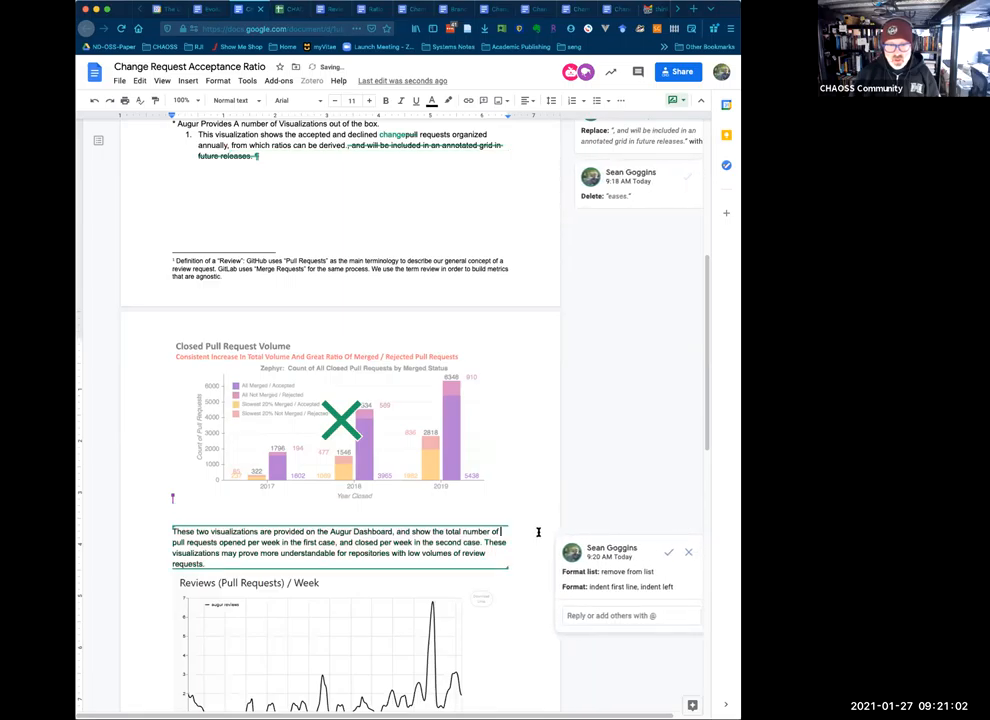
mouse_move(688, 552)
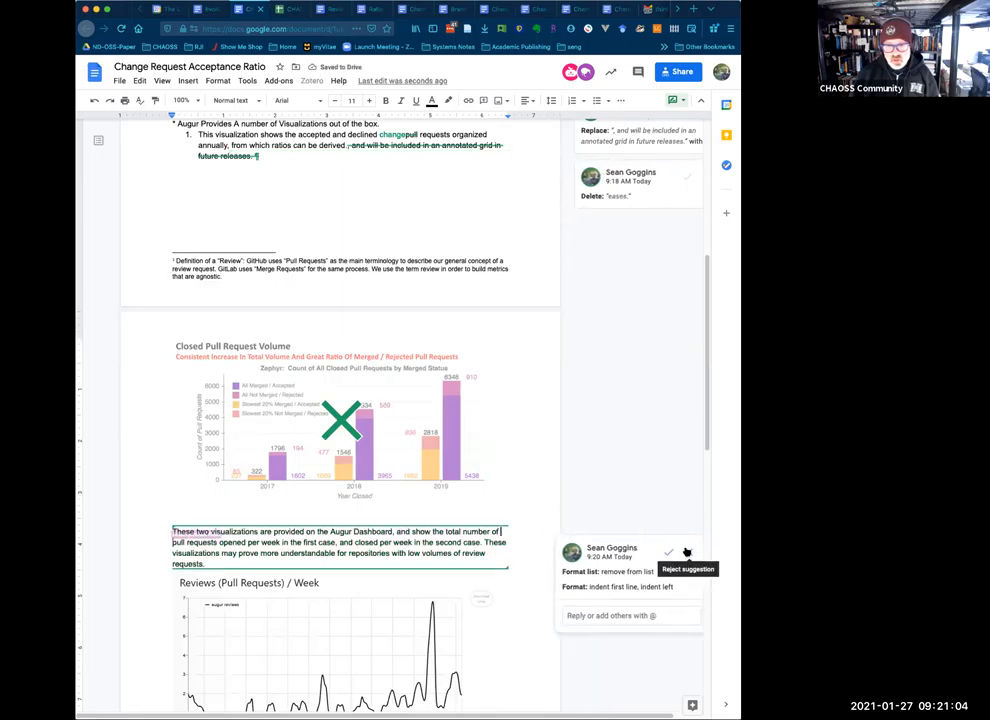
click(688, 552)
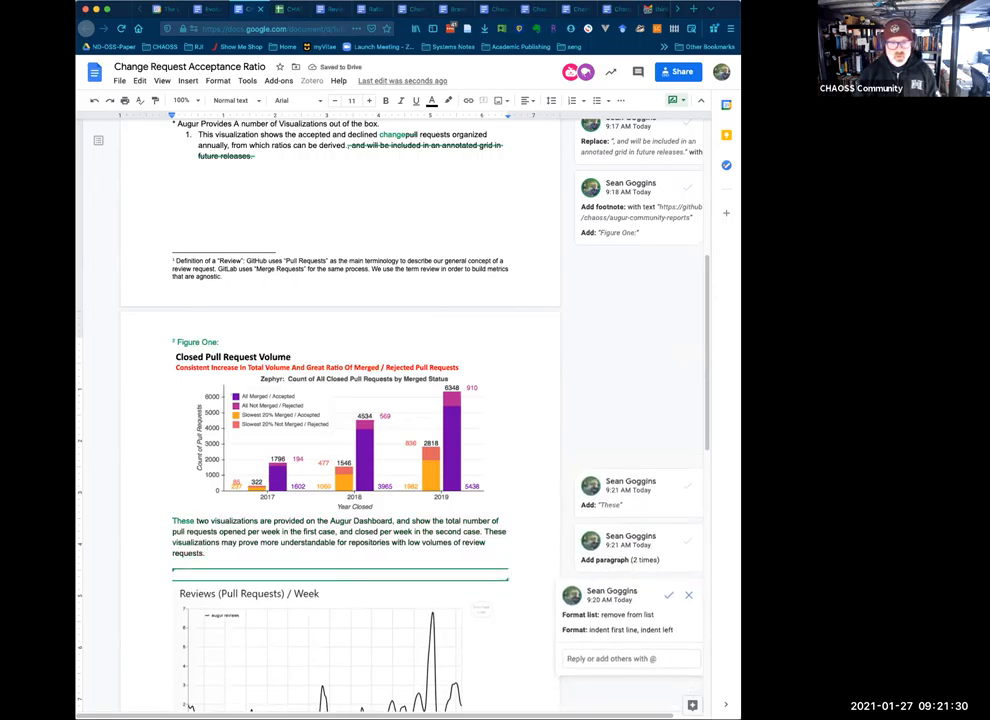
- Caption the reviews graph 'Figure Two:'
text(Figure Tw)
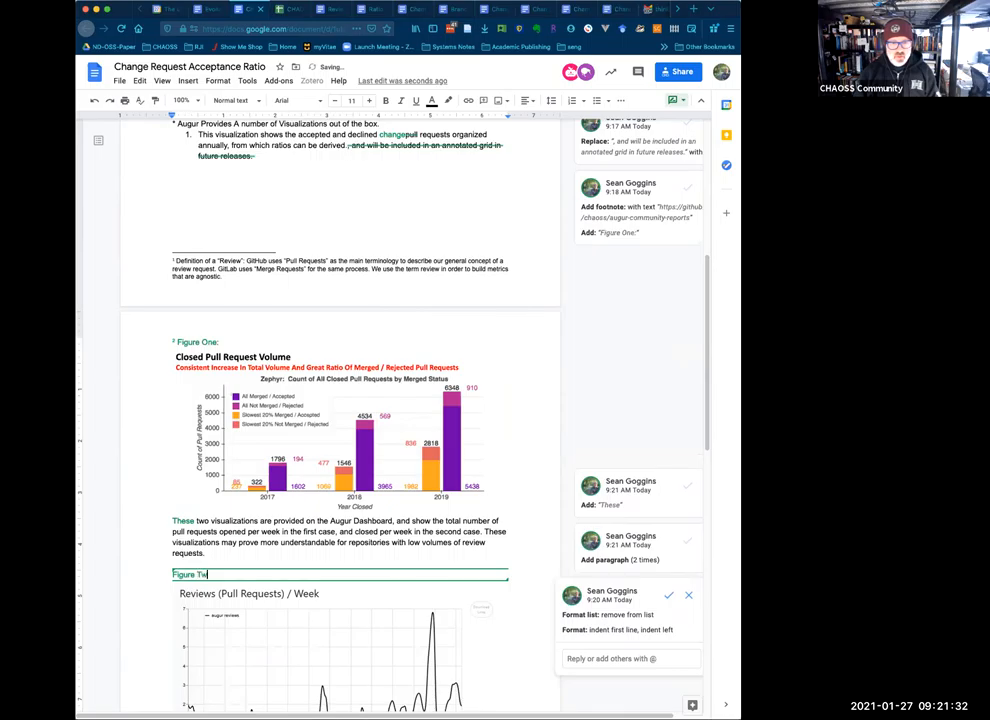
text(o:)
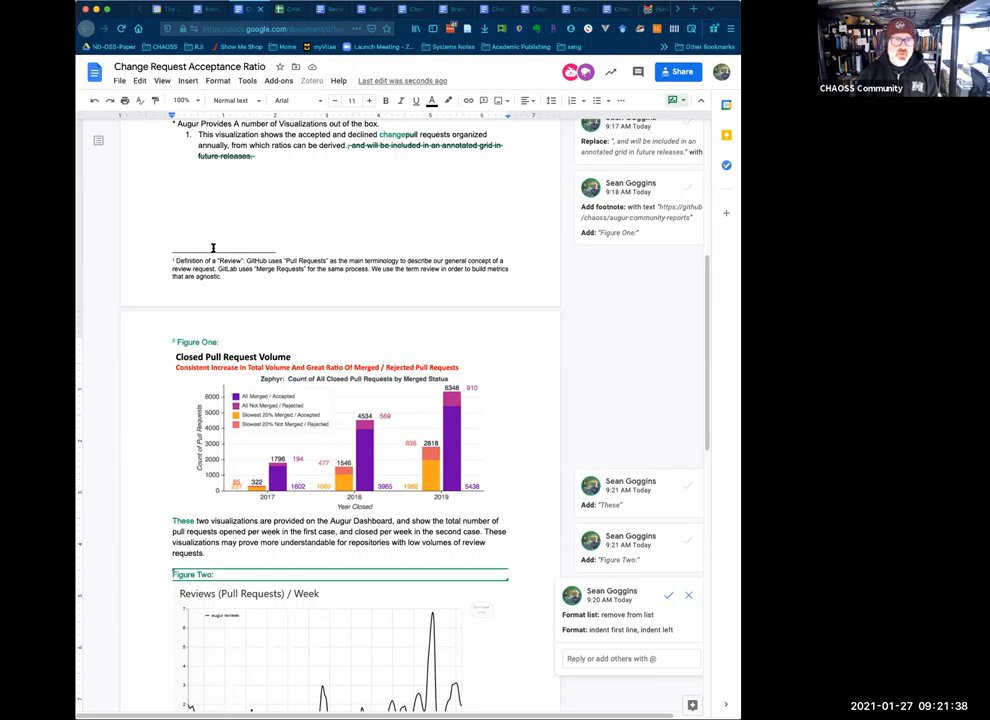
- Add a second GitHub augur https link on a new line below the existing link
click(188, 80)
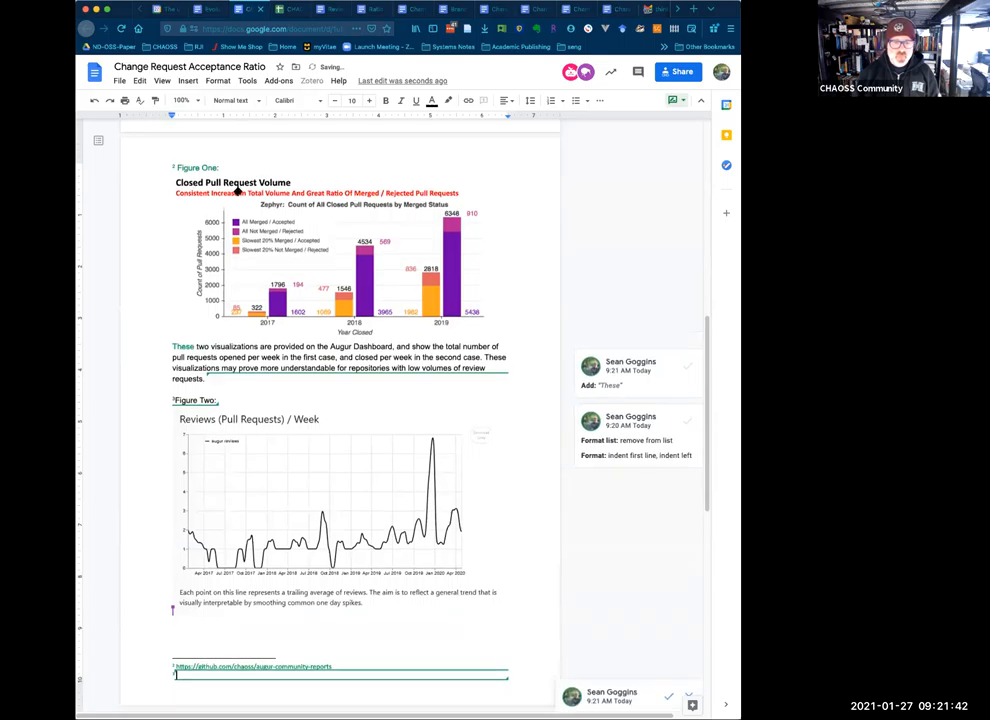
text(https://github.com/chaoss/)
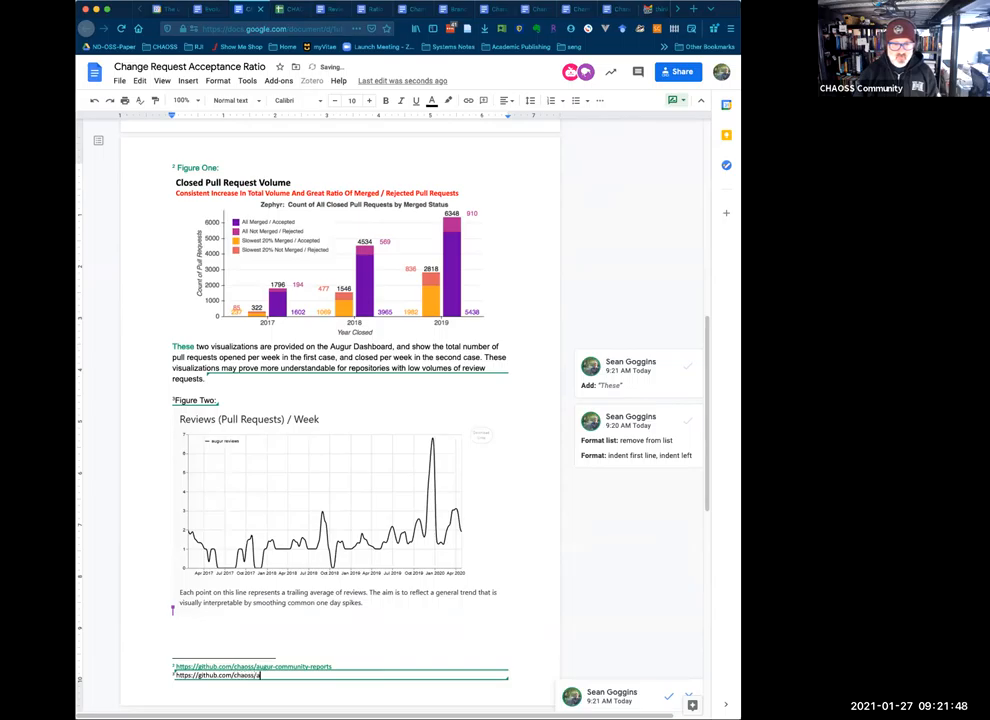
text(augur)
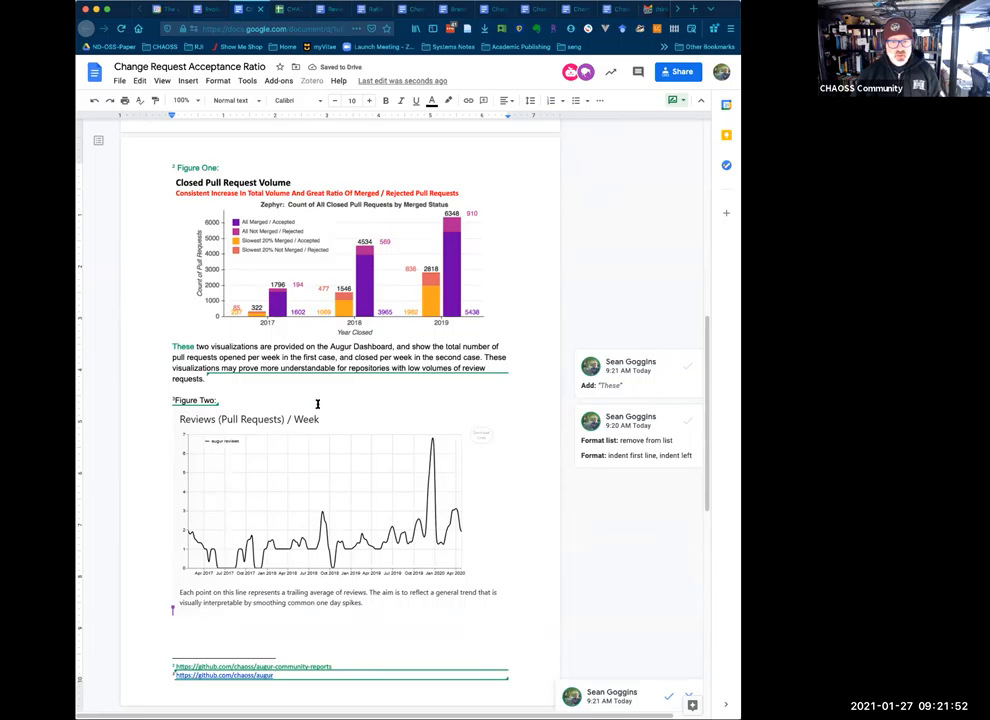
scroll(down, 3)
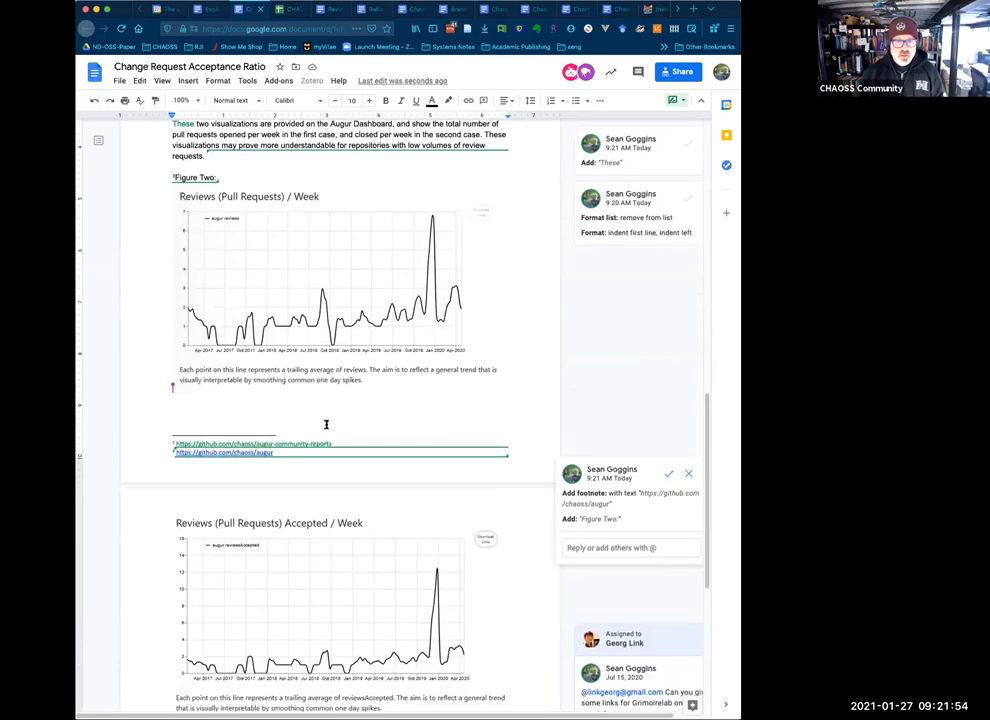
- Start a new 'Figure' caption paragraph above the Reviews Accepted / Week chart
scroll(down, 3)
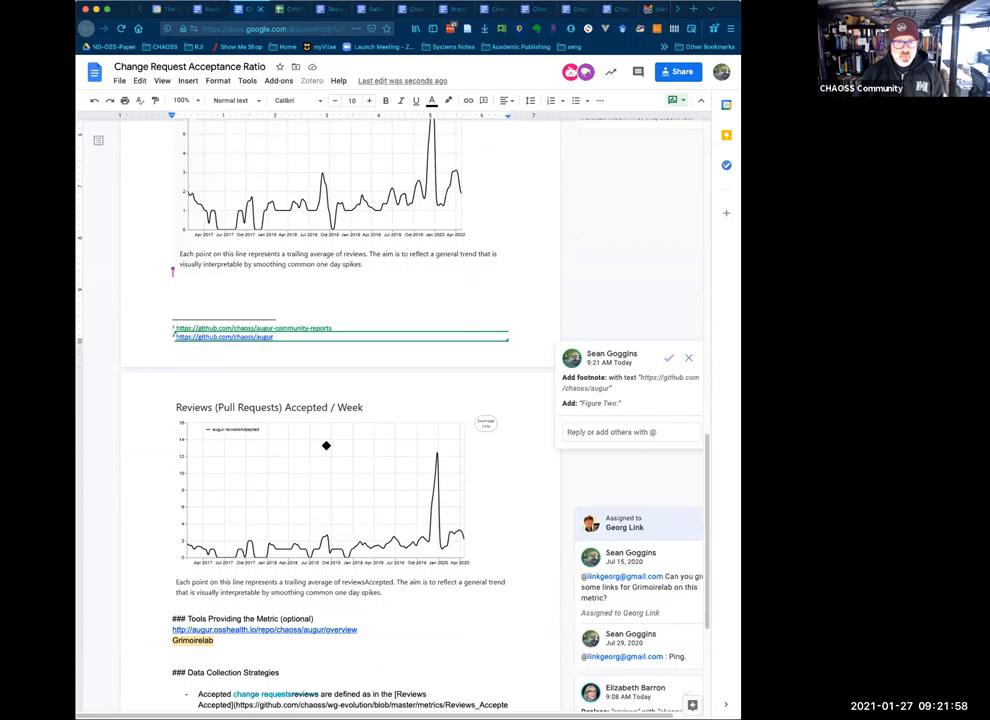
scroll(up, 3)
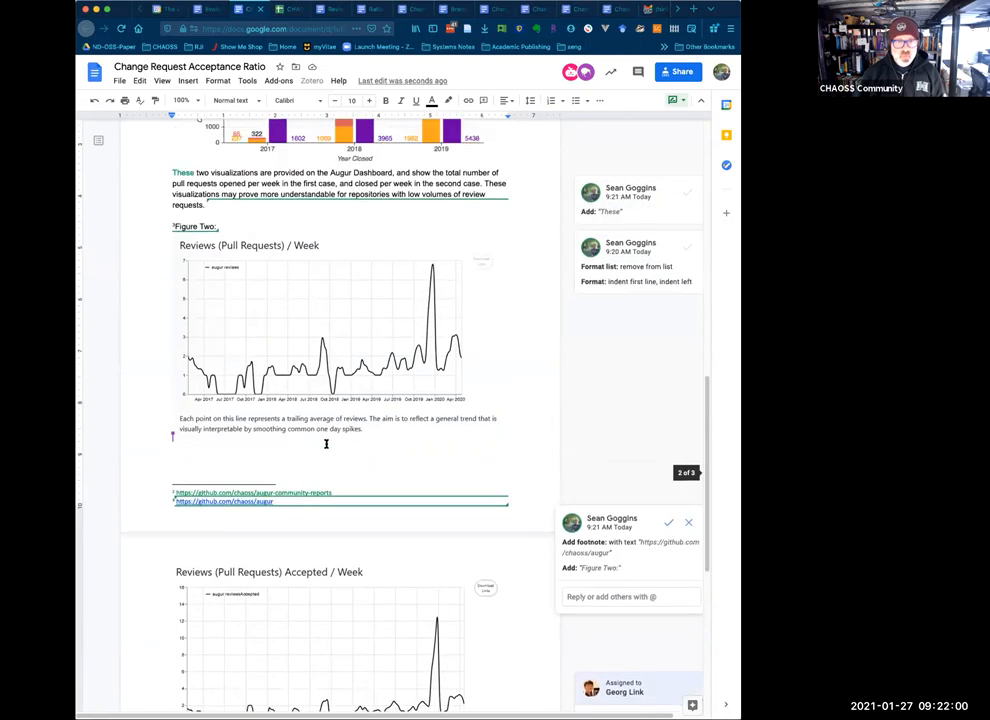
click(340, 580)
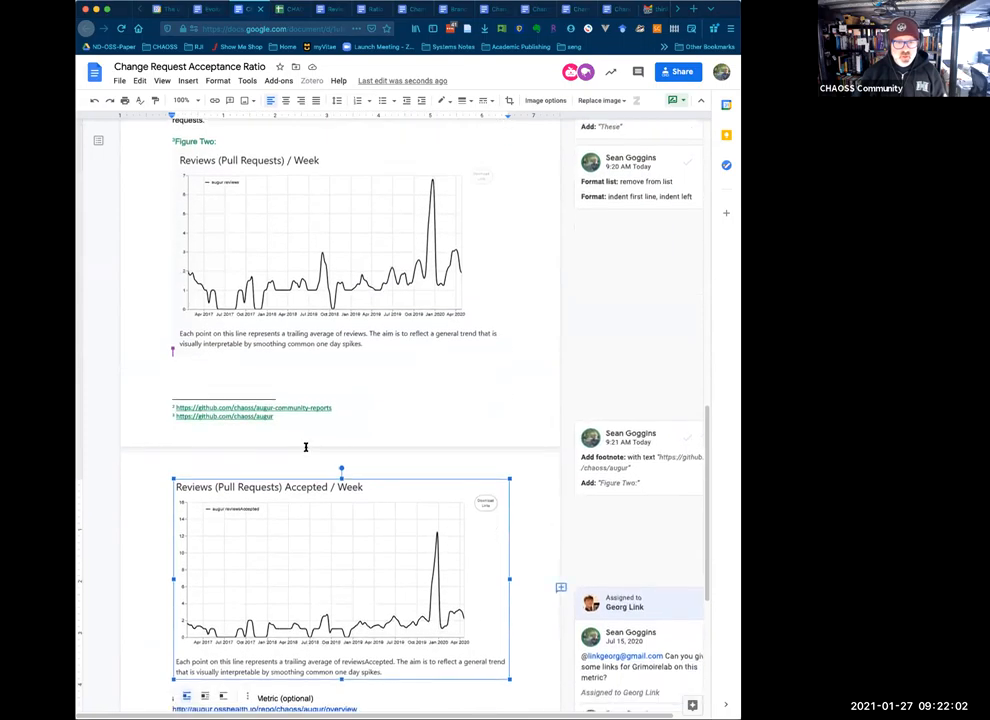
click(320, 244)
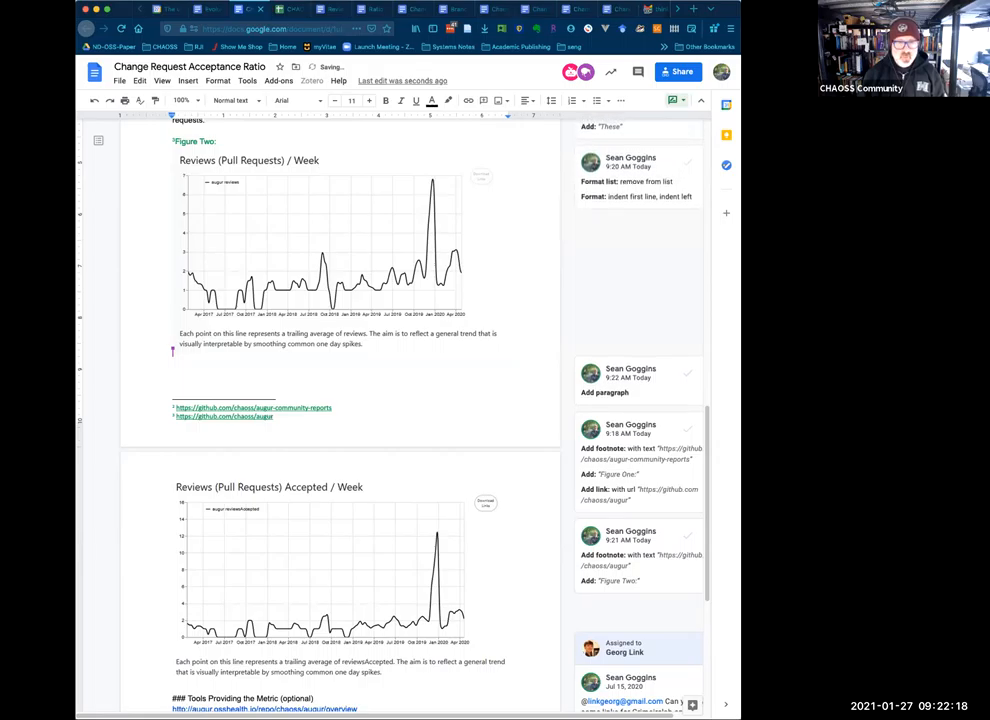
click(584, 392)
text(Figure)
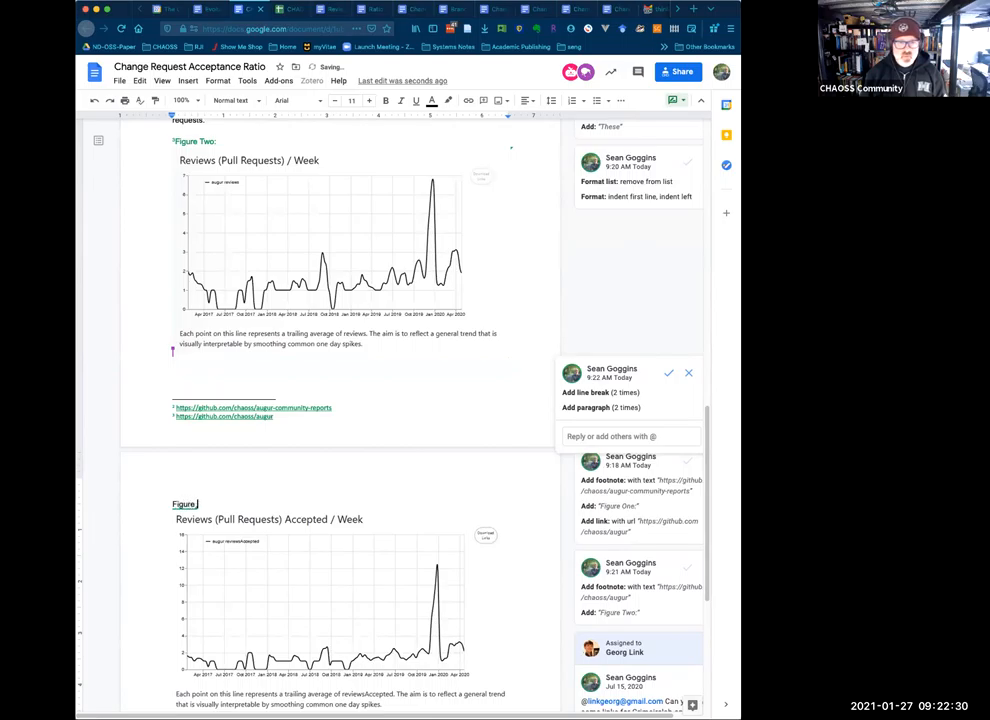
- Caption the Reviews Accepted per Week chart as "Figure Three:" and review the sections below it
text(Three:)
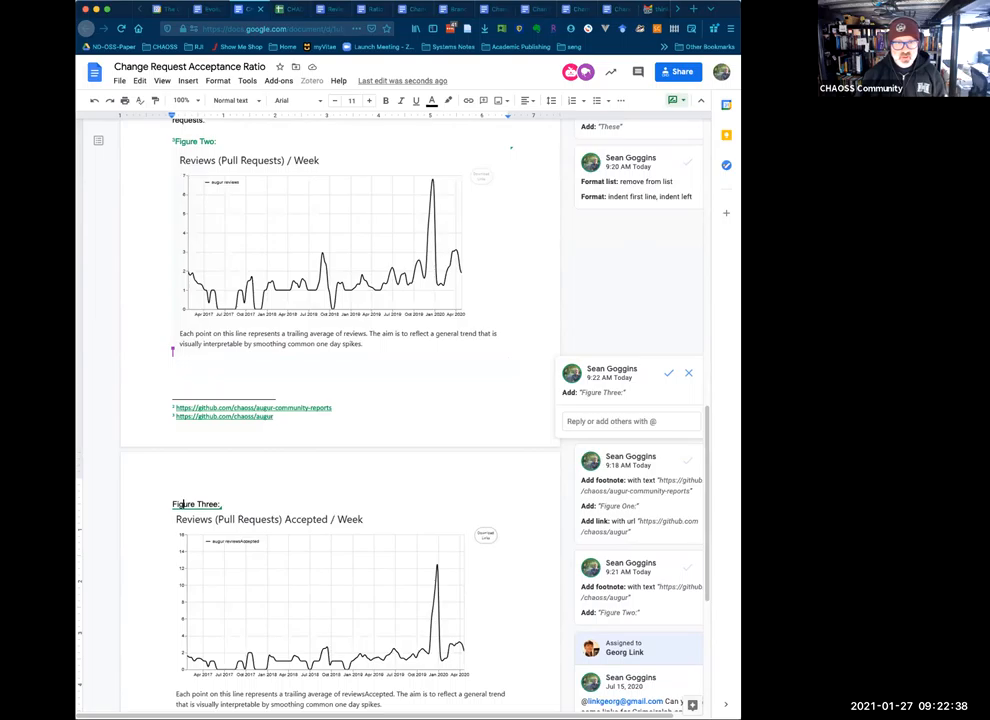
scroll(down, 3)
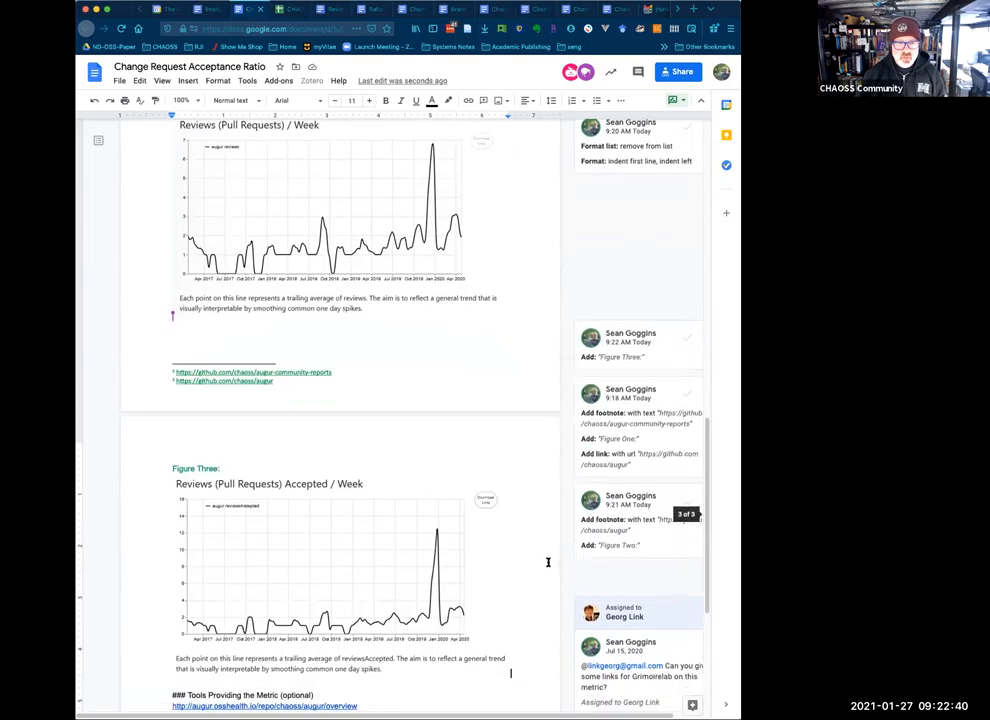
mouse_move(532, 548)
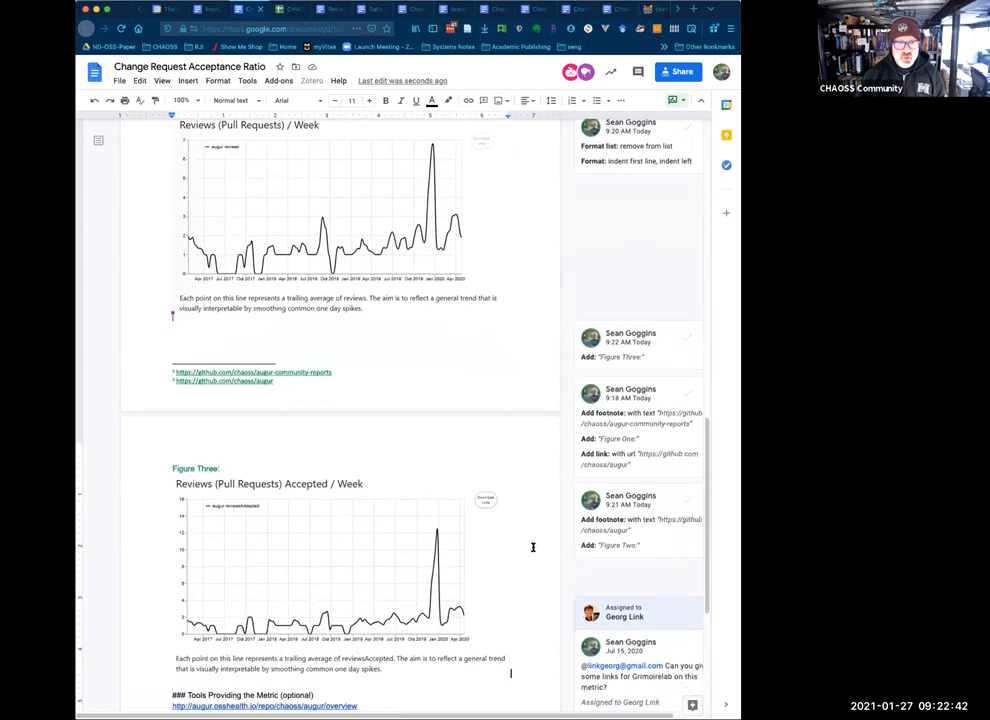
scroll(down, 3)
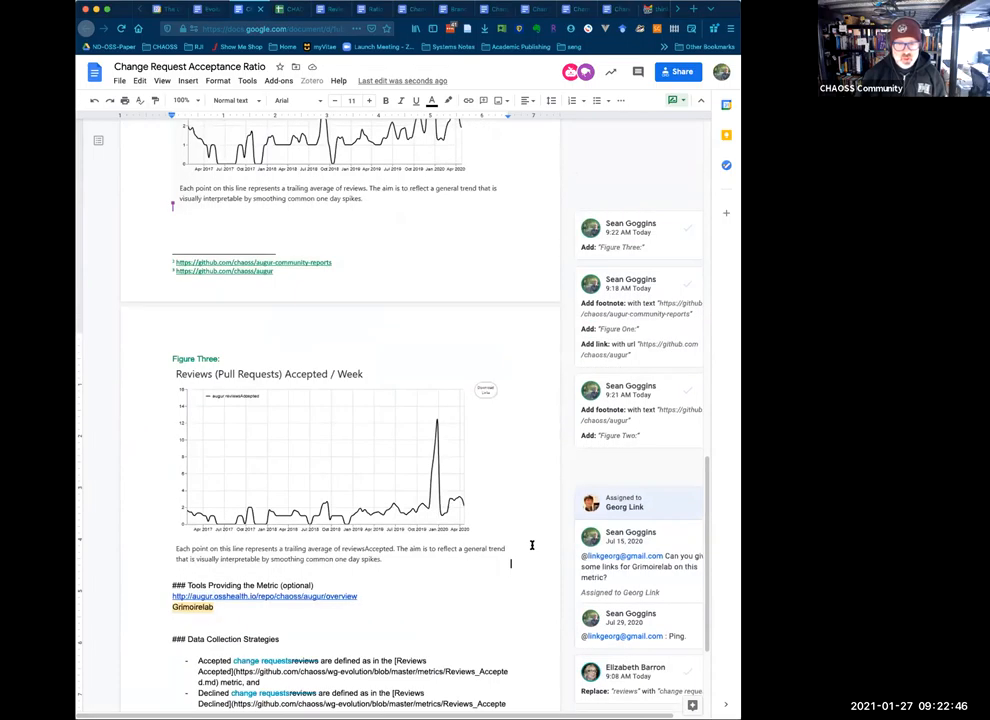
scroll(down, 3)
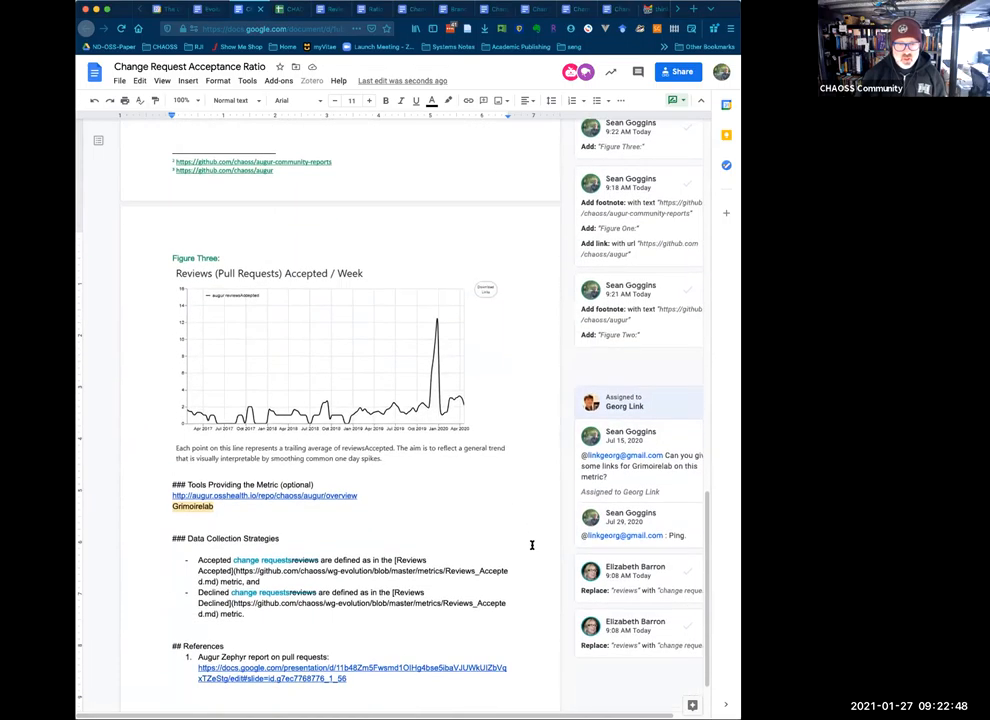
scroll(down, 3)
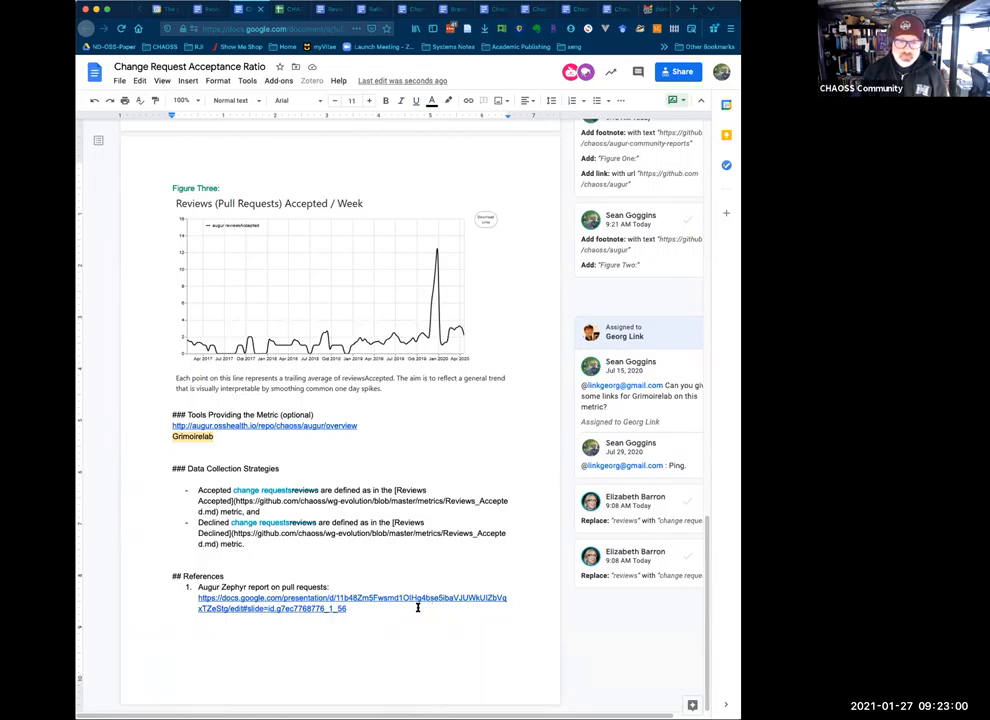
scroll(up, 3)
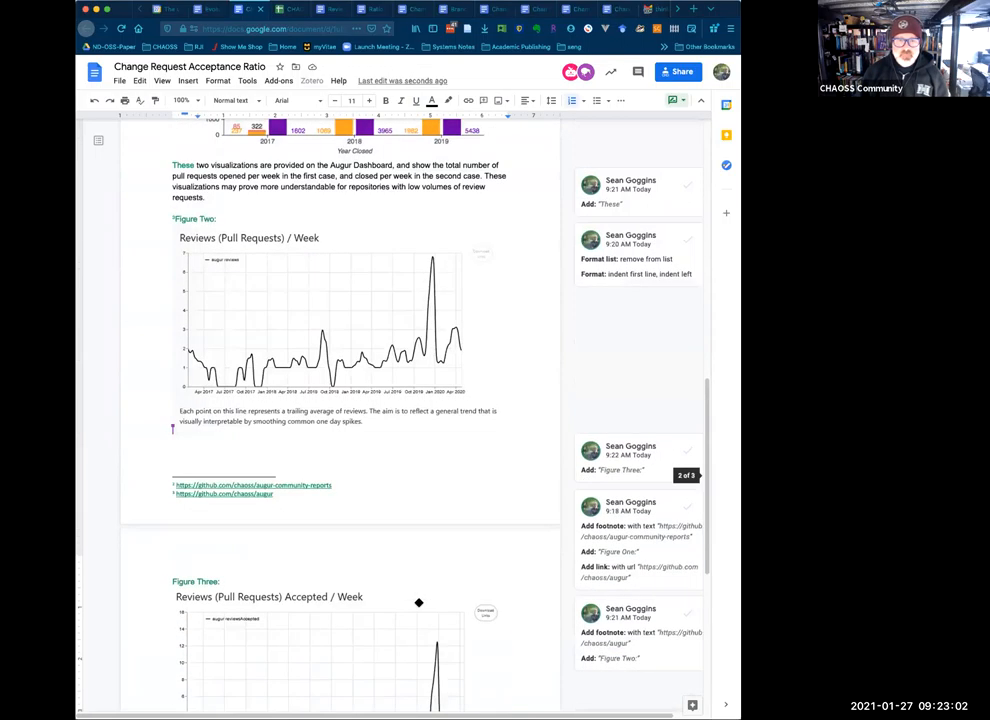
- Accept the suggested edits so the visualization item reads "change requests… ratios can be derived"
scroll(up, 3)
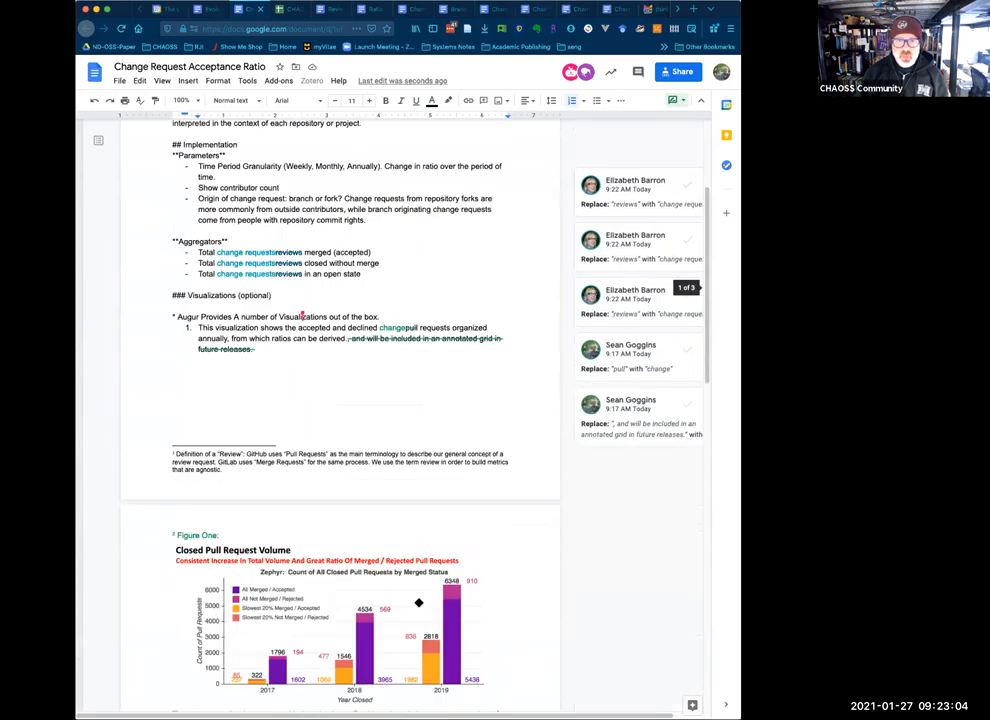
scroll(up, 3)
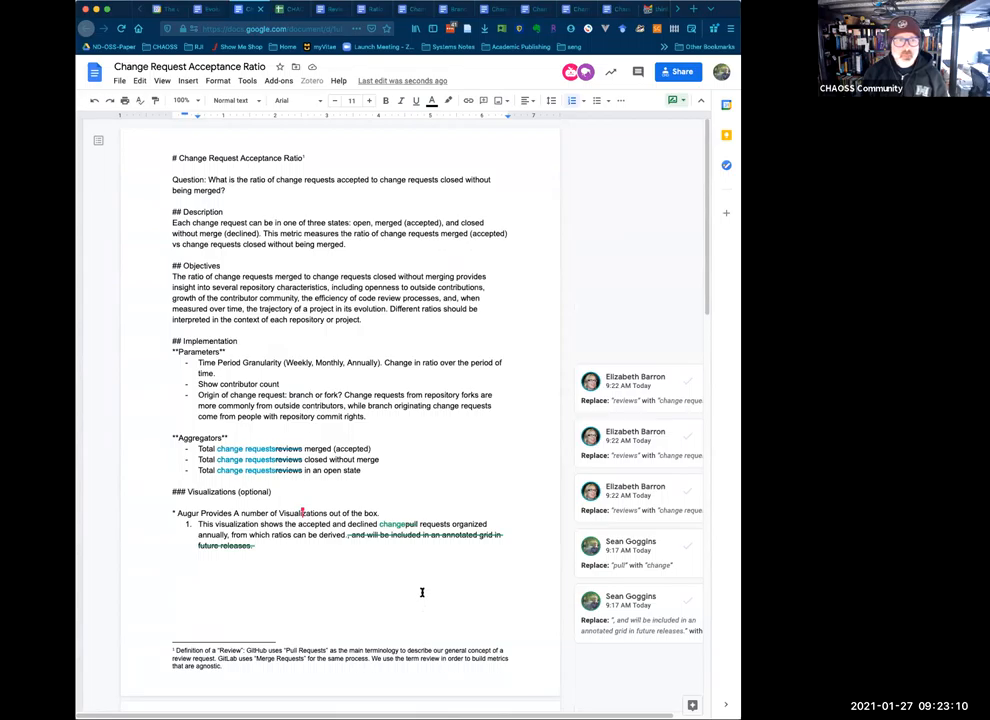
mouse_move(452, 556)
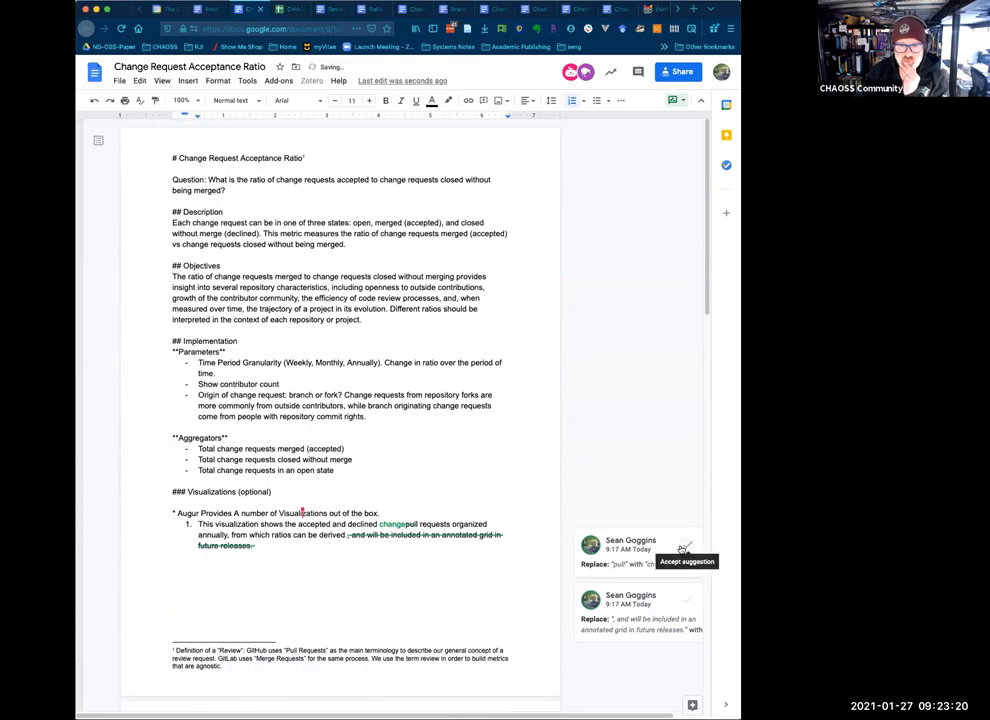
click(684, 548)
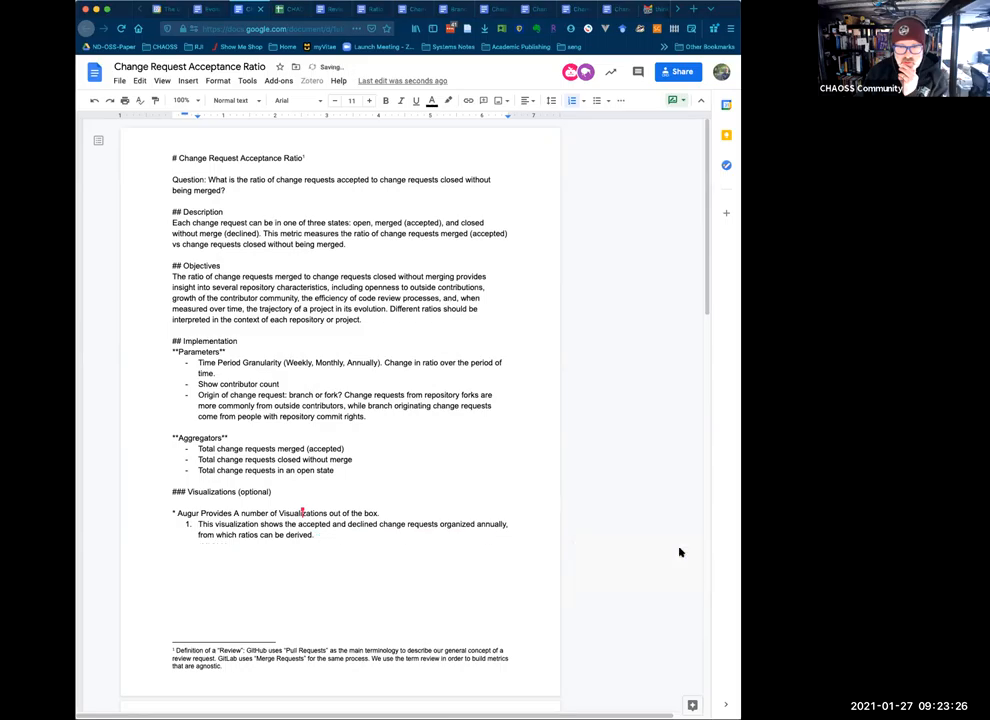
scroll(down, 3)
text(C)
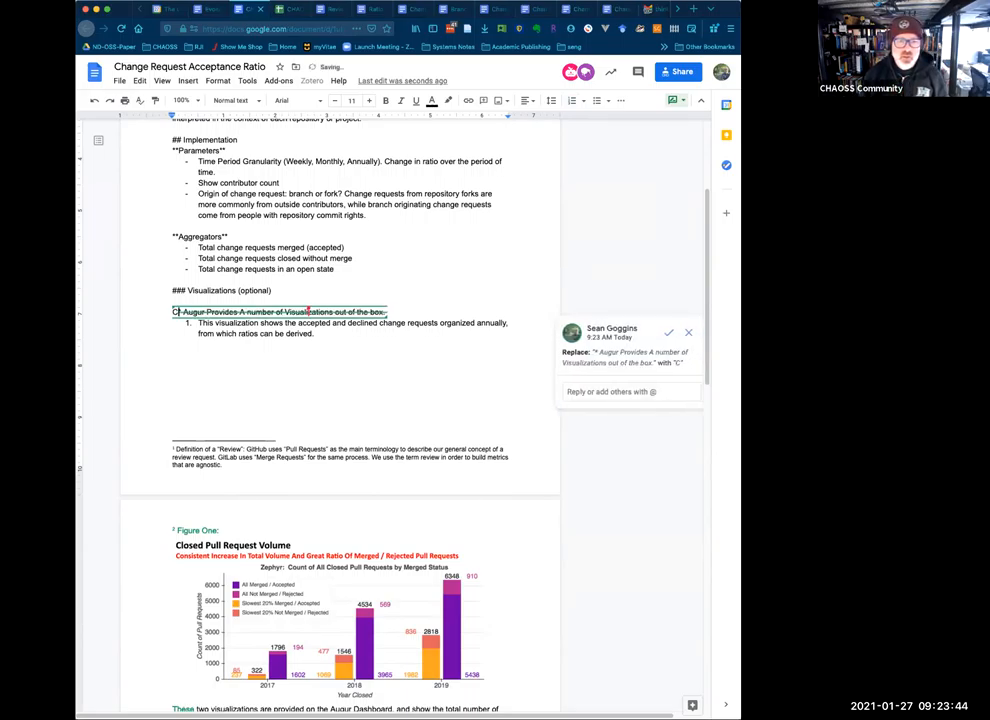
- Suggest "CHAOSS tools provide a number of visualizations for this metric." and "The first" instead of "This"
text(HAOSS tools)
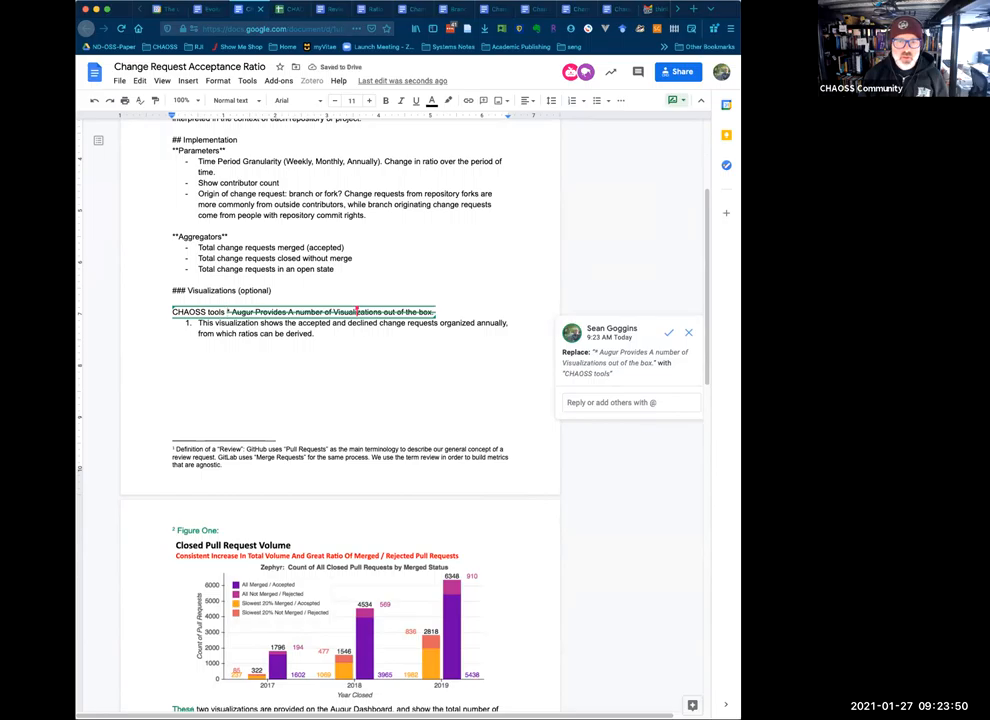
text(provide a number of visualizations for this metric.)
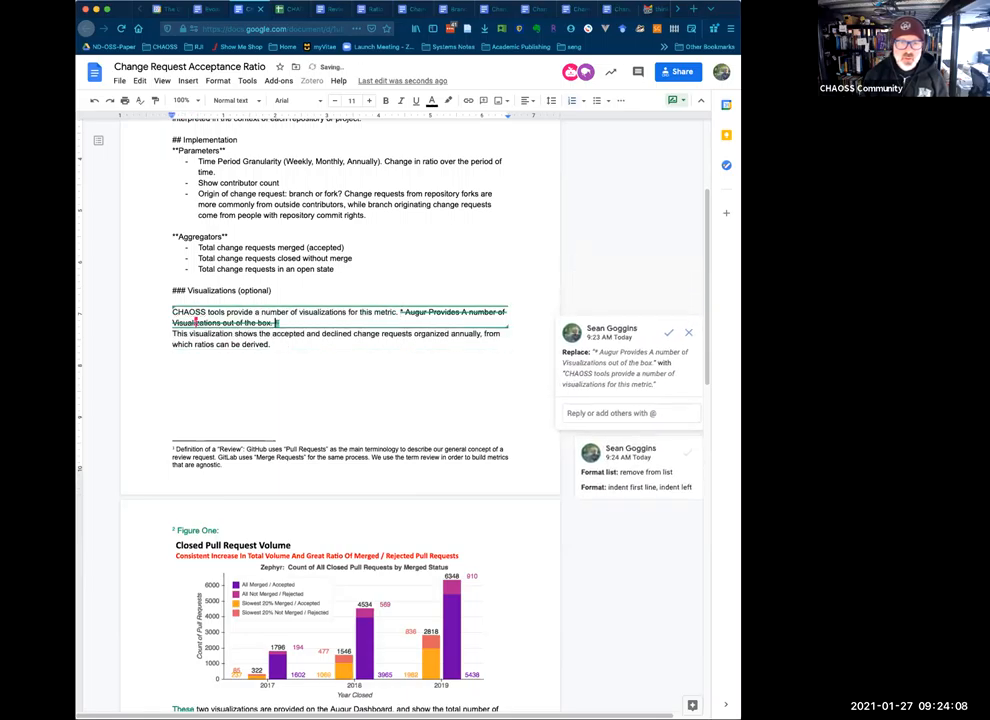
text(The first)
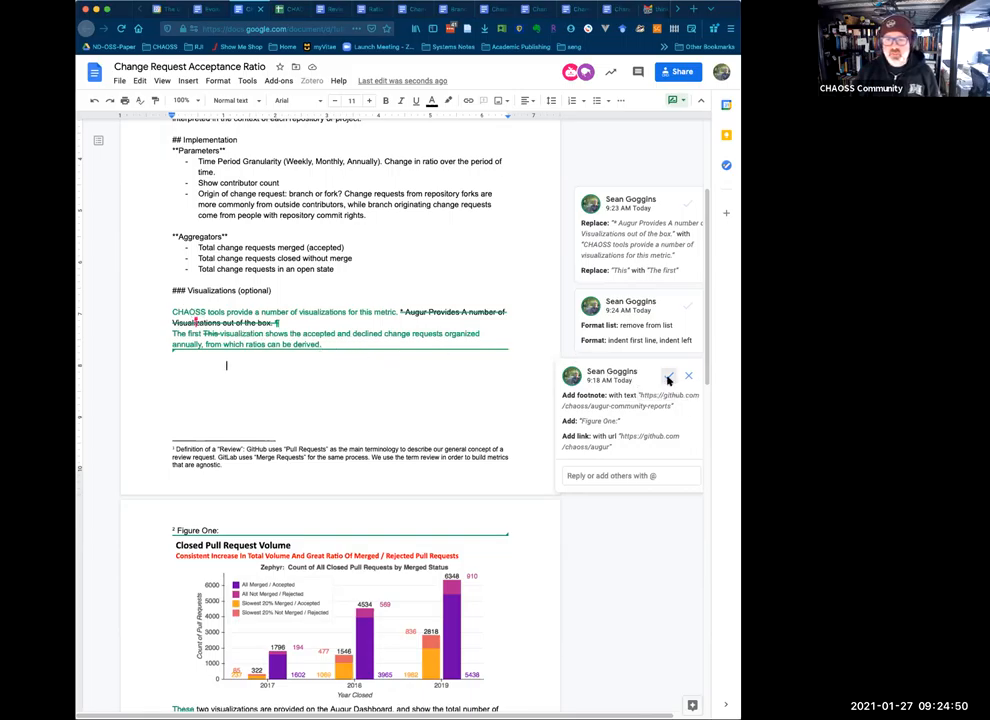
- Accept the CHAOSS tools rewrite of the visualizations paragraph and review Figure Three below
click(668, 376)
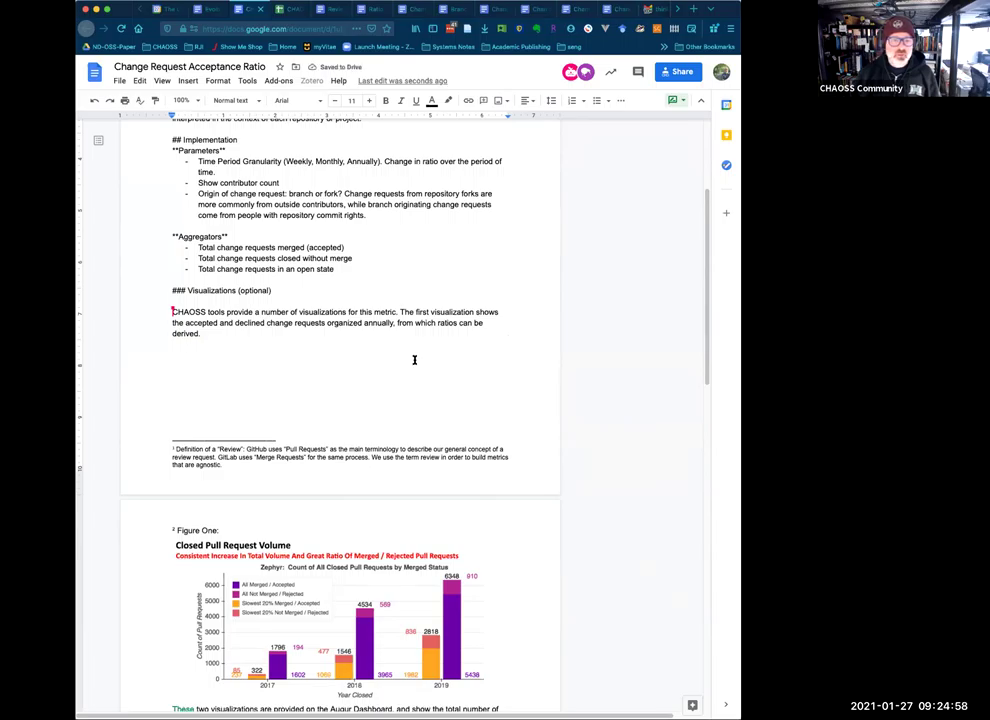
scroll(down, 3)
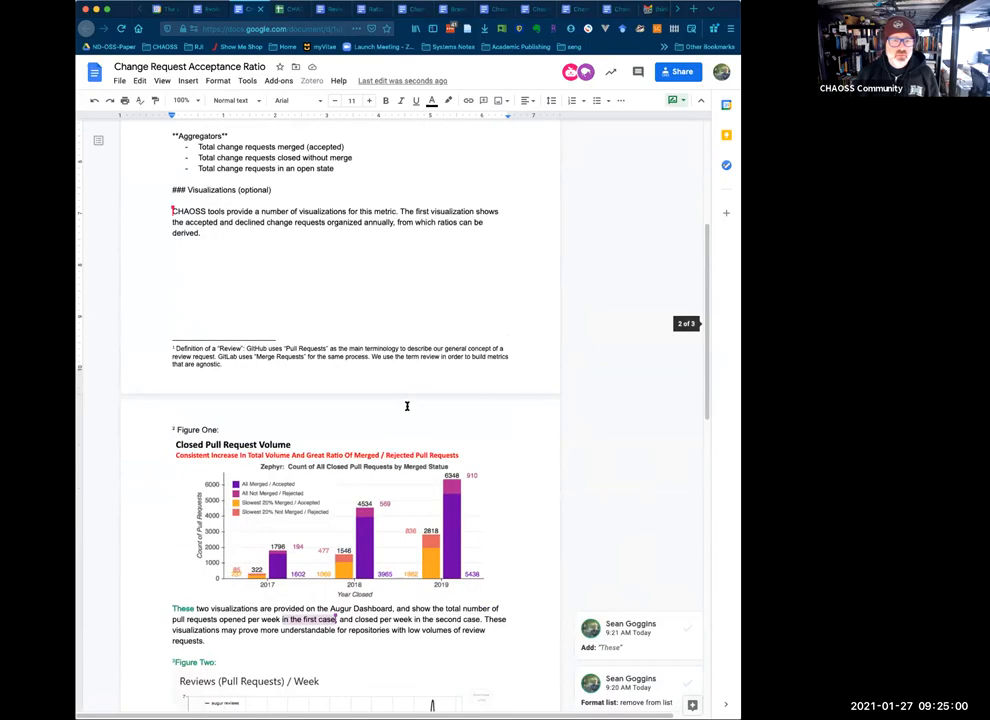
scroll(down, 3)
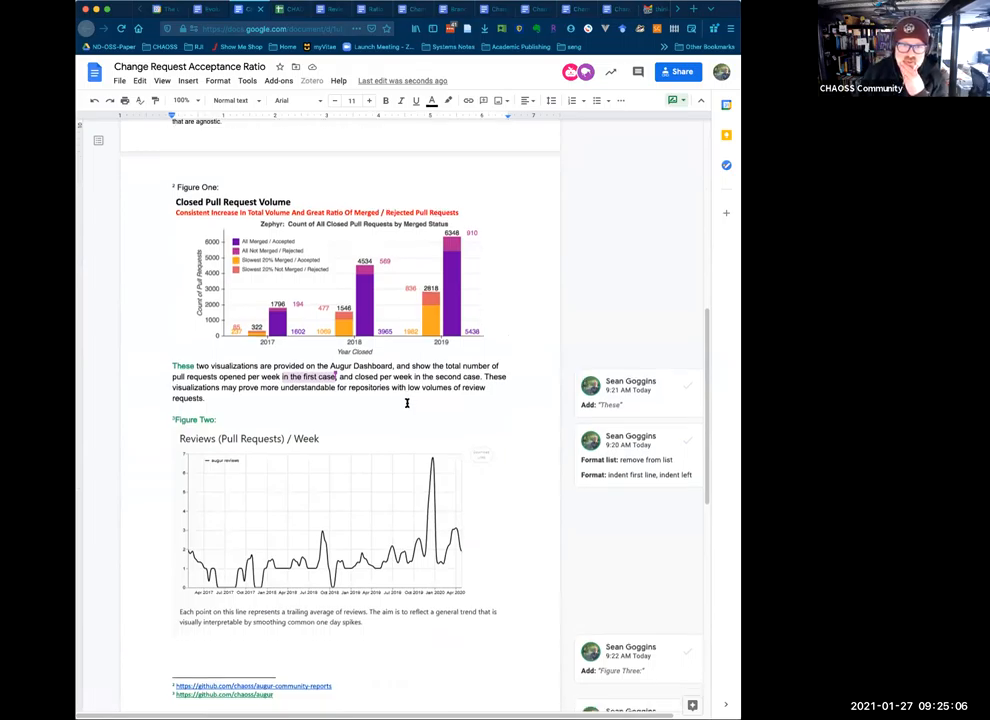
scroll(down, 3)
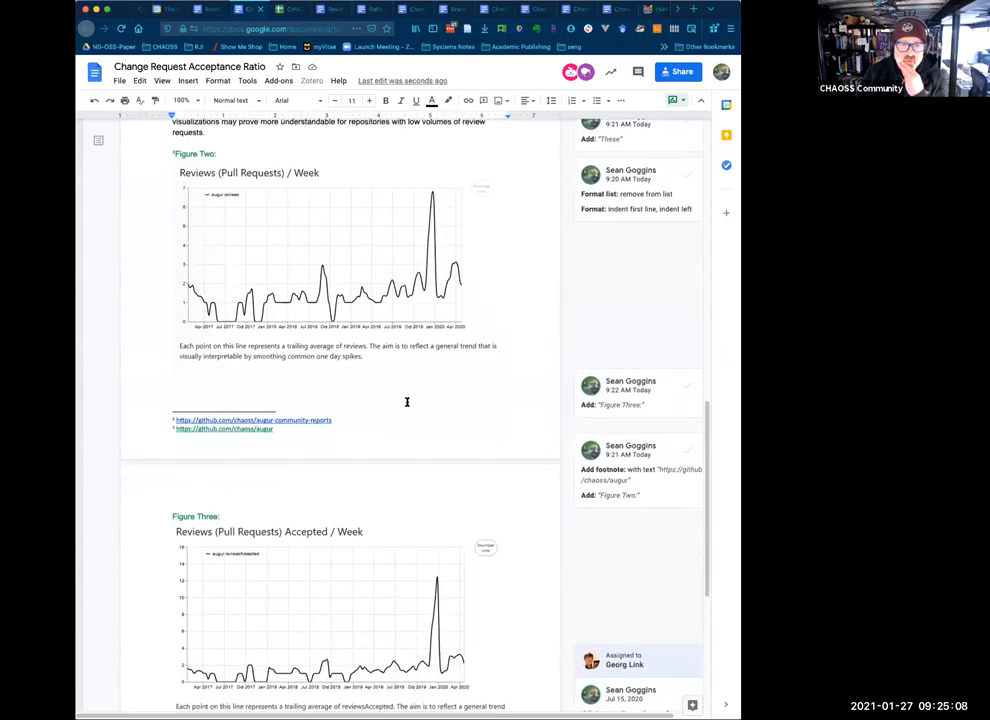
scroll(down, 3)
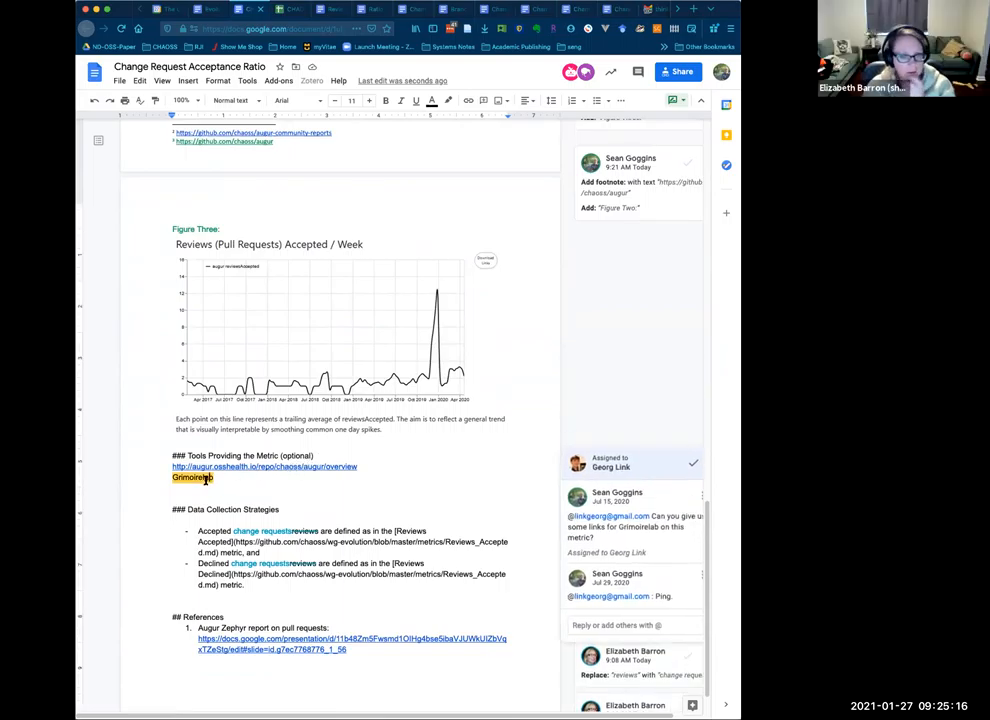
scroll(down, 3)
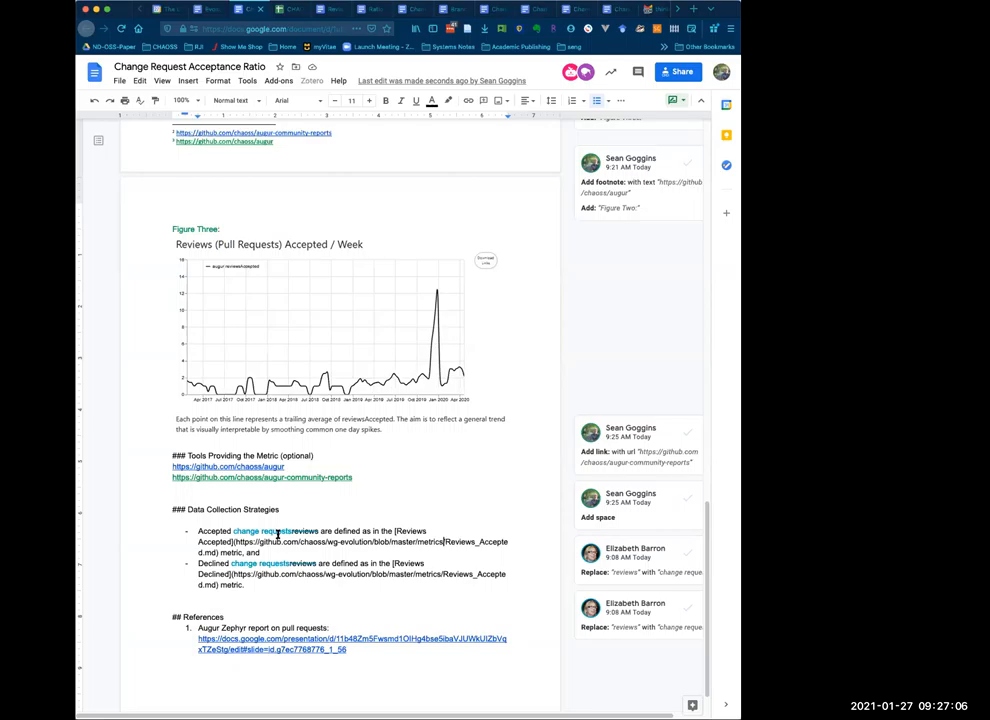
mouse_move(124, 544)
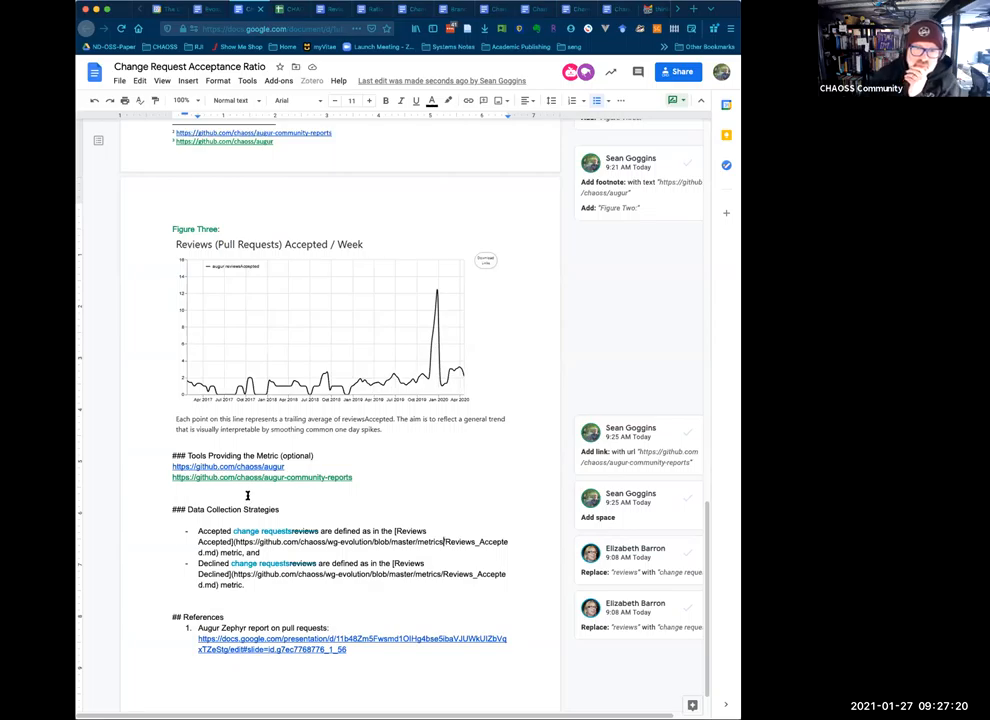
mouse_move(270, 480)
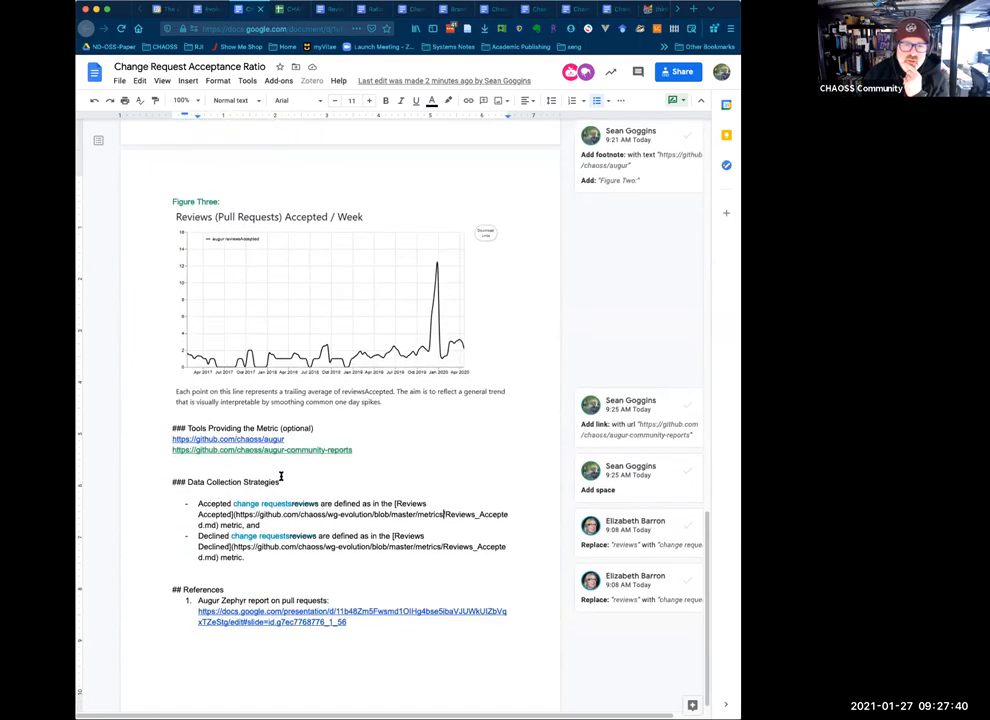
scroll(down, 3)
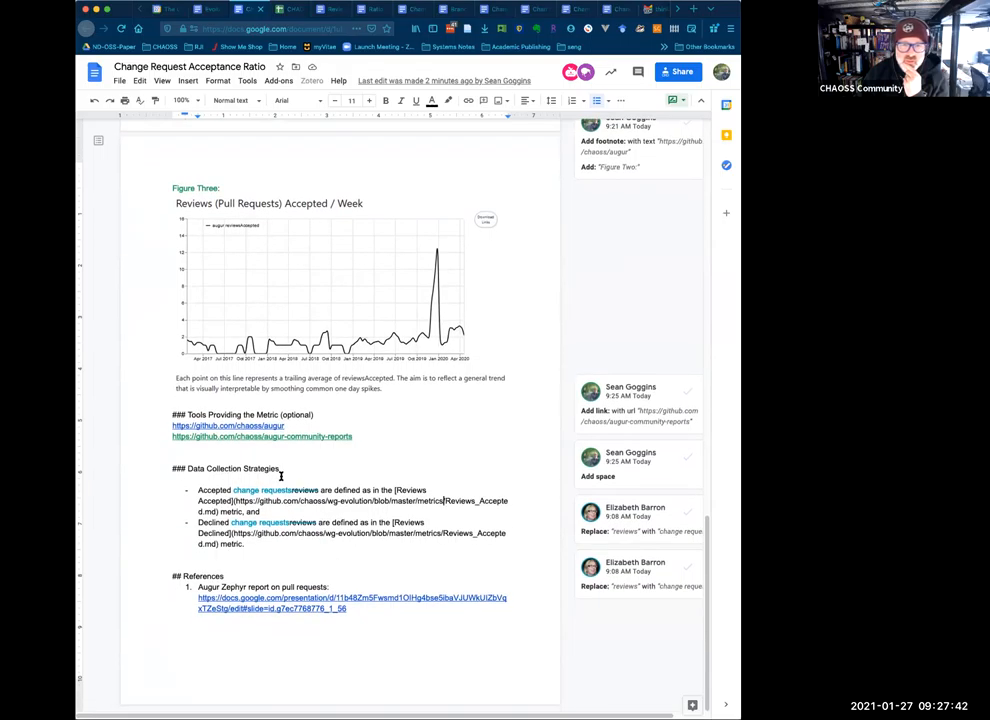
scroll(up, 3)
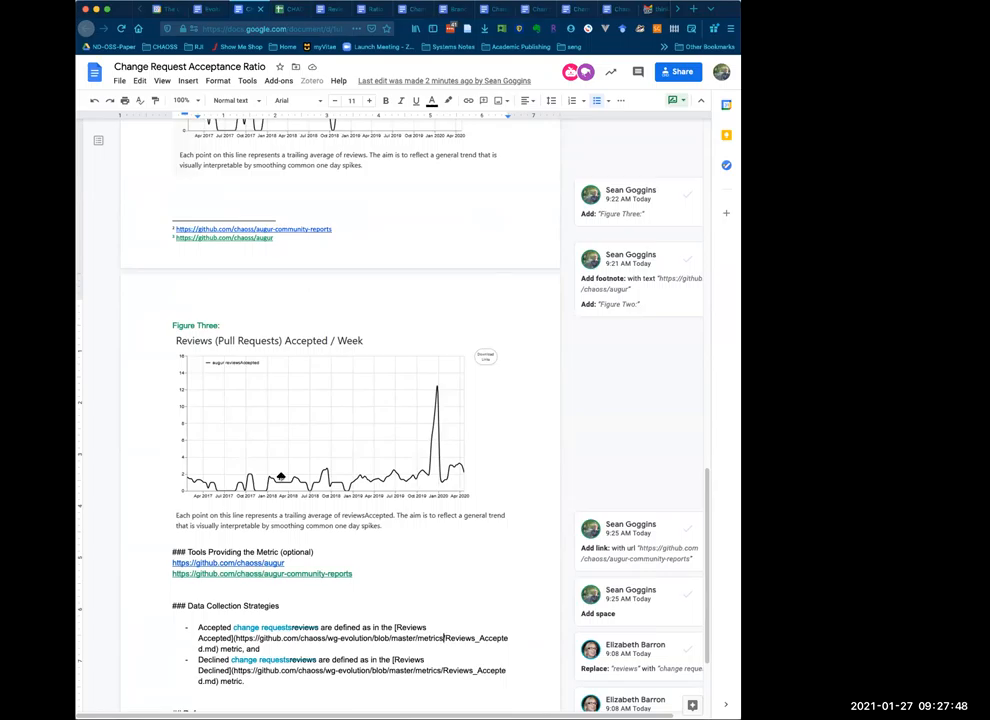
mouse_move(274, 496)
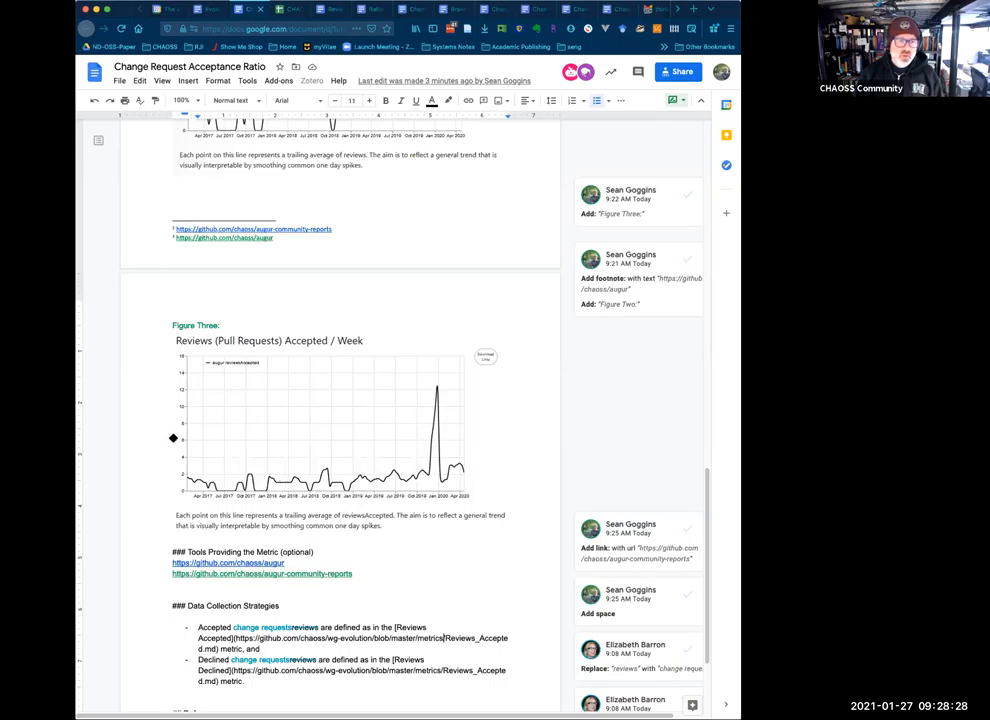
mouse_move(104, 420)
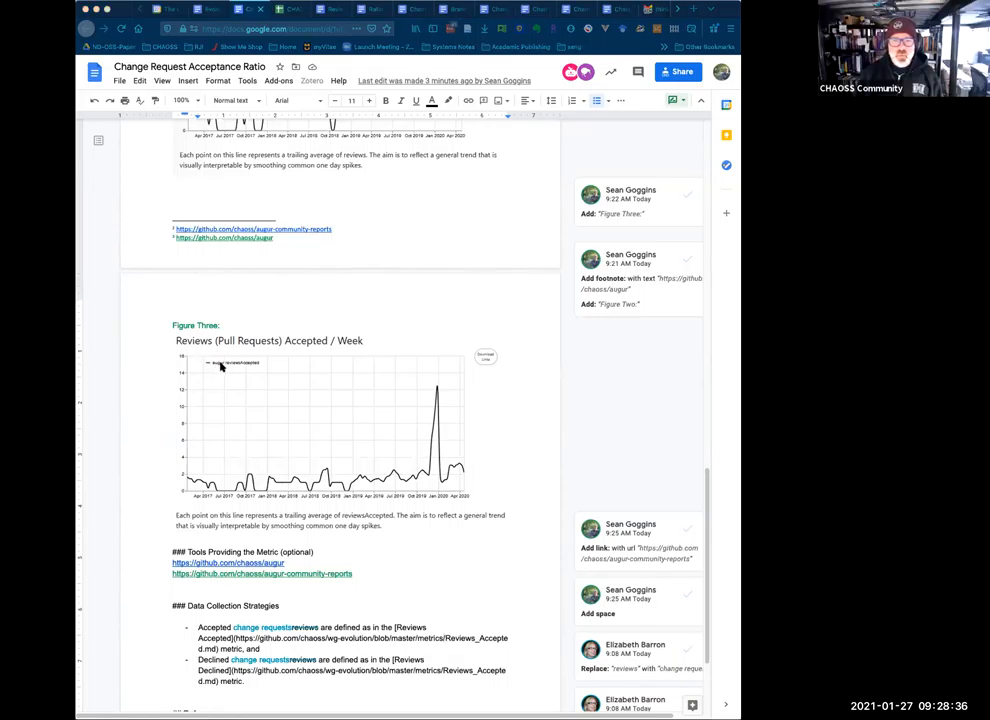
- Comment on the Figure Three chart suggesting its text be angled 45 degrees so it is easier to read
click(300, 410)
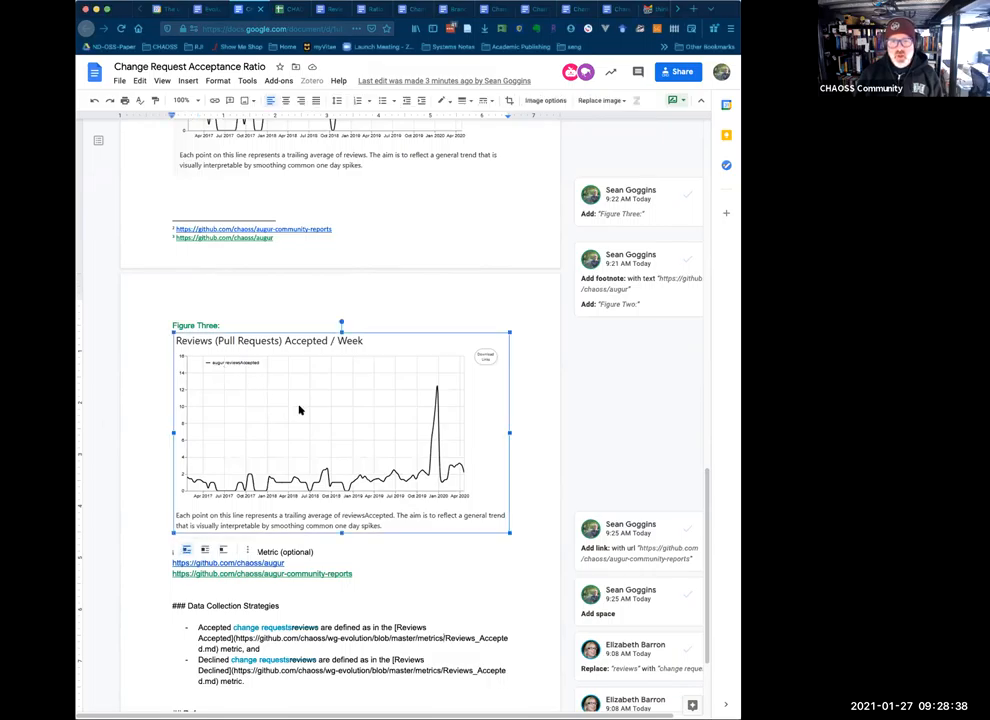
click(726, 212)
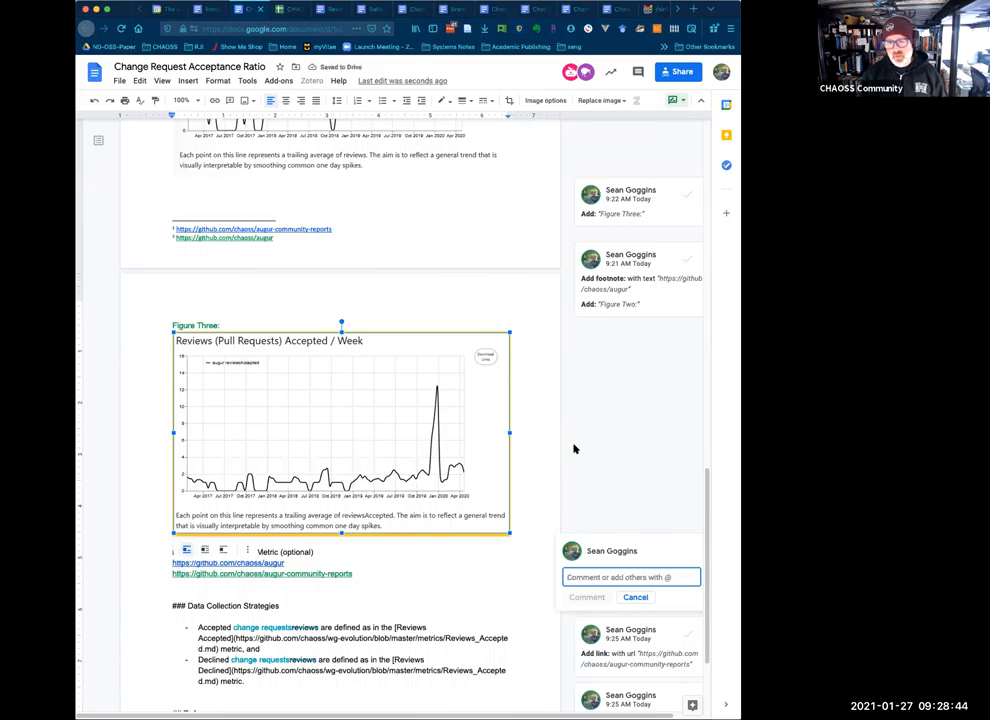
text(Suggestion: Angle t)
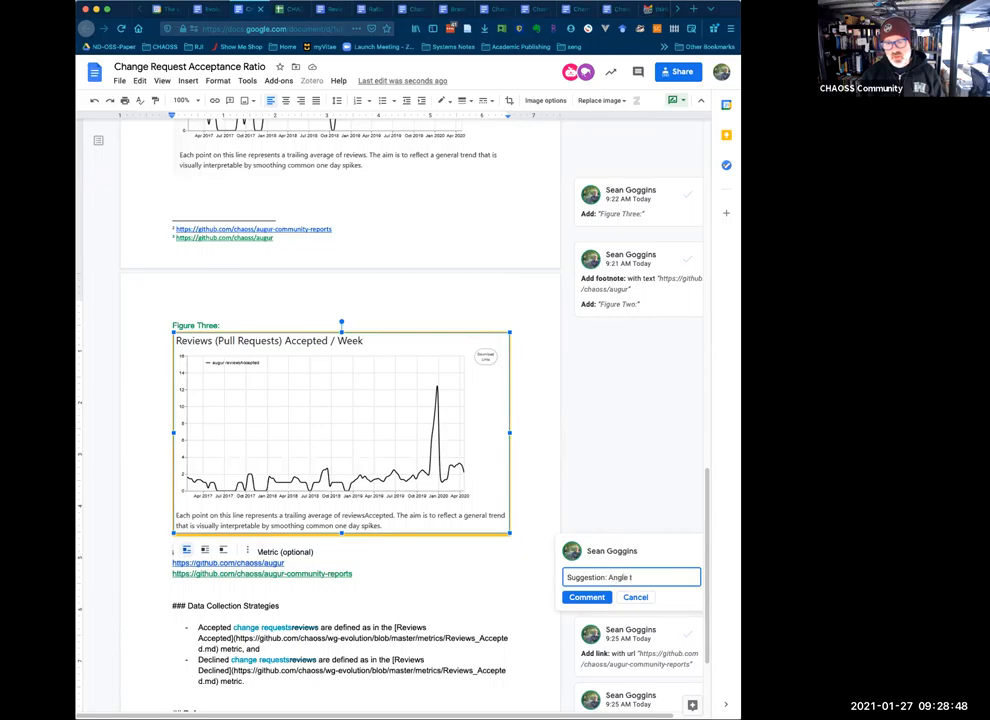
text(he text at)
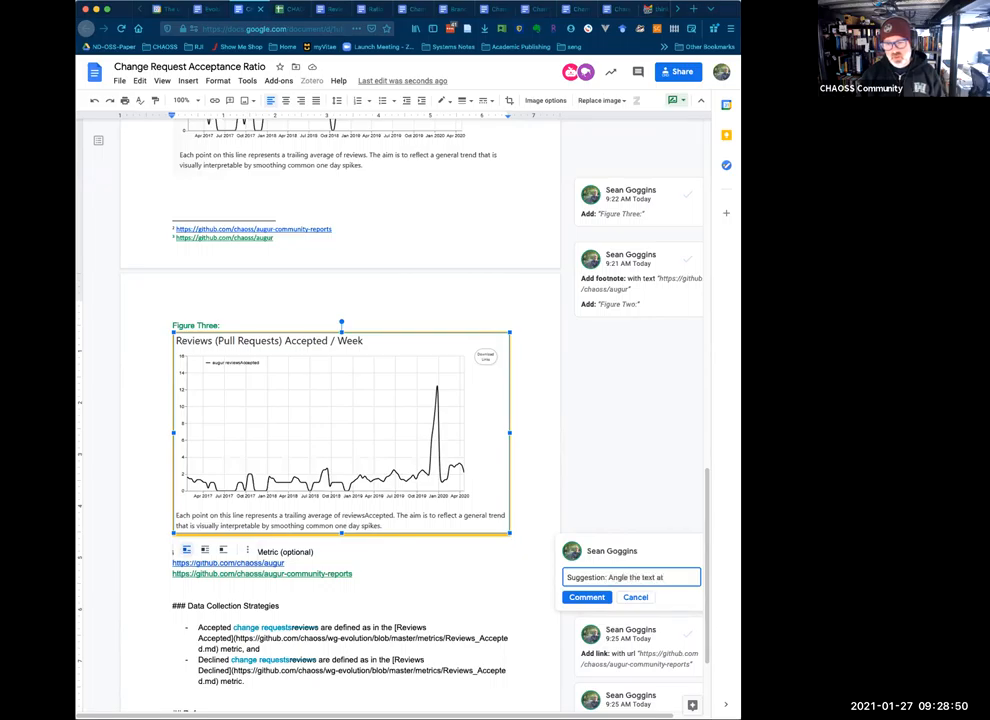
text(45 d)
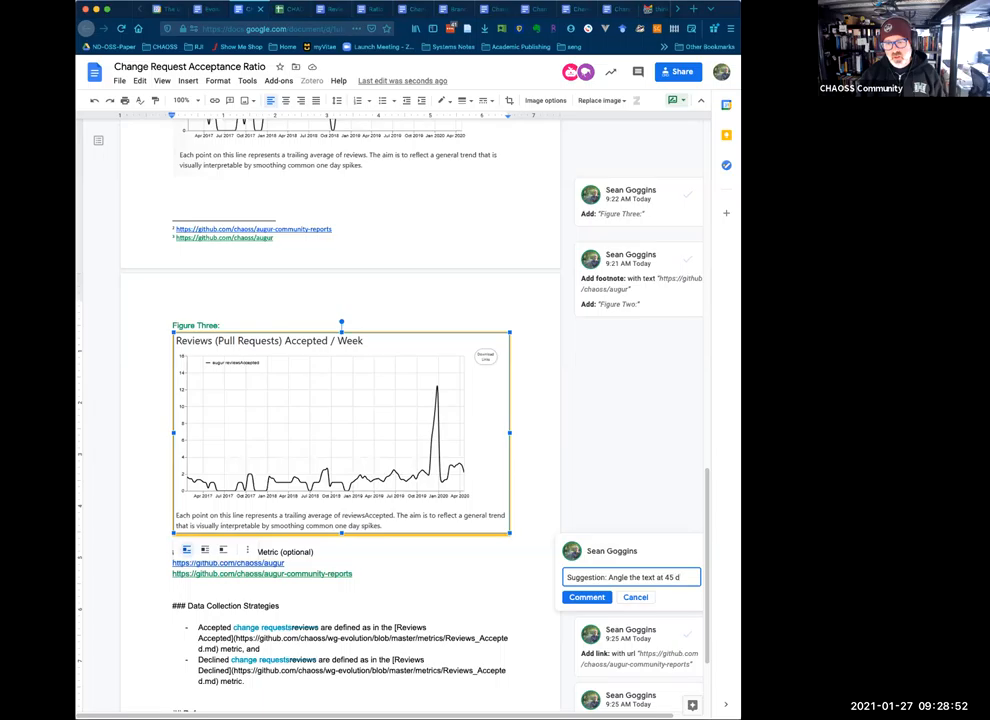
text(egrees so)
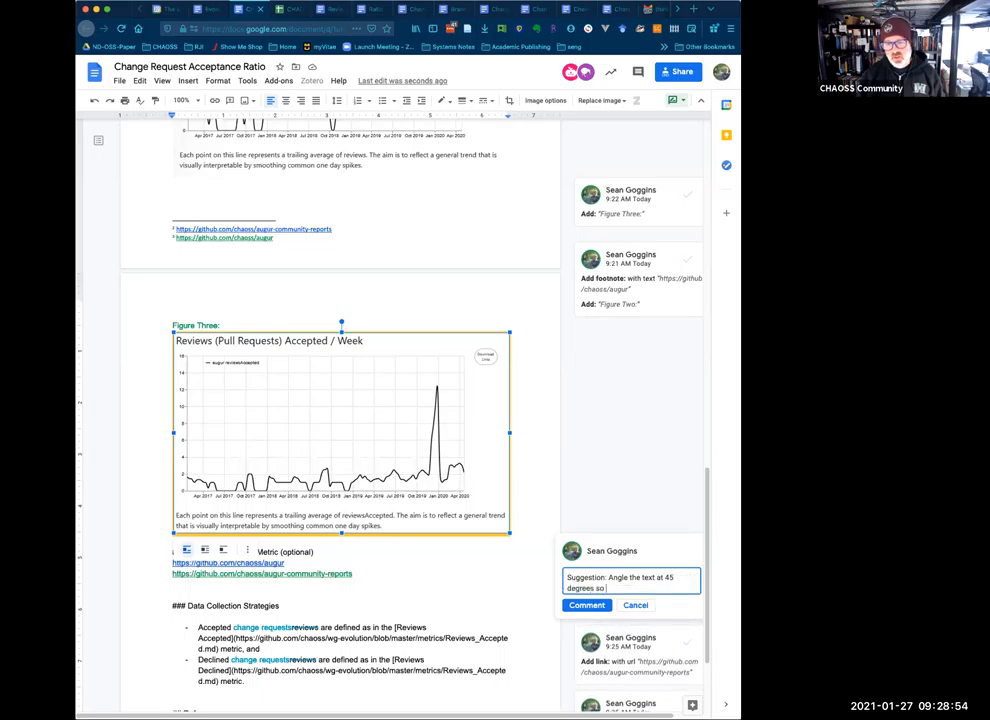
text(it is)
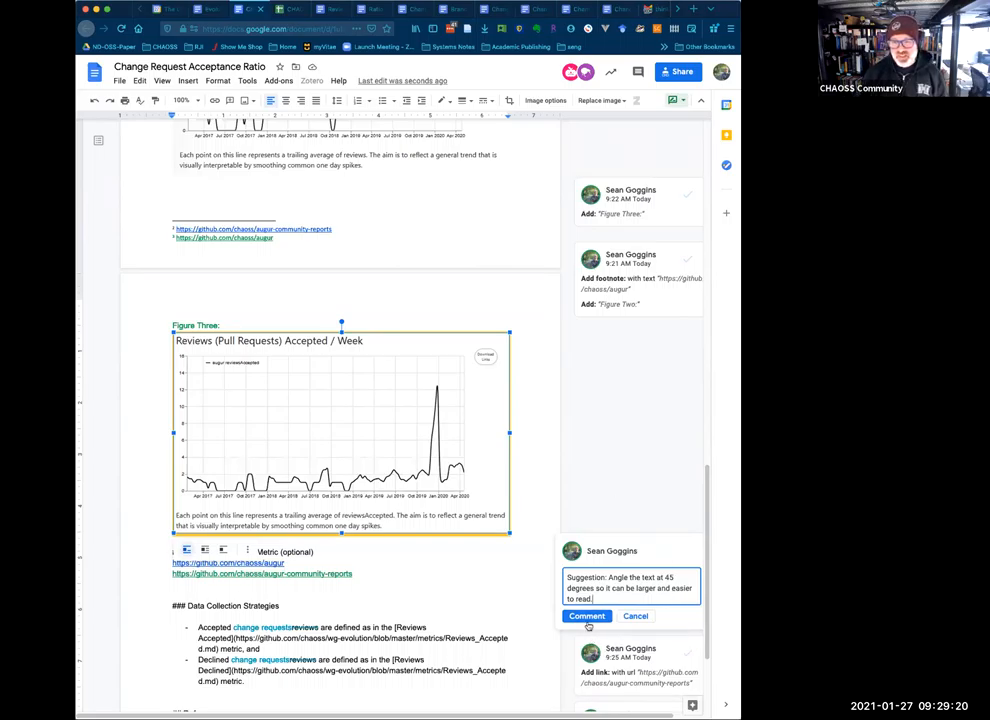
click(588, 616)
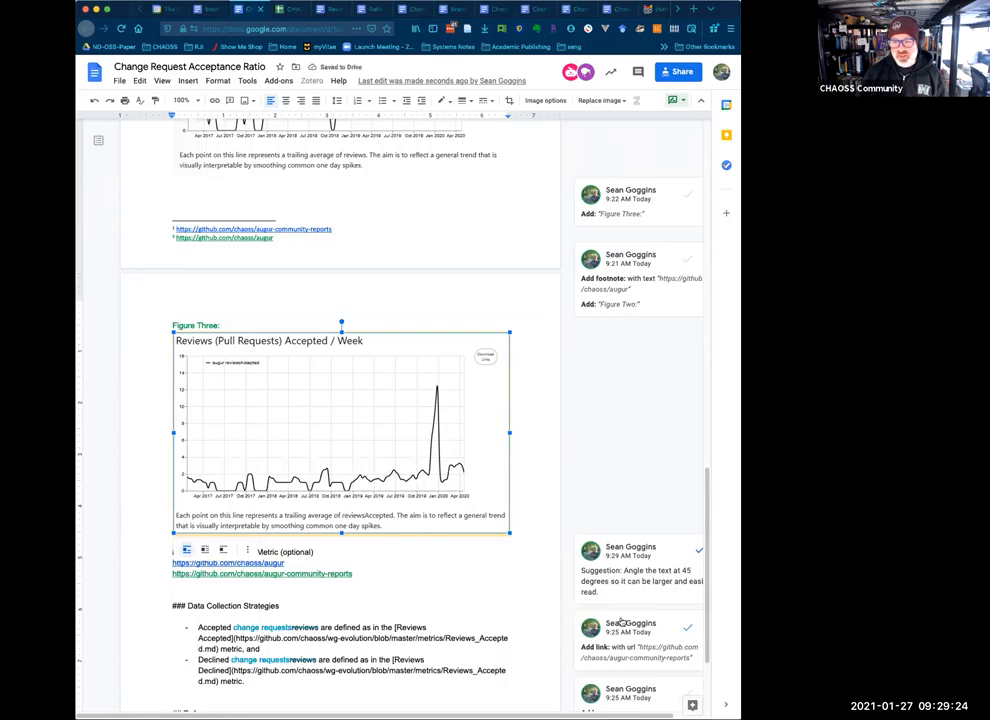
scroll(up, 3)
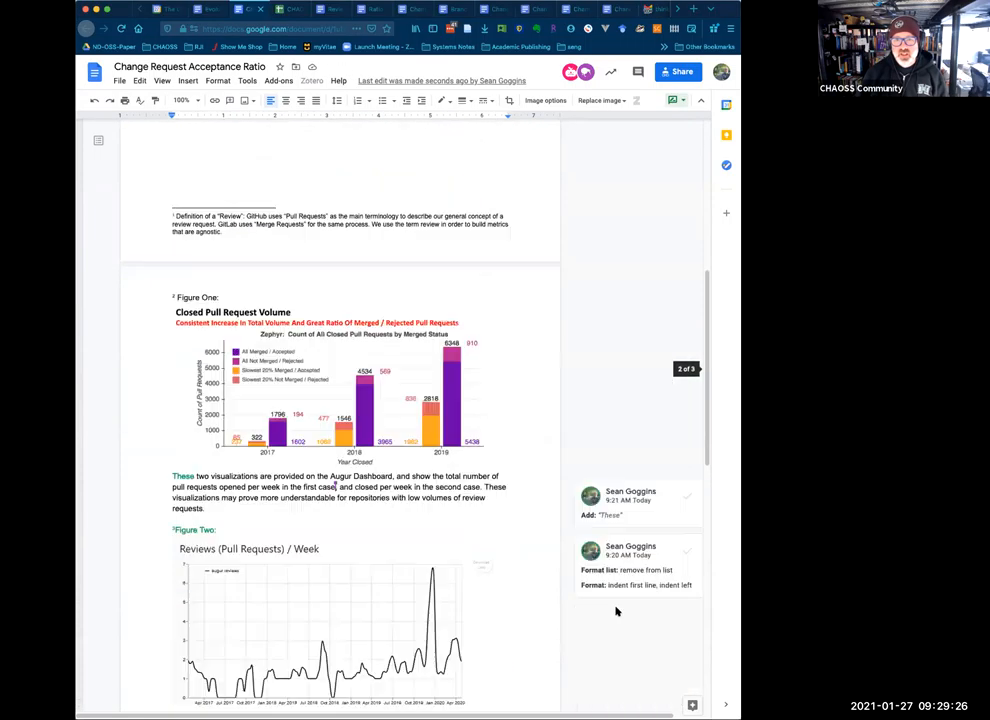
scroll(up, 3)
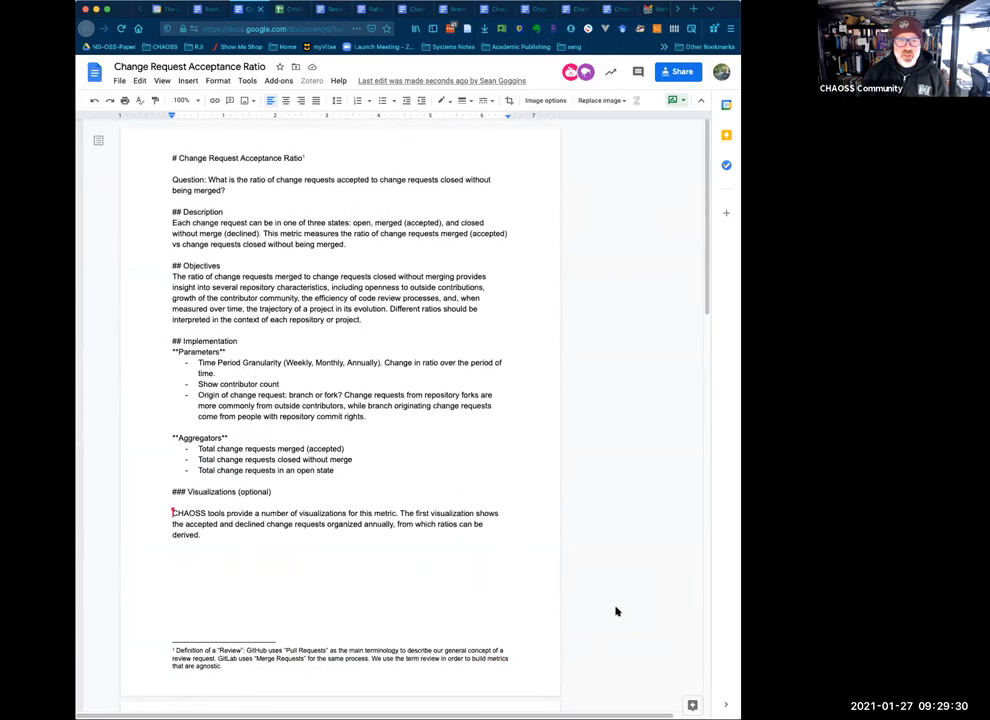
scroll(down, 3)
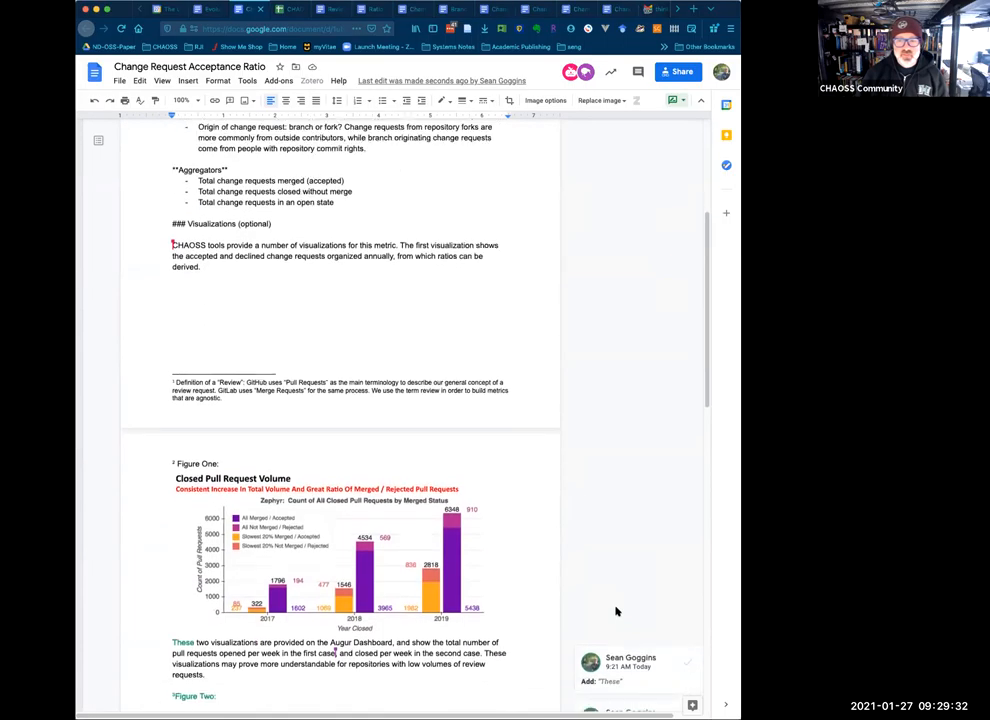
scroll(down, 3)
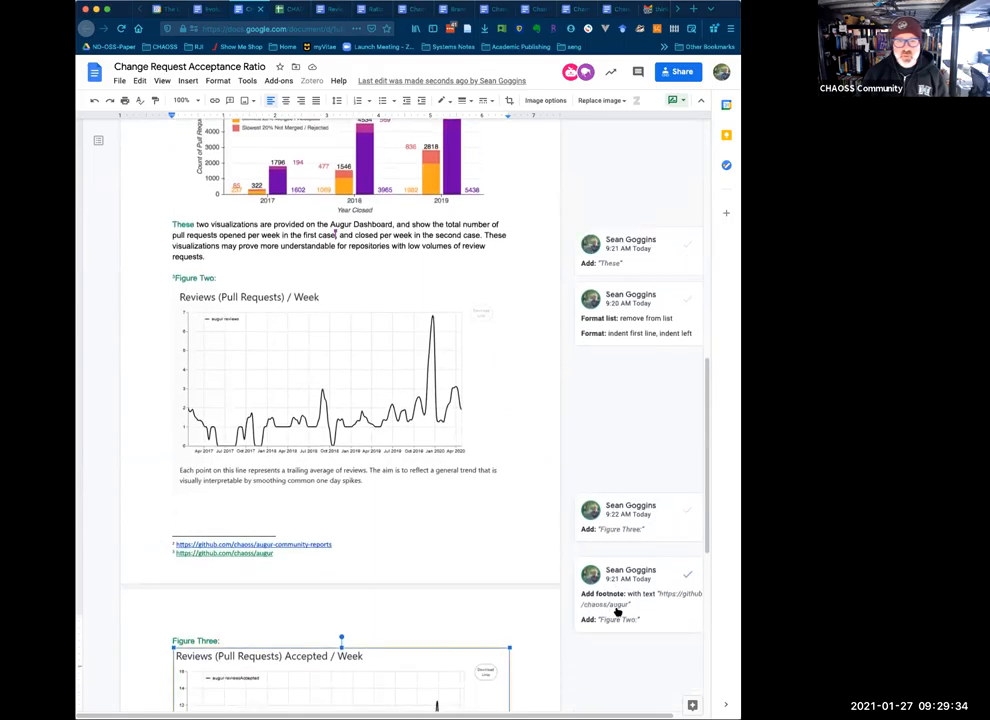
scroll(down, 3)
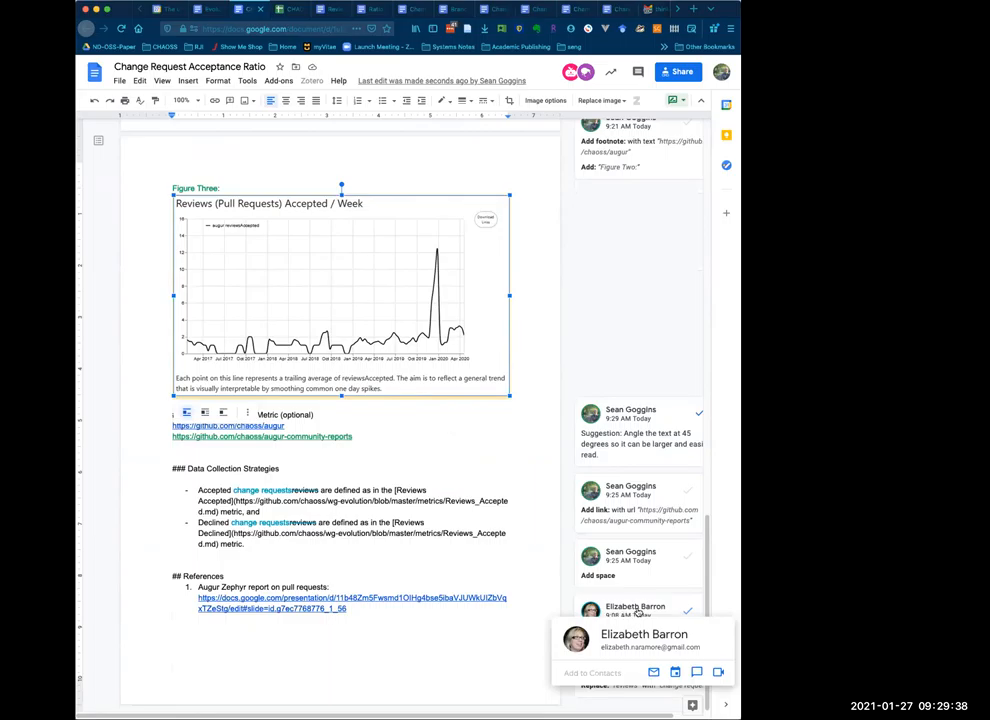
click(640, 444)
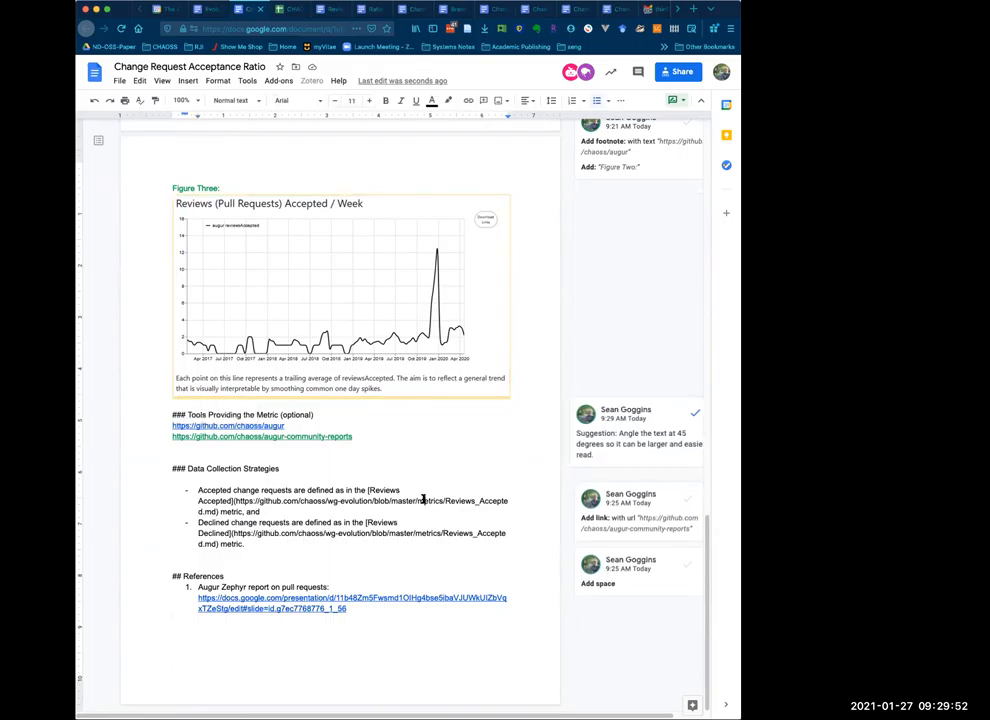
scroll(down, 3)
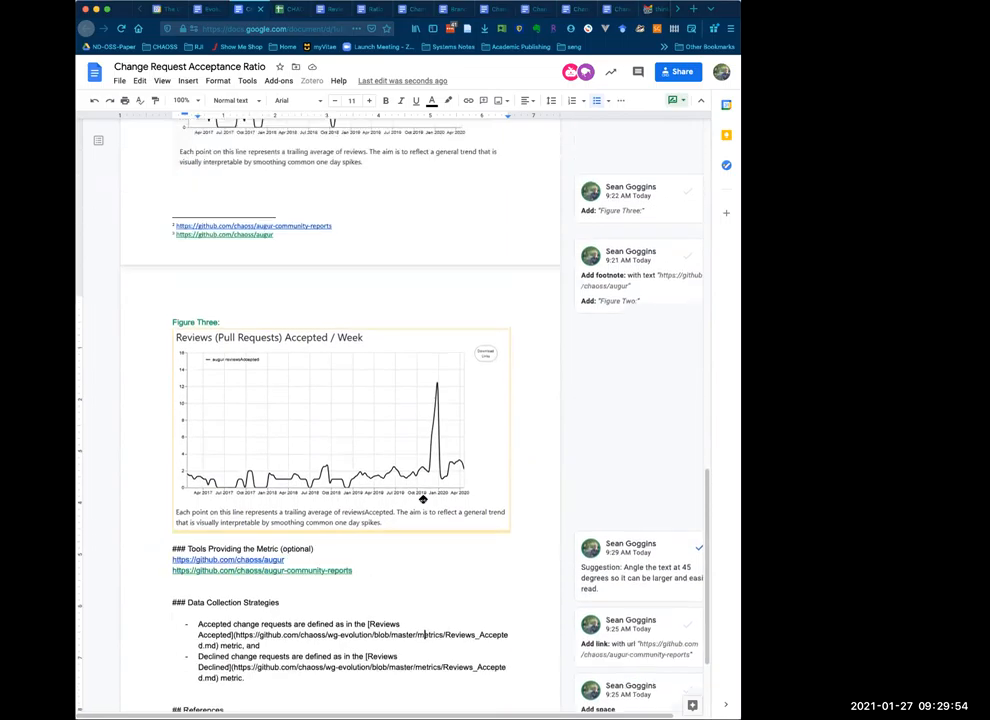
scroll(up, 3)
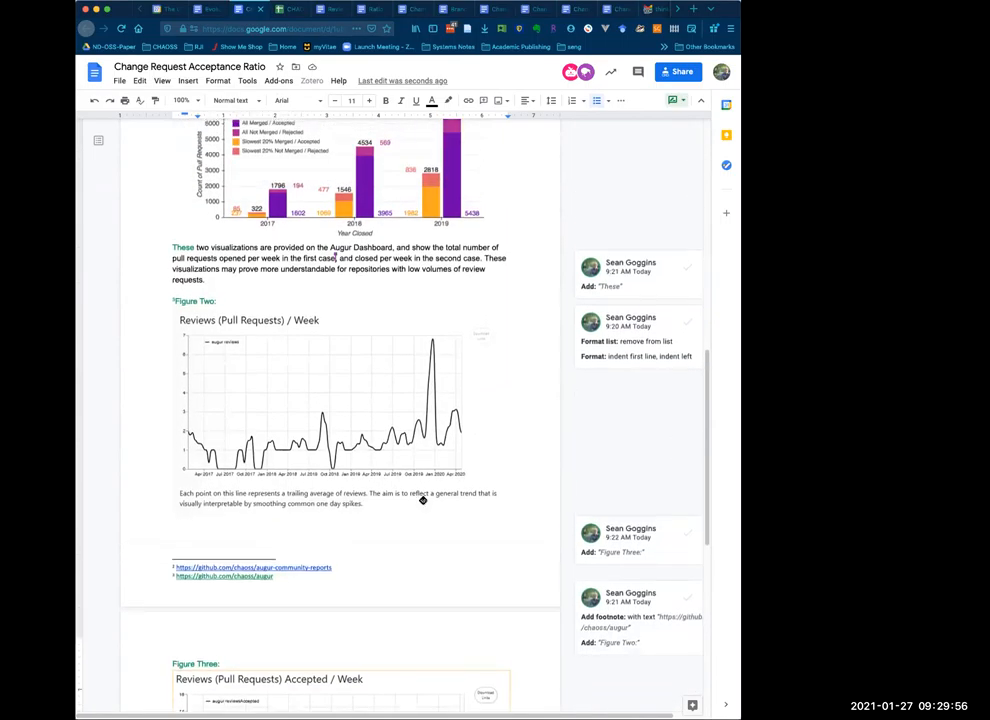
scroll(up, 3)
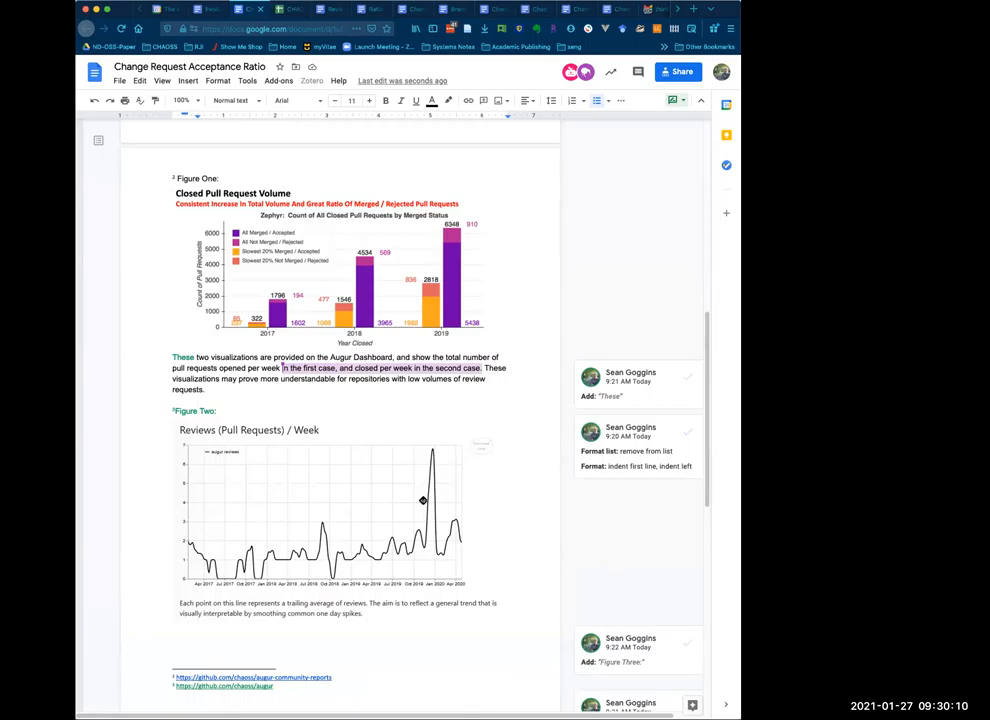
scroll(down, 3)
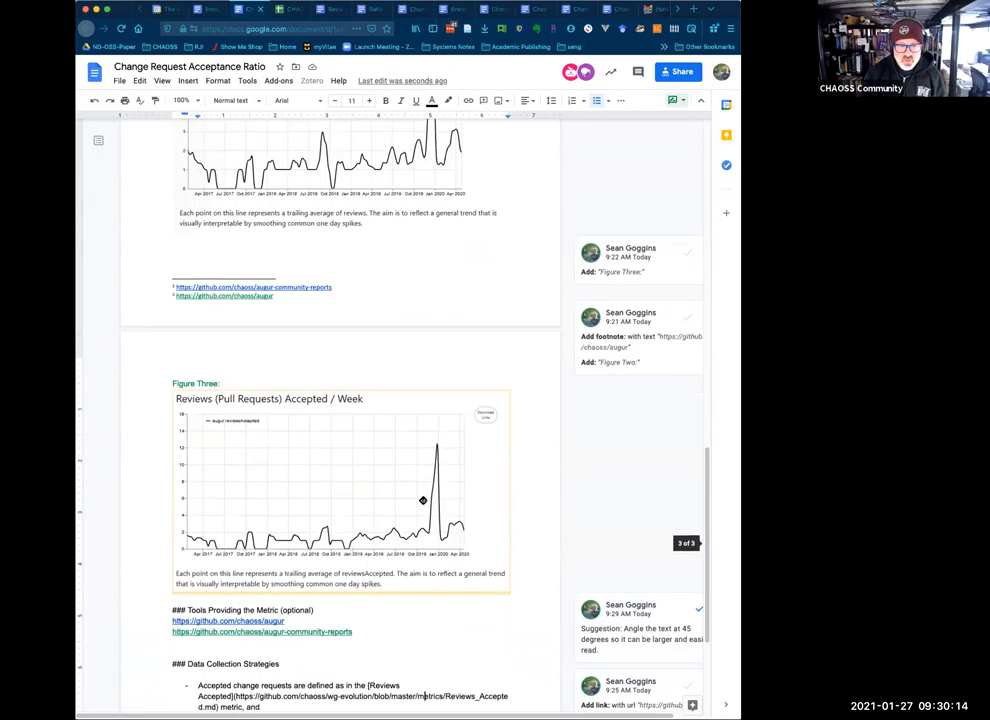
scroll(up, 3)
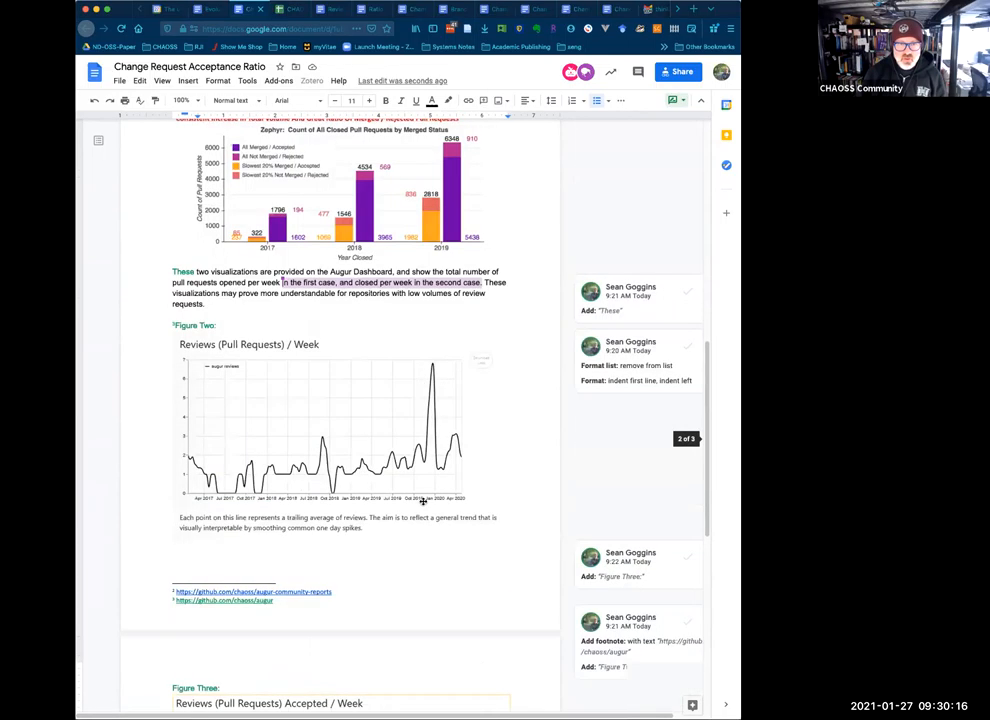
scroll(up, 3)
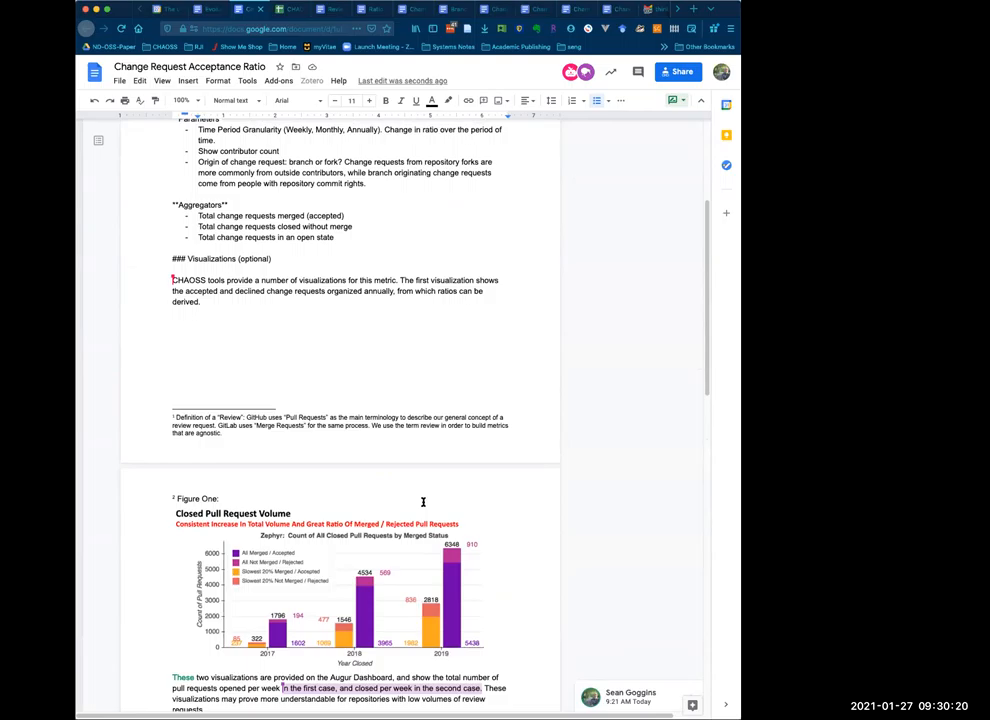
scroll(down, 3)
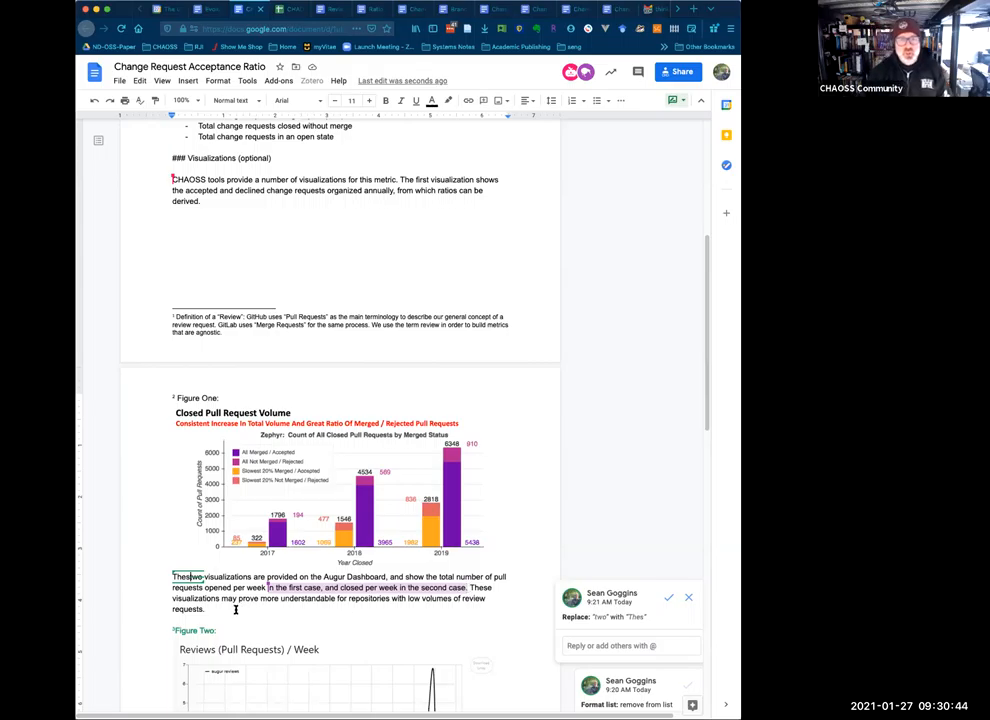
scroll(down, 3)
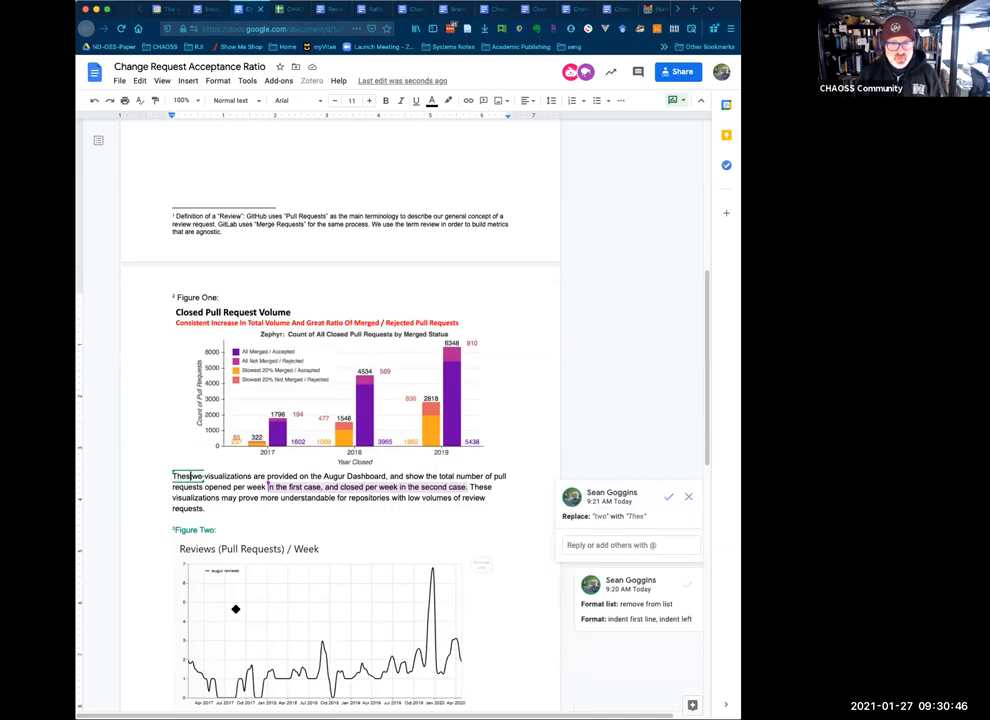
scroll(down, 3)
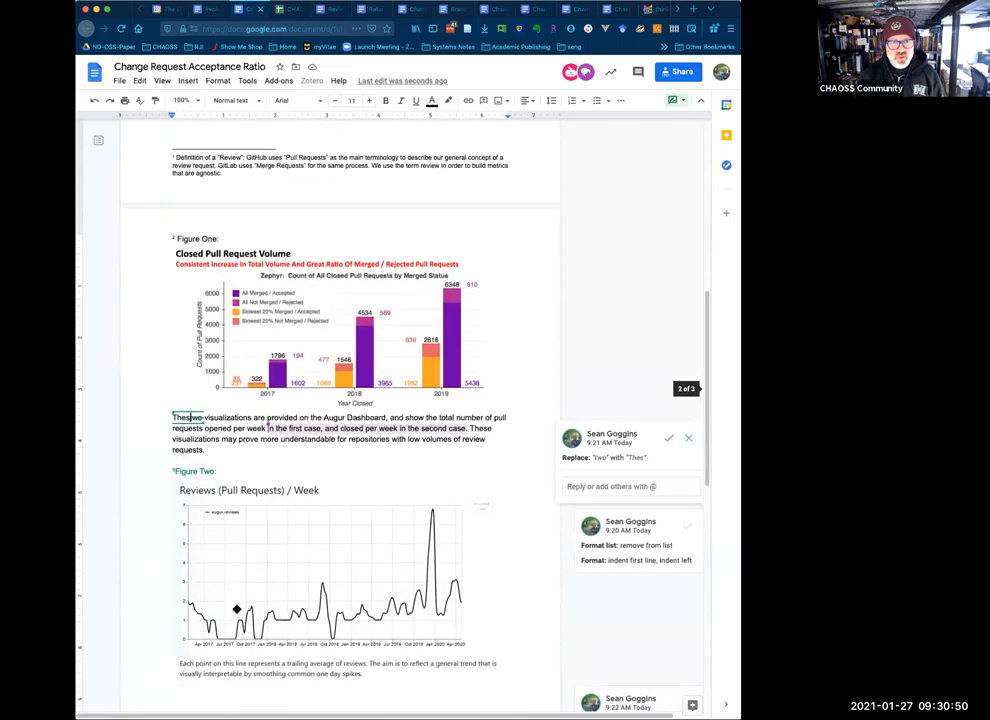
scroll(down, 3)
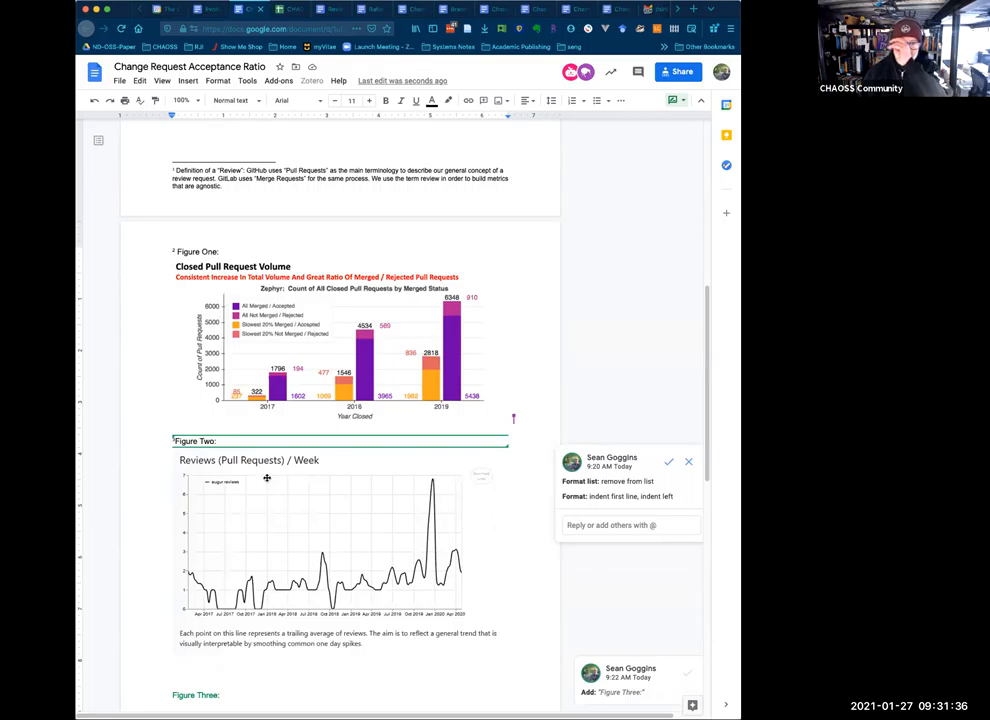
mouse_move(254, 500)
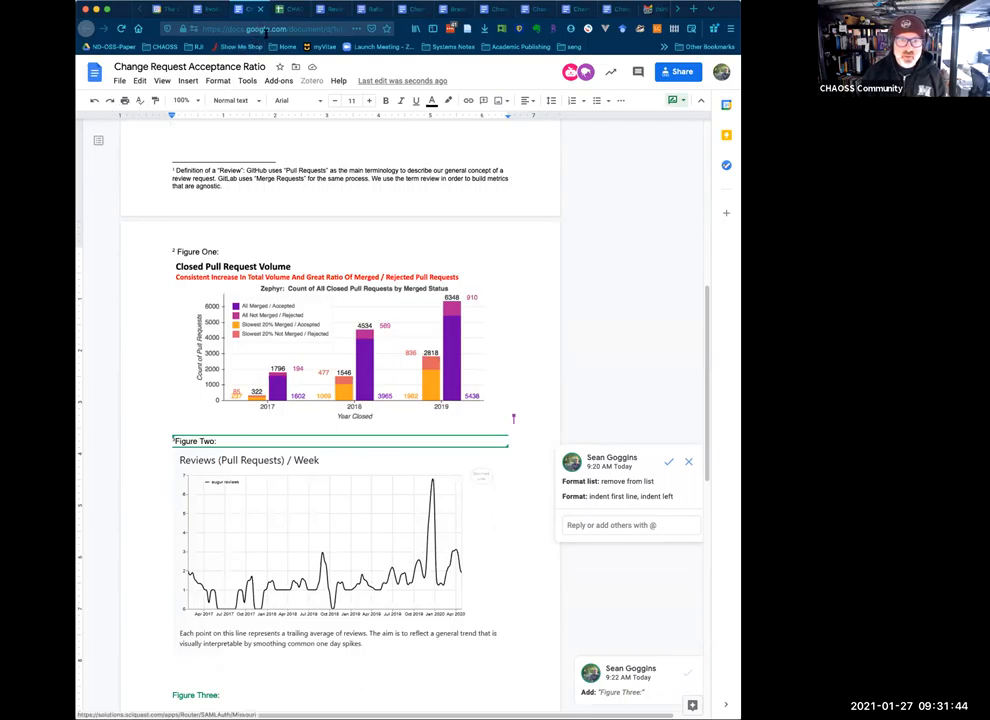
- In the Evolution-Minutes doc, add an "Is snowing!!" remark beside the first January 27 attendee
click(270, 28)
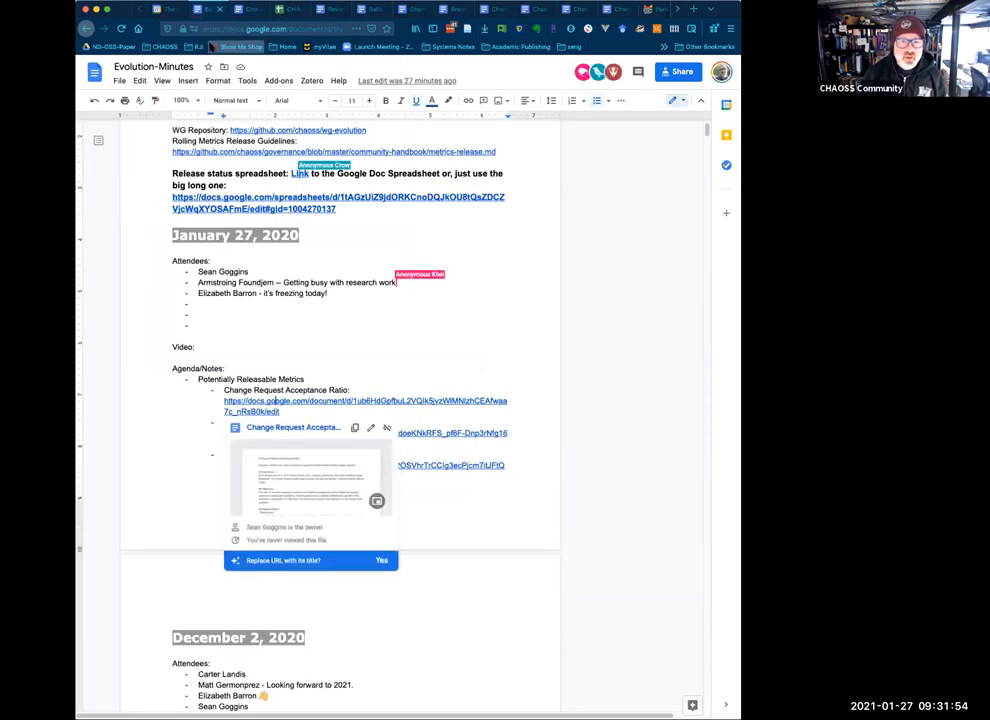
click(276, 28)
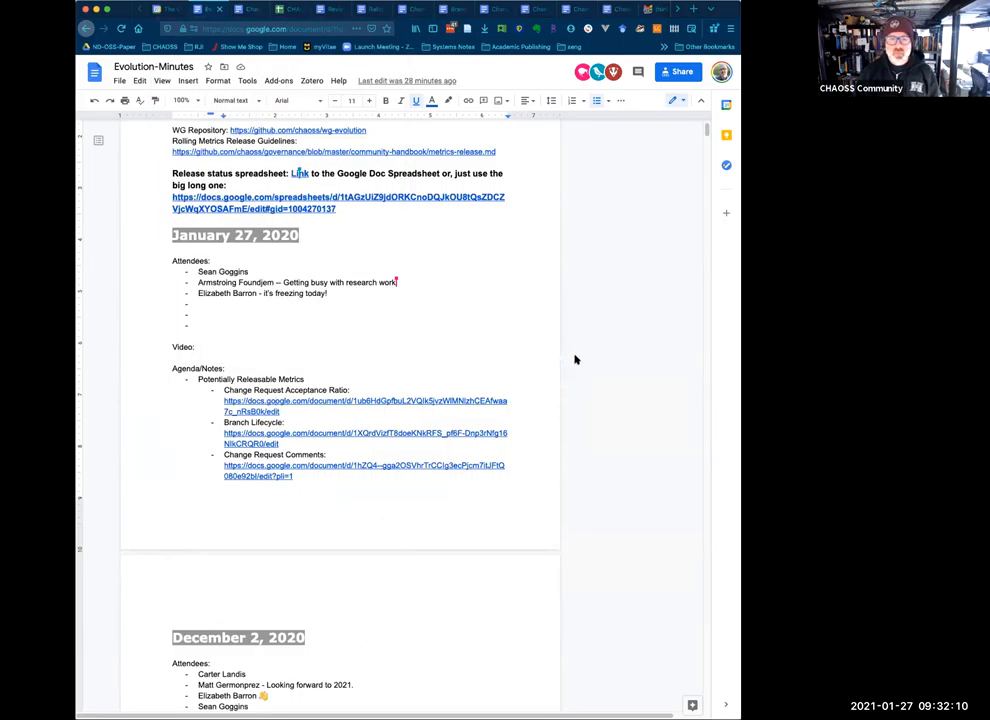
mouse_move(576, 316)
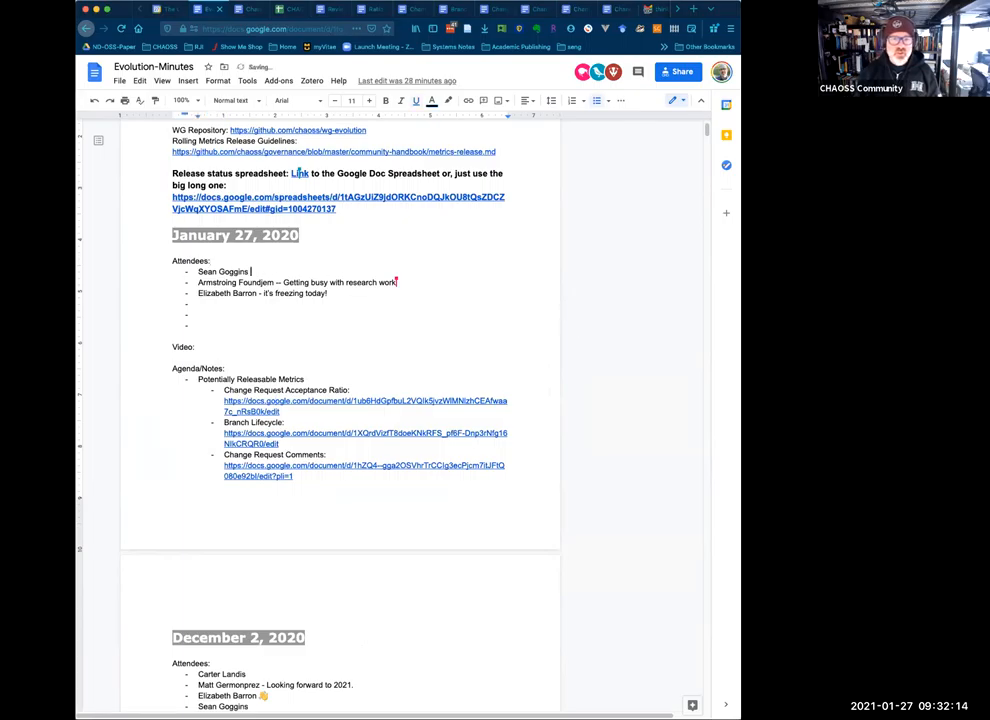
text(- its snowing)
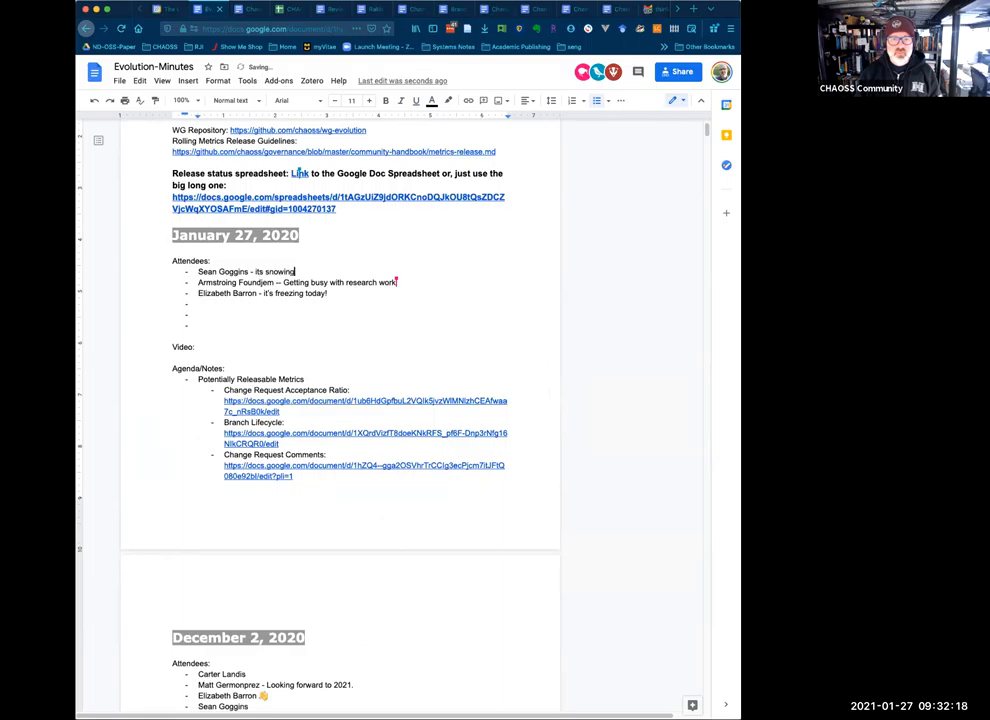
text(!!)
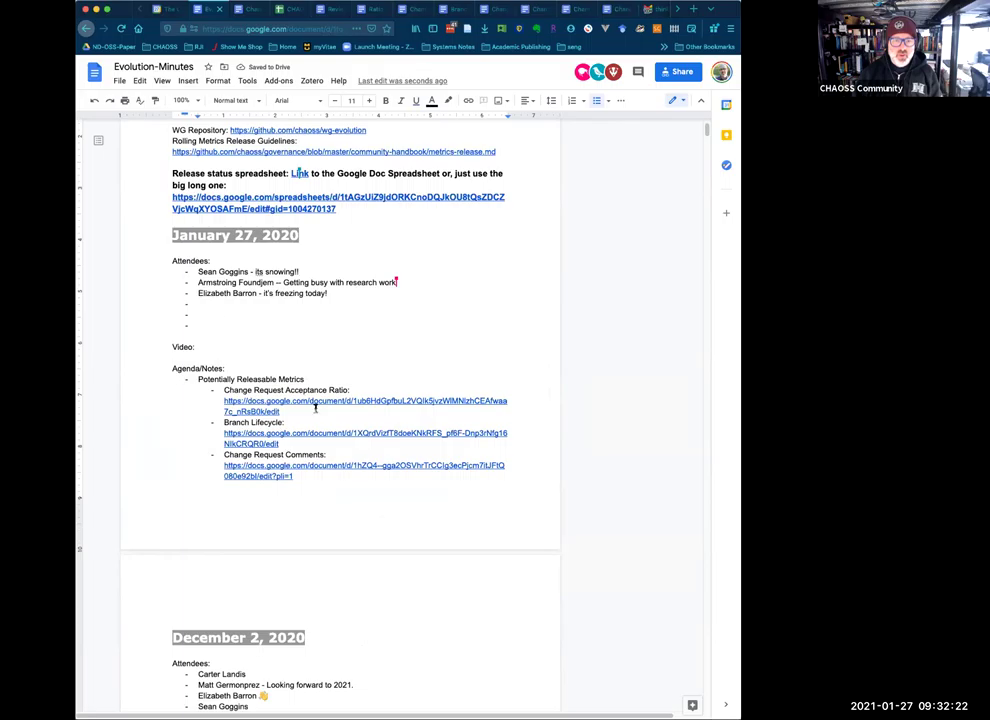
- Return to the Change Request Acceptance Ratio document and bring Figure Three into view
scroll(down, 3)
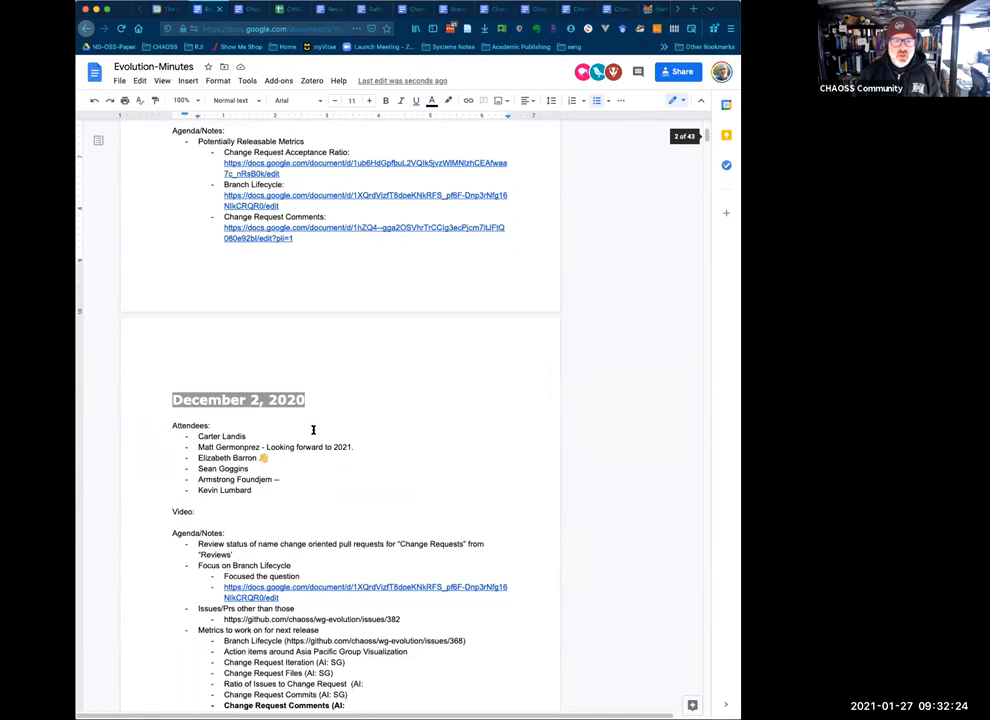
click(364, 168)
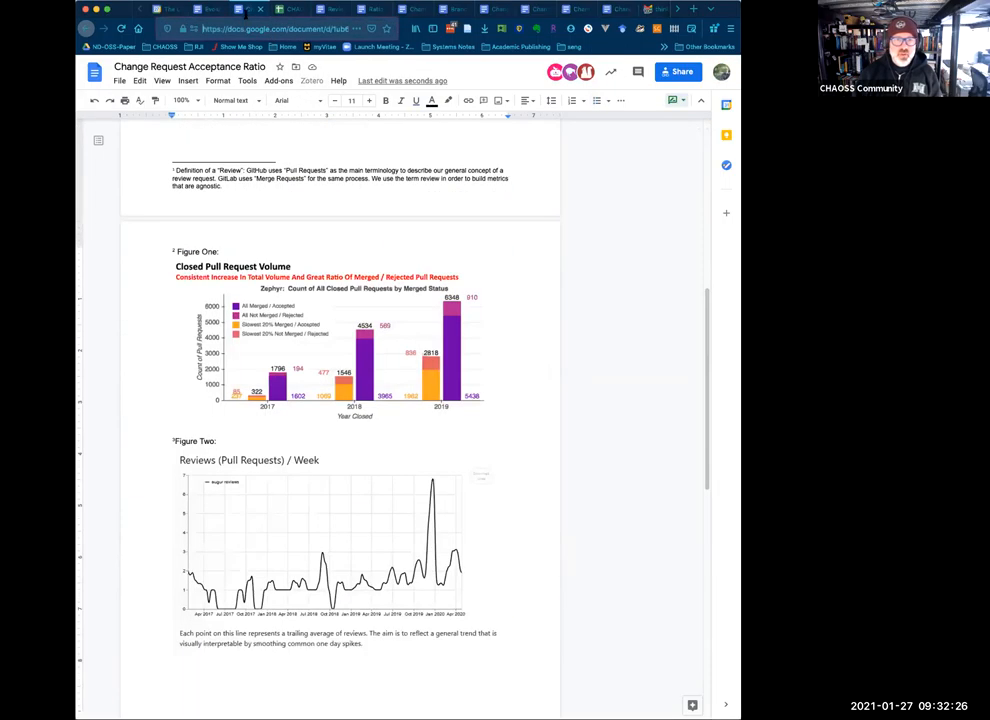
scroll(down, 3)
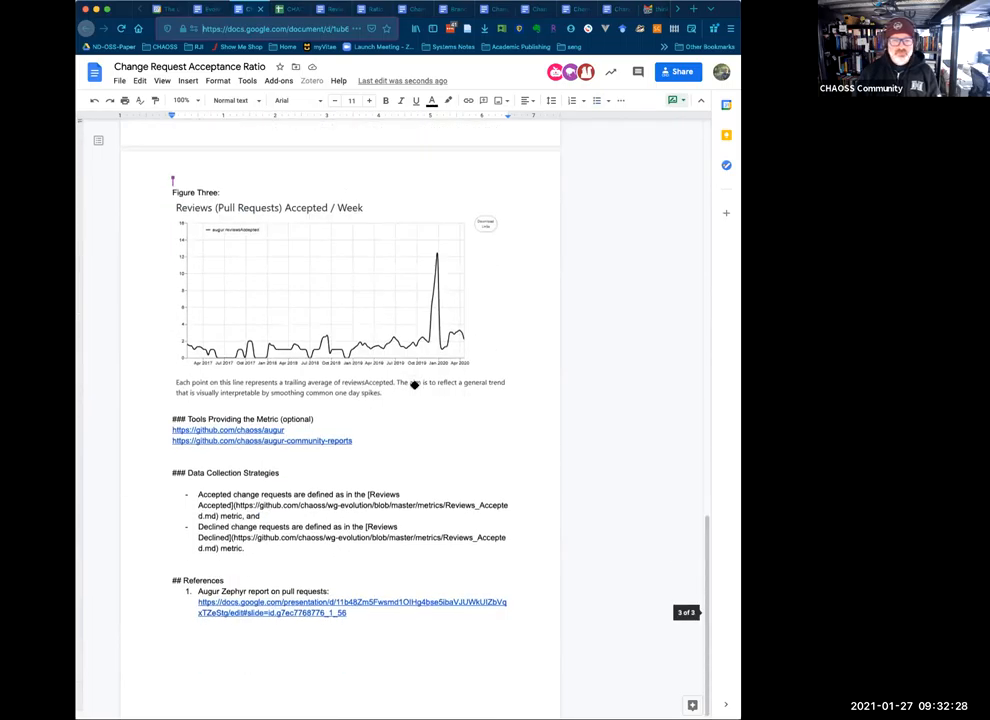
scroll(up, 3)
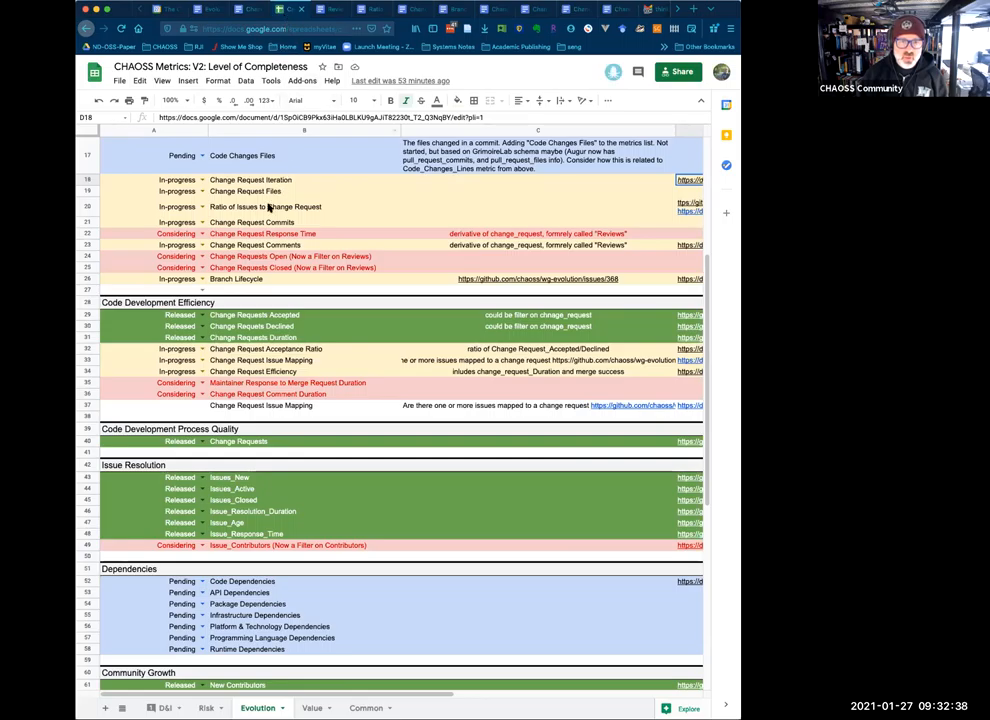
mouse_move(256, 222)
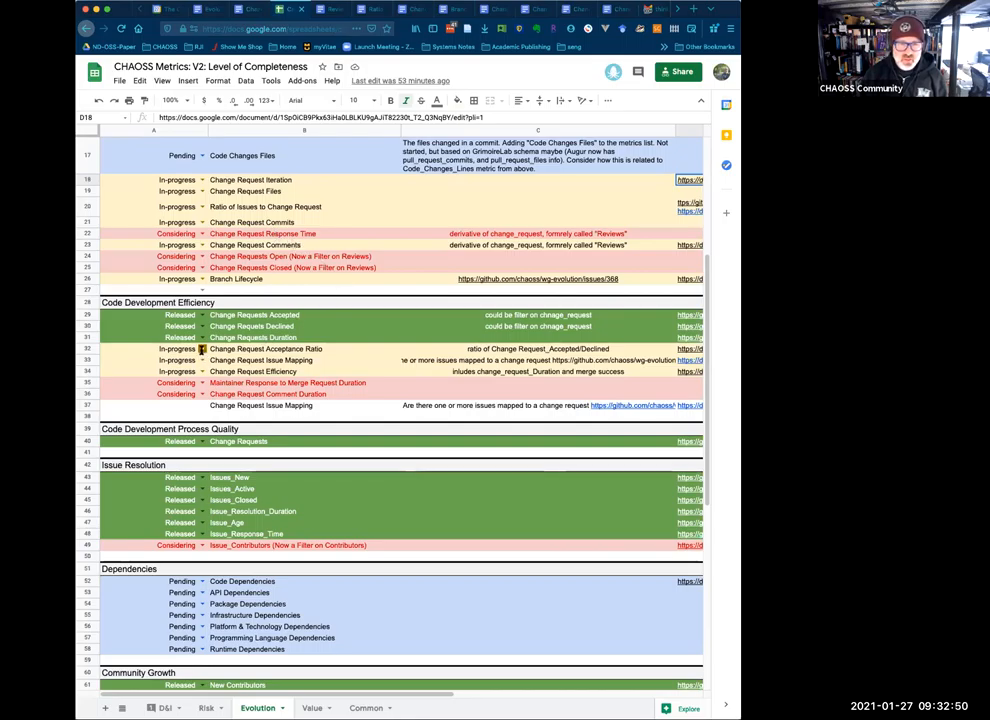
- Set the Change Request Acceptance Ratio row's status to Under Community Review
click(150, 348)
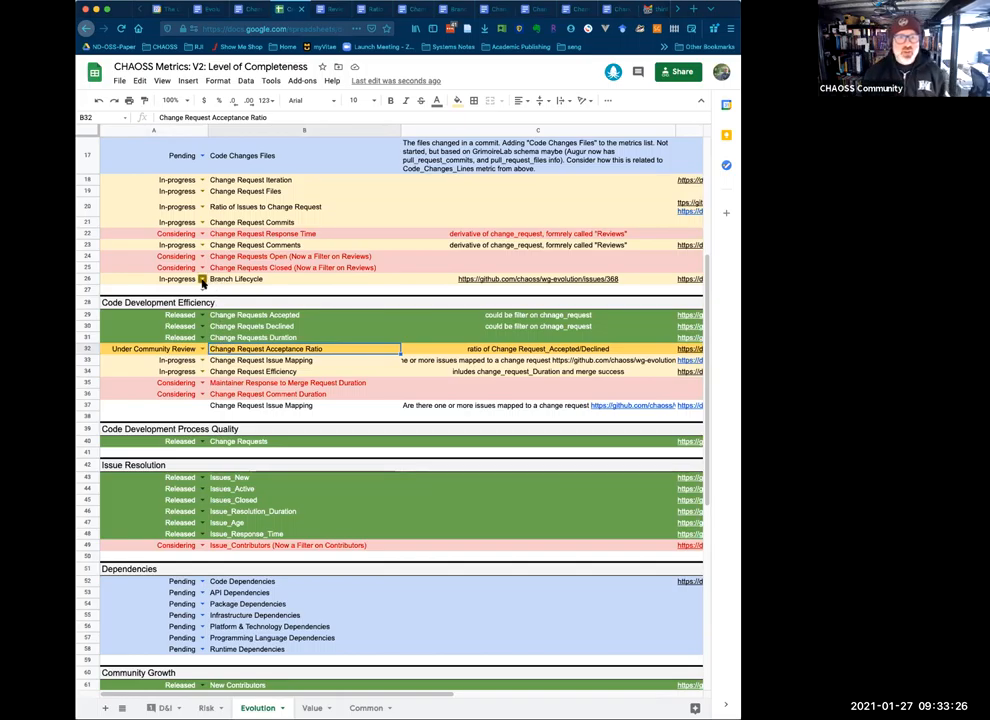
mouse_move(204, 286)
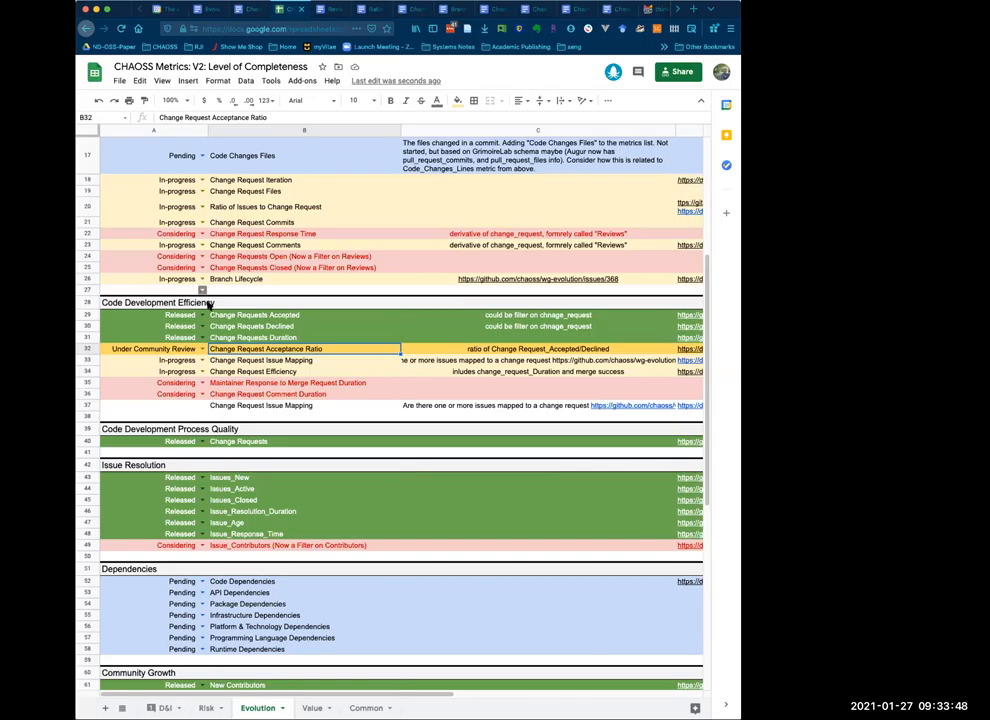
click(538, 348)
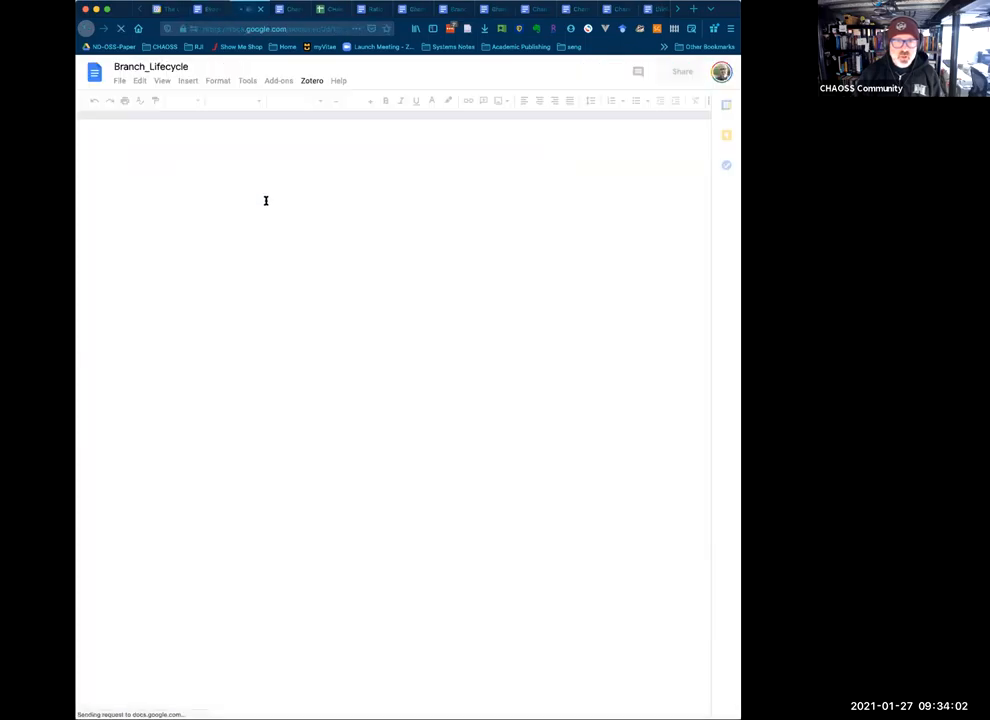
- Open the Branch_Lifecycle document with its tracked suggestions and comment threads
click(270, 28)
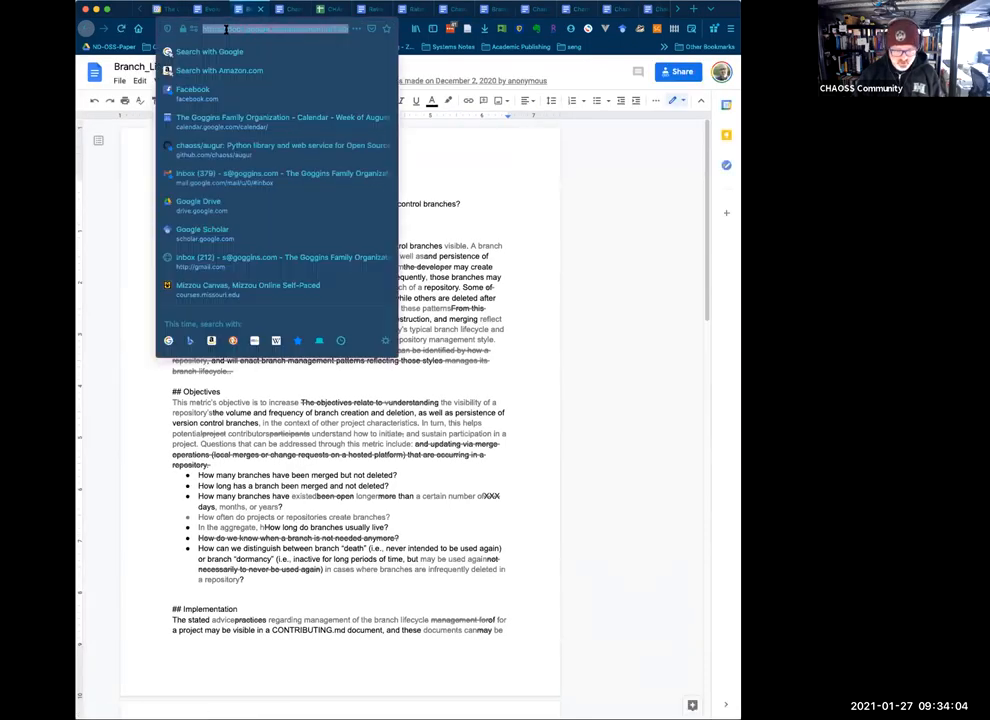
click(638, 72)
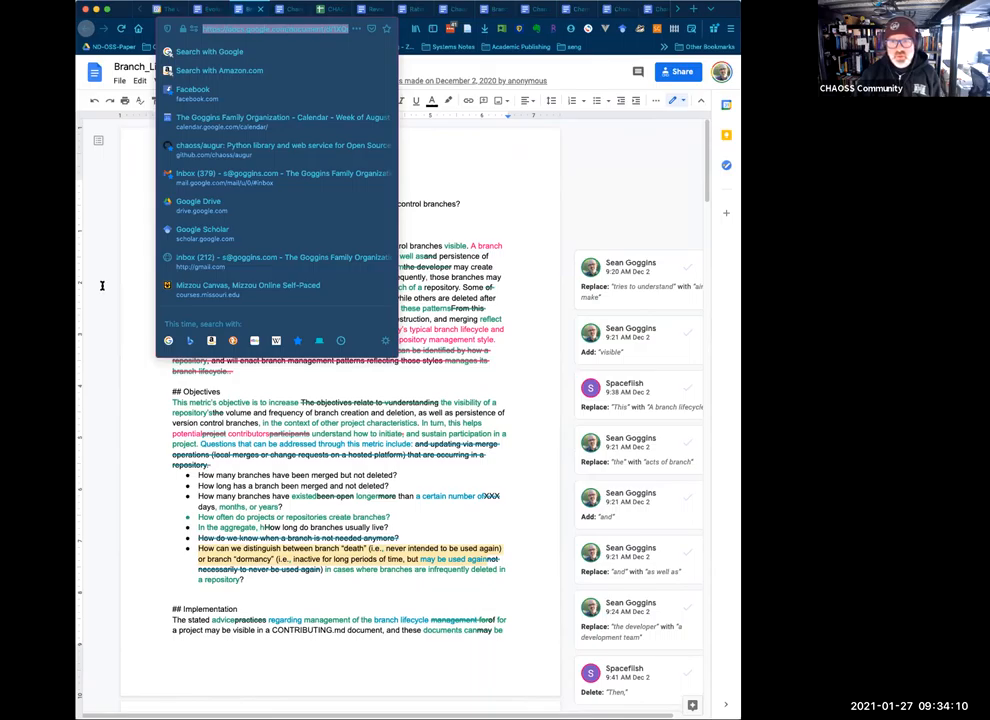
click(450, 168)
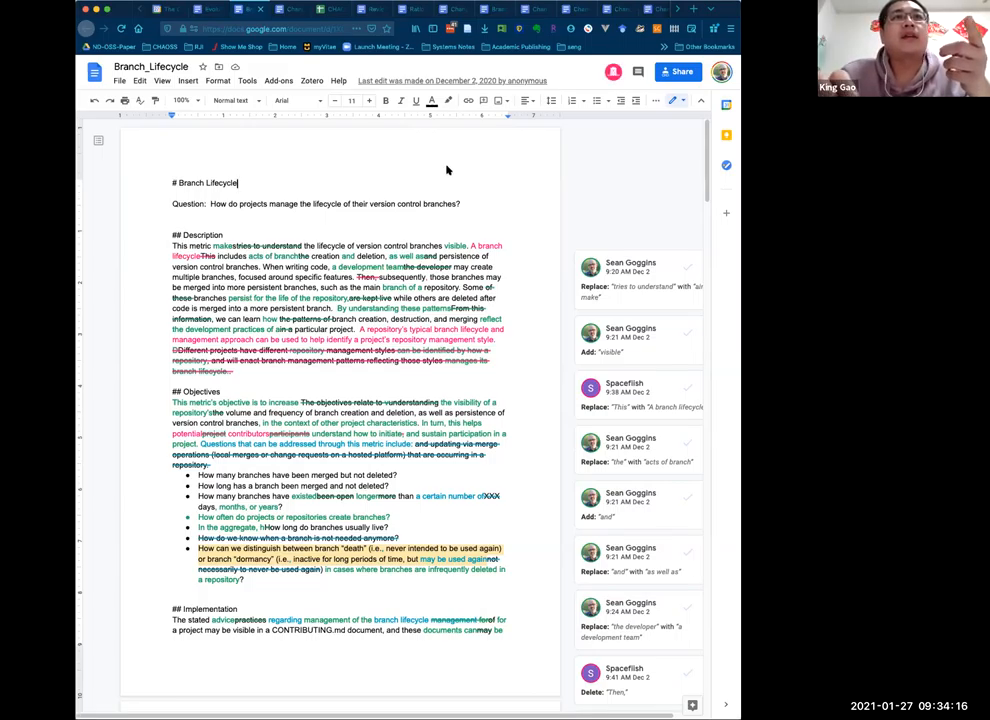
mouse_move(448, 184)
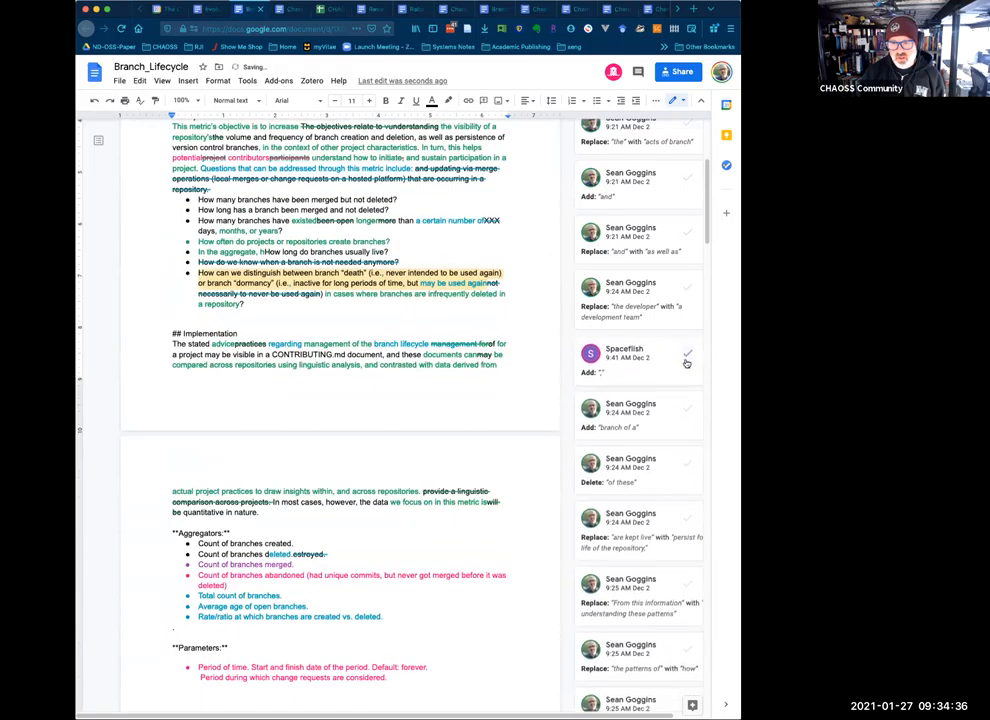
- Accept the pending suggested edits in the Aggregators and Parameters sections
scroll(down, 3)
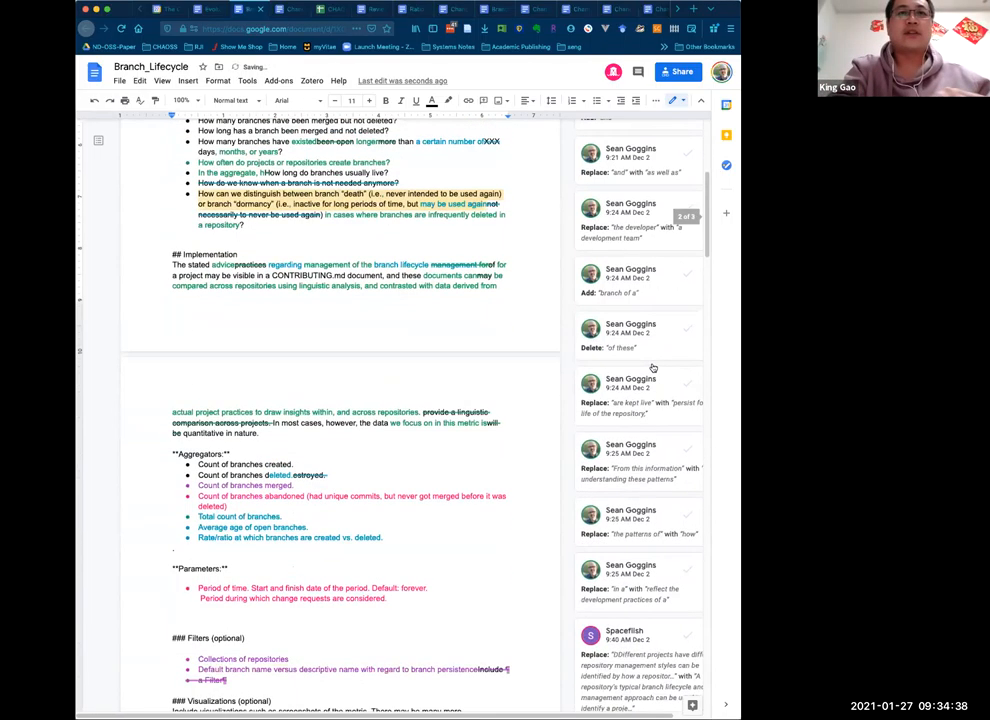
scroll(down, 3)
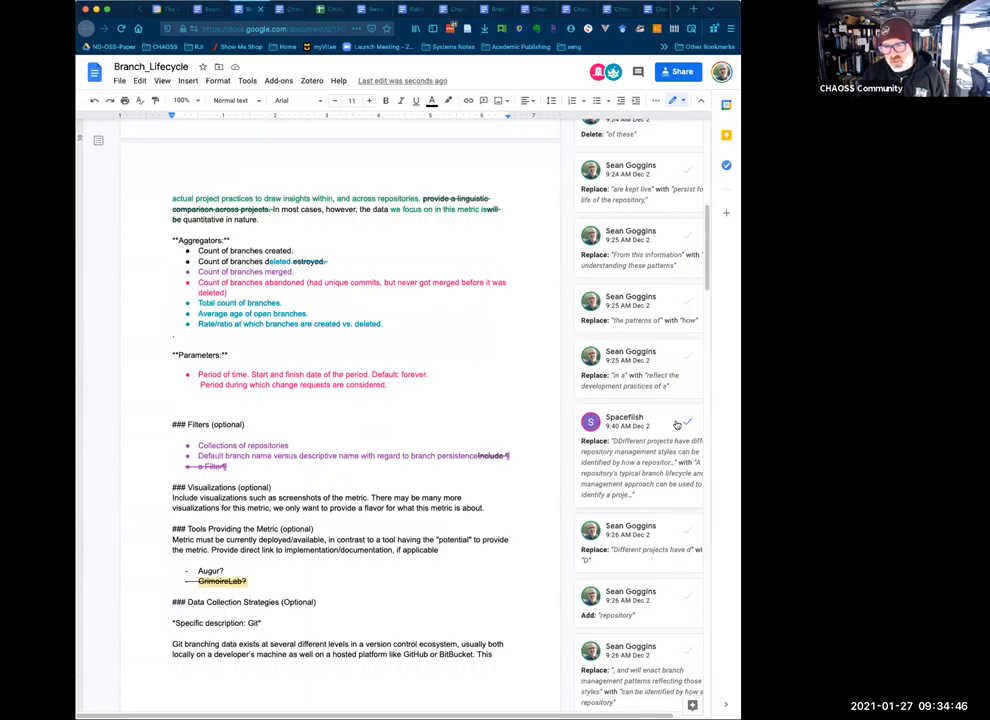
scroll(down, 3)
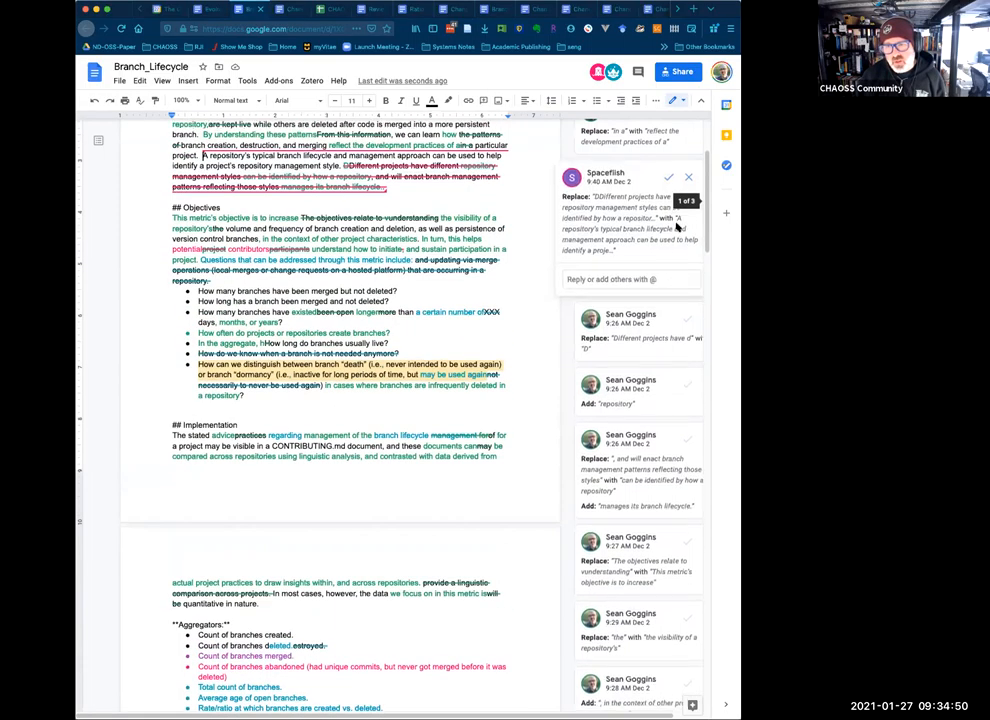
click(668, 176)
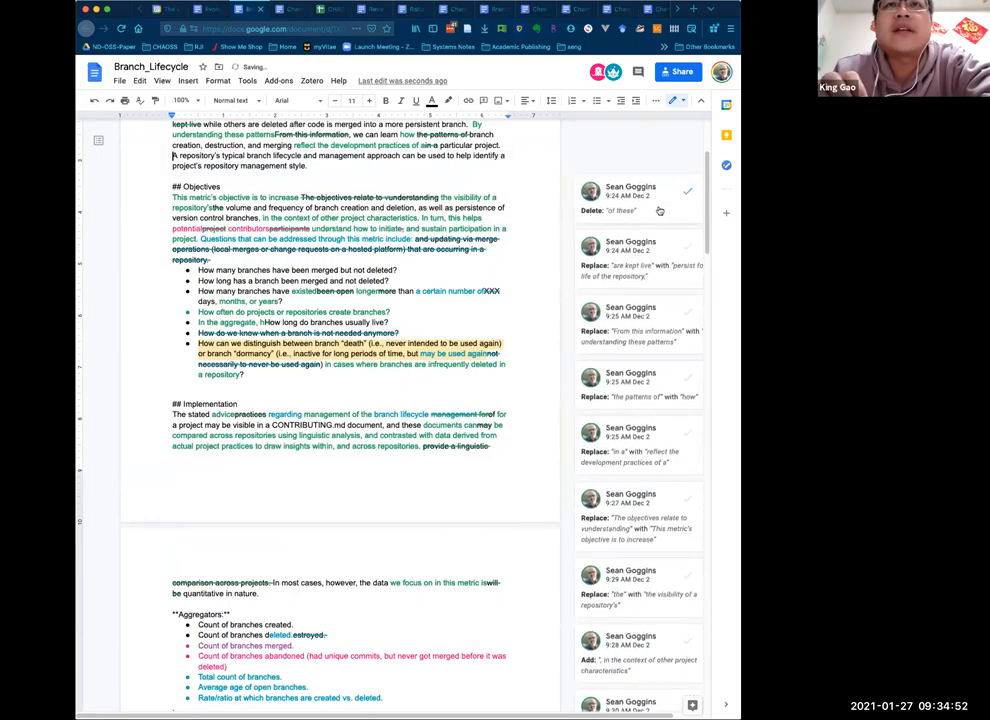
scroll(down, 3)
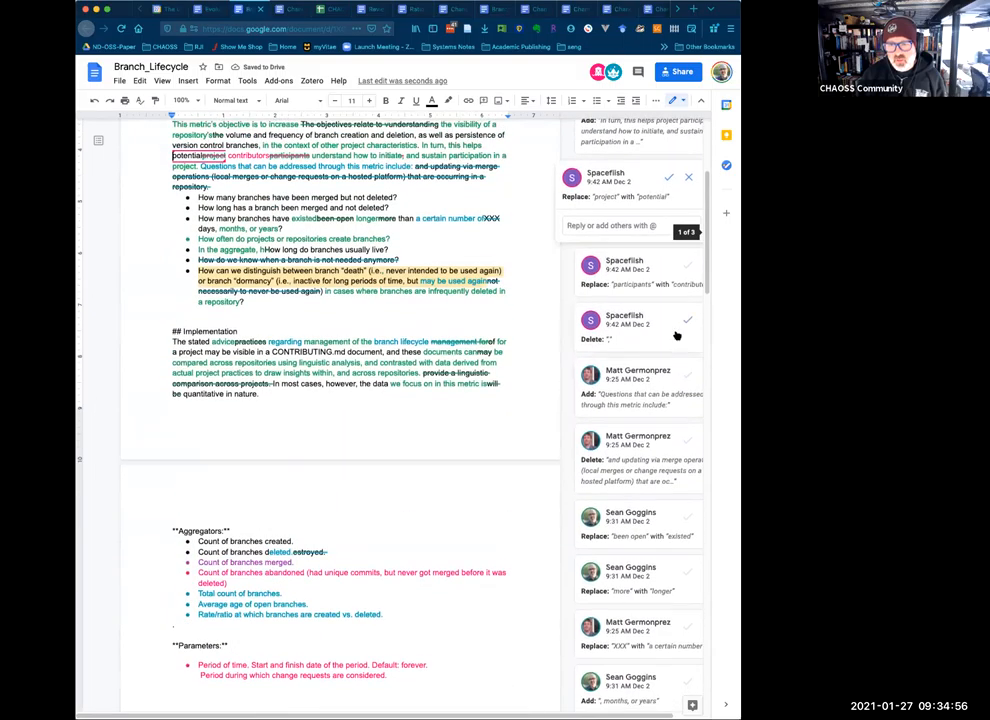
click(688, 320)
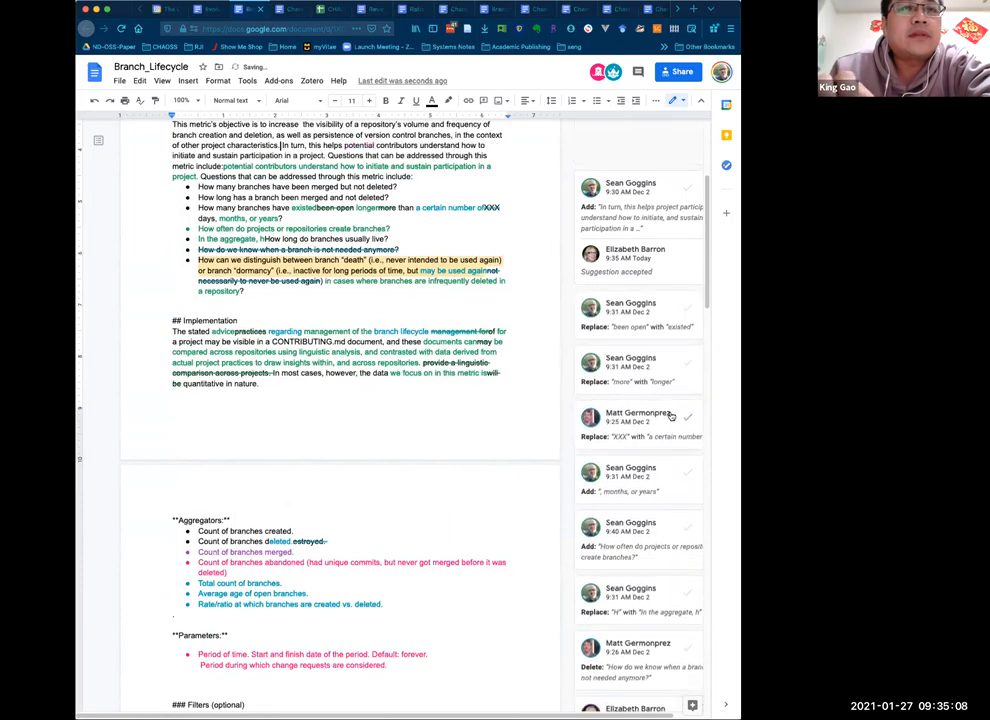
mouse_move(688, 418)
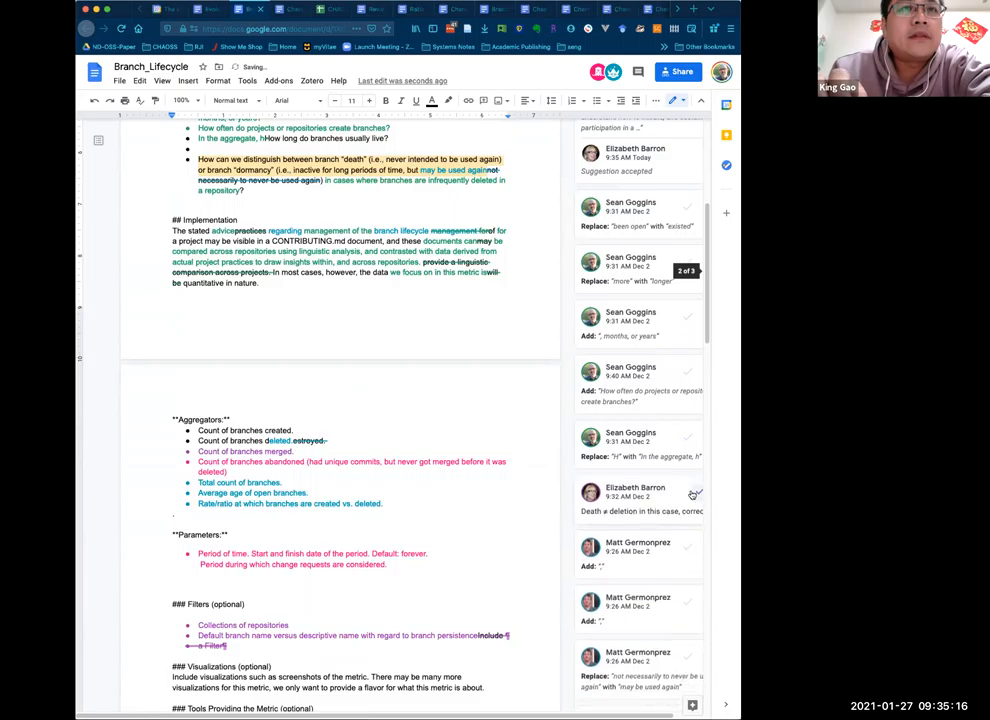
- Accept the remaining suggested edits through the Filters section so it reads as plain text
scroll(down, 3)
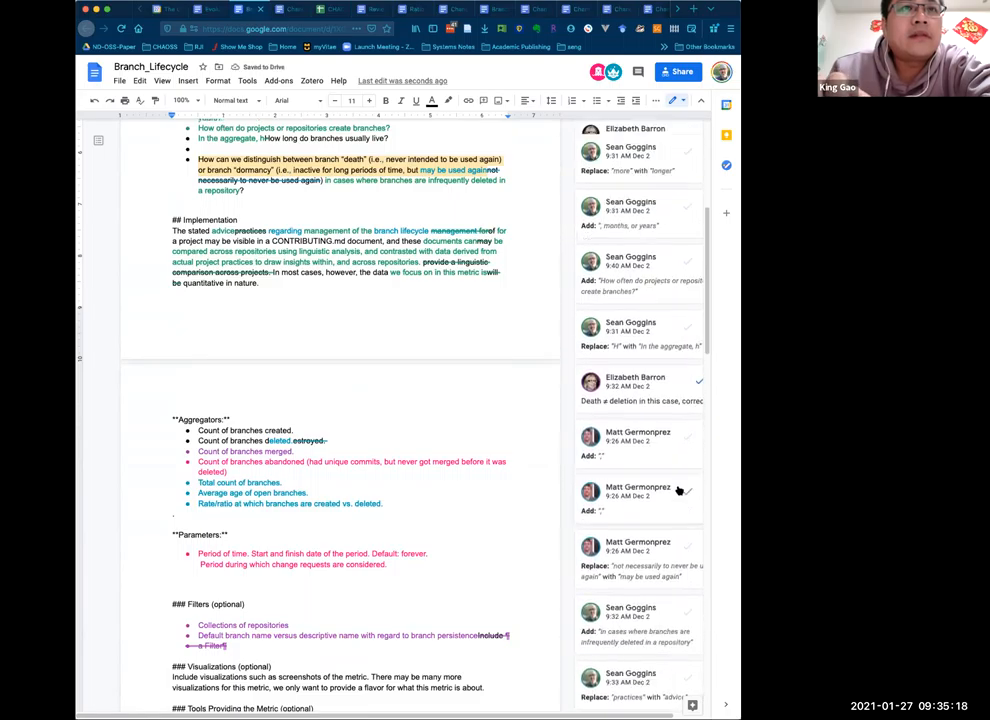
scroll(down, 3)
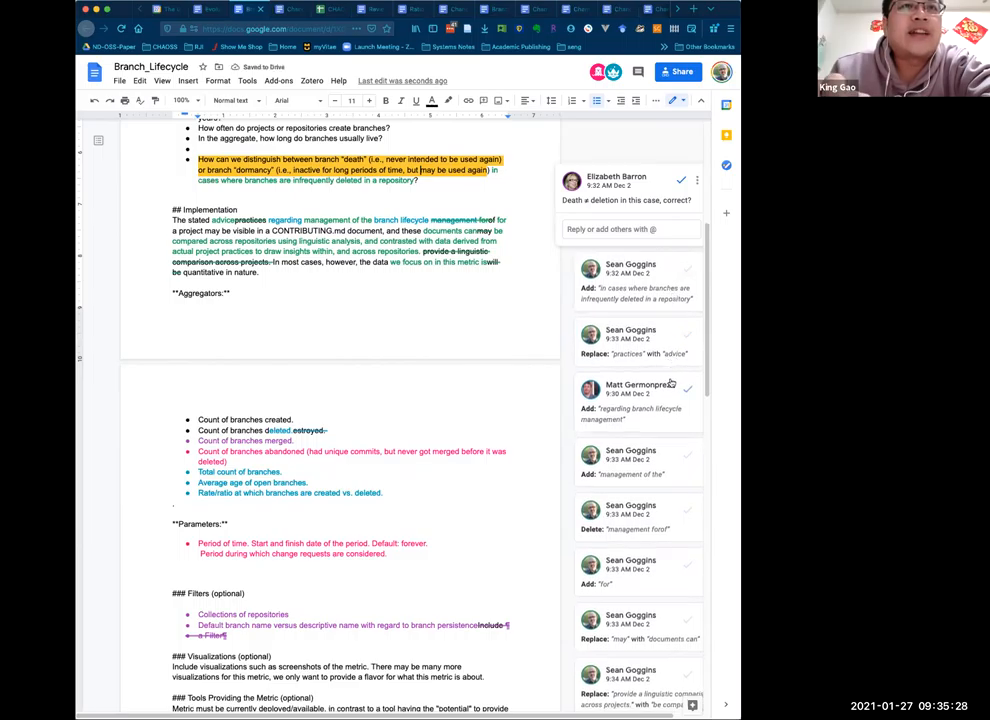
click(688, 390)
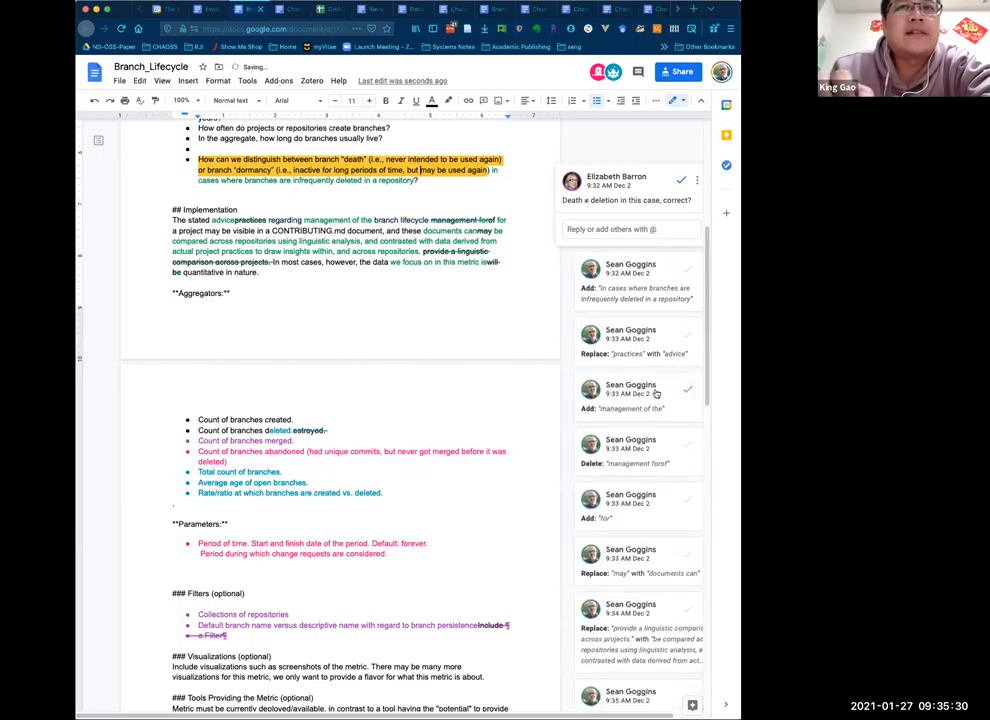
scroll(down, 3)
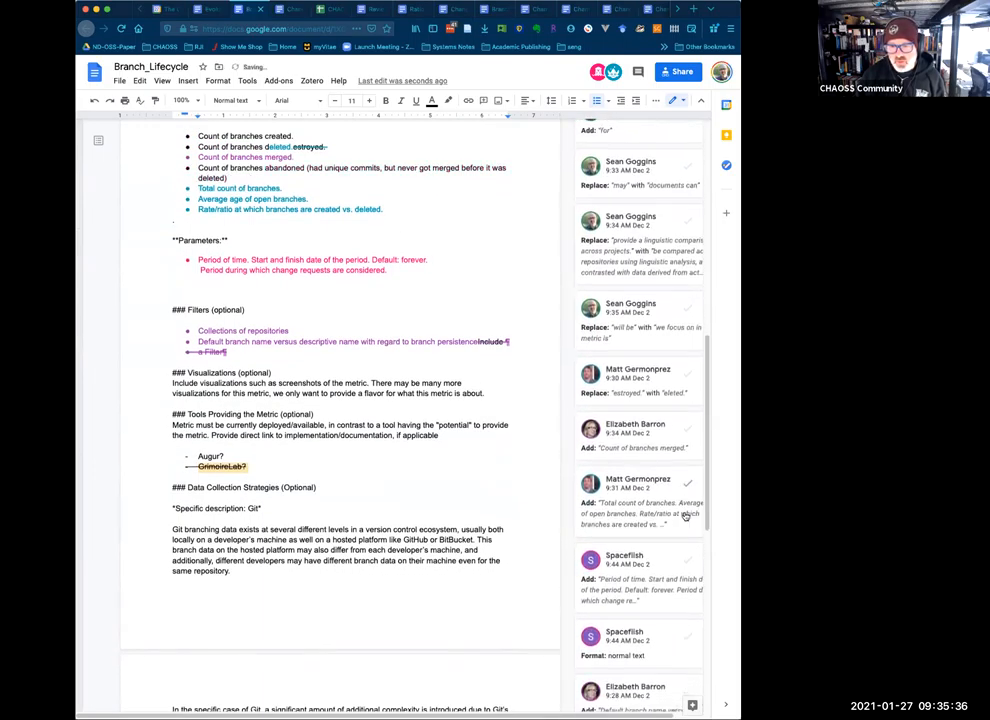
scroll(down, 3)
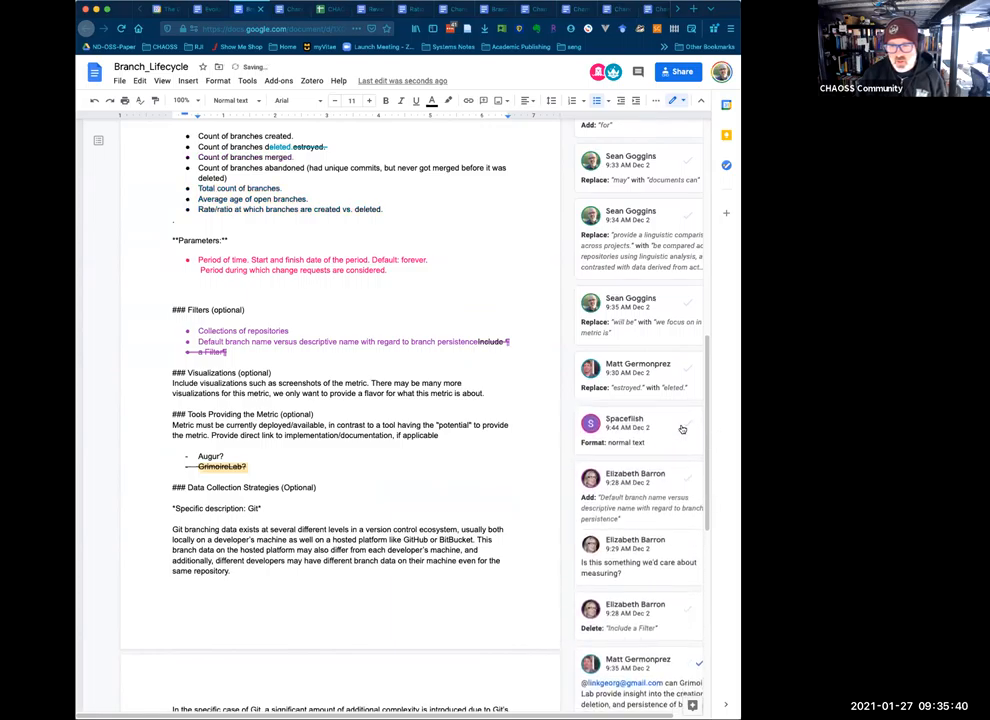
click(688, 424)
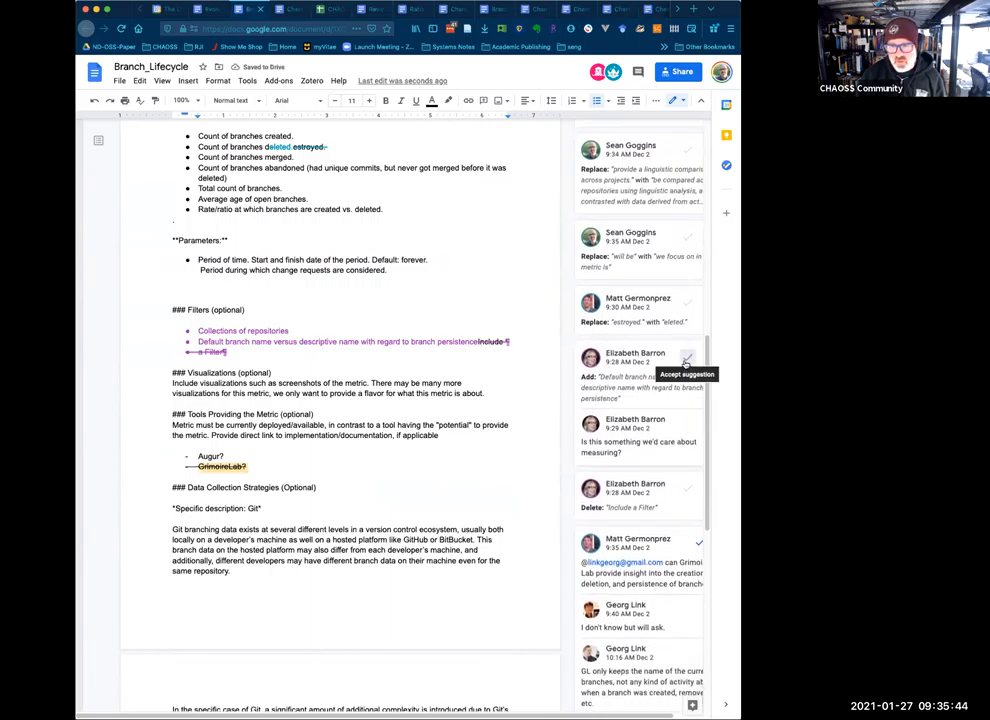
click(688, 358)
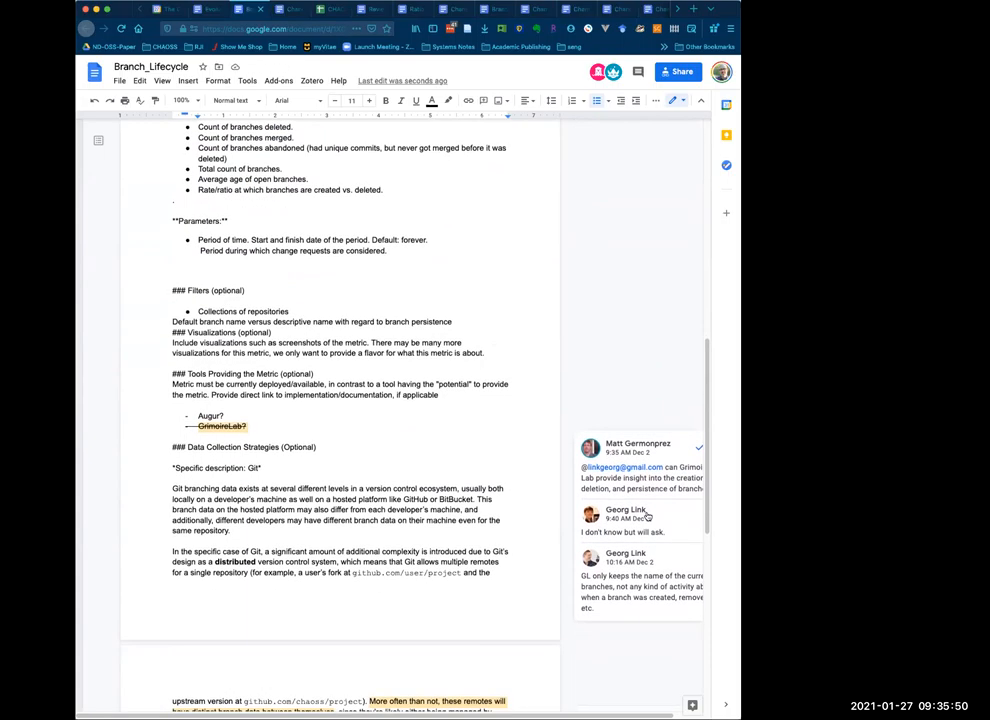
scroll(down, 3)
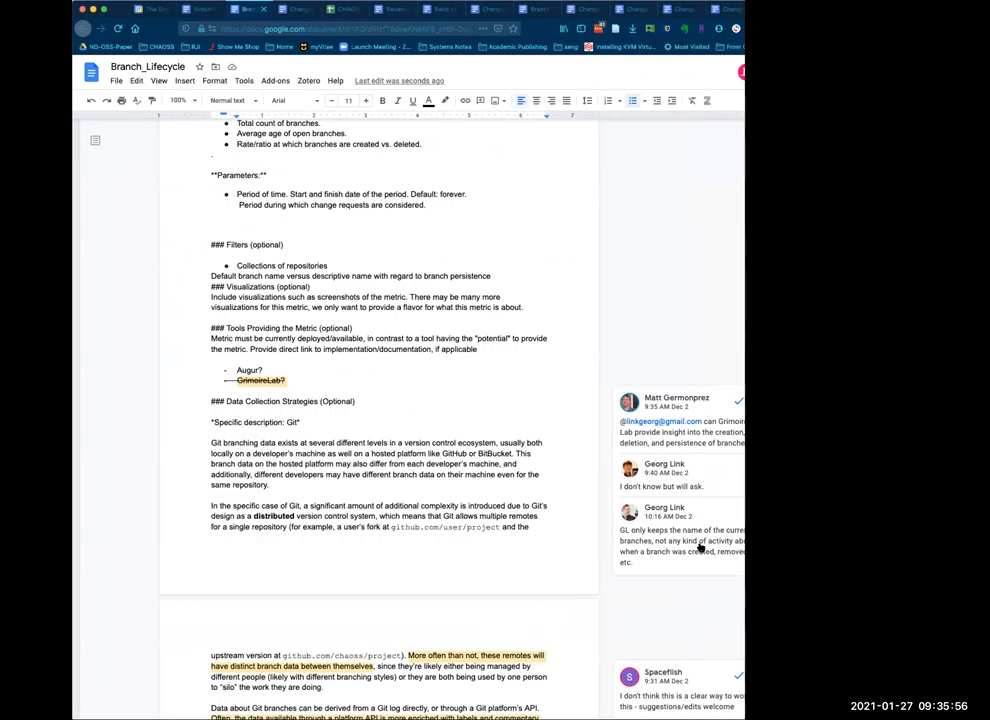
mouse_move(684, 540)
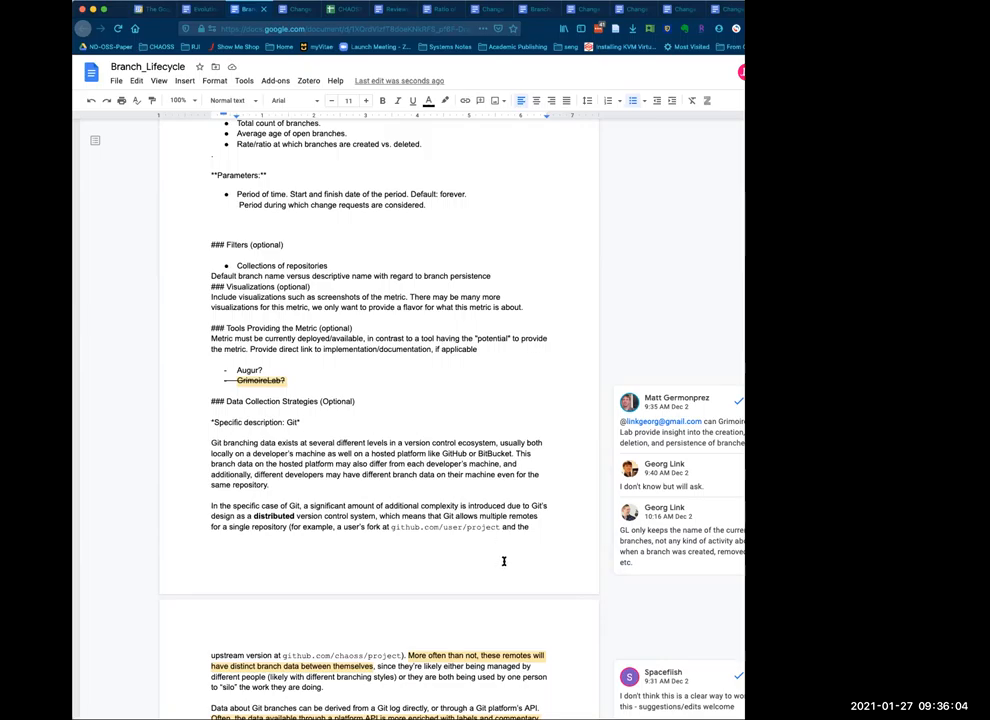
scroll(up, 3)
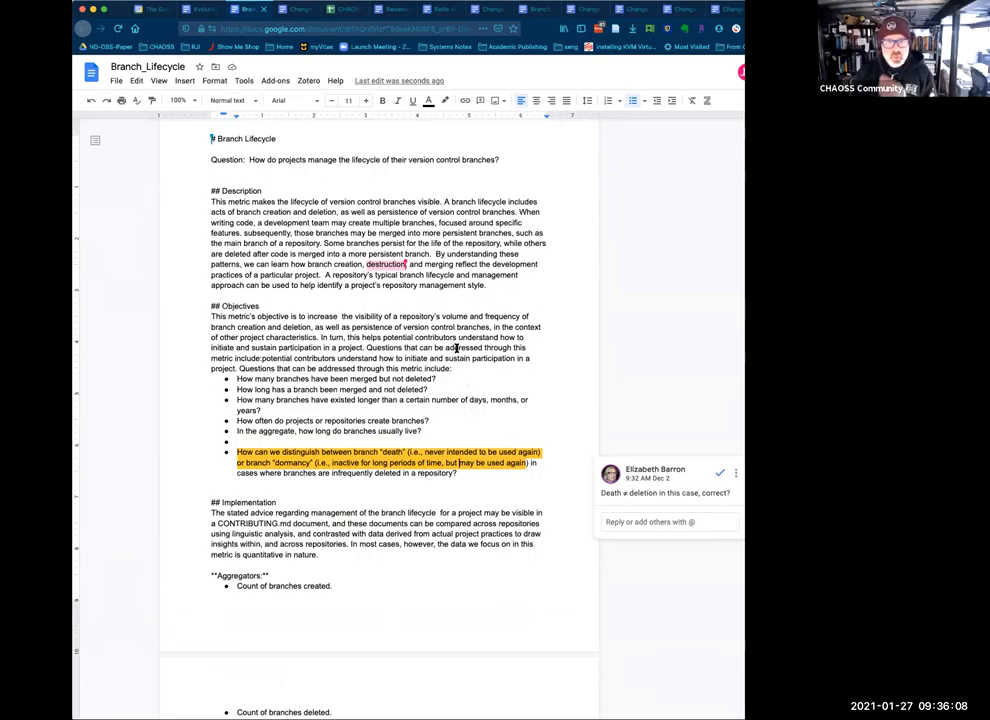
mouse_move(668, 442)
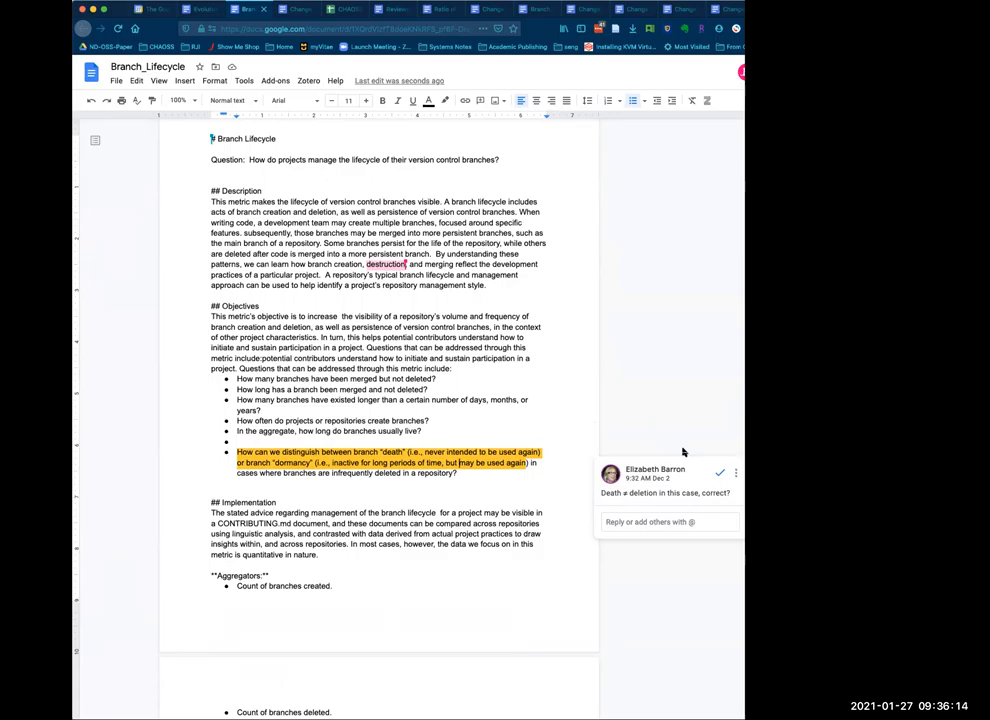
- Reply "yes, death = deletion." on the death-versus-deletion comment and post it
click(668, 520)
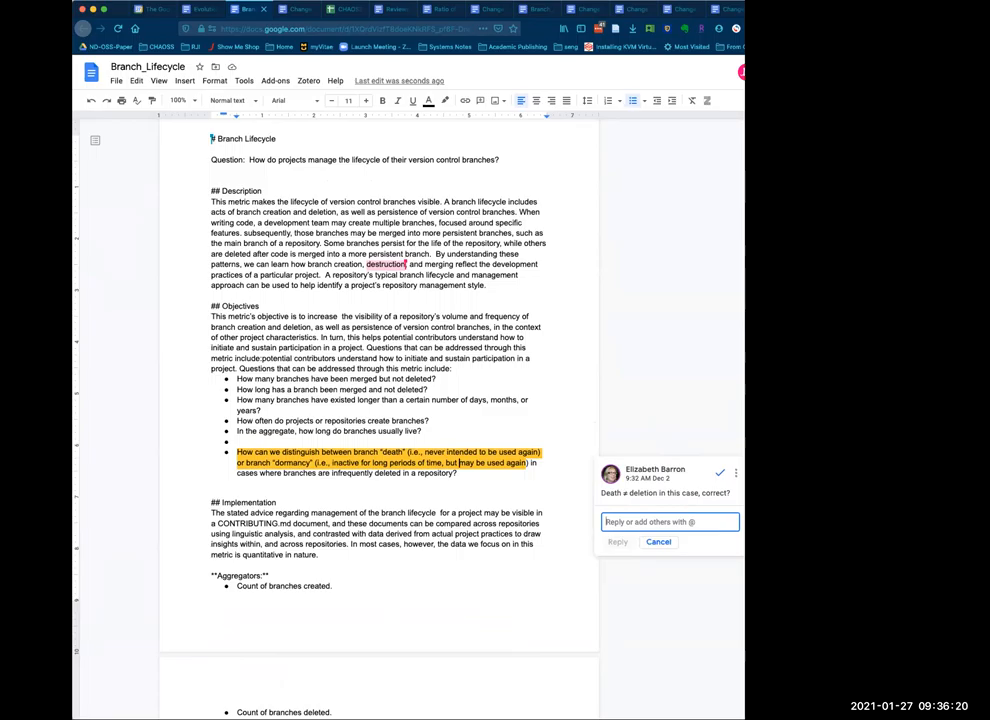
text(yes, death)
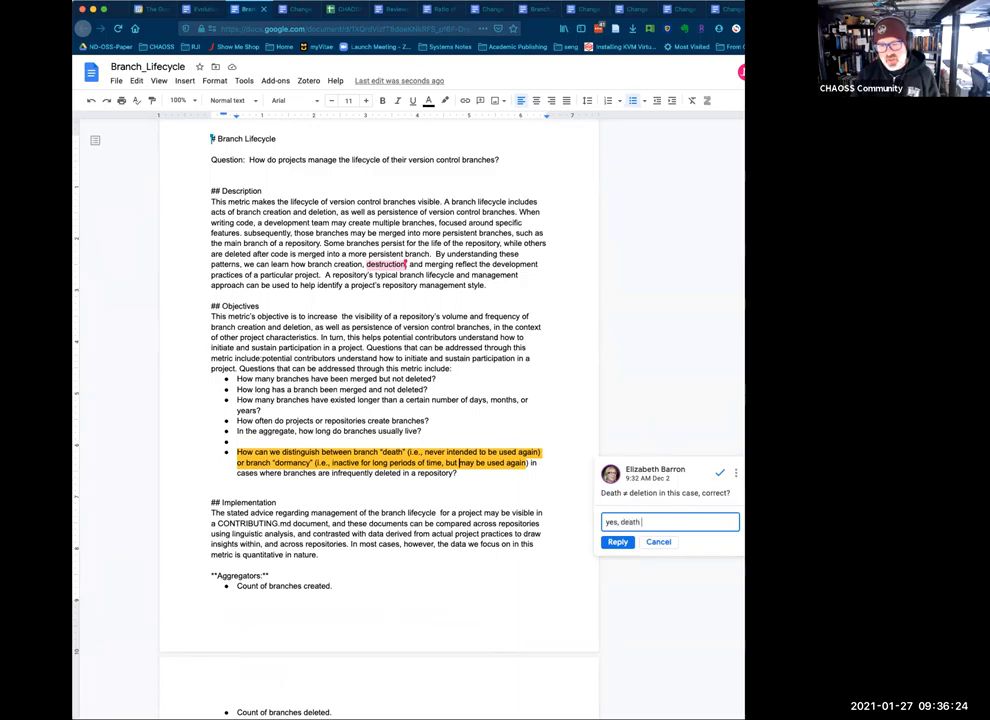
text(=)
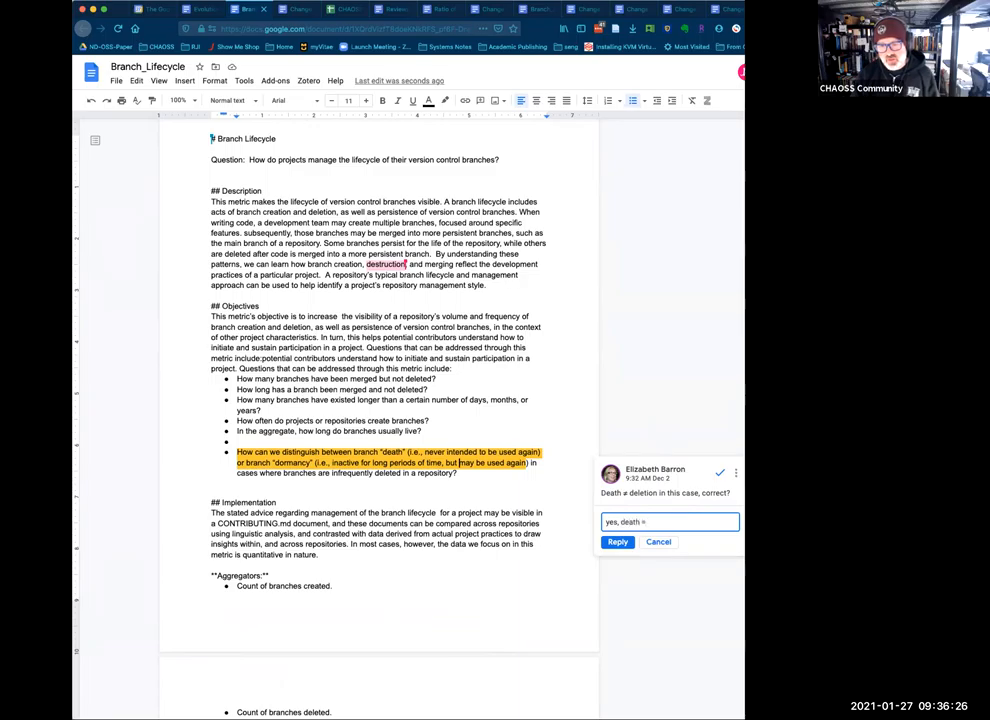
text(delet)
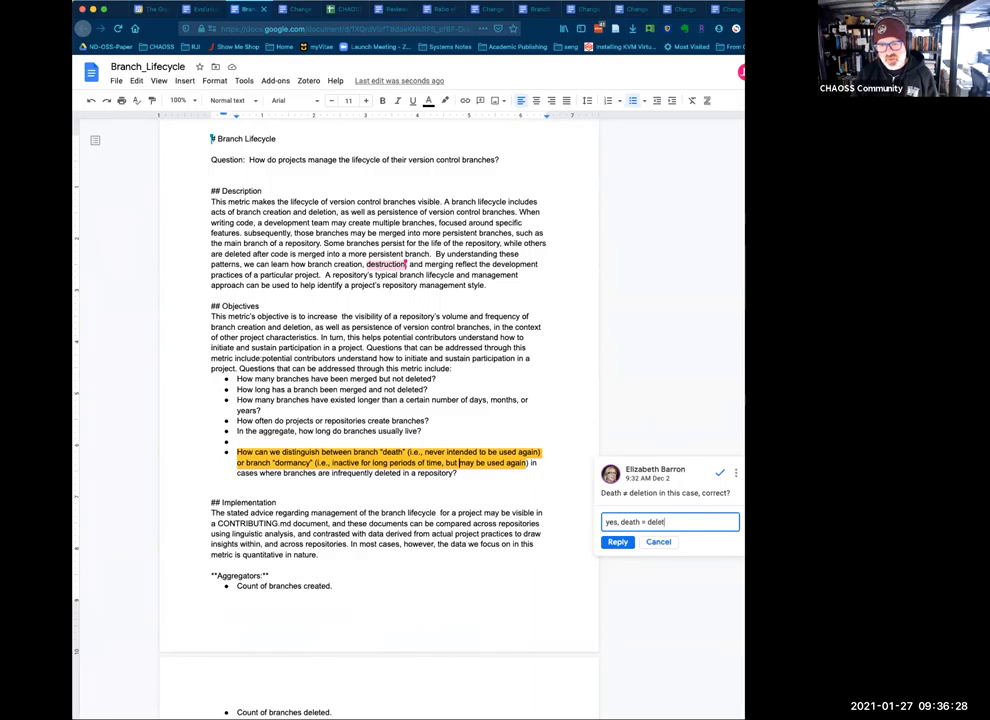
text(ion.)
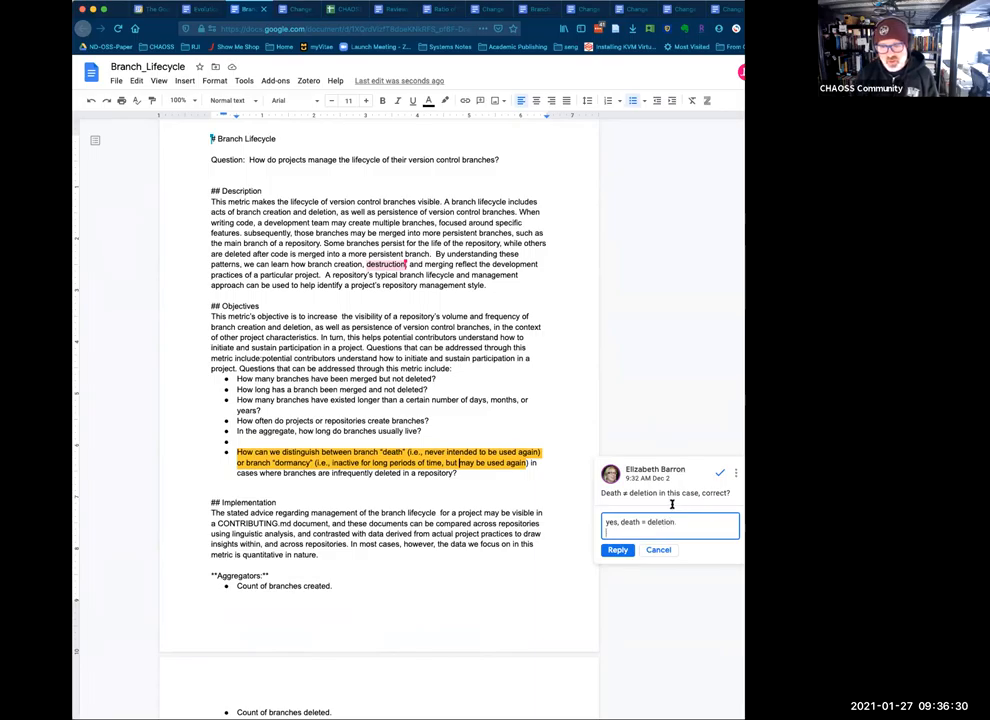
click(616, 550)
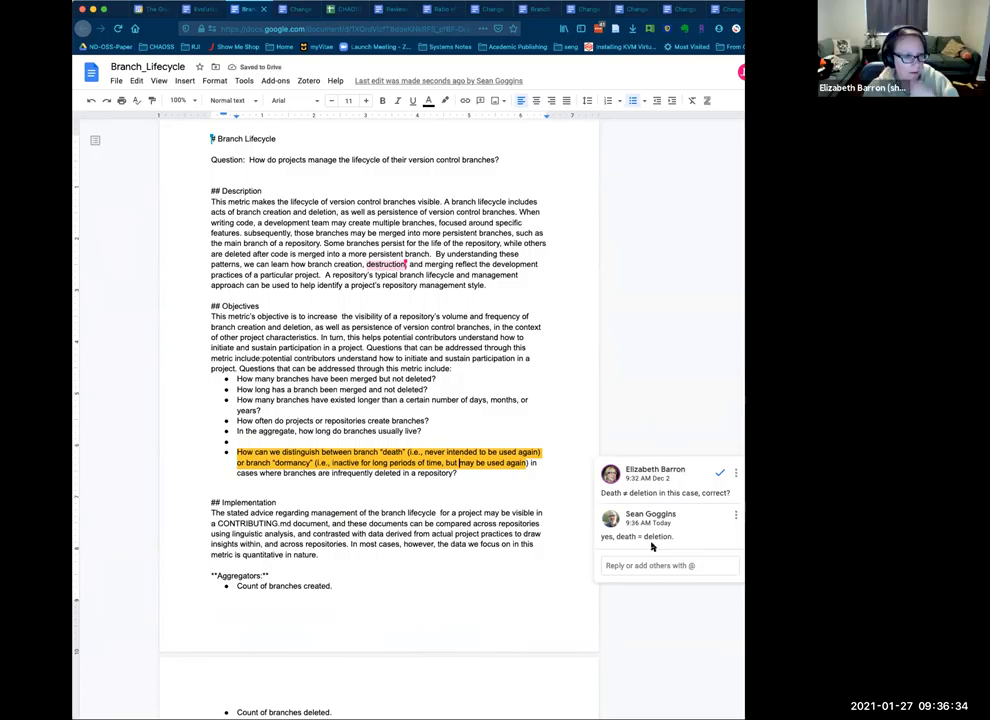
mouse_move(562, 510)
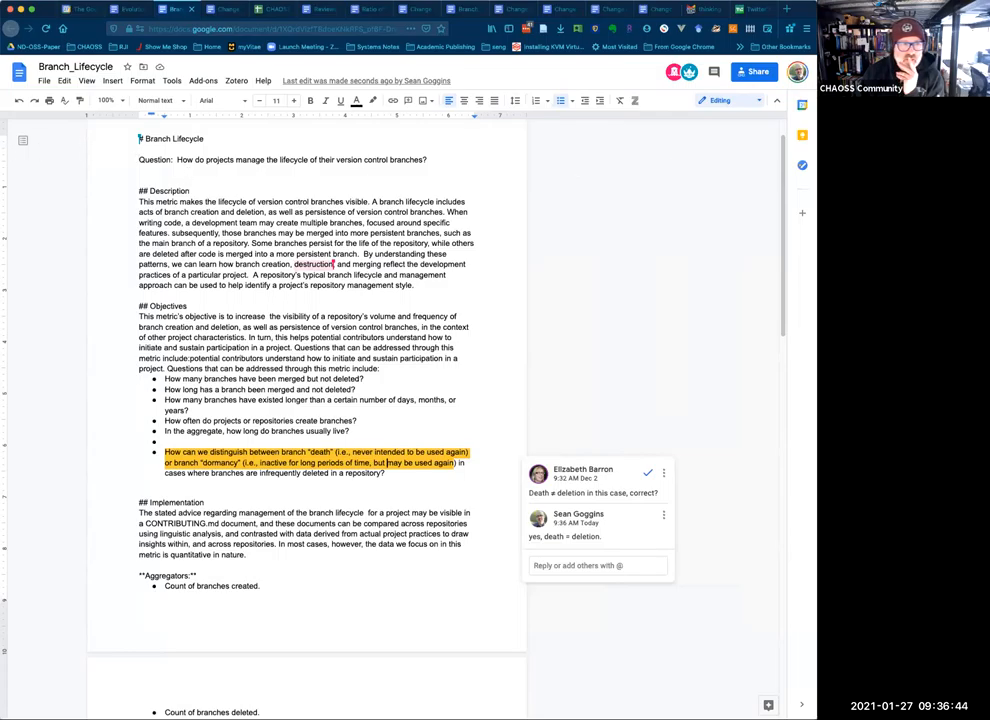
mouse_move(602, 268)
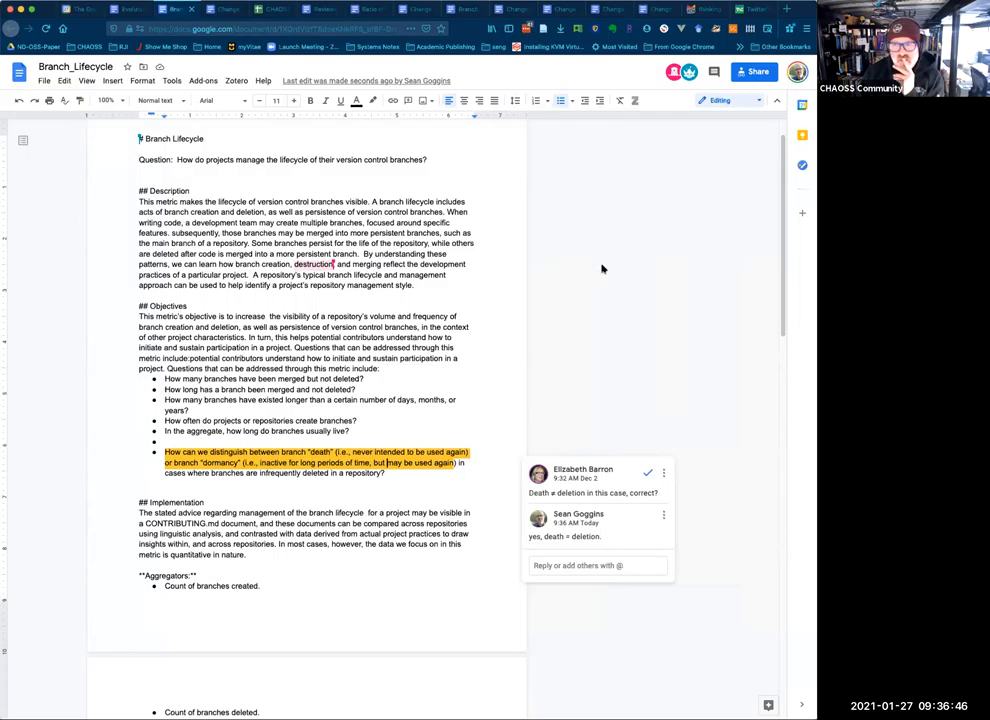
mouse_move(516, 296)
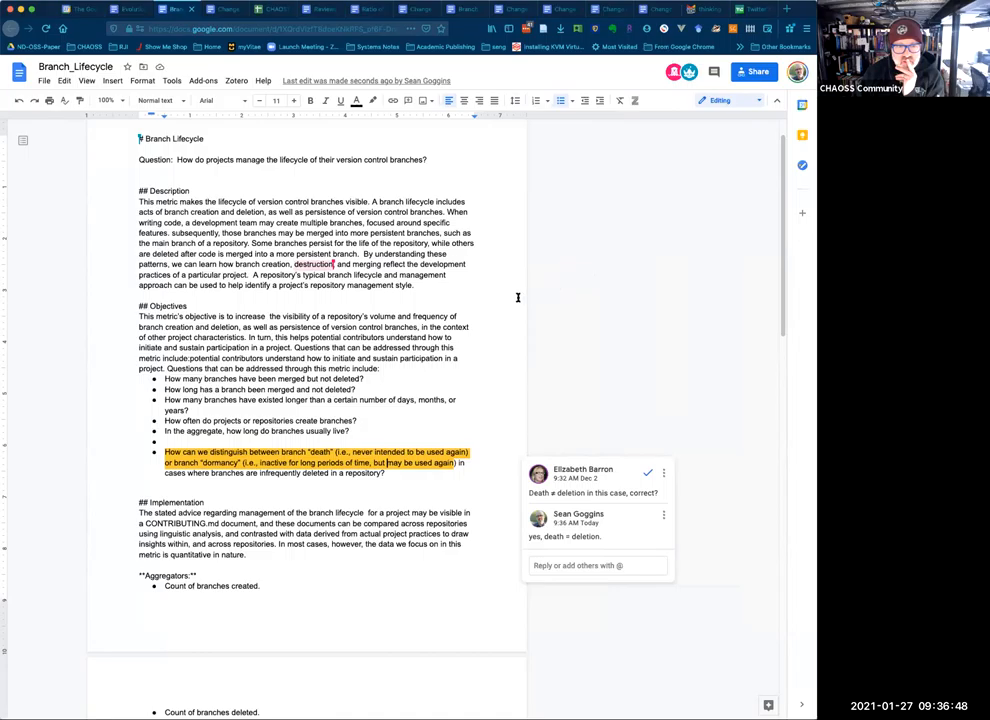
mouse_move(512, 312)
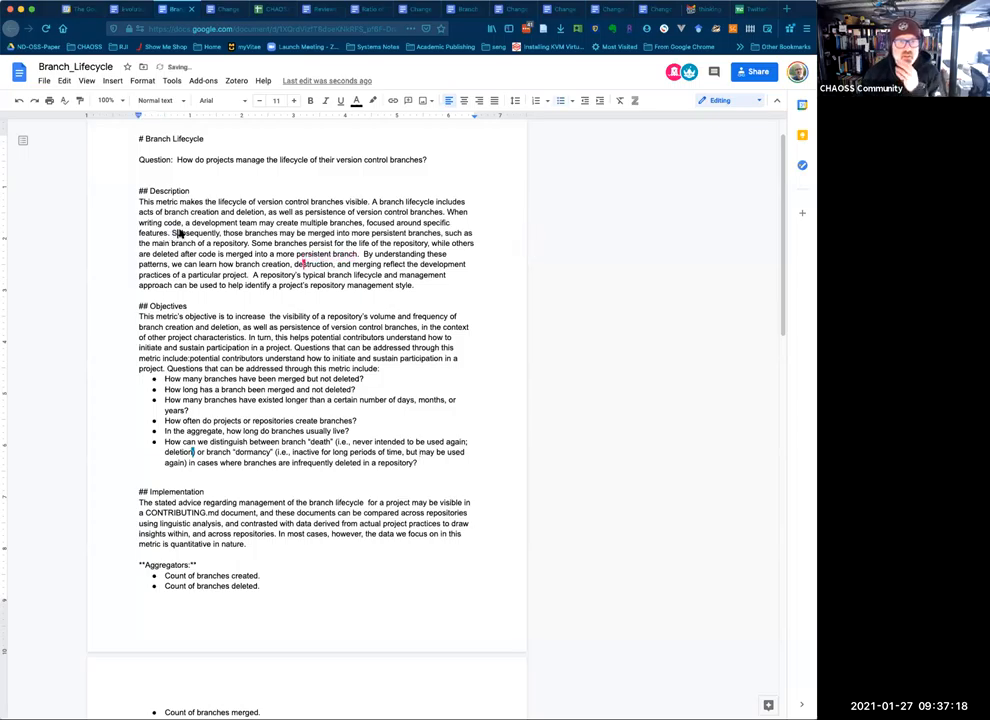
- Switch the document from Editing to Suggesting mode
click(720, 100)
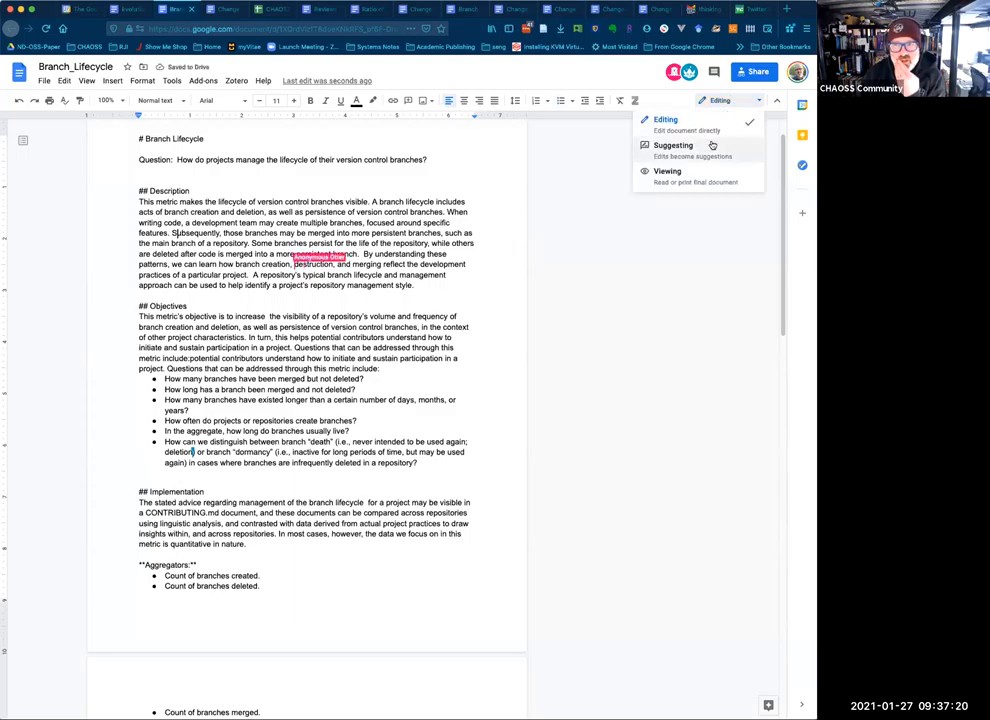
click(672, 144)
text( helping )
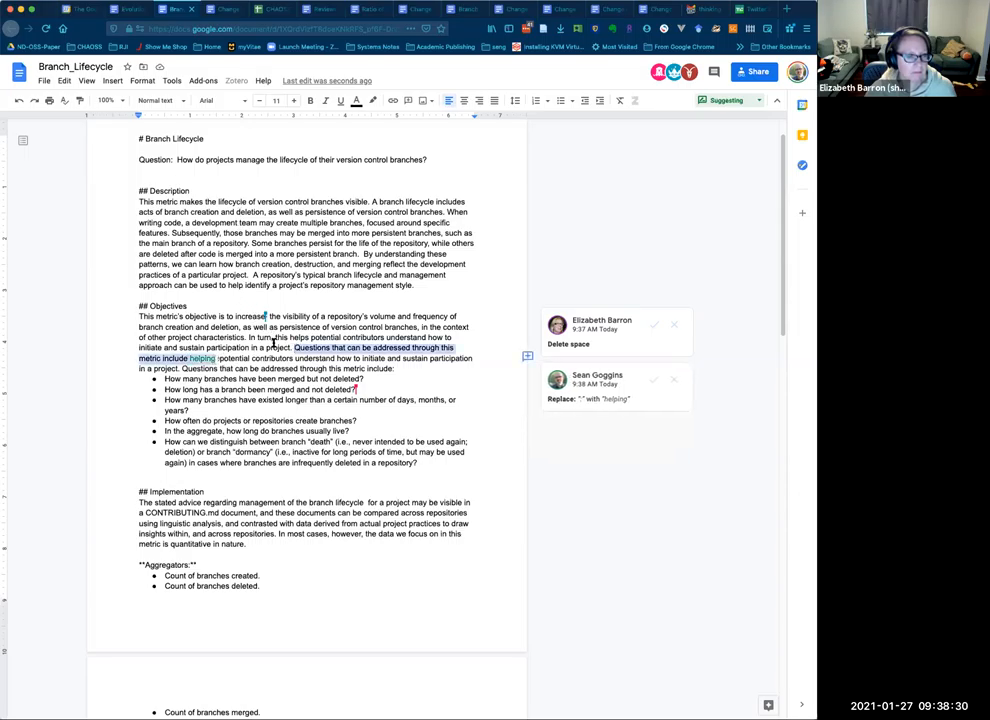
- Suggest the Objectives sentence begin "This metric may help", then move down to the Filters list
click(584, 380)
text(This metric may help )
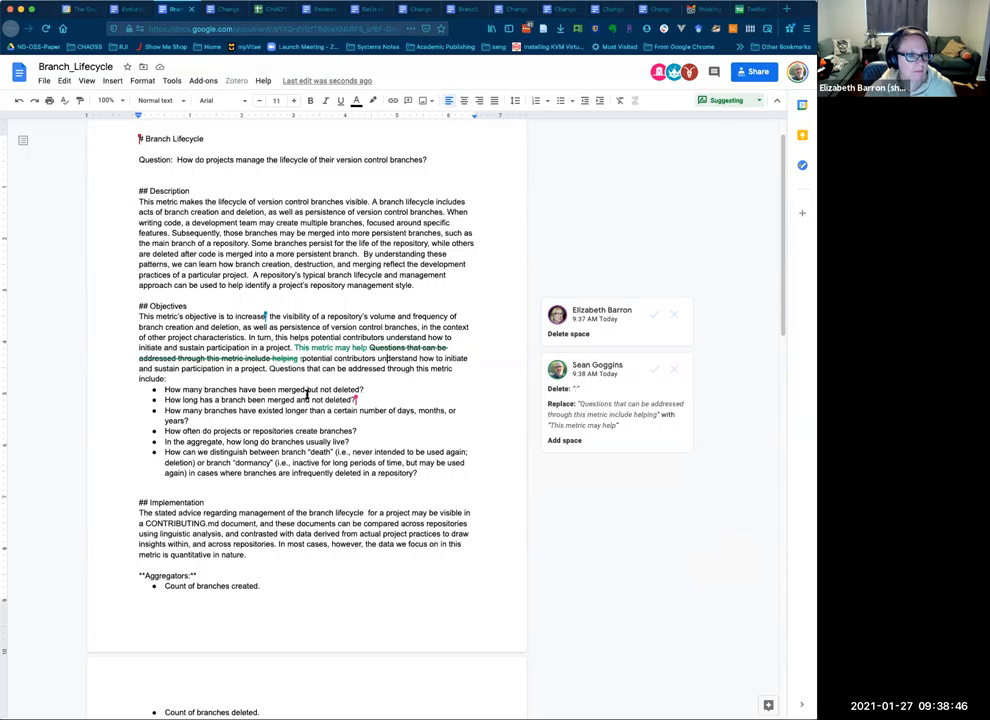
scroll(down, 3)
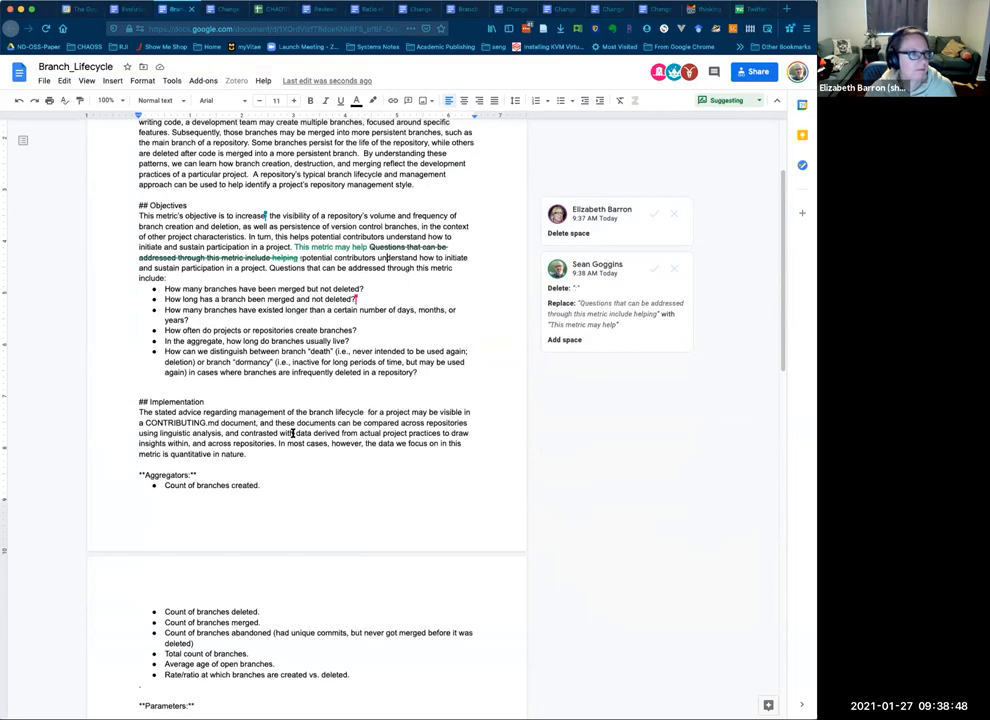
scroll(down, 3)
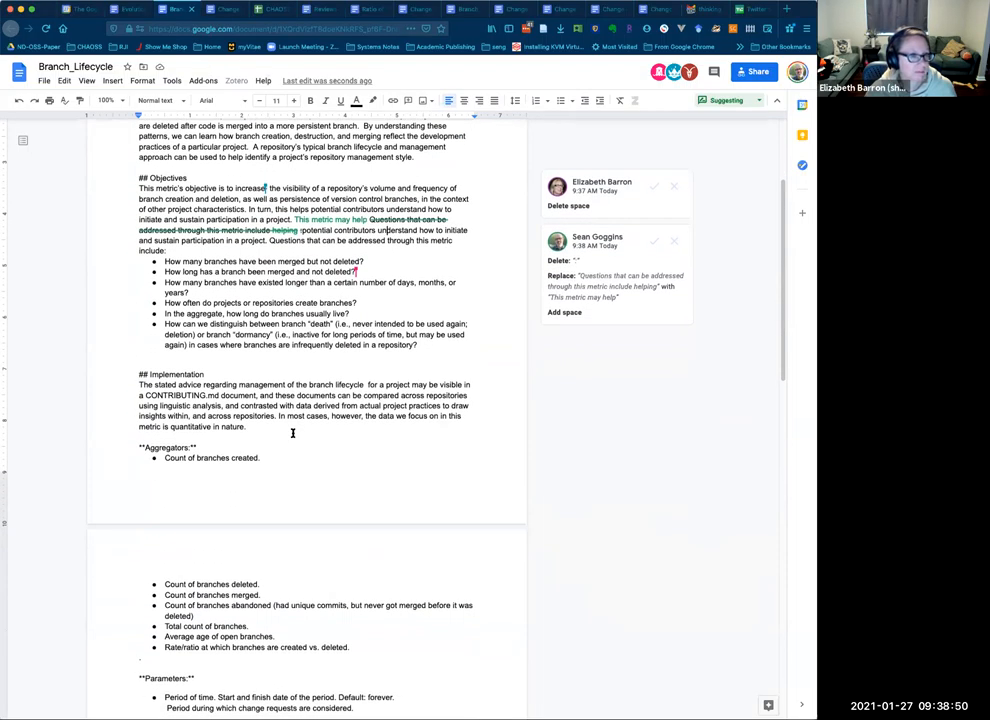
scroll(down, 3)
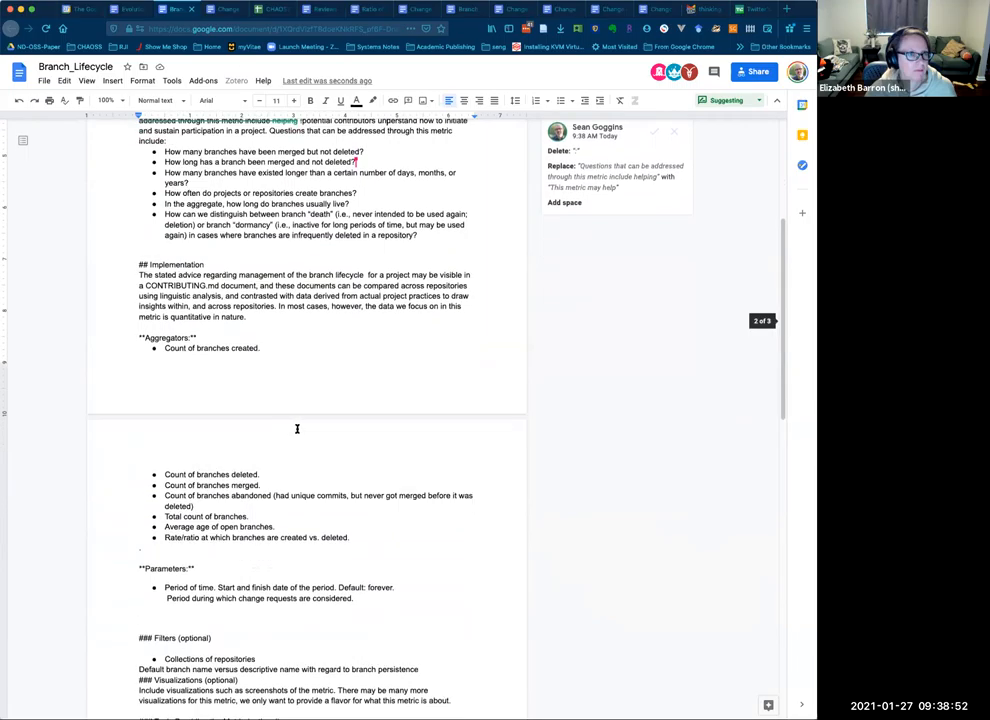
scroll(down, 3)
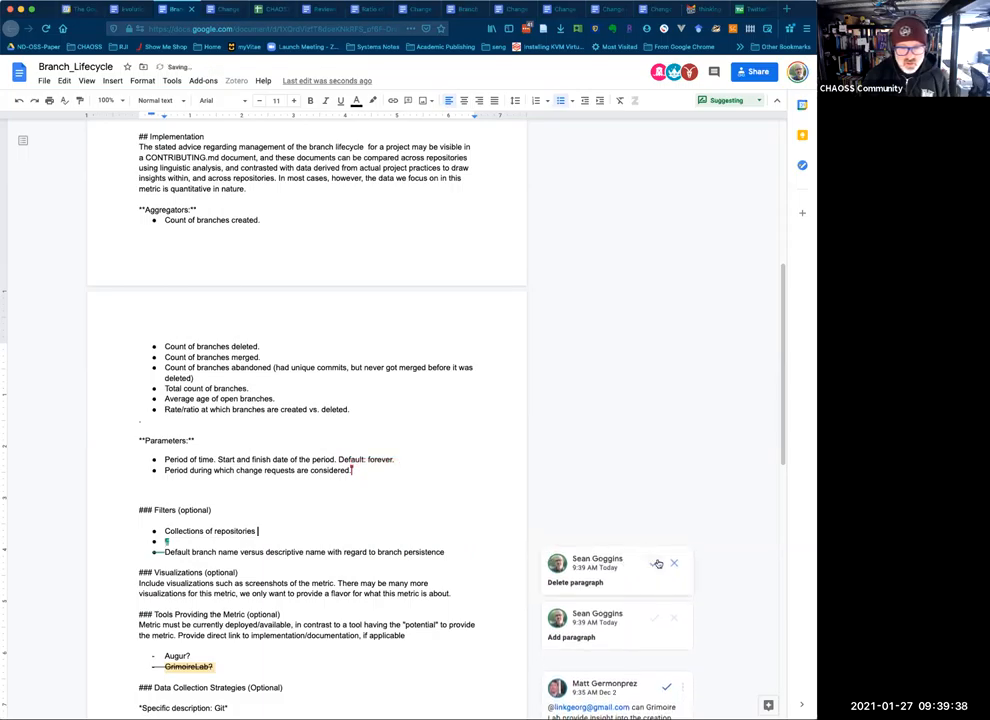
- Accept the suggested paragraph deletion and addition in the Filters list
click(656, 564)
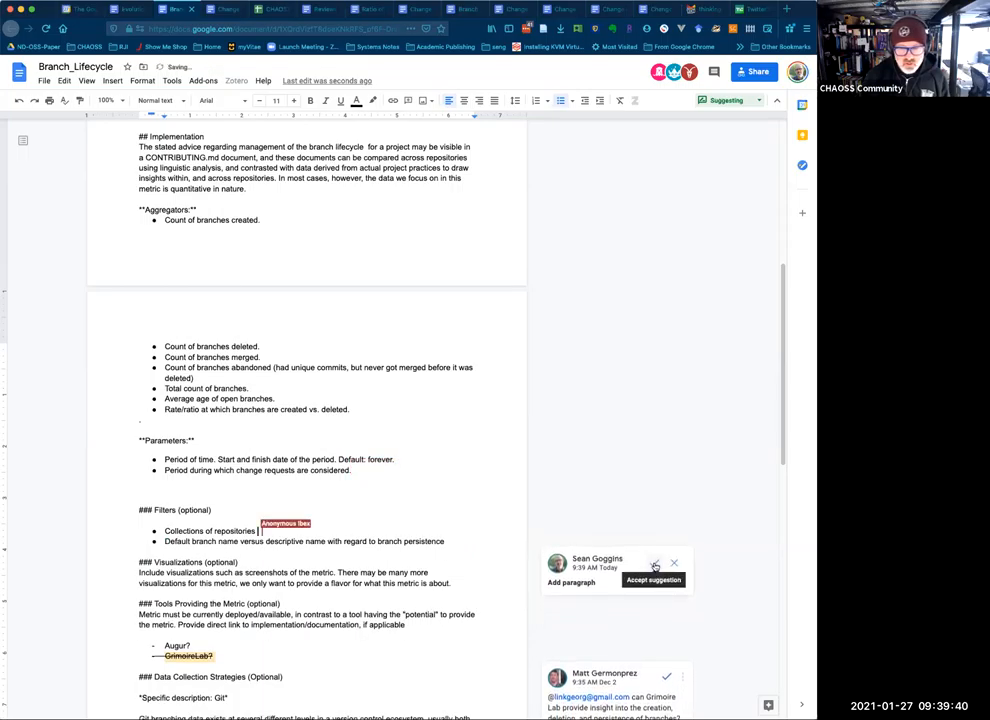
click(654, 580)
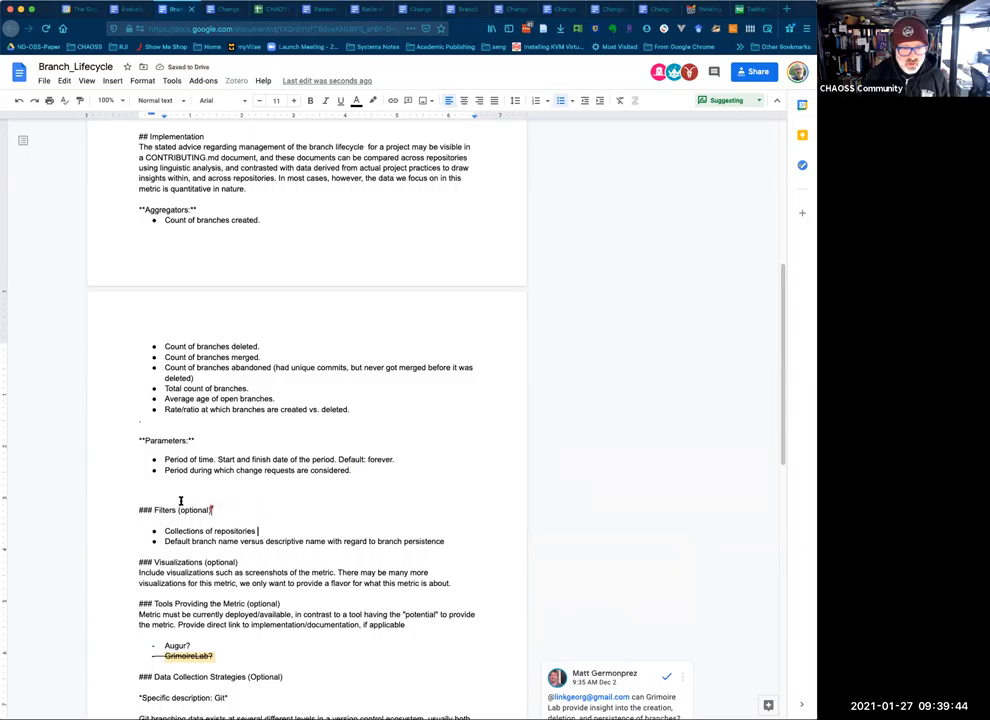
scroll(down, 3)
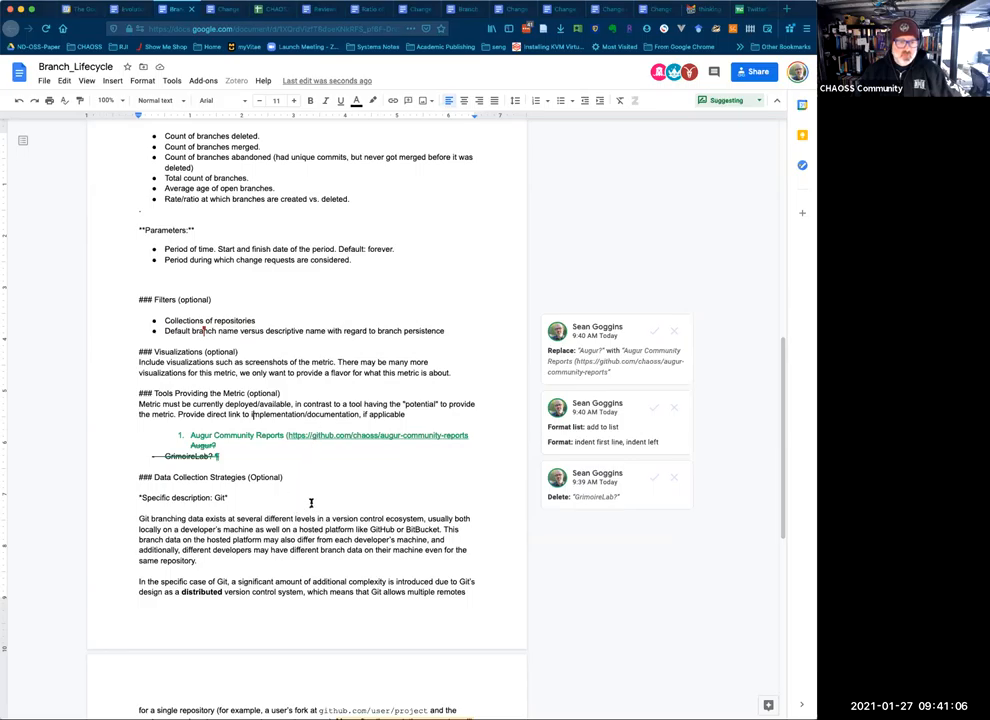
- Scroll to the Data Collection Strategies remotes sentence to reword it
scroll(down, 3)
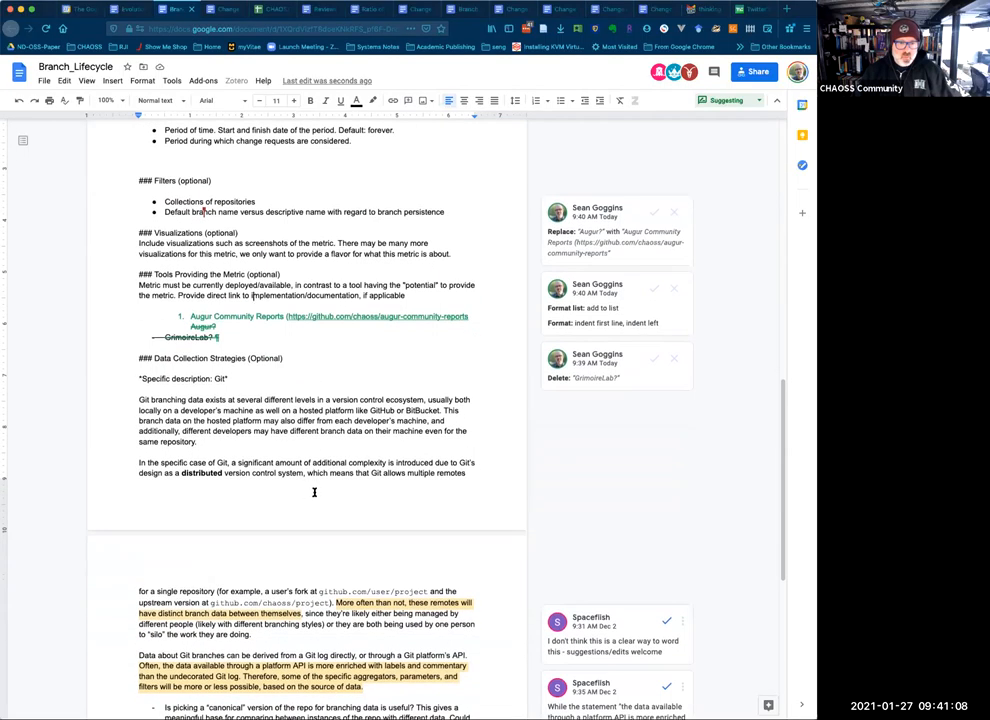
scroll(down, 3)
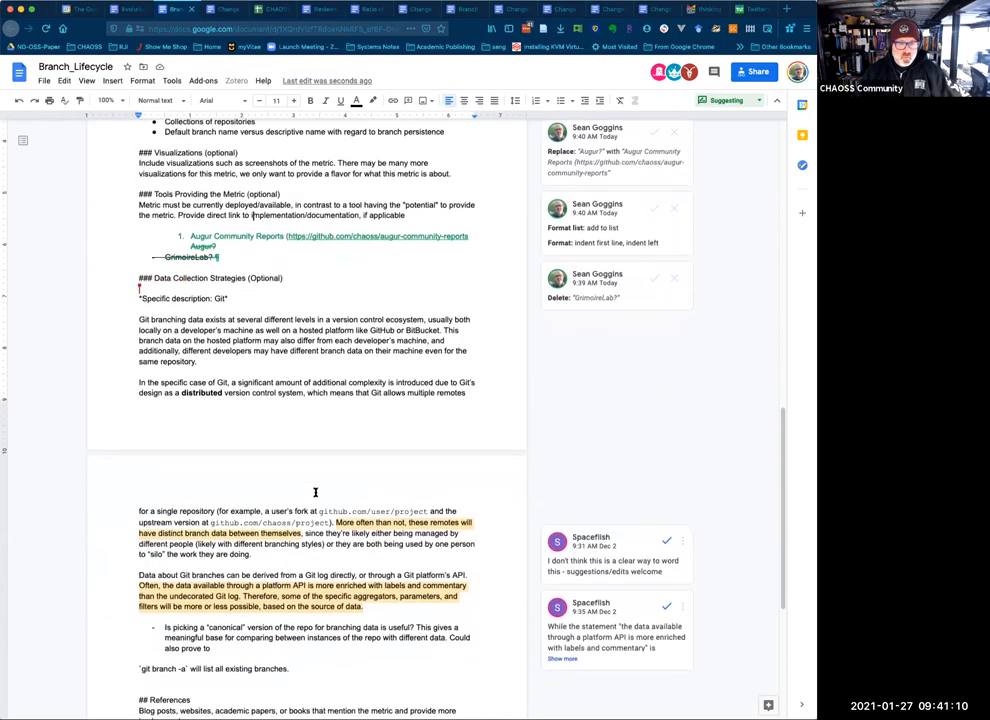
scroll(up, 3)
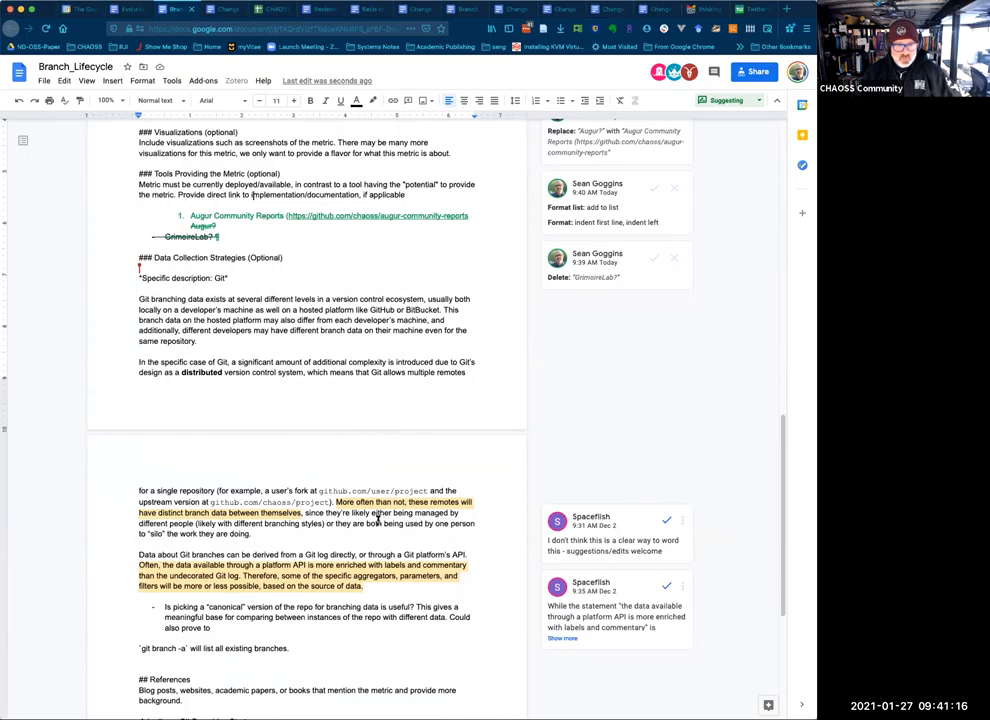
scroll(down, 3)
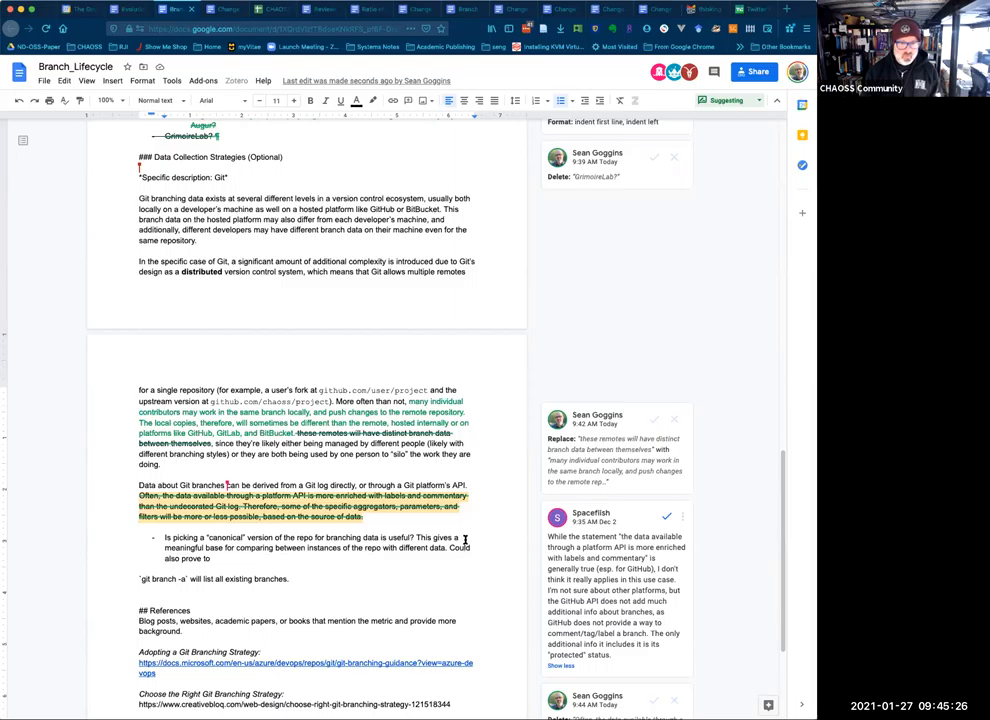
- Scroll to the platform API enrichment sentence to suggest deleting it
scroll(down, 3)
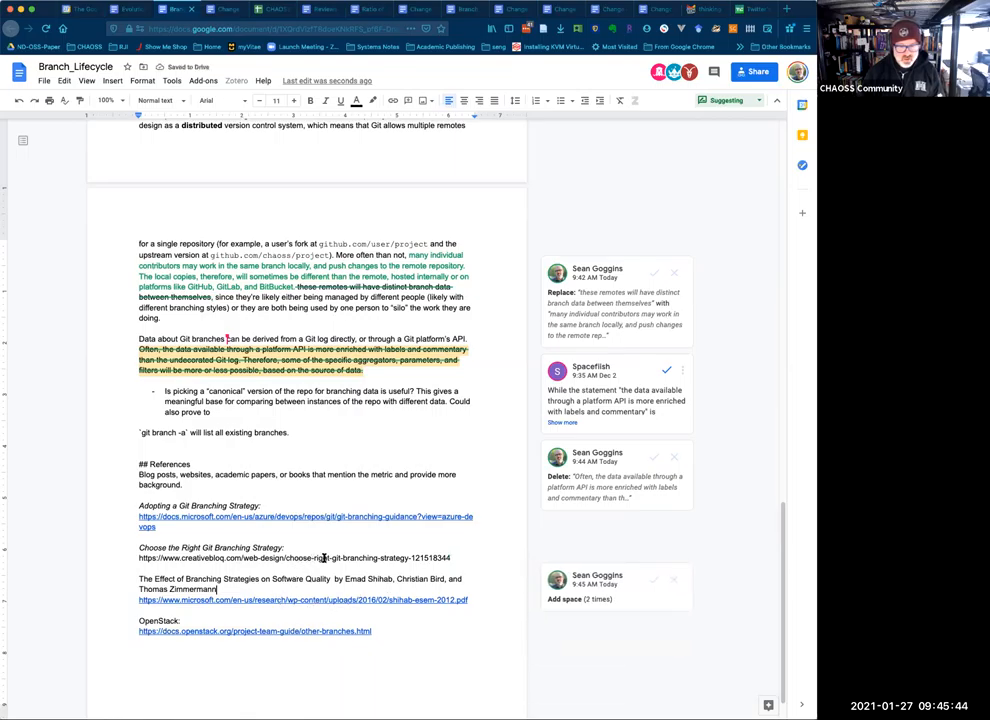
mouse_move(340, 558)
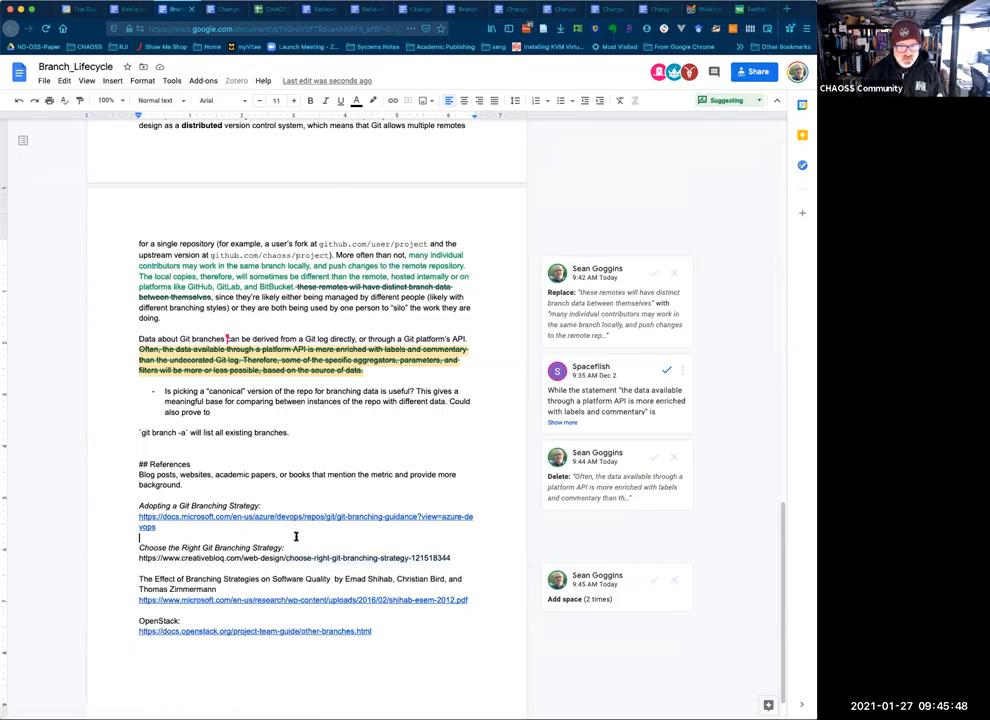
mouse_move(204, 556)
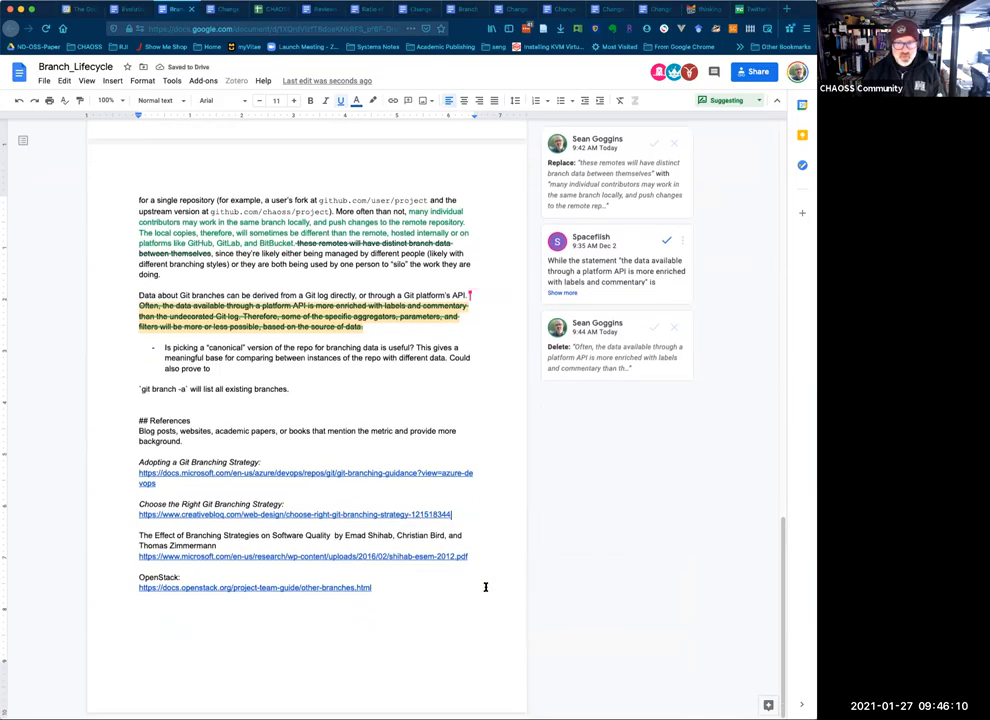
scroll(up, 3)
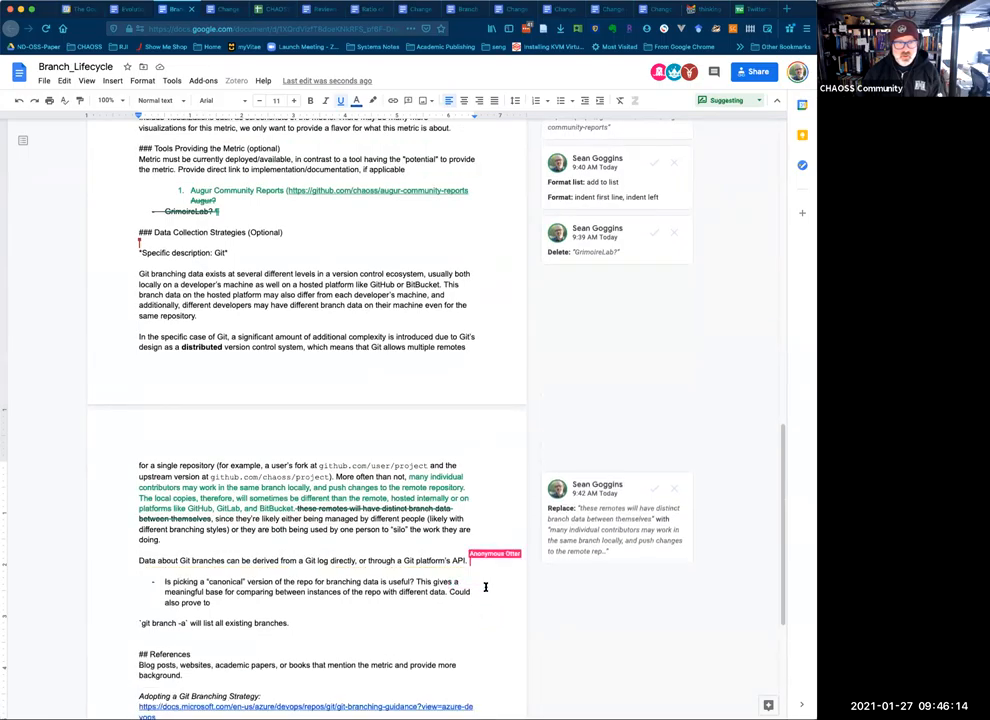
scroll(up, 3)
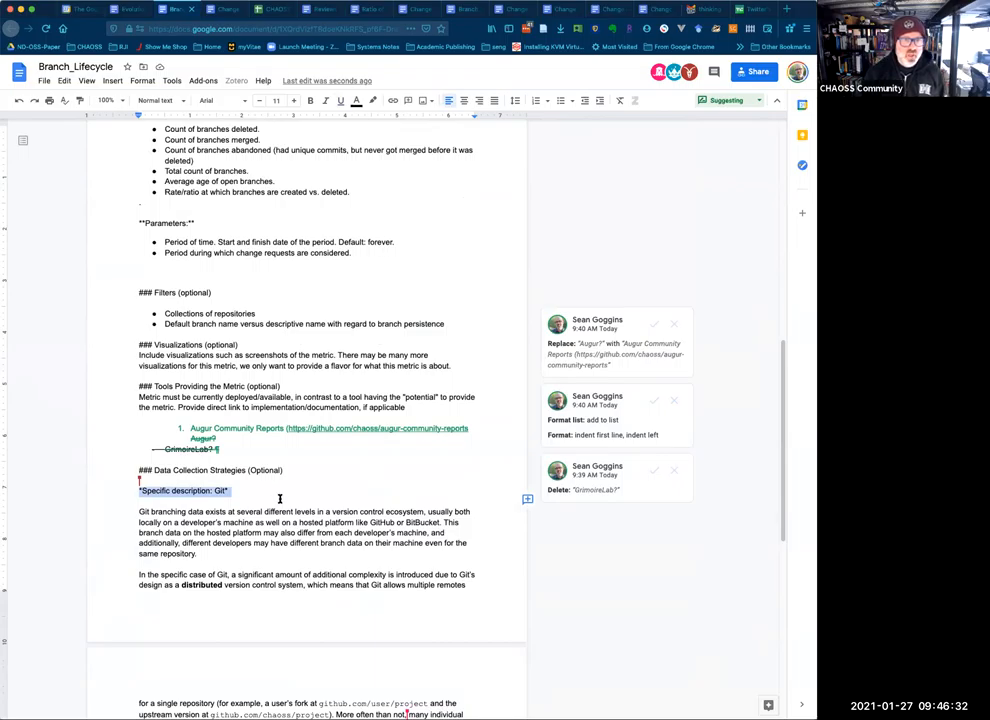
scroll(down, 3)
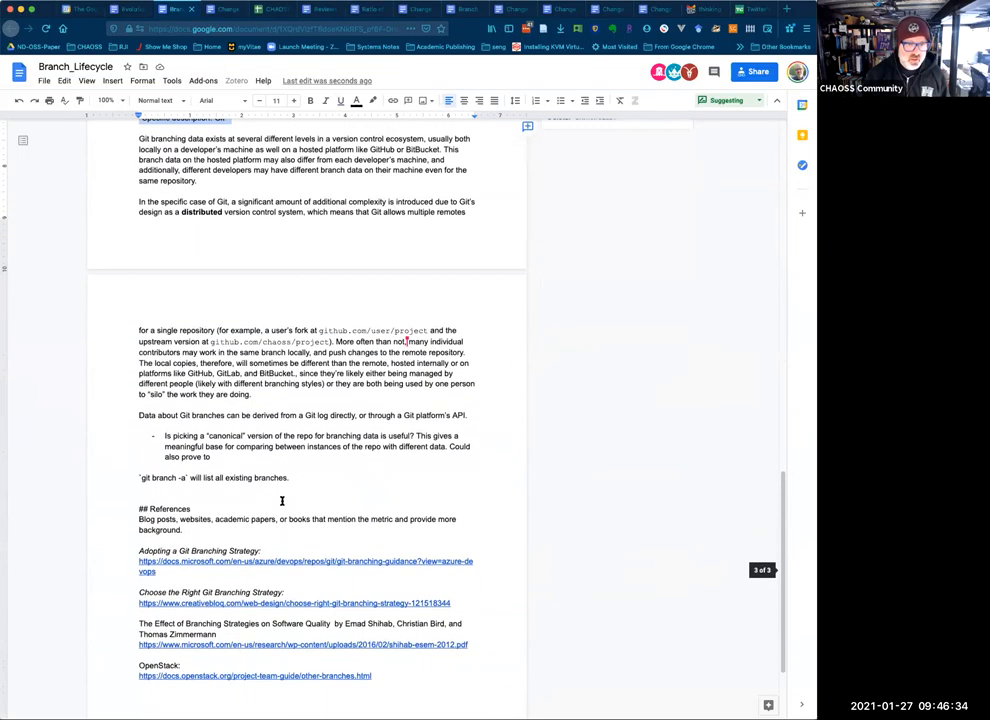
scroll(up, 3)
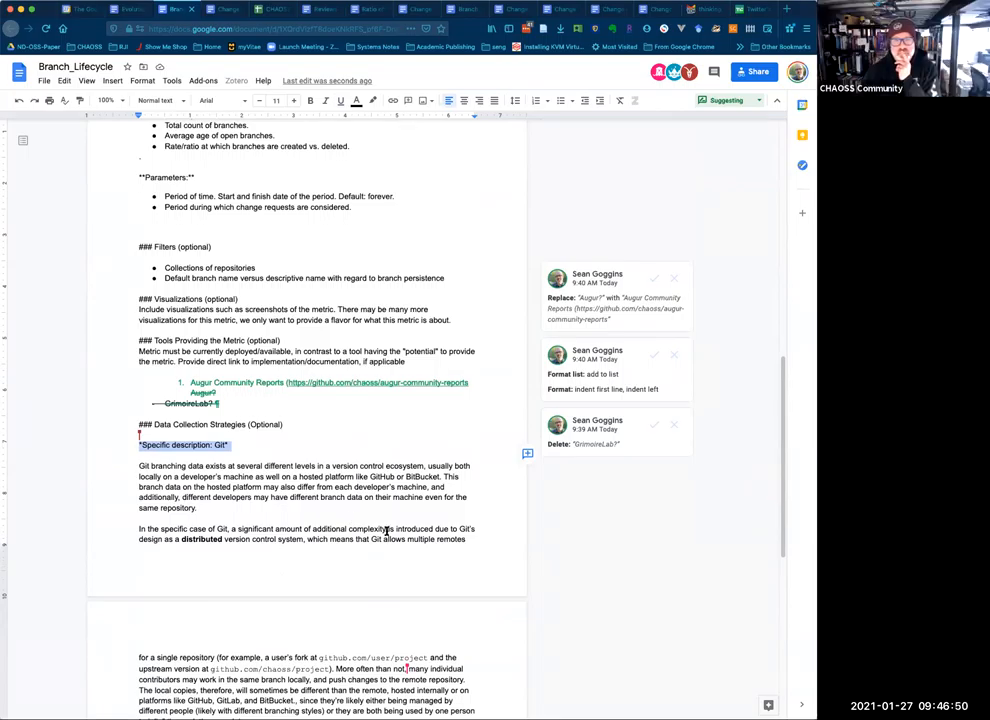
- Scroll back to the Tools Providing the Metric heading with its pending Augur link suggestion
scroll(down, 3)
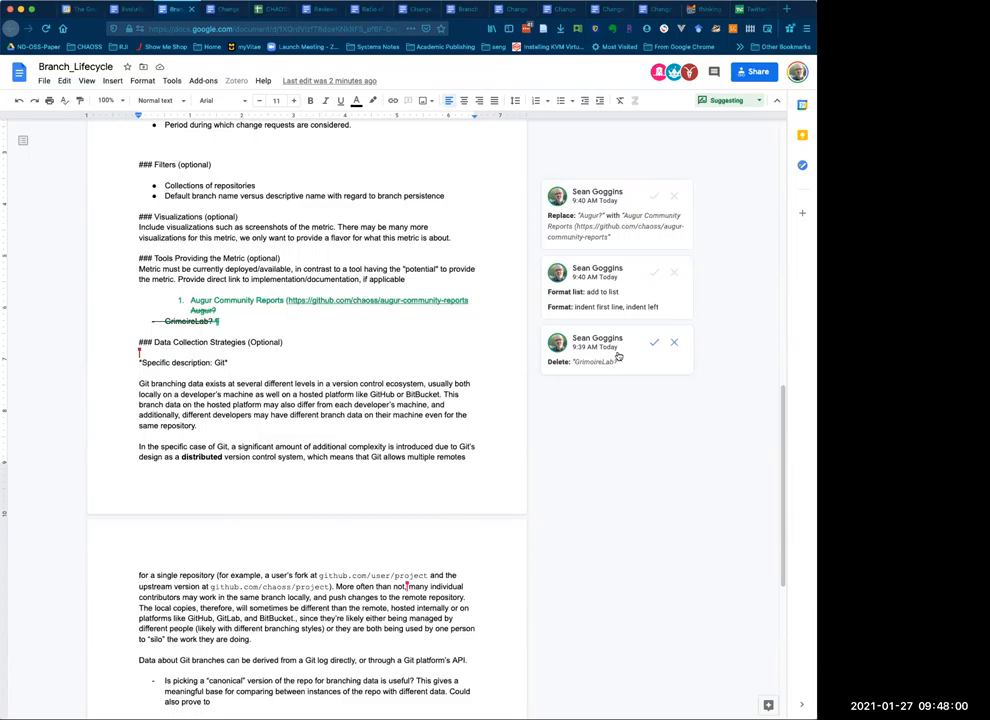
- Accept the leftover-text deletion, the Augur Community Reports replacement and the reworded Objectives sentence
click(596, 350)
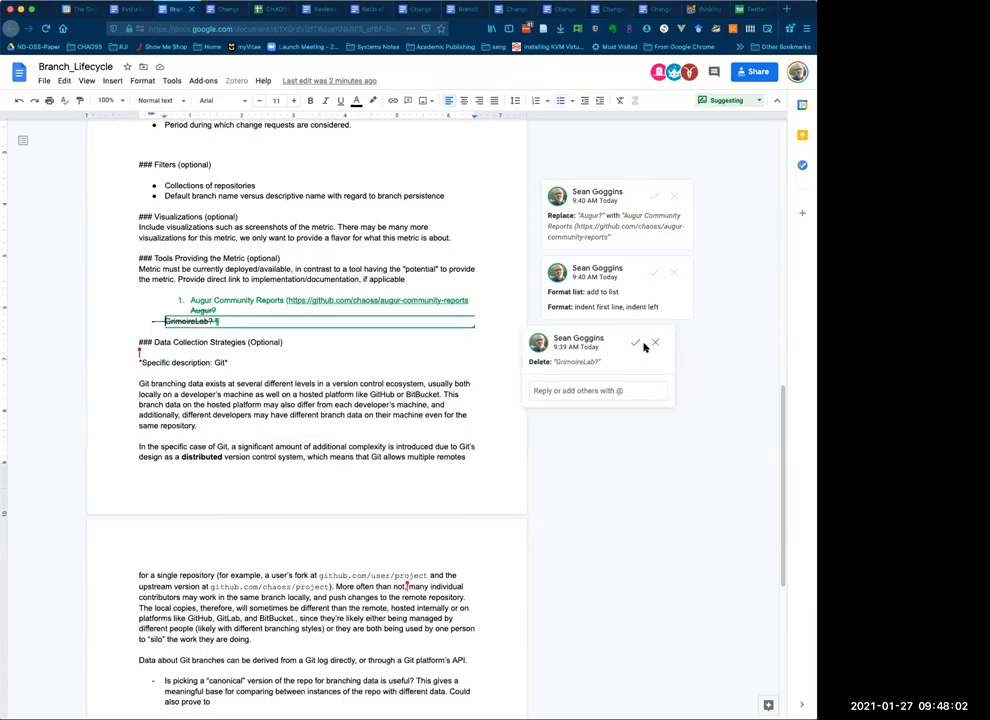
click(636, 344)
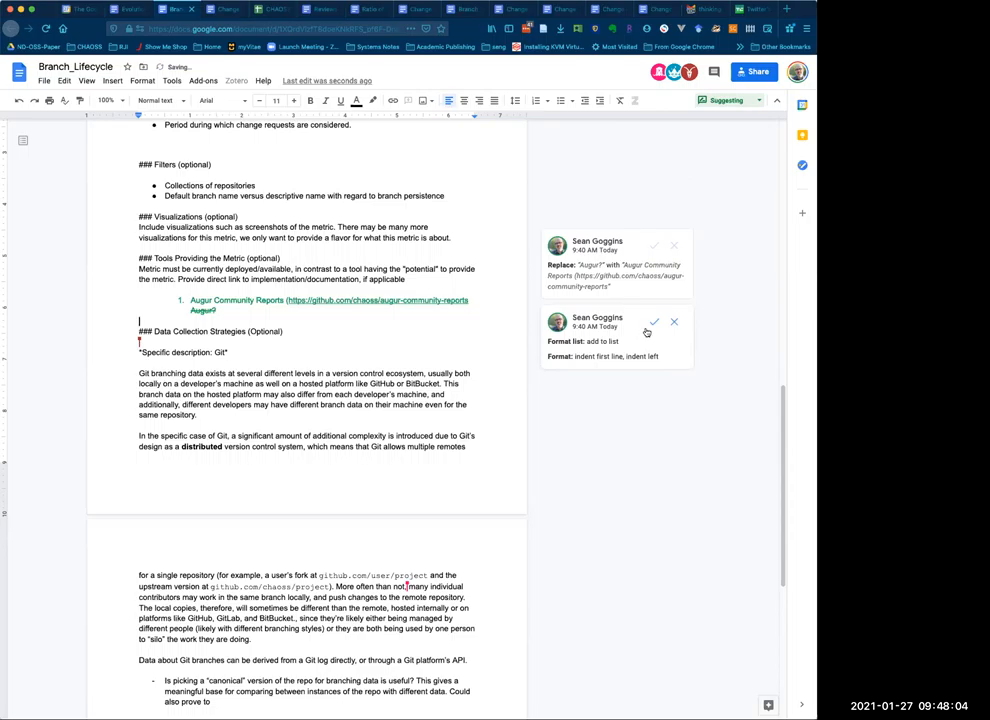
click(652, 244)
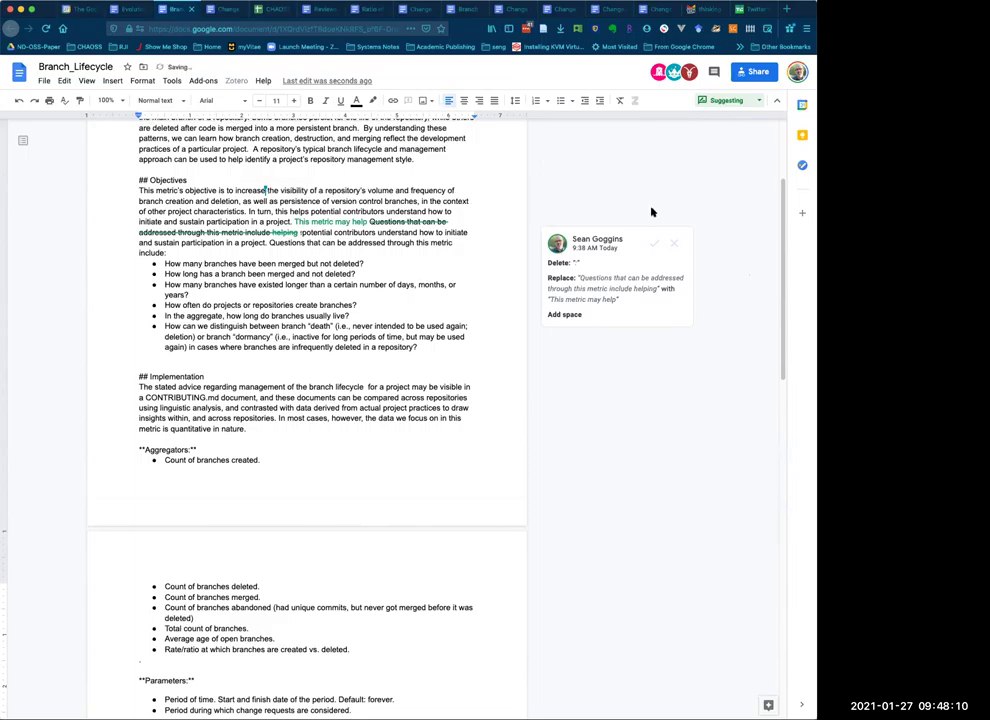
click(654, 244)
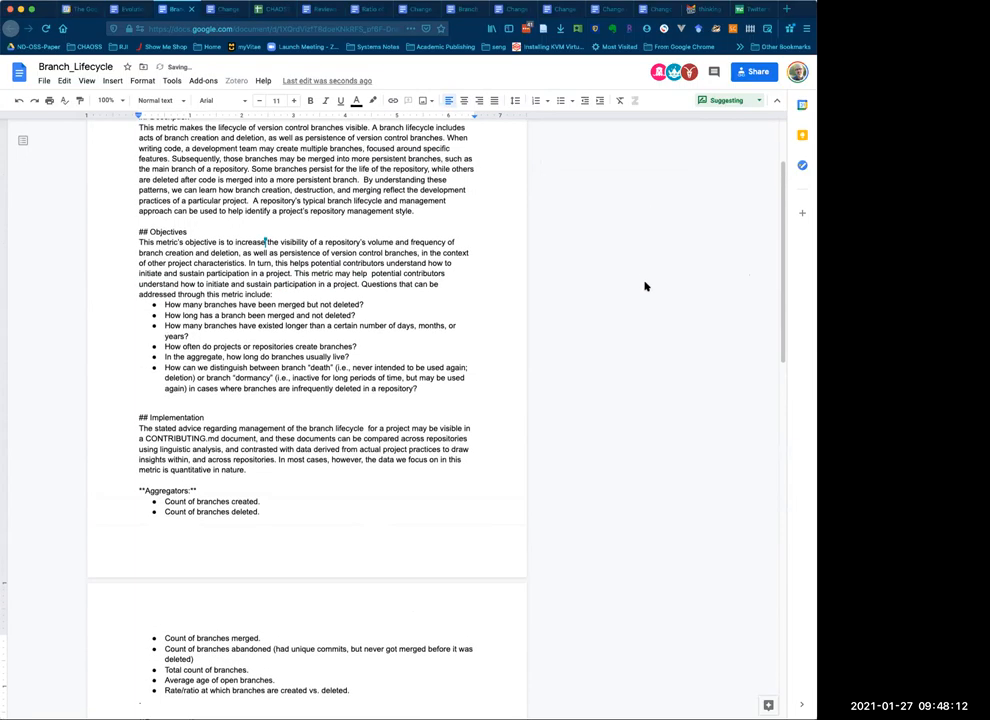
- Scroll through Branch_Lifecycle to review that no tracked changes remain
scroll(down, 3)
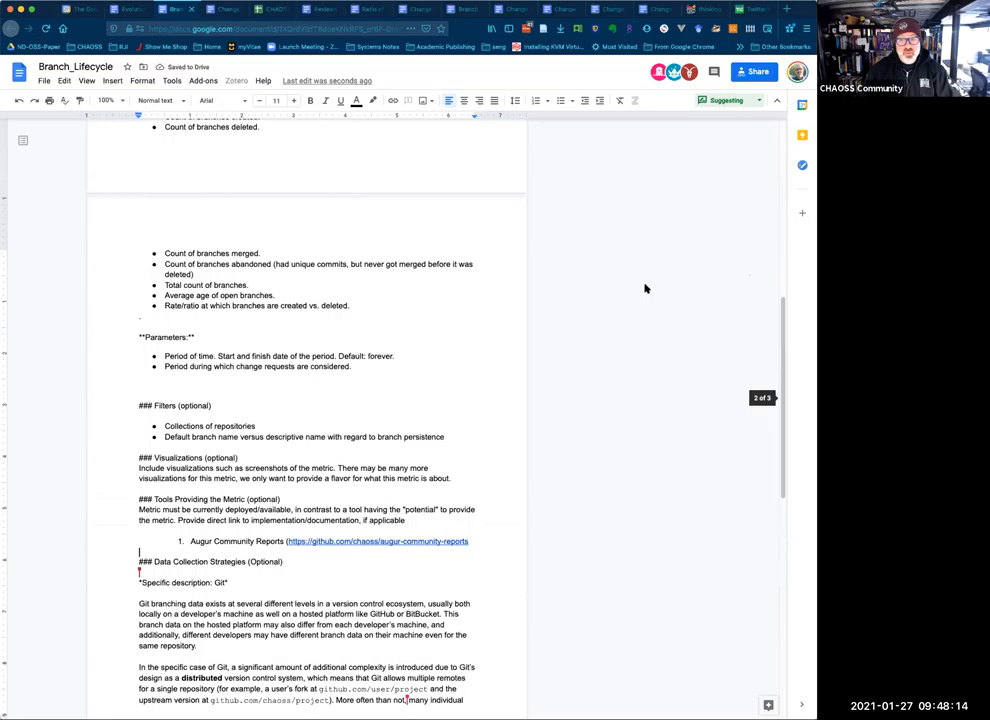
scroll(down, 3)
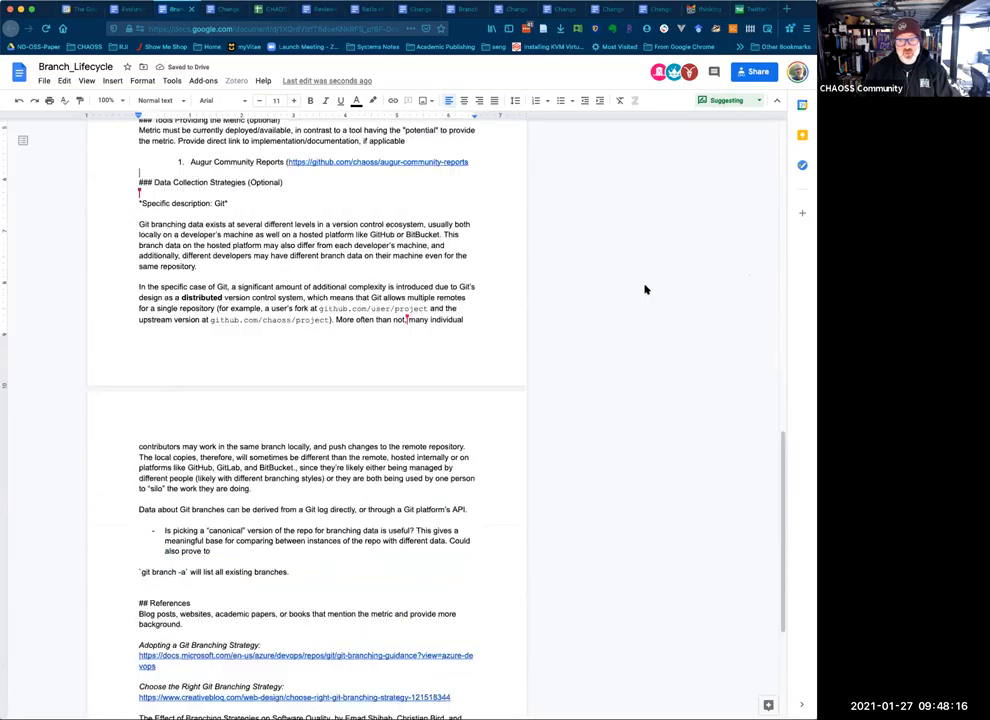
scroll(up, 3)
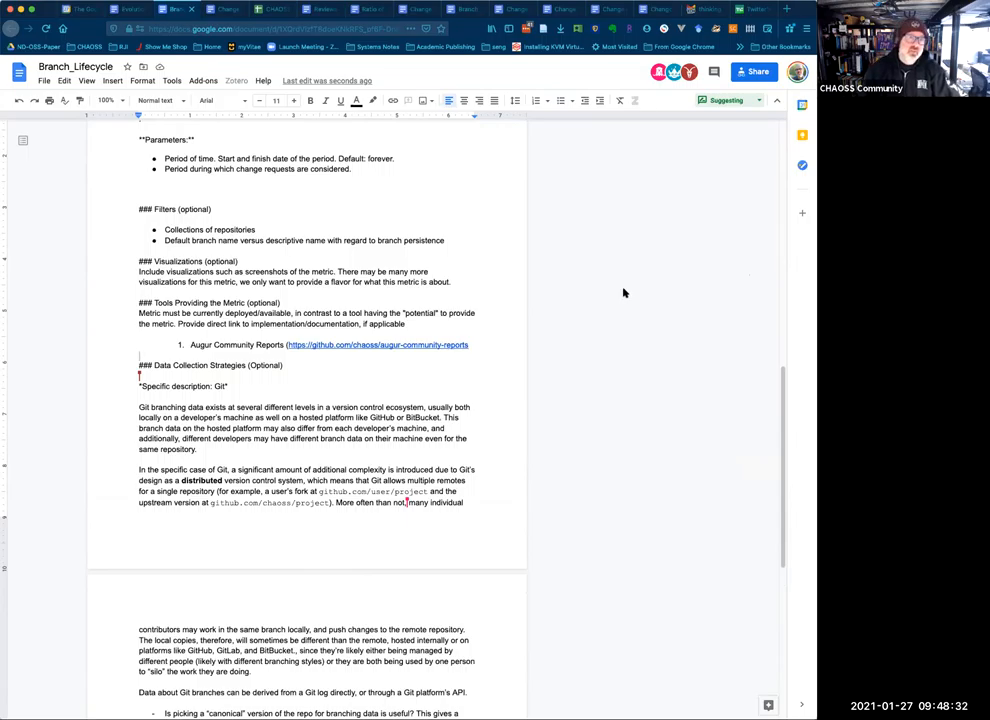
scroll(up, 3)
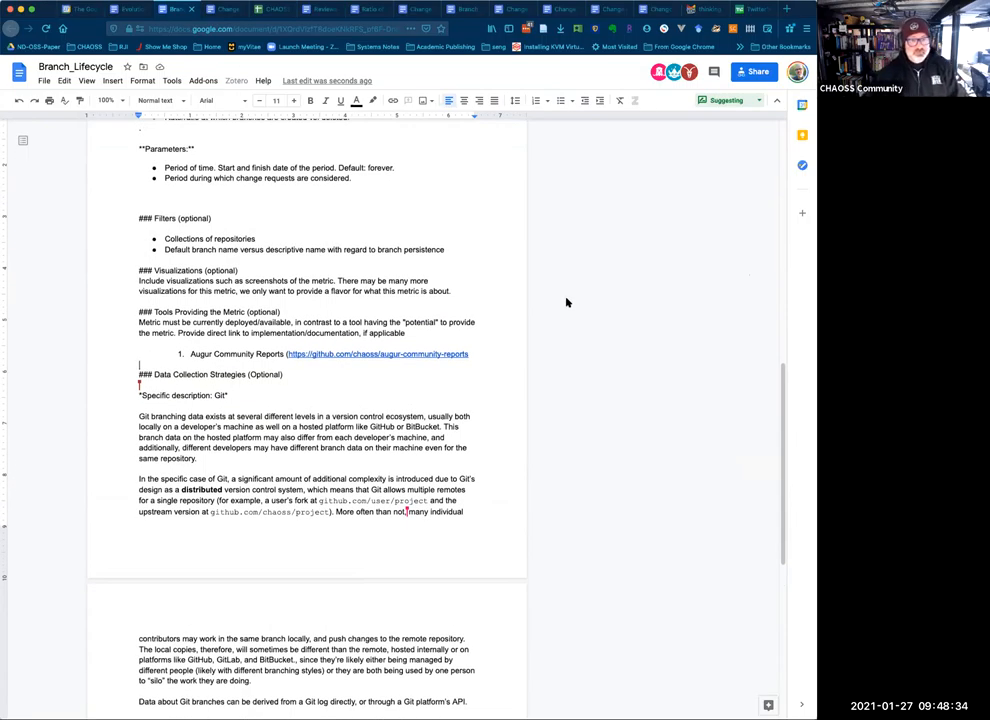
scroll(down, 3)
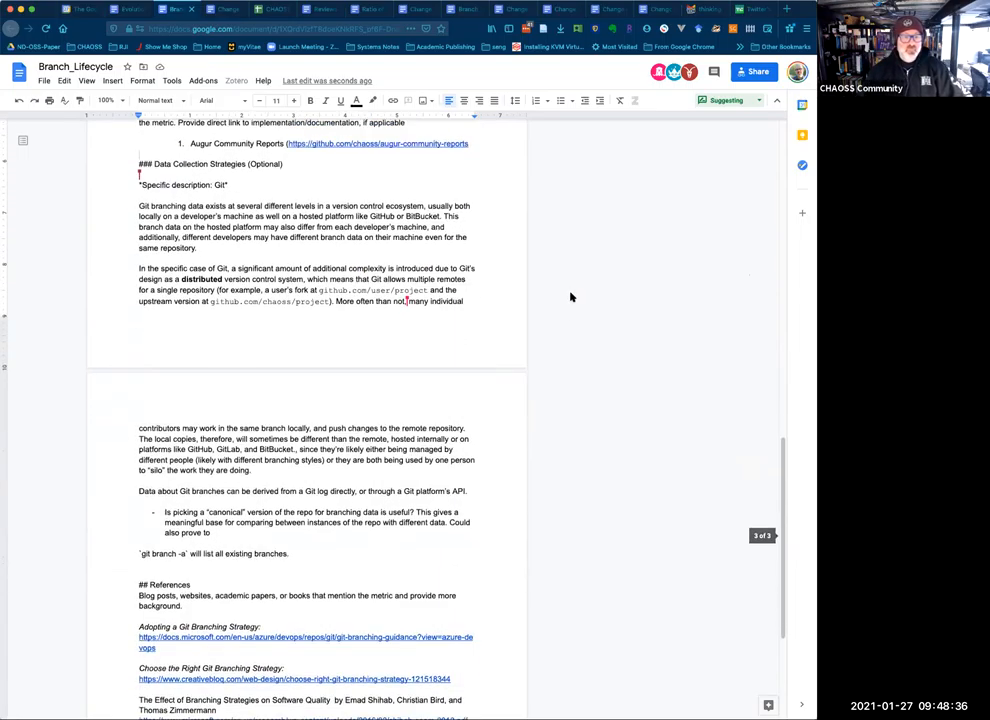
scroll(down, 3)
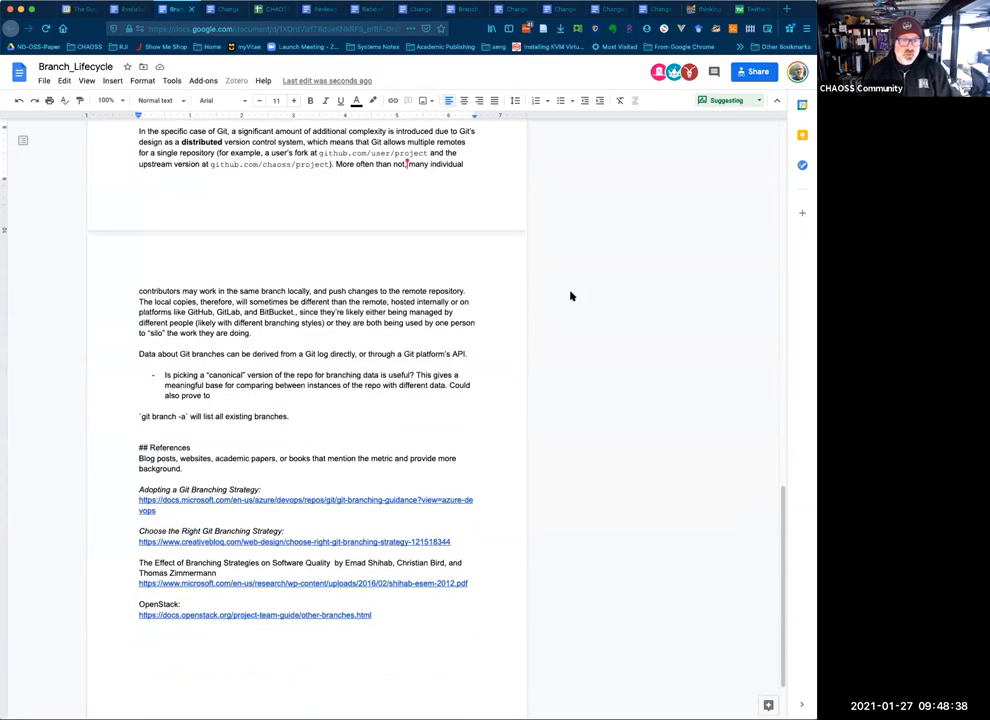
mouse_move(564, 300)
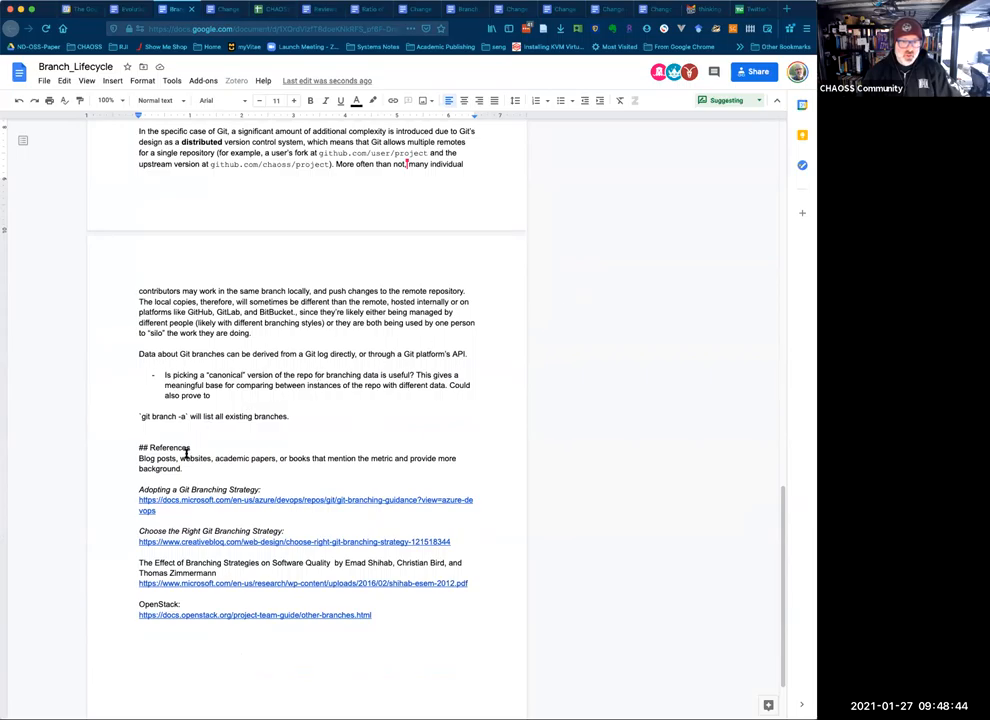
scroll(up, 3)
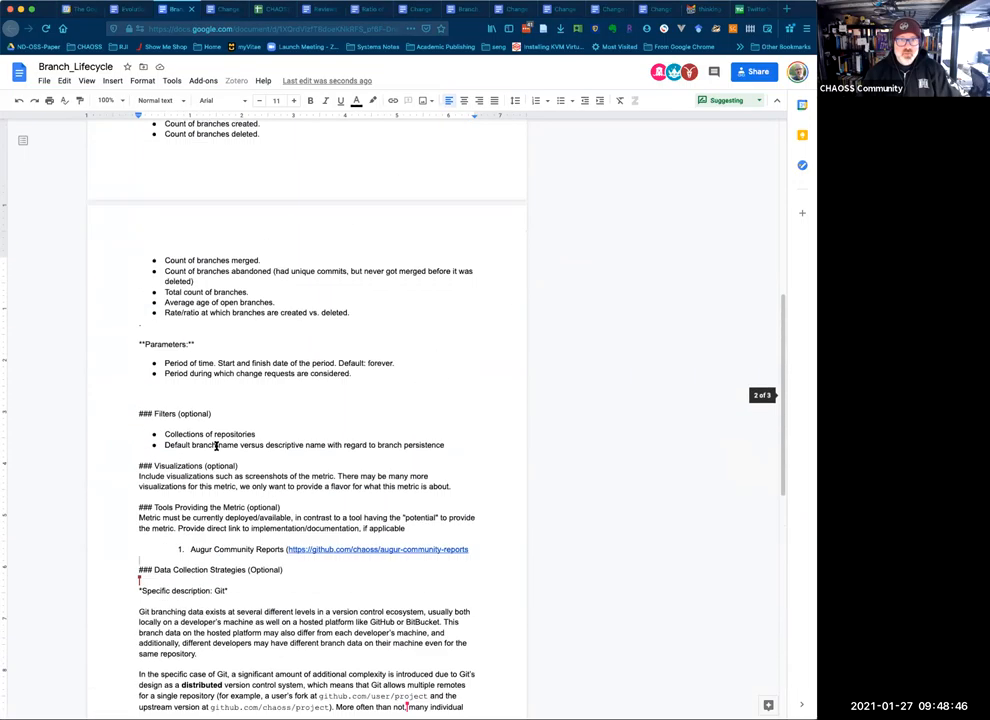
scroll(up, 3)
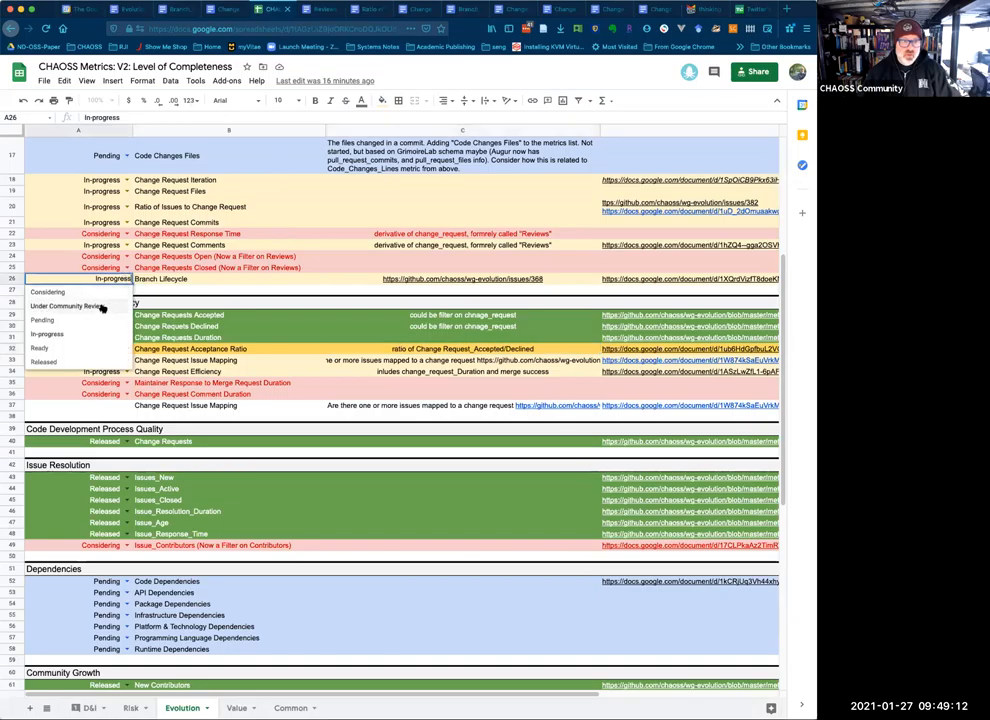
- Mark the Branch Lifecycle row Under Community Review in the metrics tracker
click(70, 306)
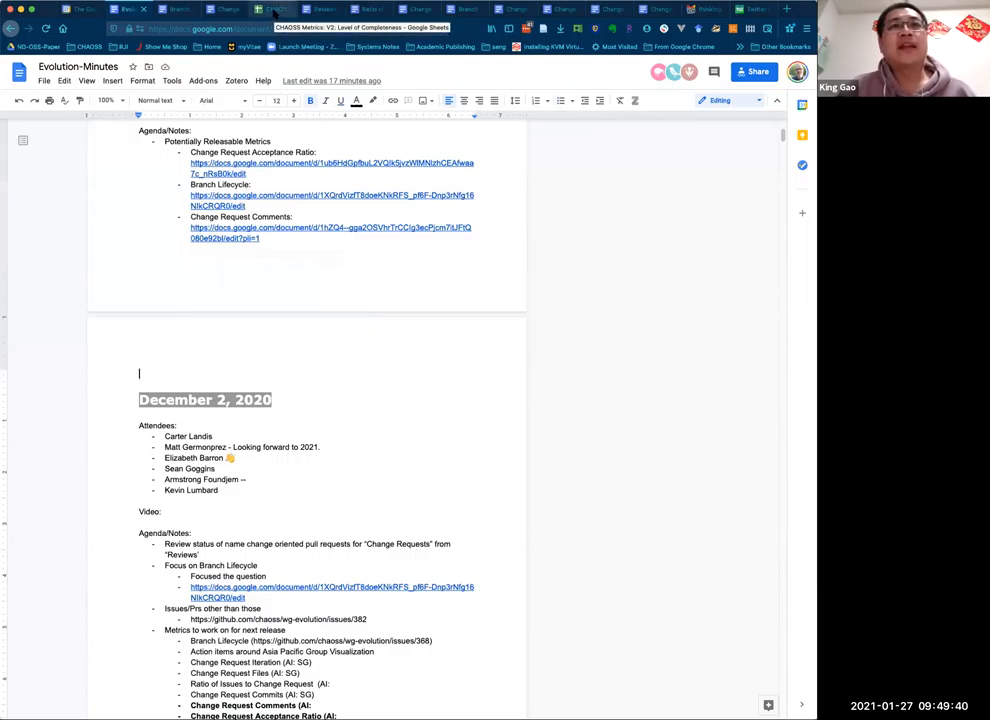
click(270, 8)
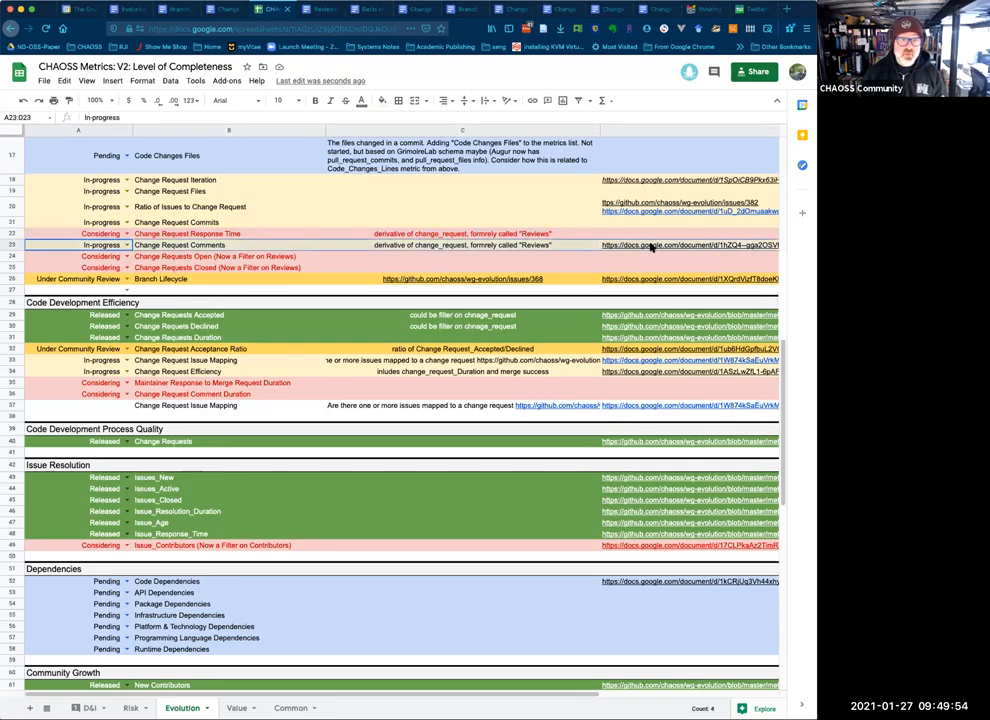
mouse_move(500, 270)
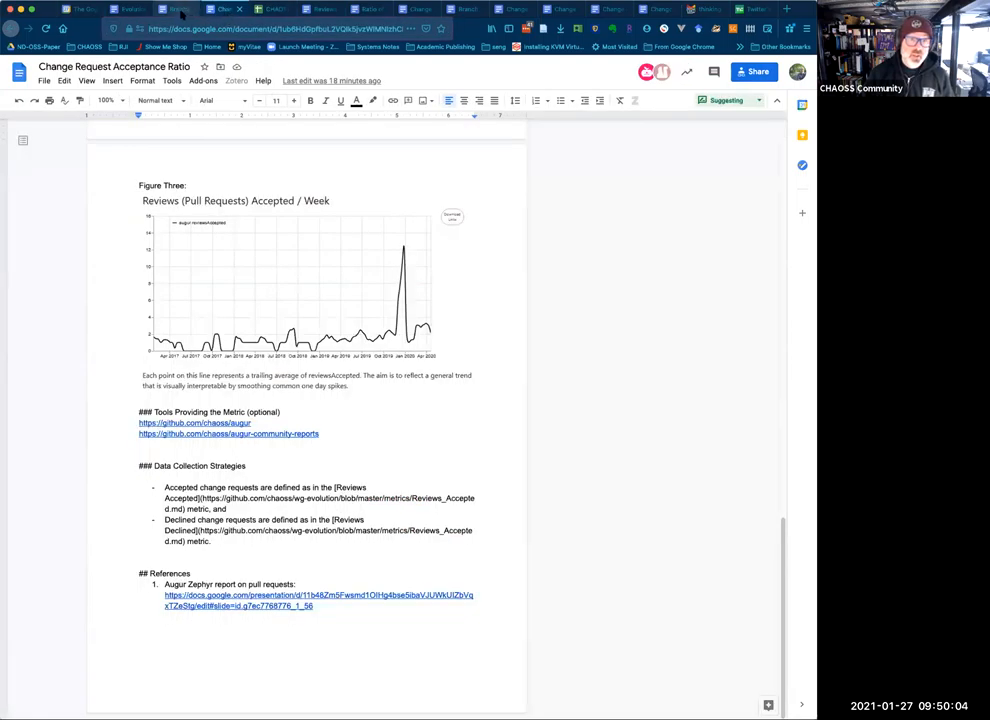
- From the meeting minutes, open the Change Request Comments document and dismiss the account notice
click(272, 8)
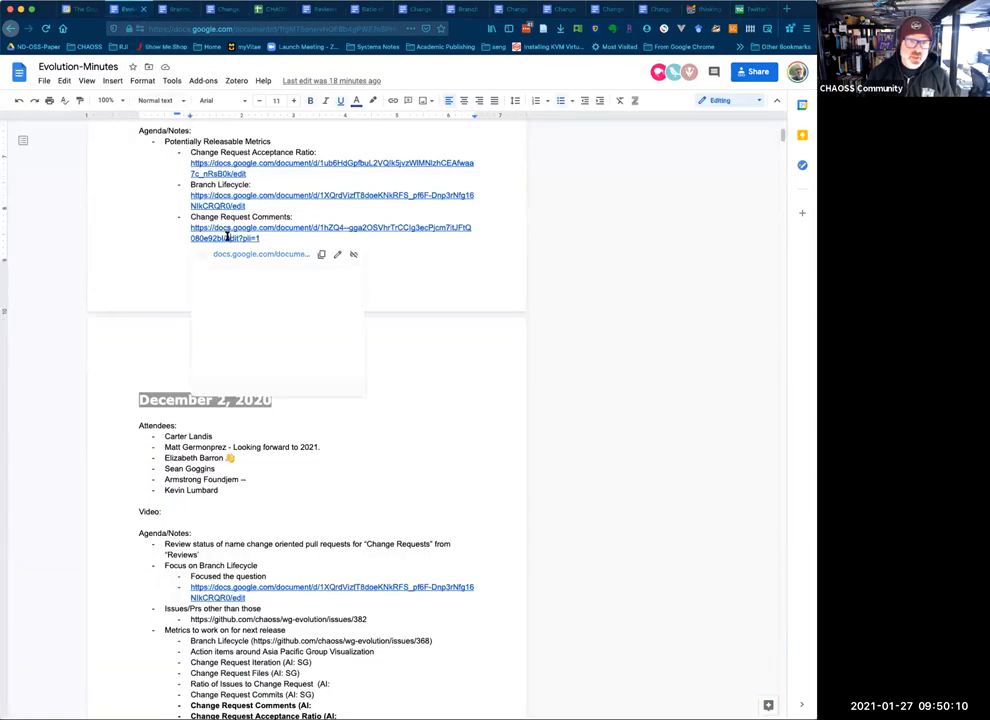
click(330, 232)
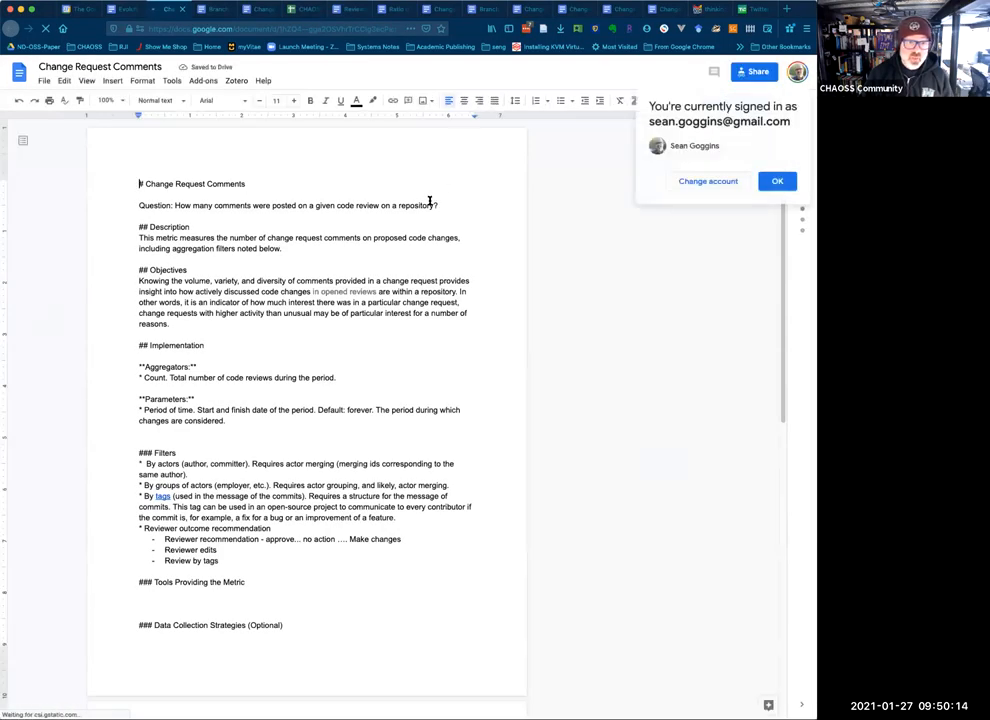
click(344, 292)
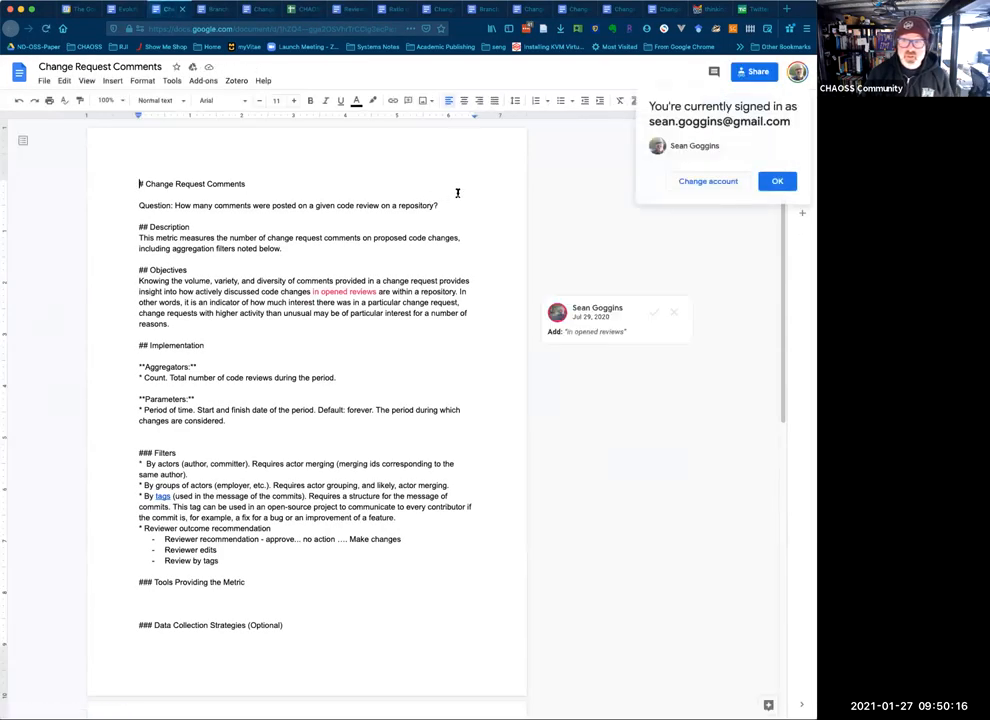
click(776, 180)
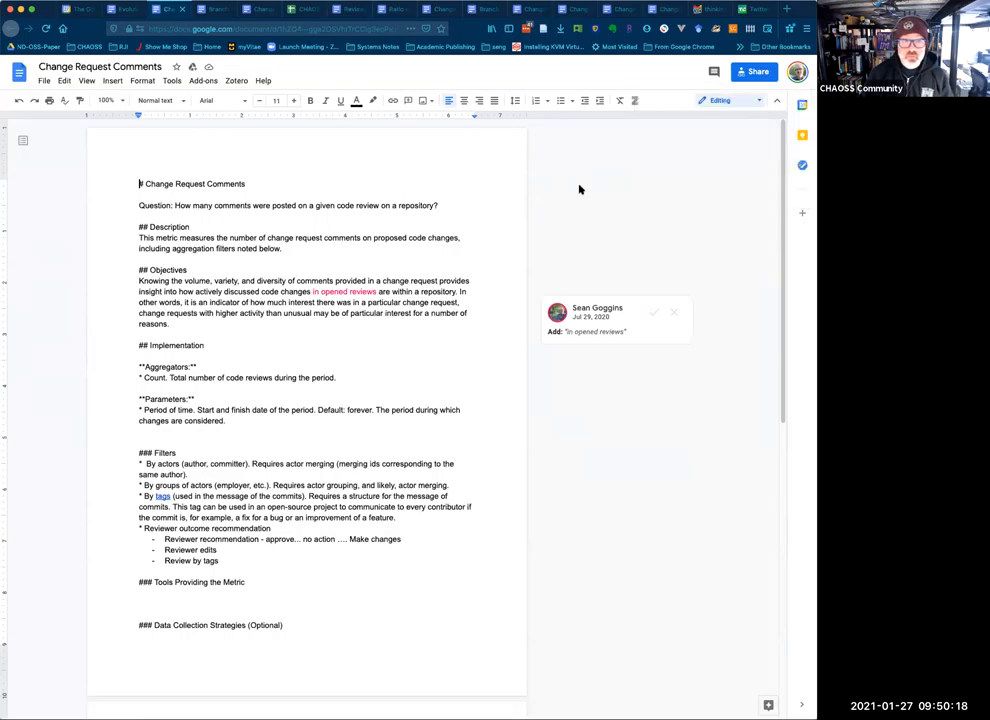
scroll(down, 3)
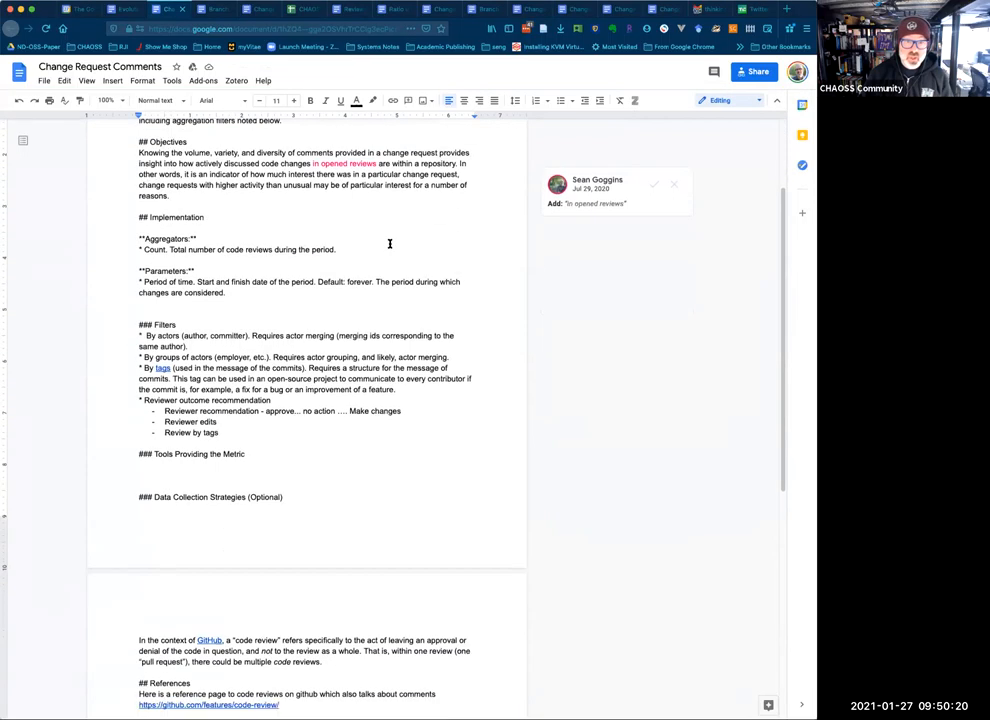
scroll(up, 3)
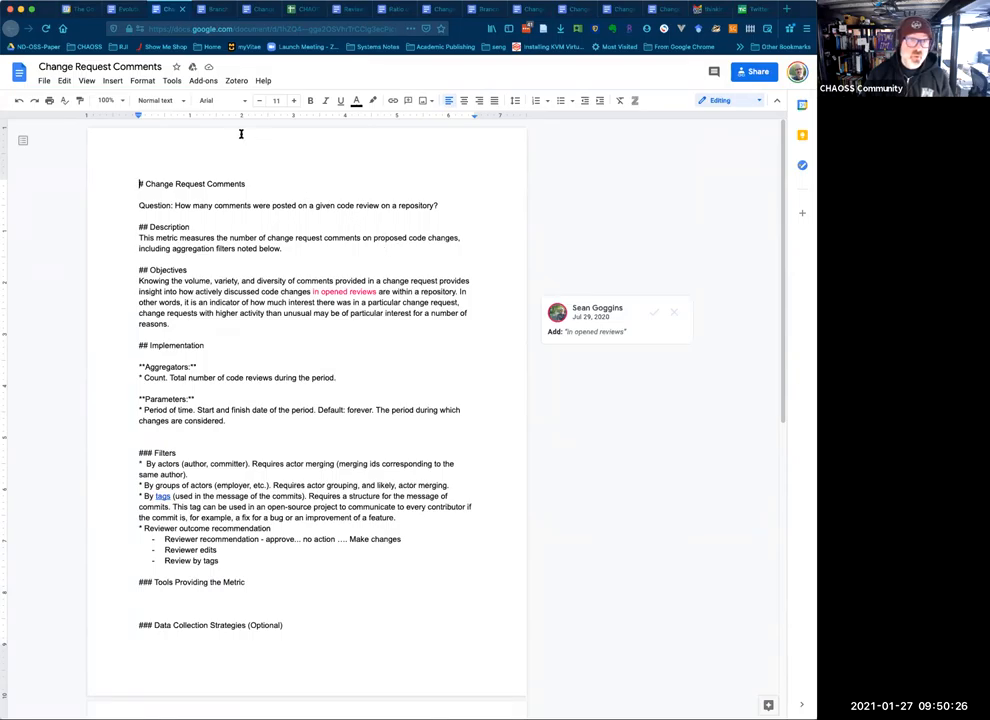
mouse_move(260, 100)
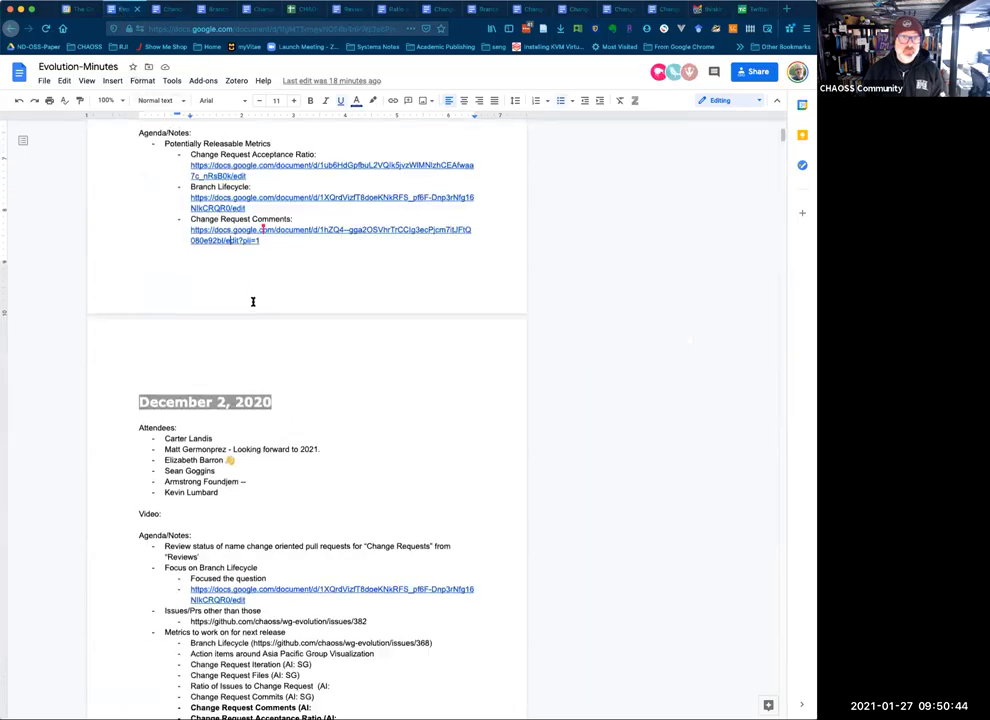
scroll(up, 3)
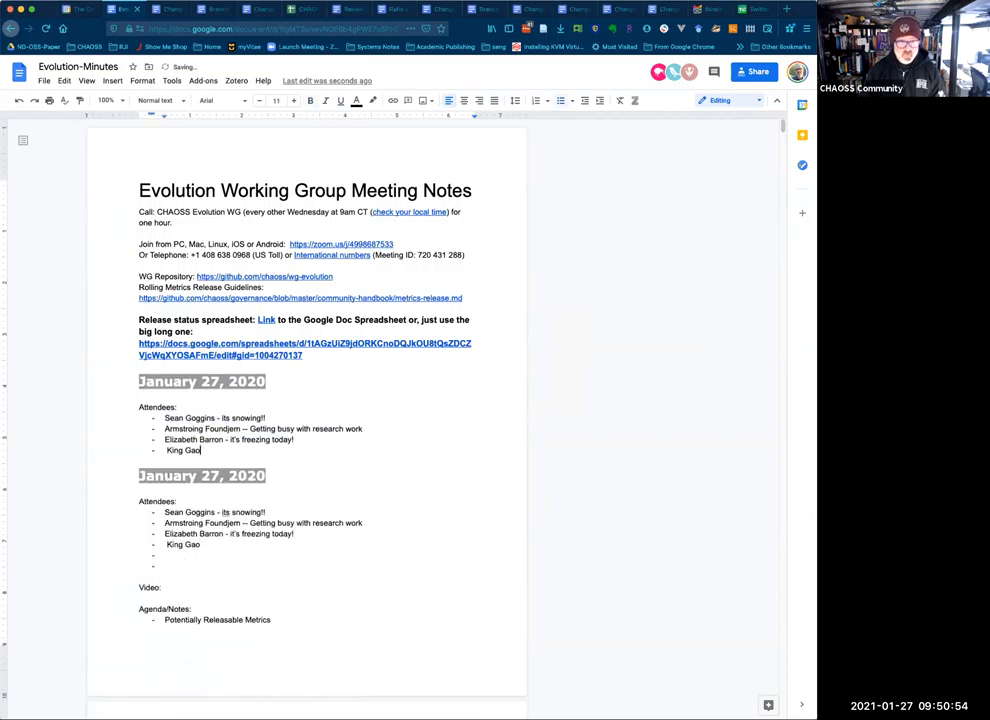
scroll(down, 3)
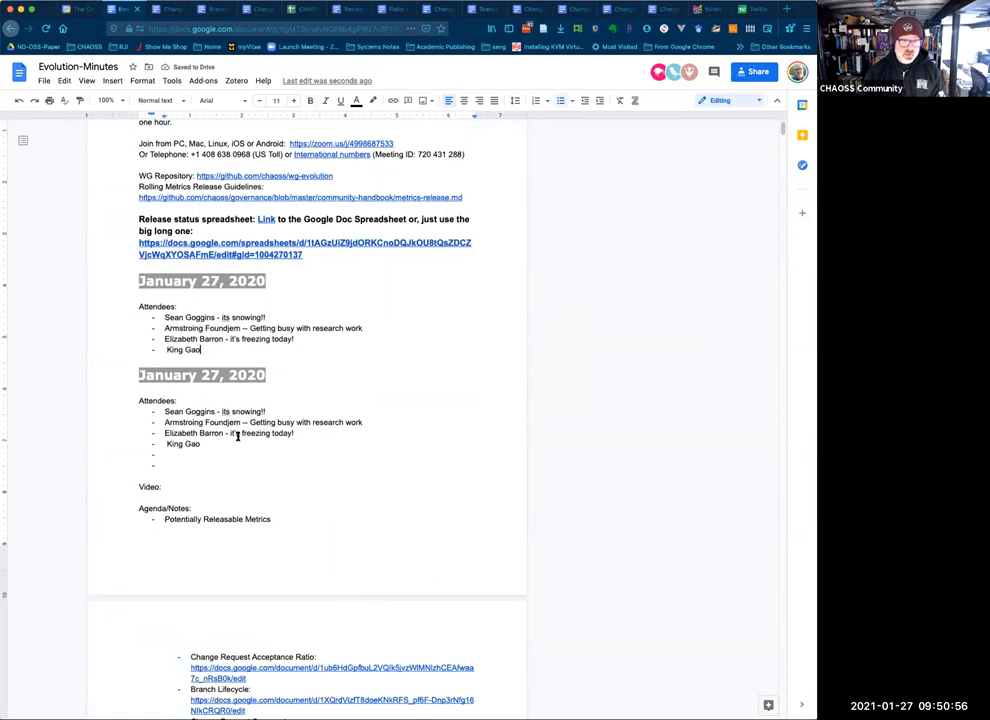
scroll(down, 3)
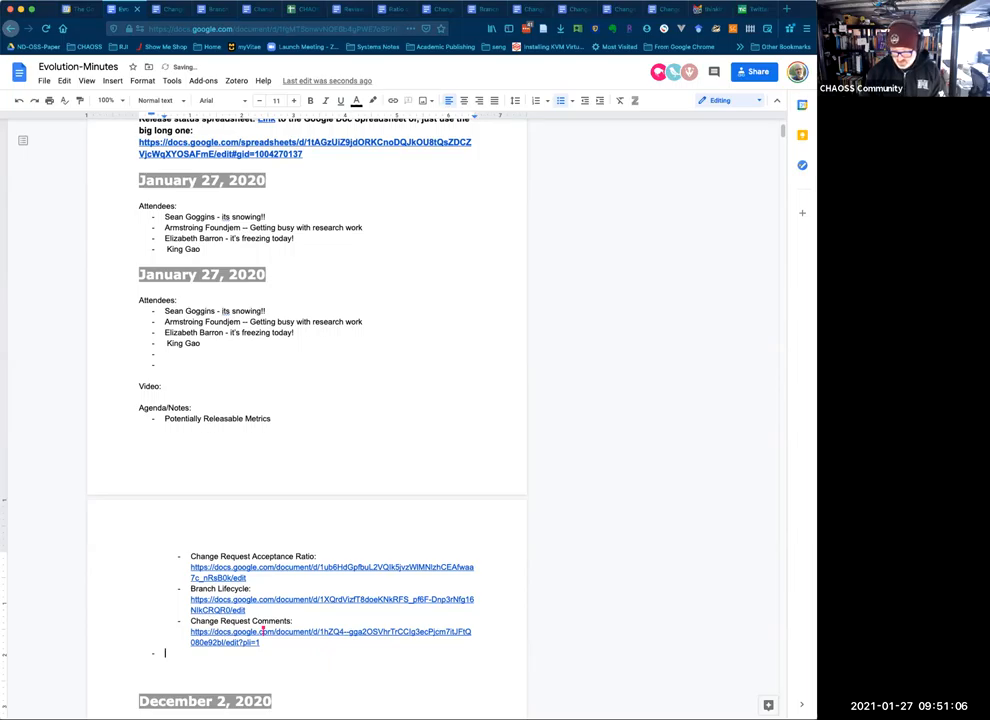
- Add the action item 'AI - Will create issues and work with Kevin on candidates.'
text(AI: SPG)
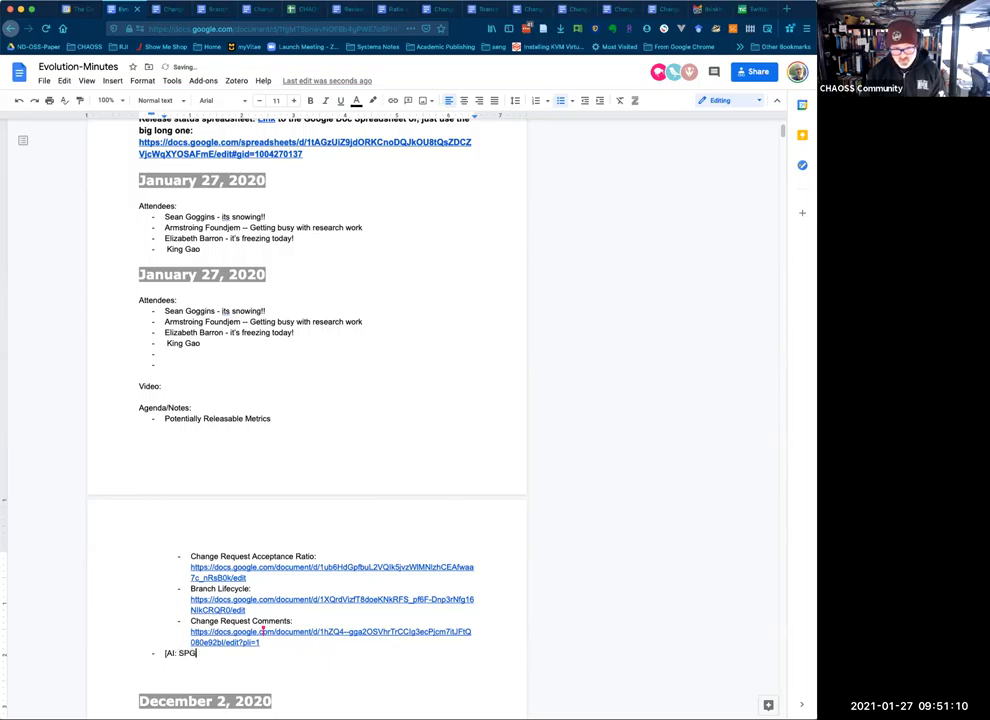
text(- W)
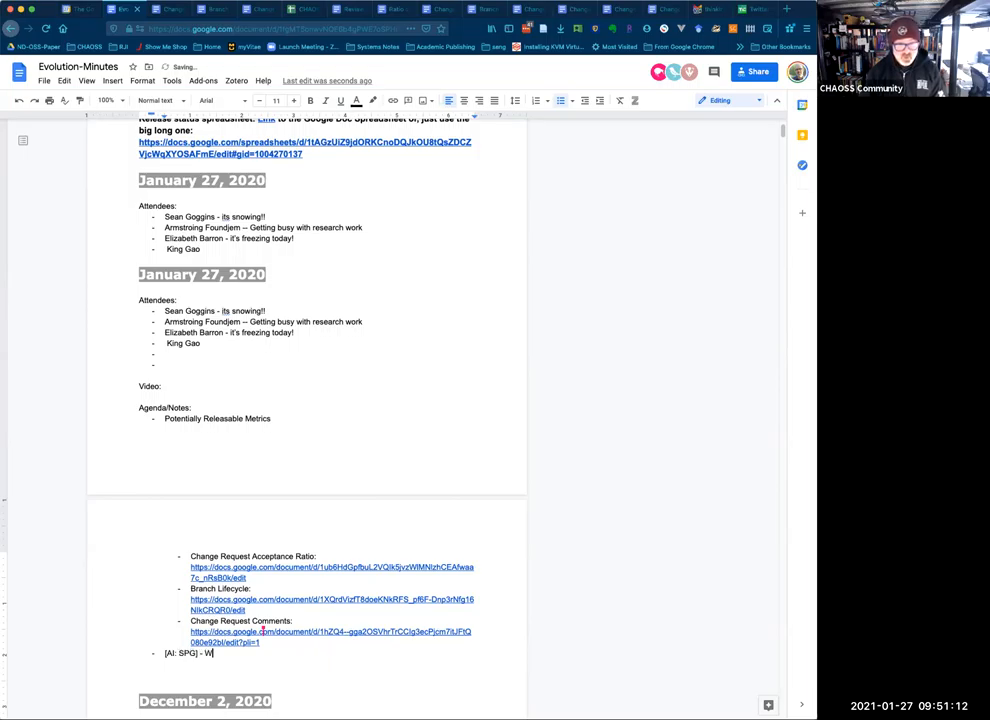
text(ill create)
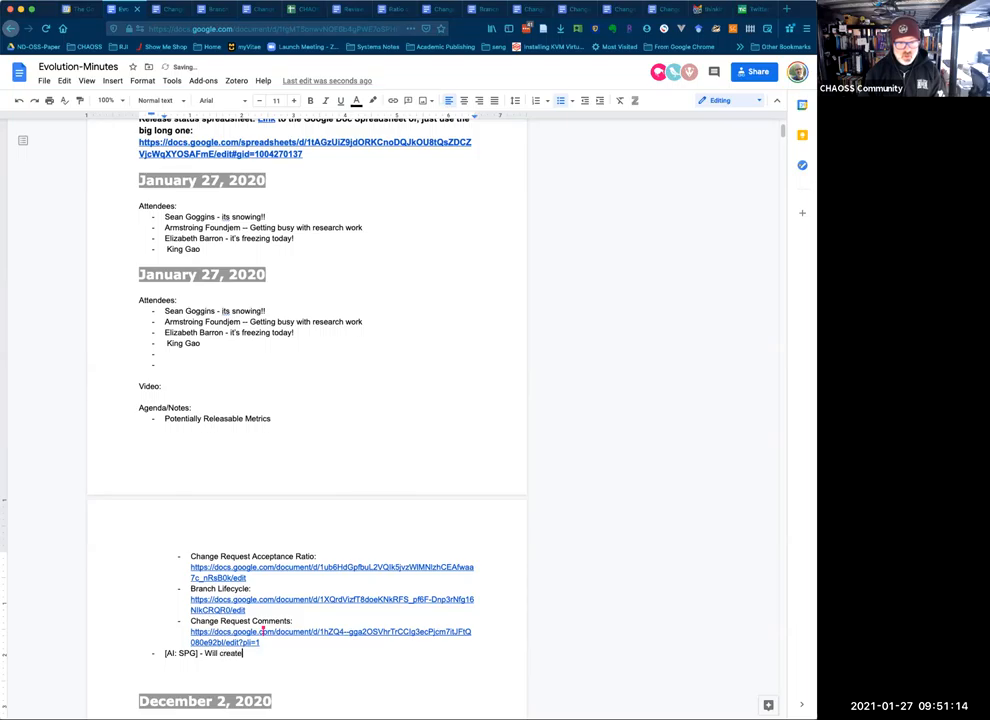
text(issues and work)
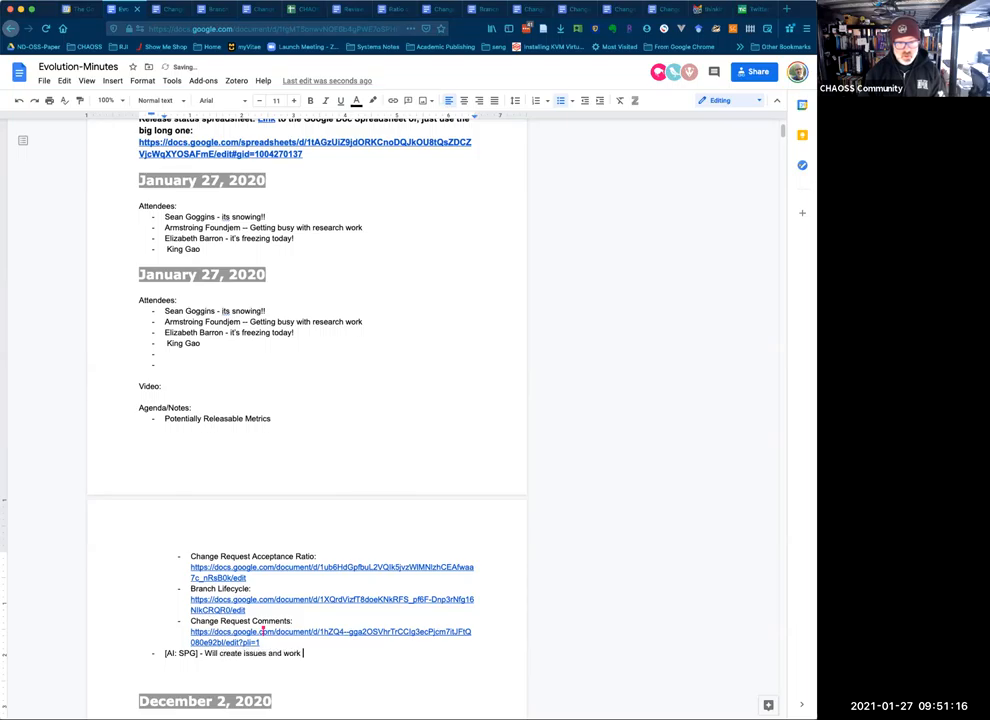
text(with K)
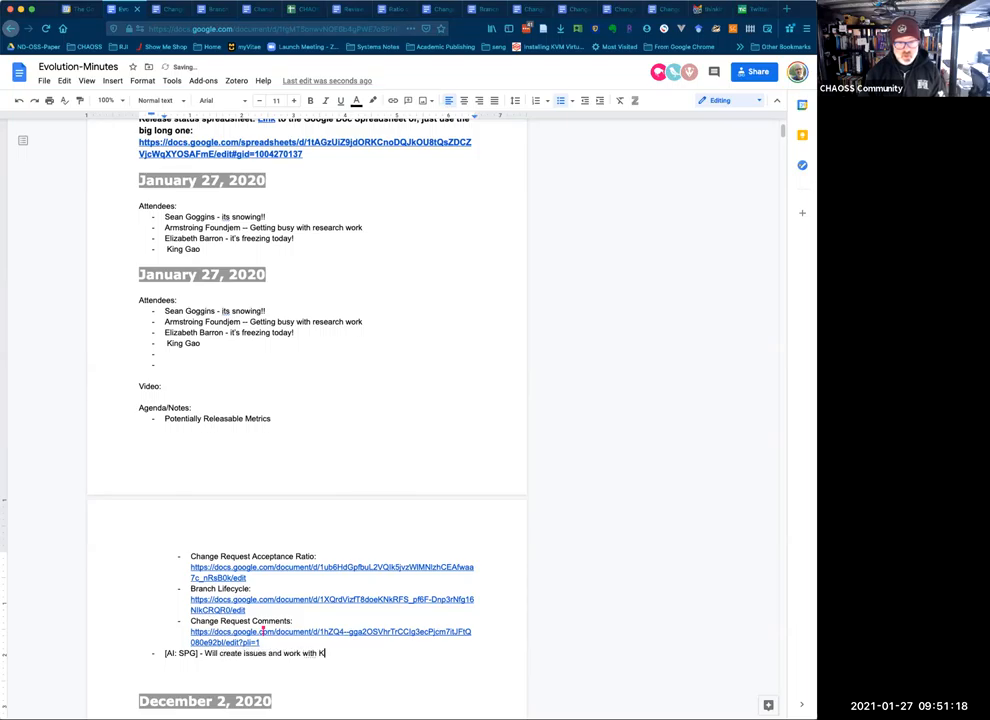
text(evin on release)
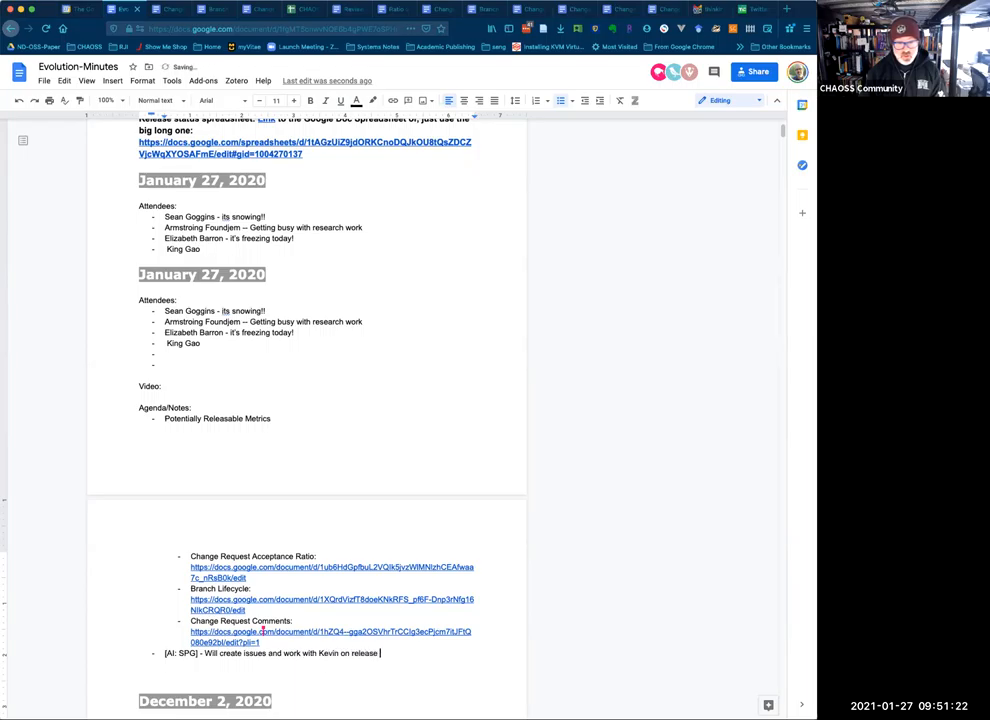
text(candidates.)
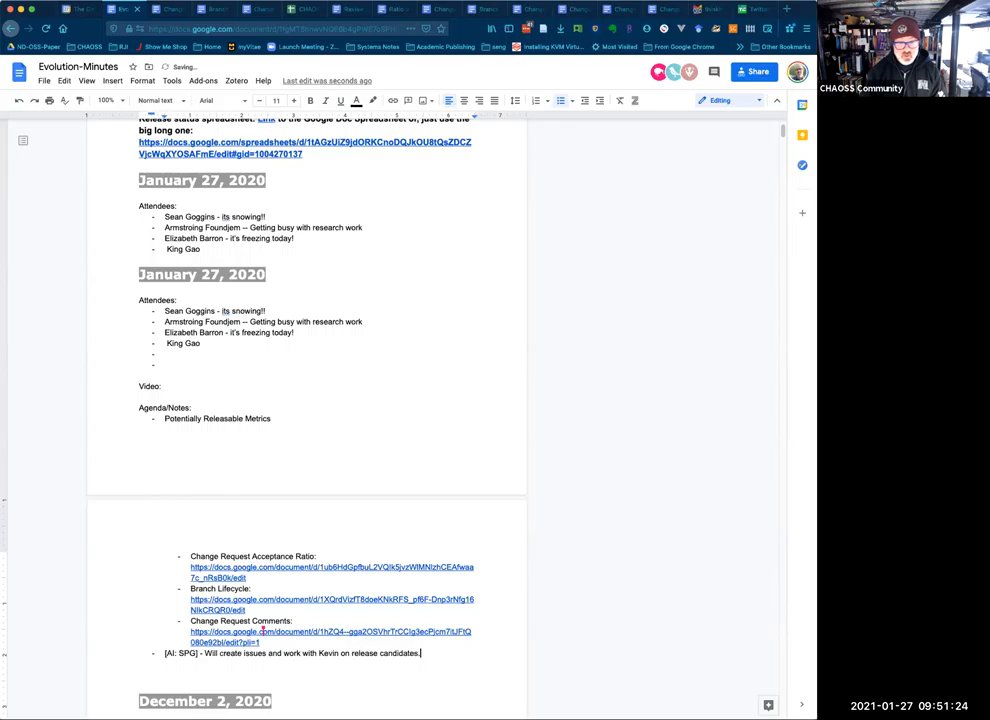
- Add the note 'Two metrics completed in meeting' on the next line
text(Two)
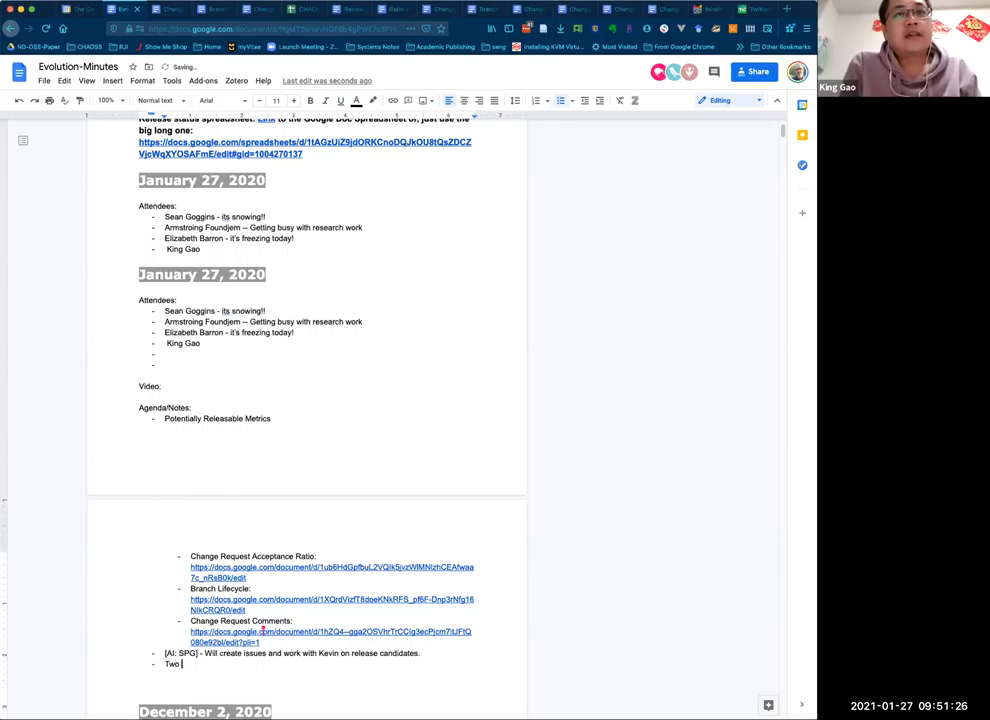
text(metrics compl)
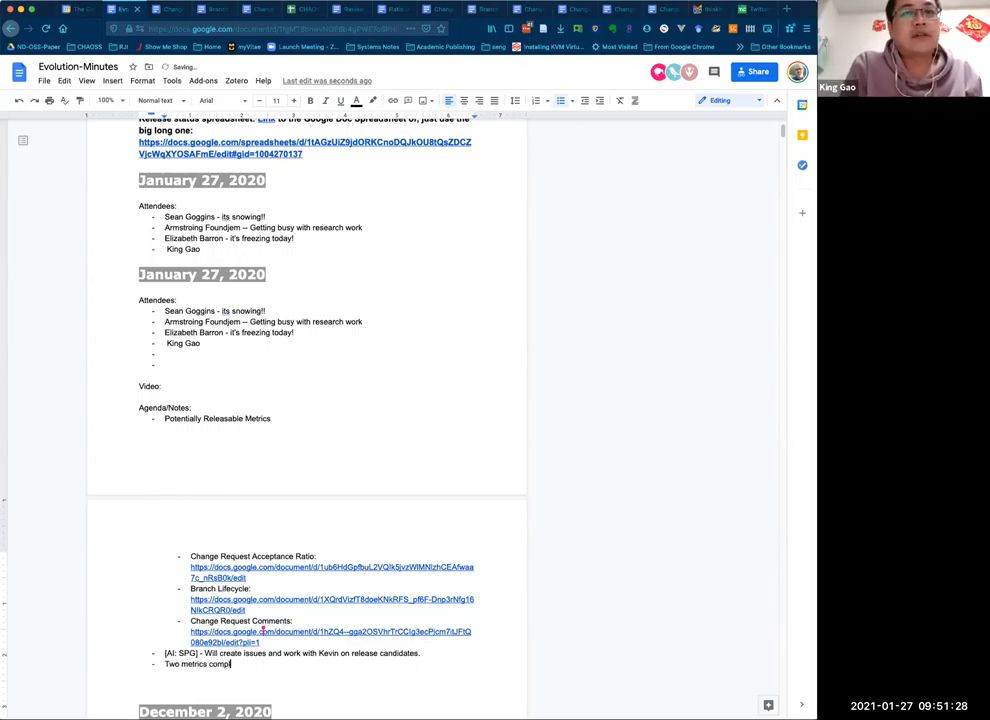
text(eted in meeting)
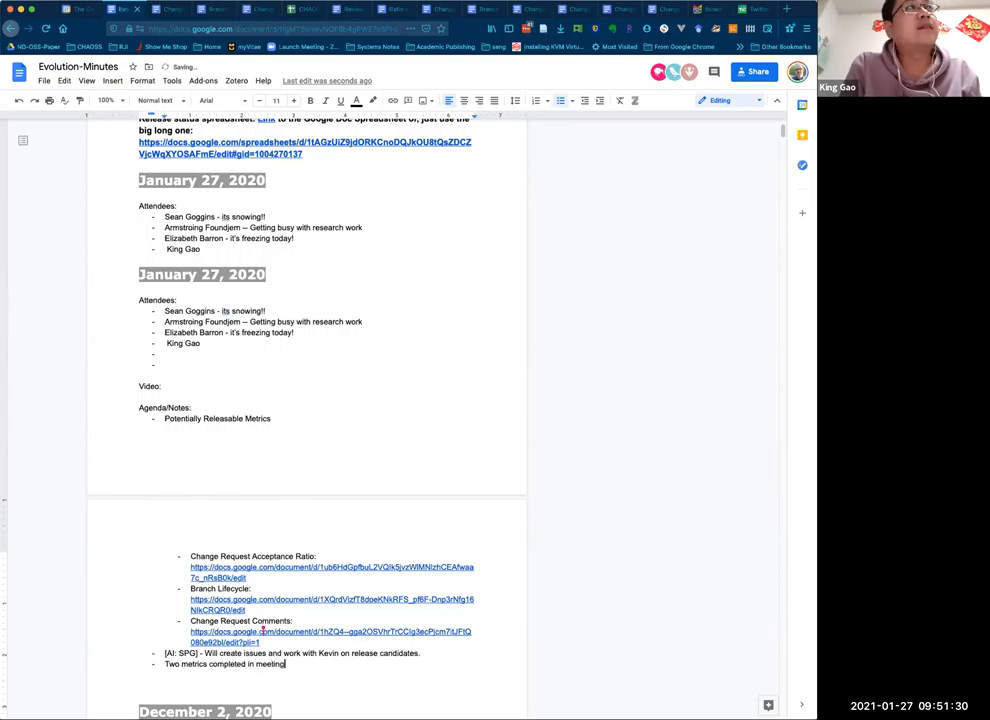